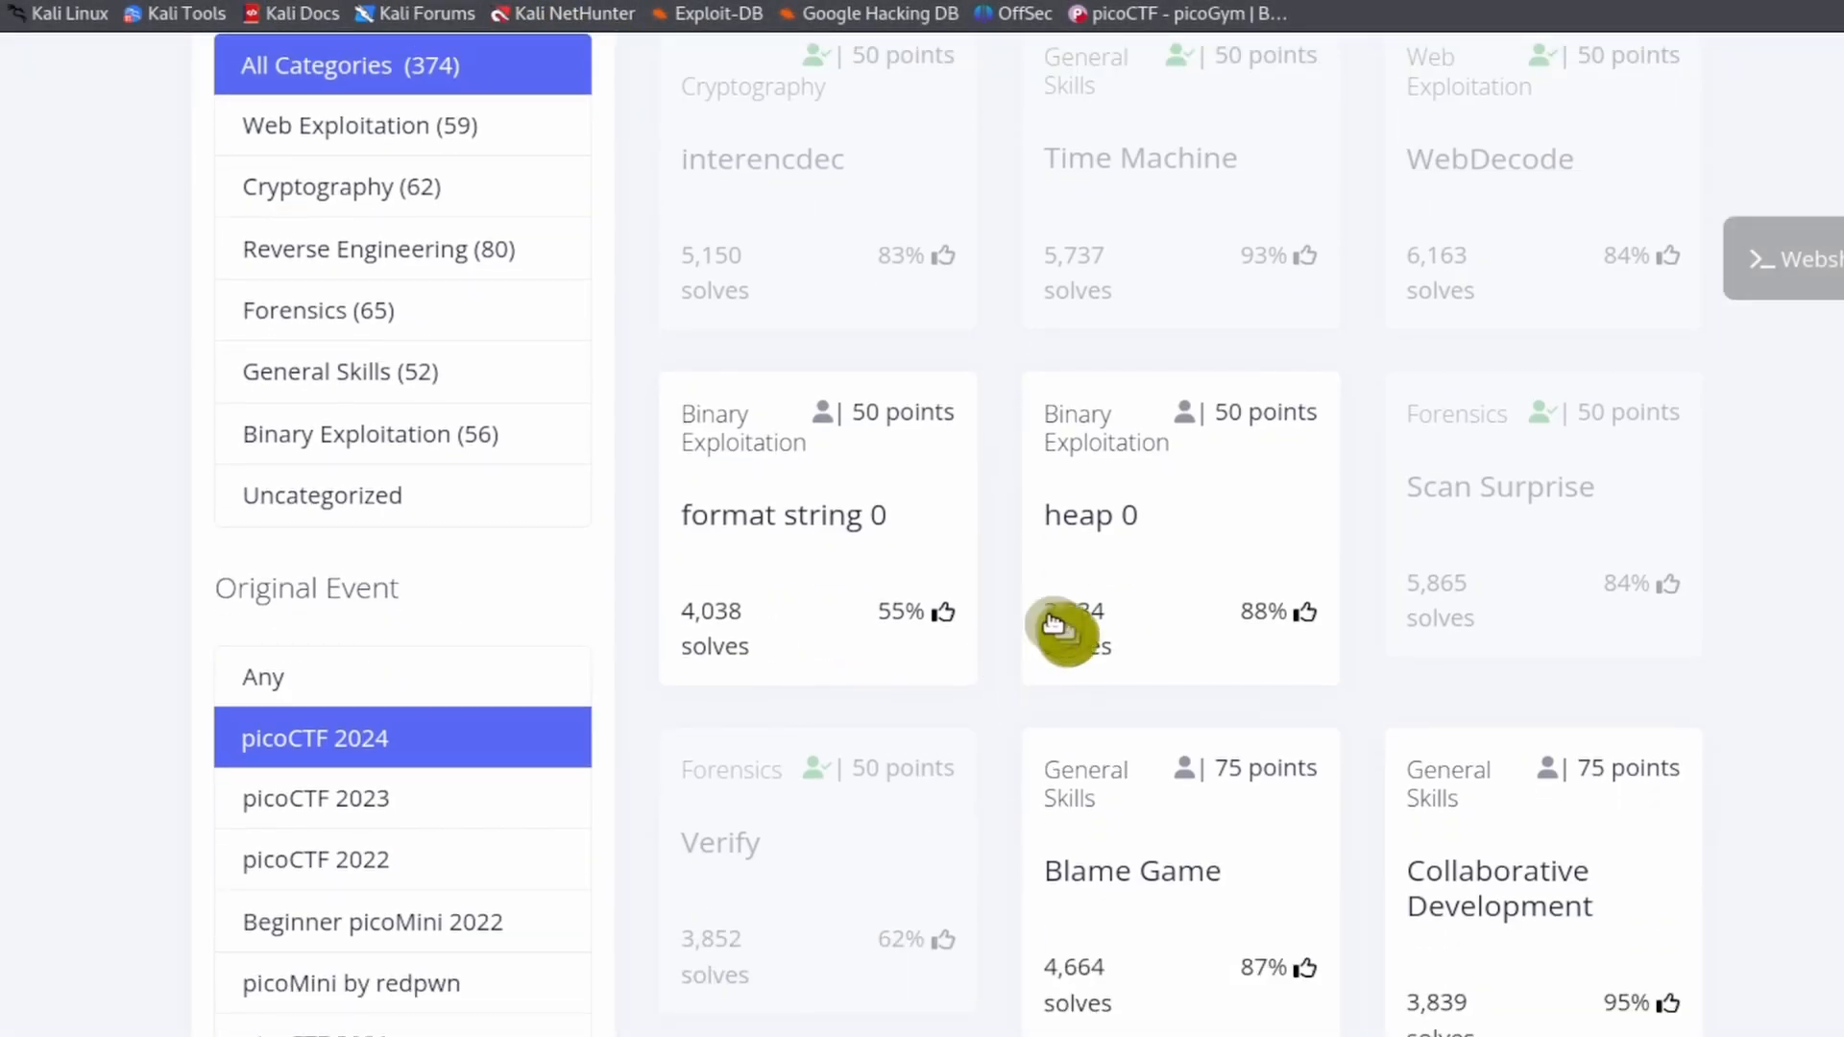
pyautogui.moveTo(834, 604)
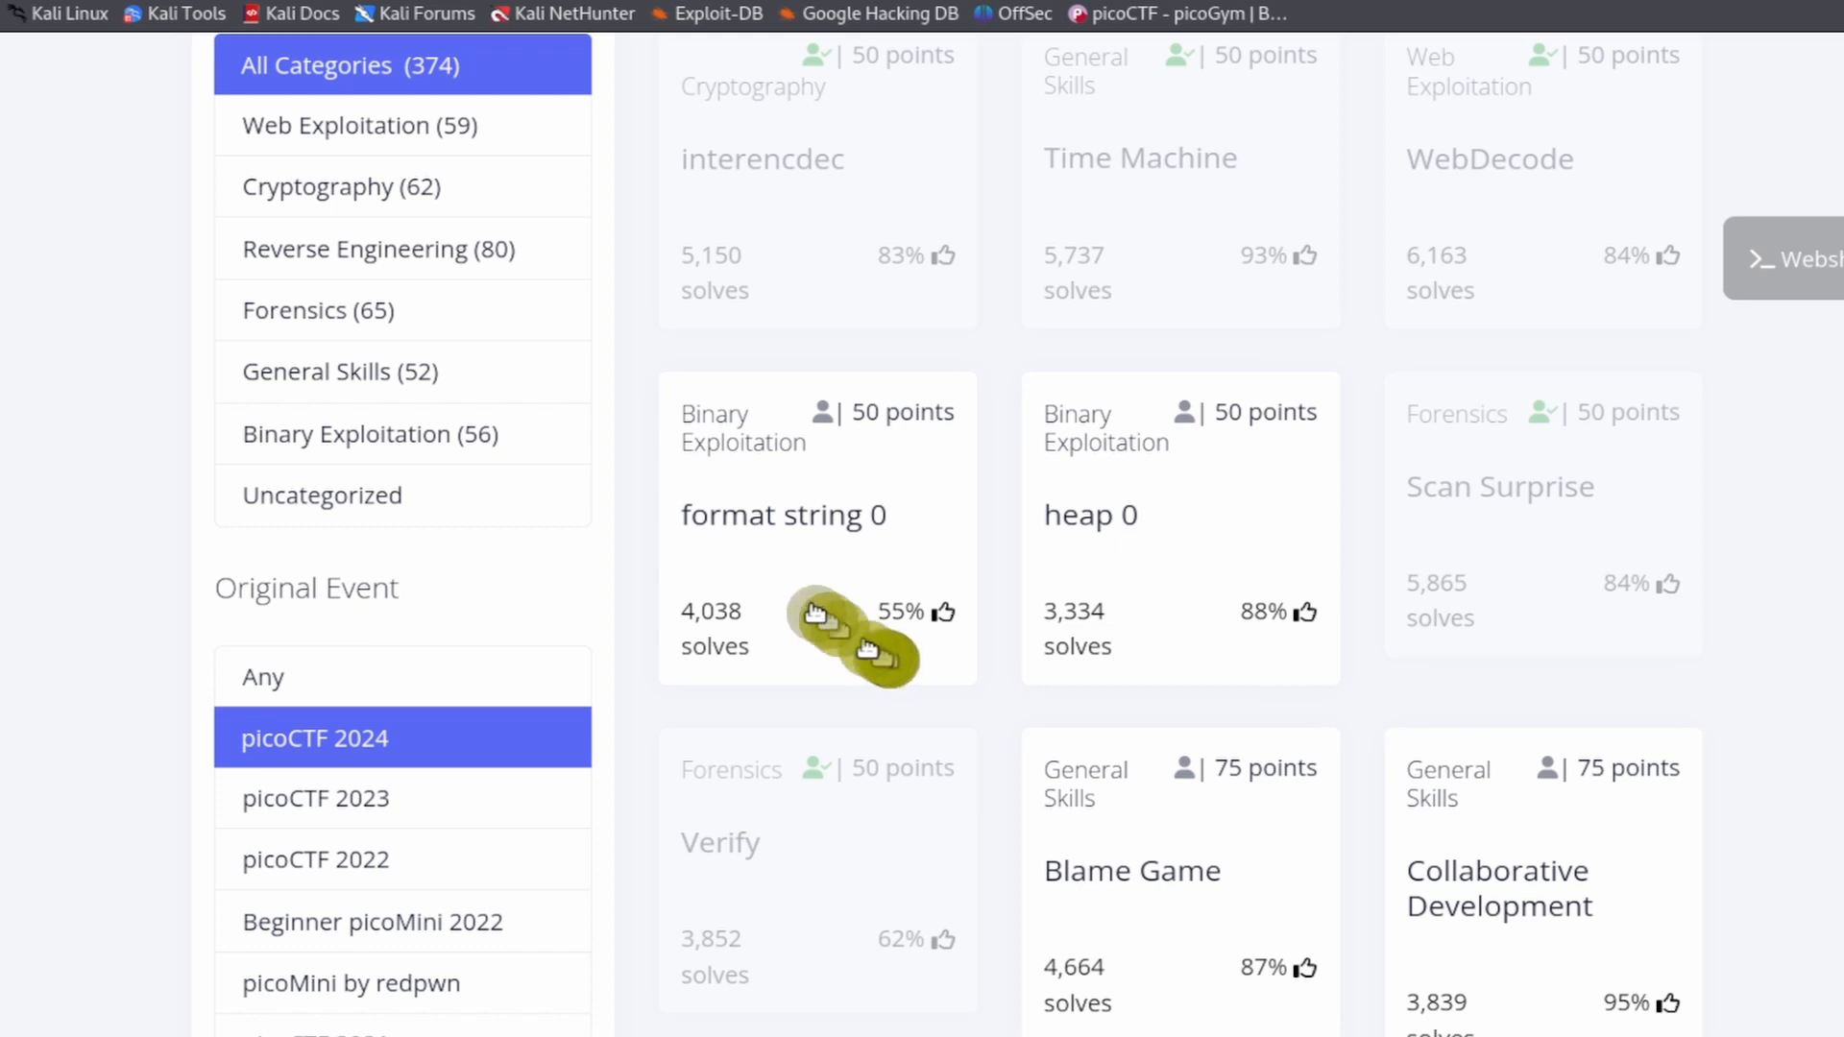
pyautogui.moveTo(727, 484)
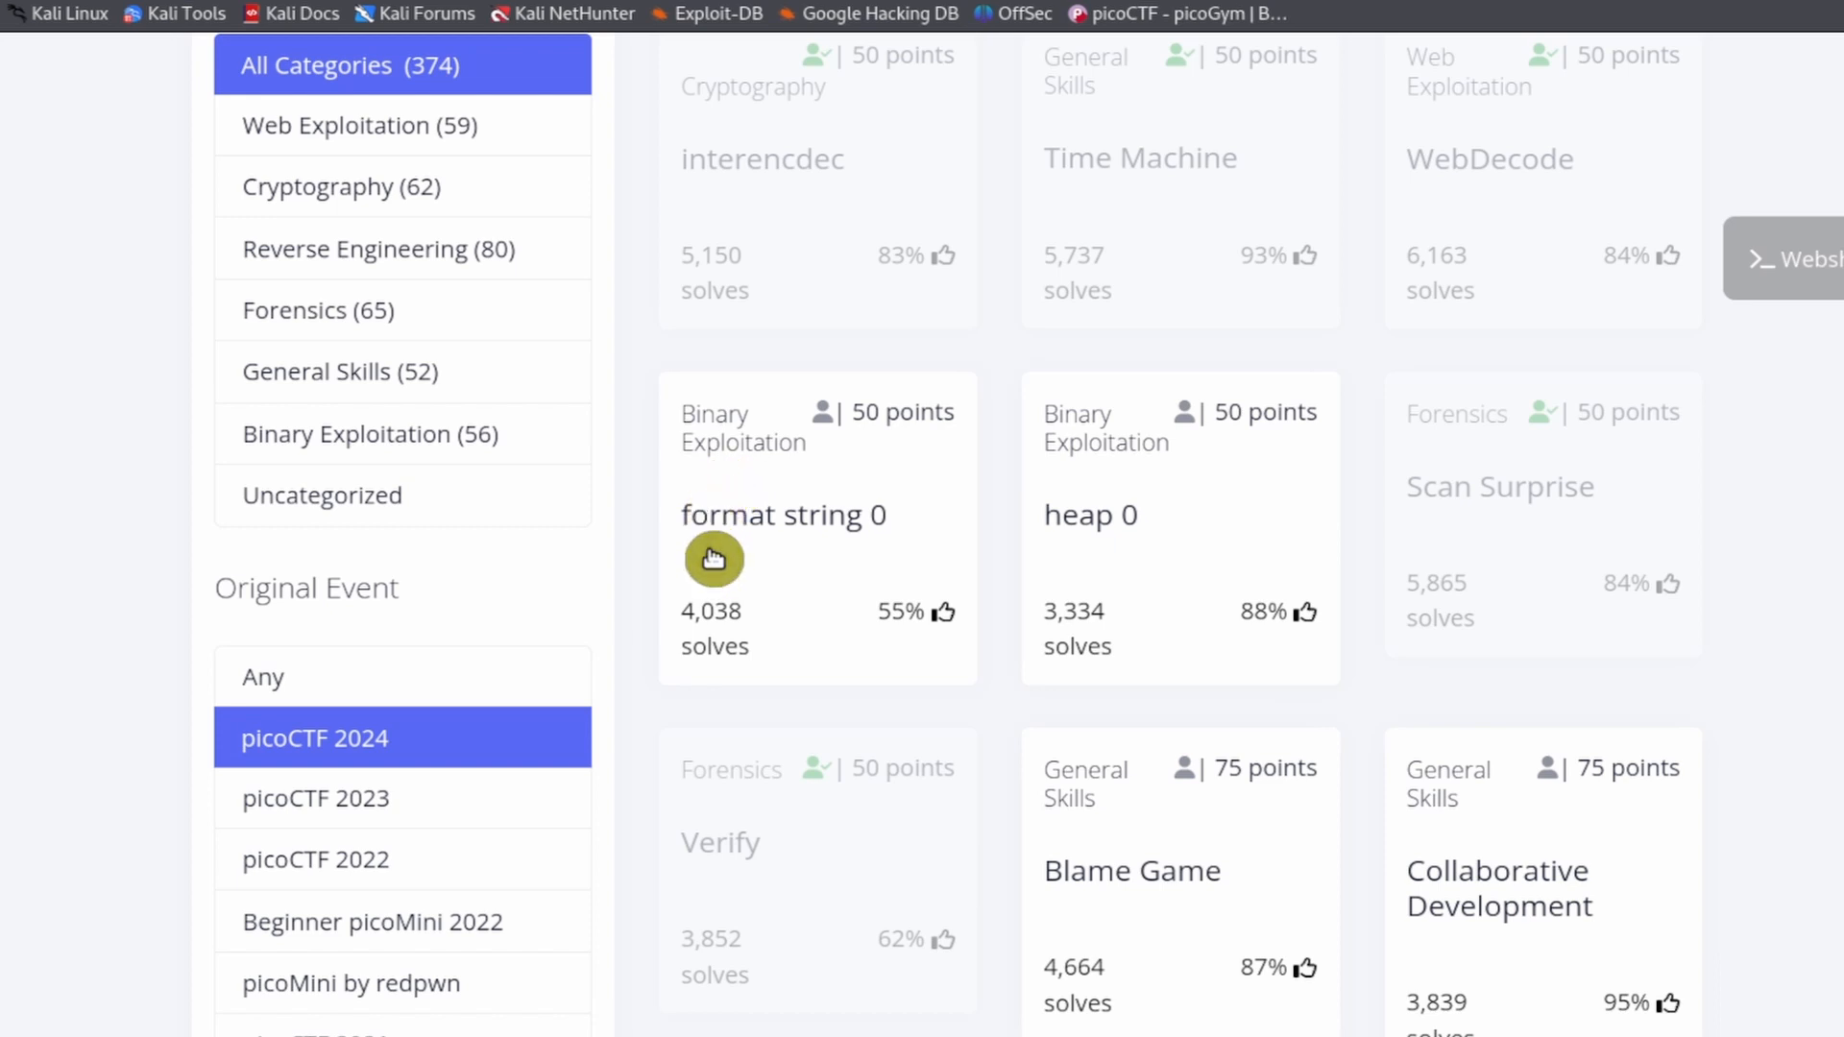
pyautogui.moveTo(730, 564)
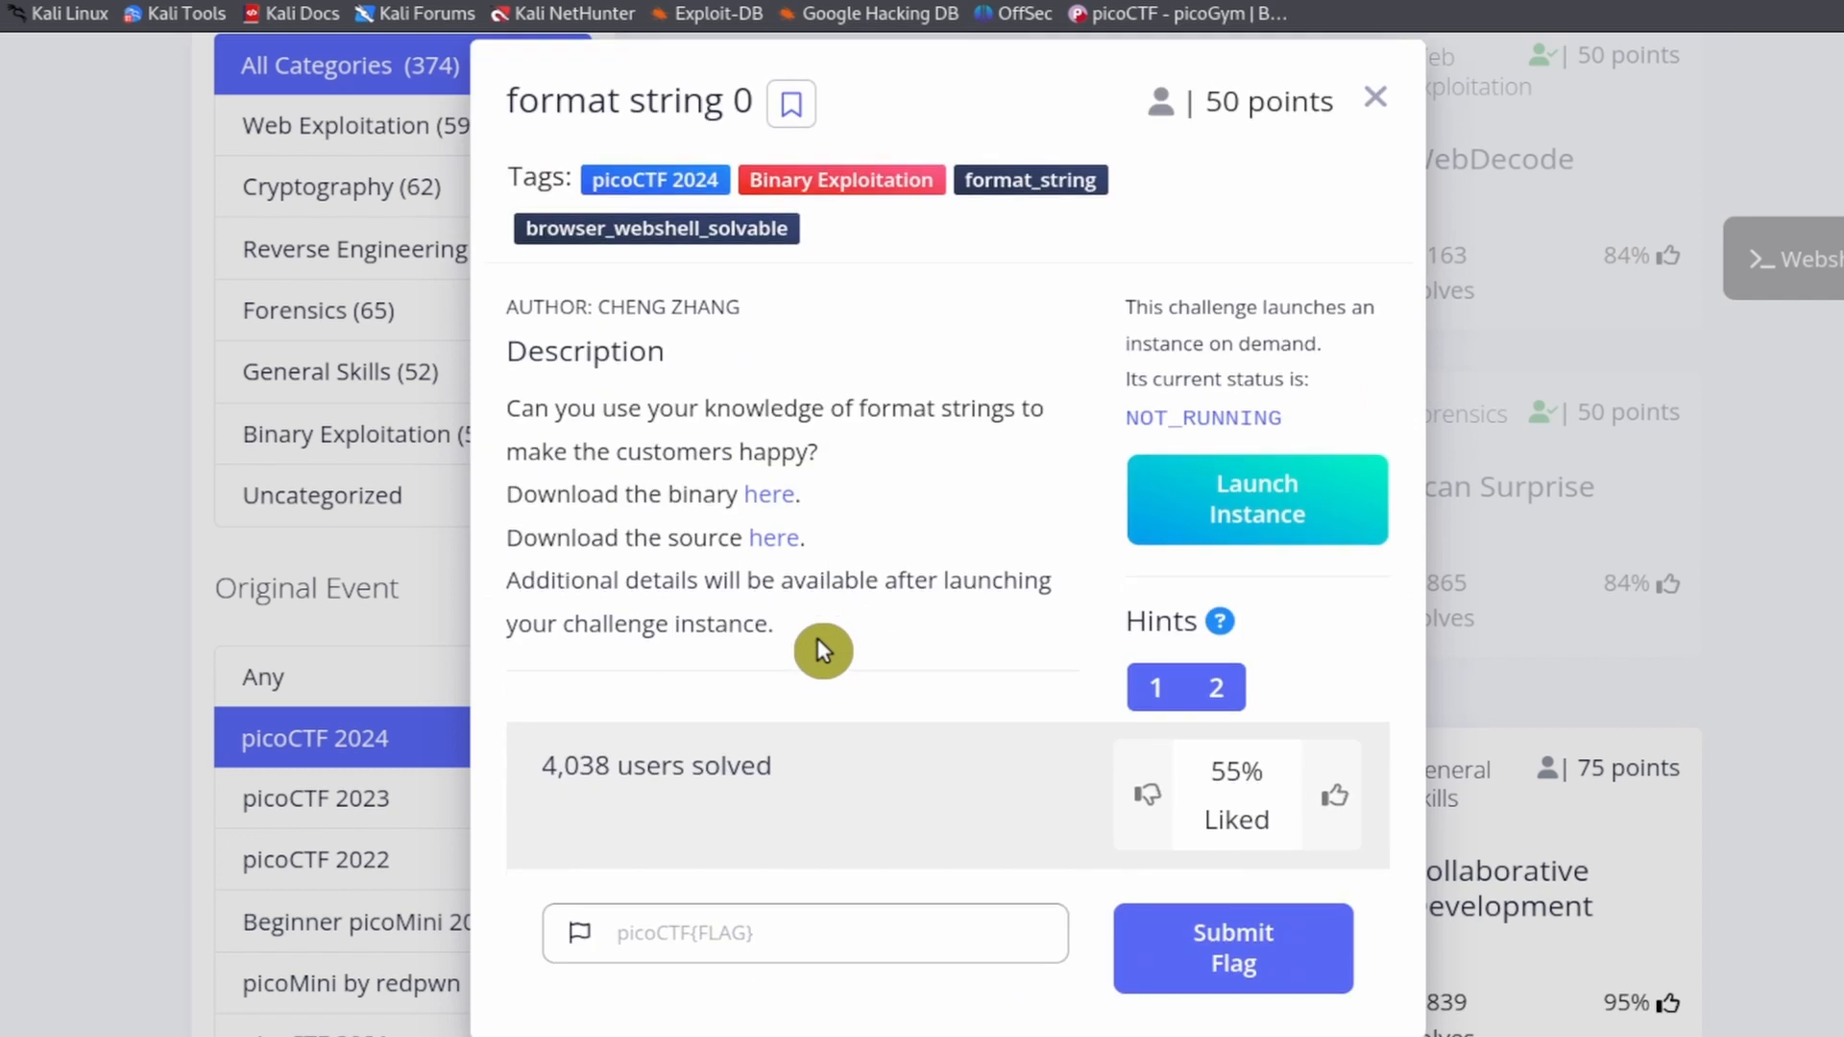
pyautogui.moveTo(841, 226)
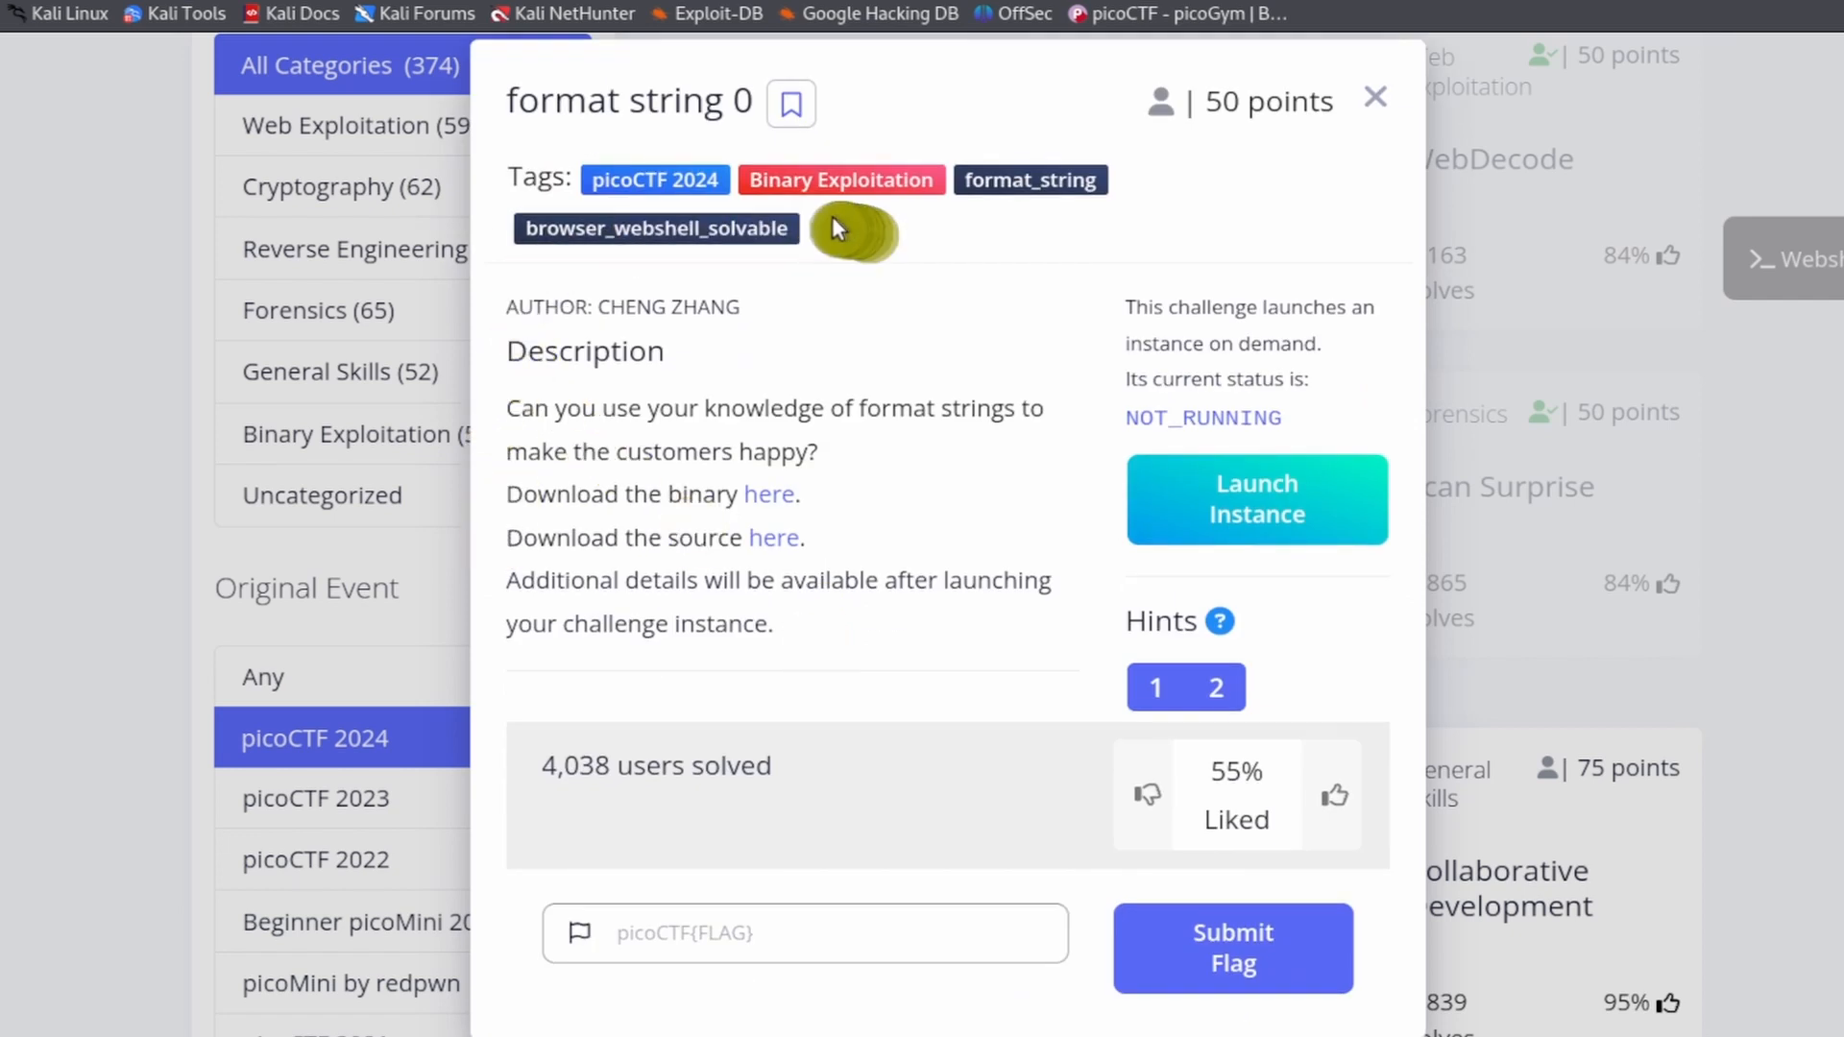
pyautogui.moveTo(880, 221)
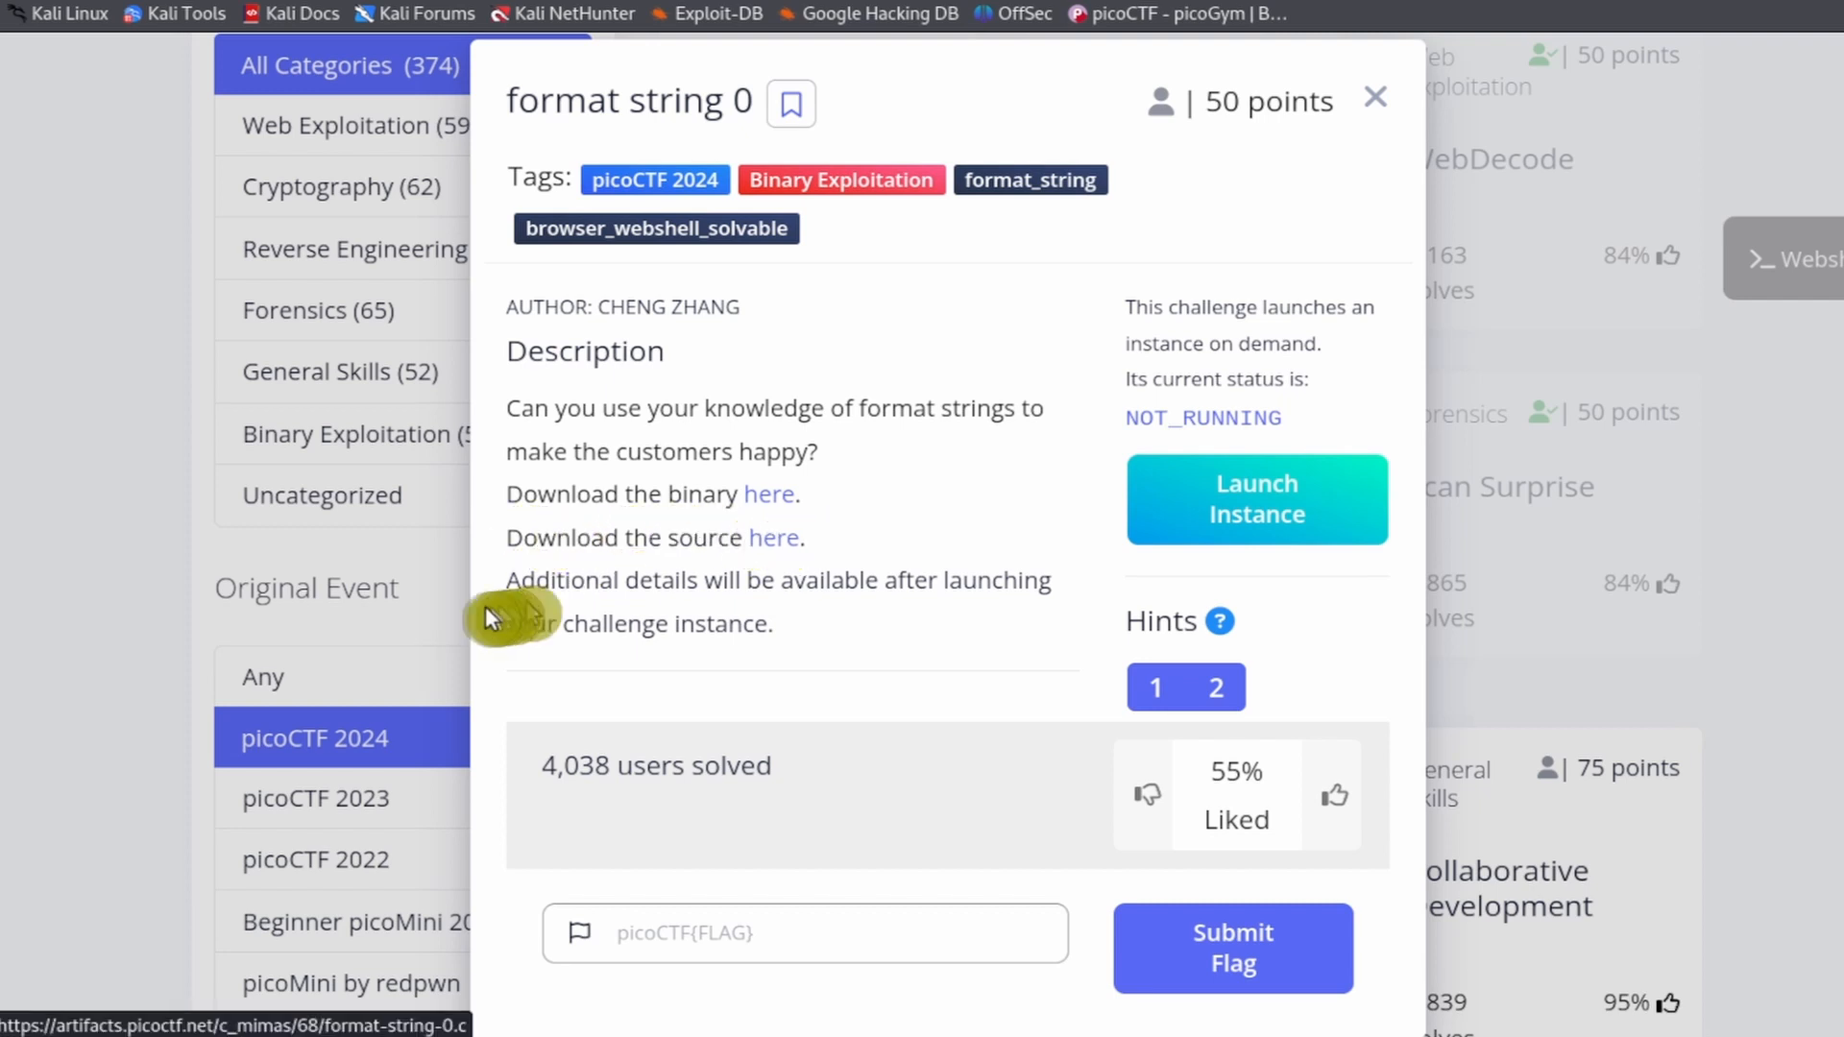
pyautogui.moveTo(561, 625)
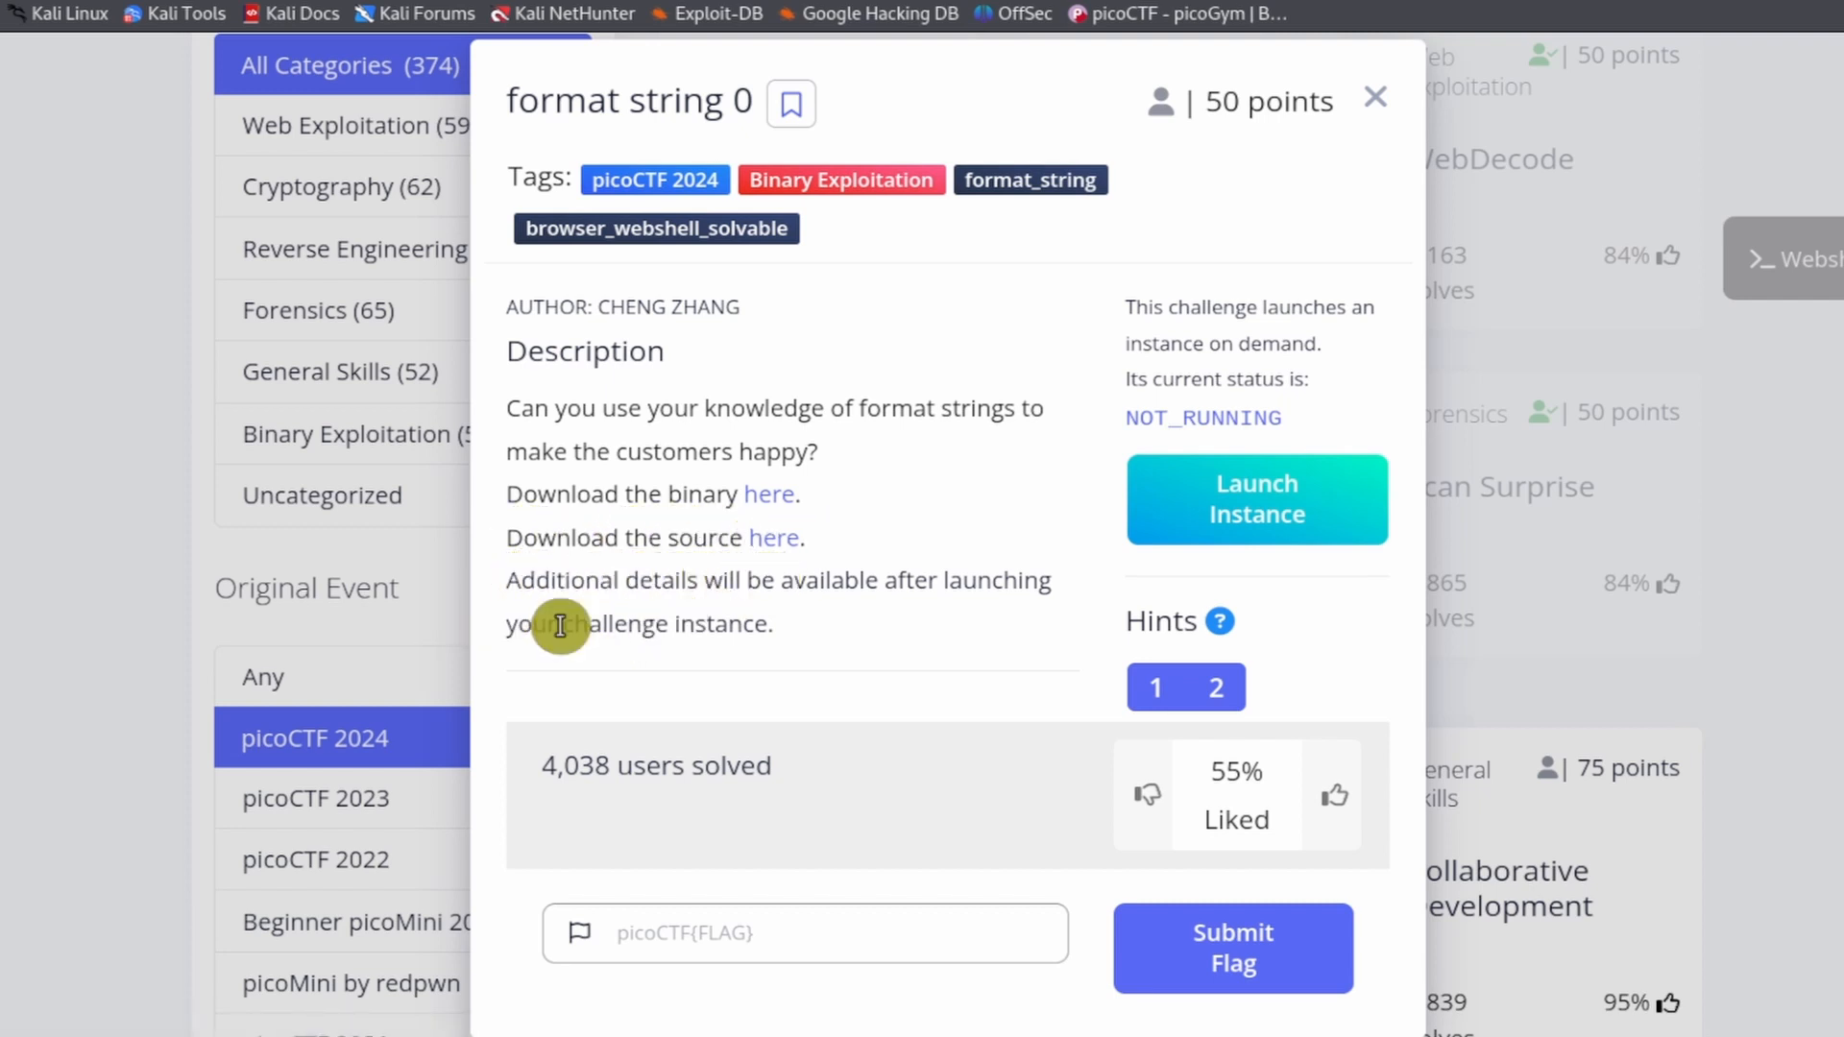
pyautogui.moveTo(964, 638)
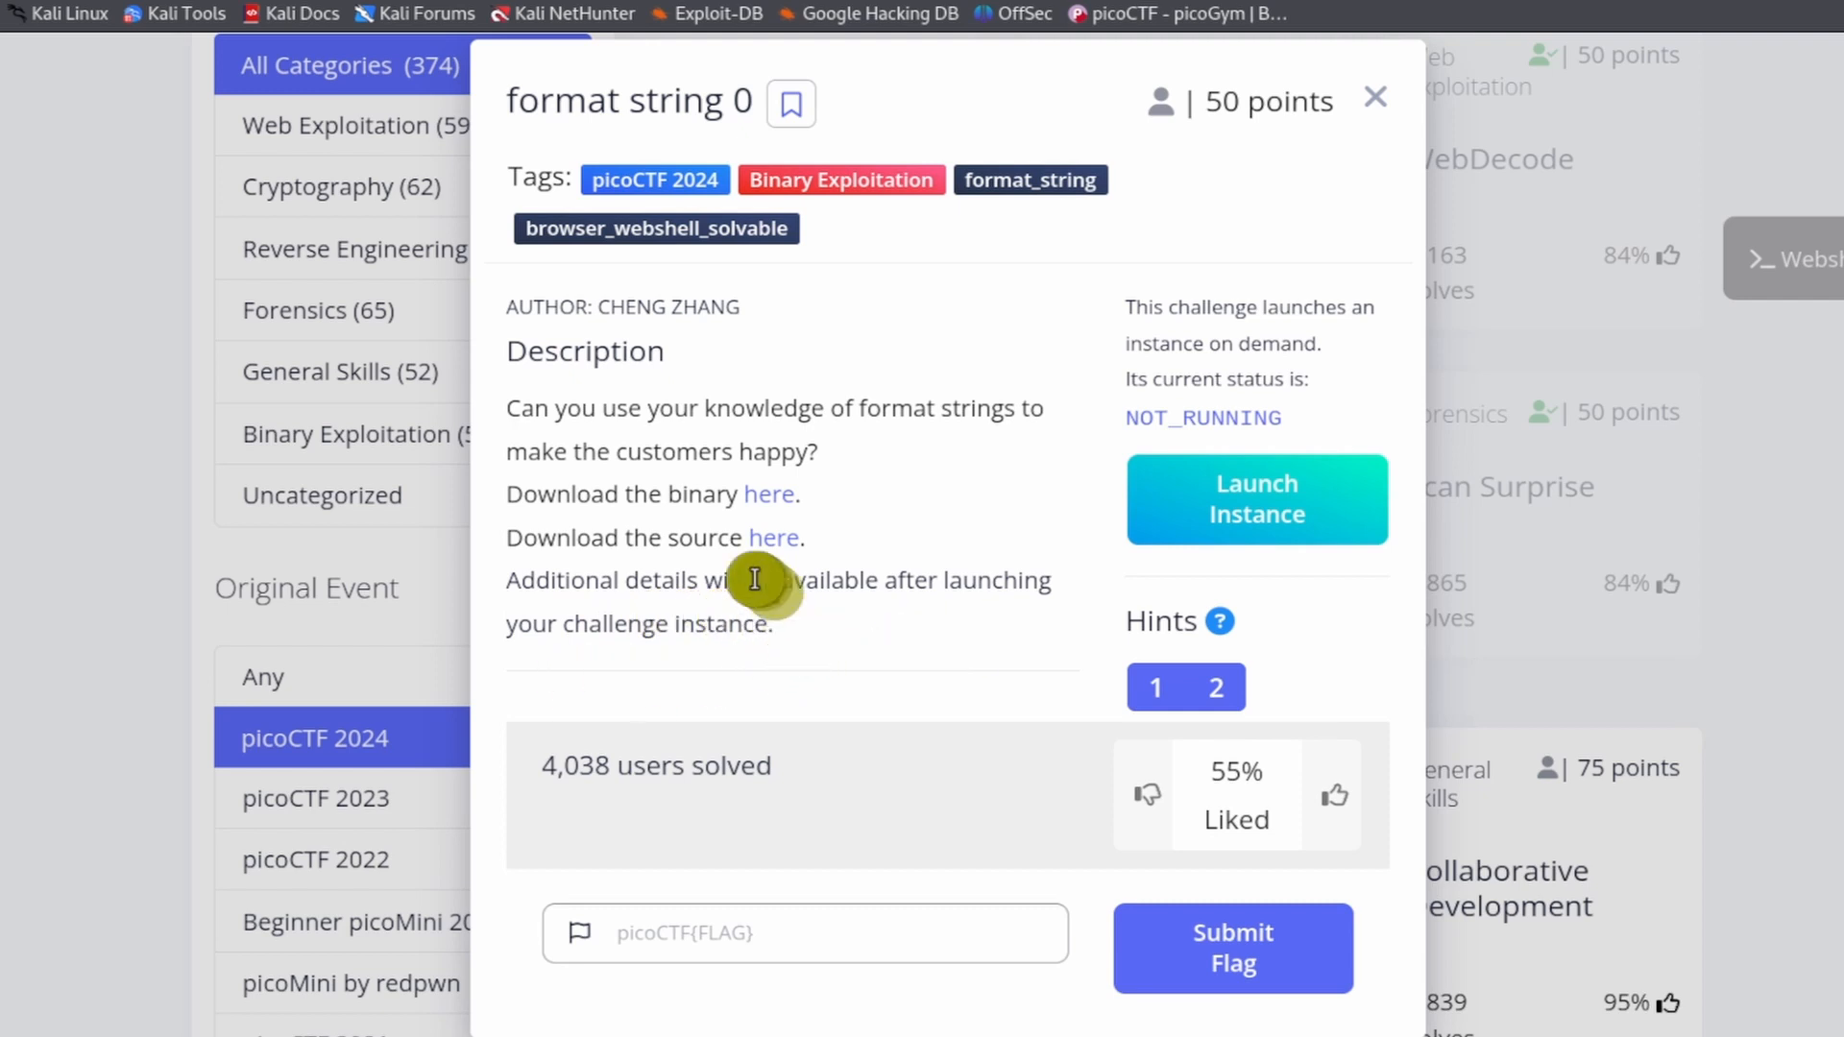
pyautogui.moveTo(688, 575)
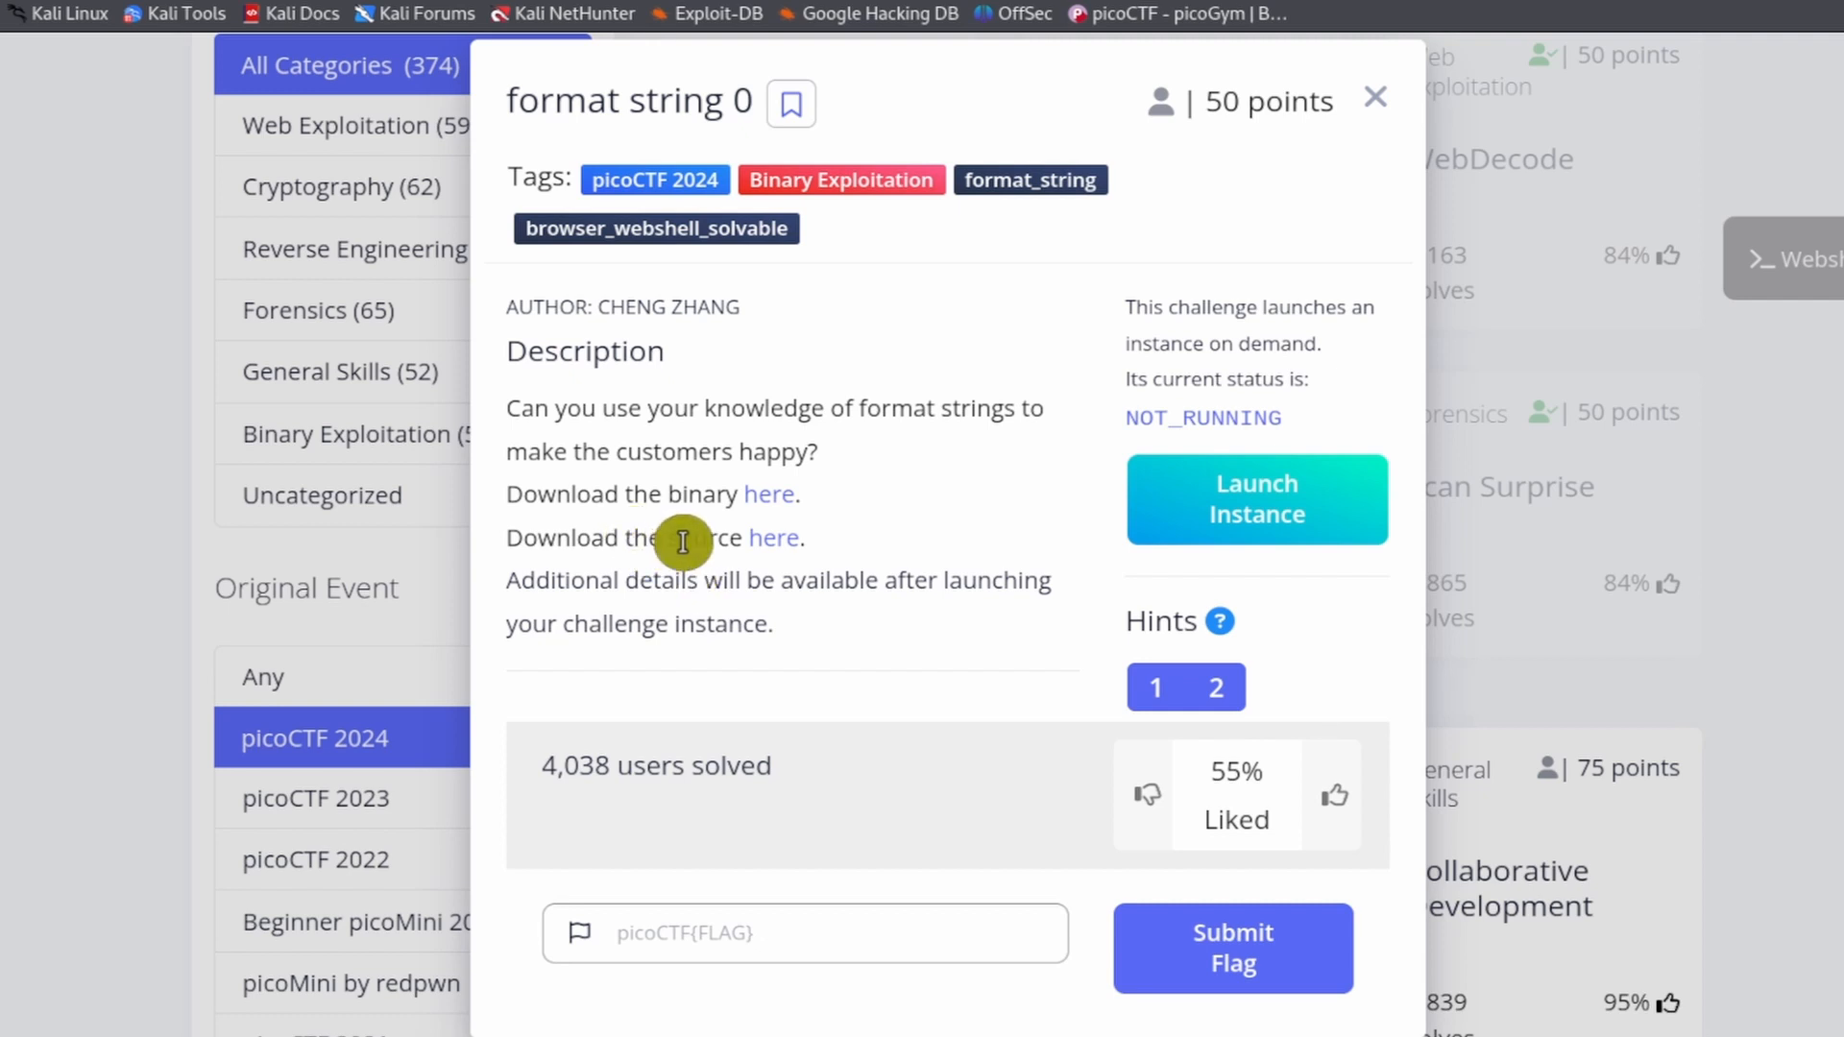
pyautogui.moveTo(715, 530)
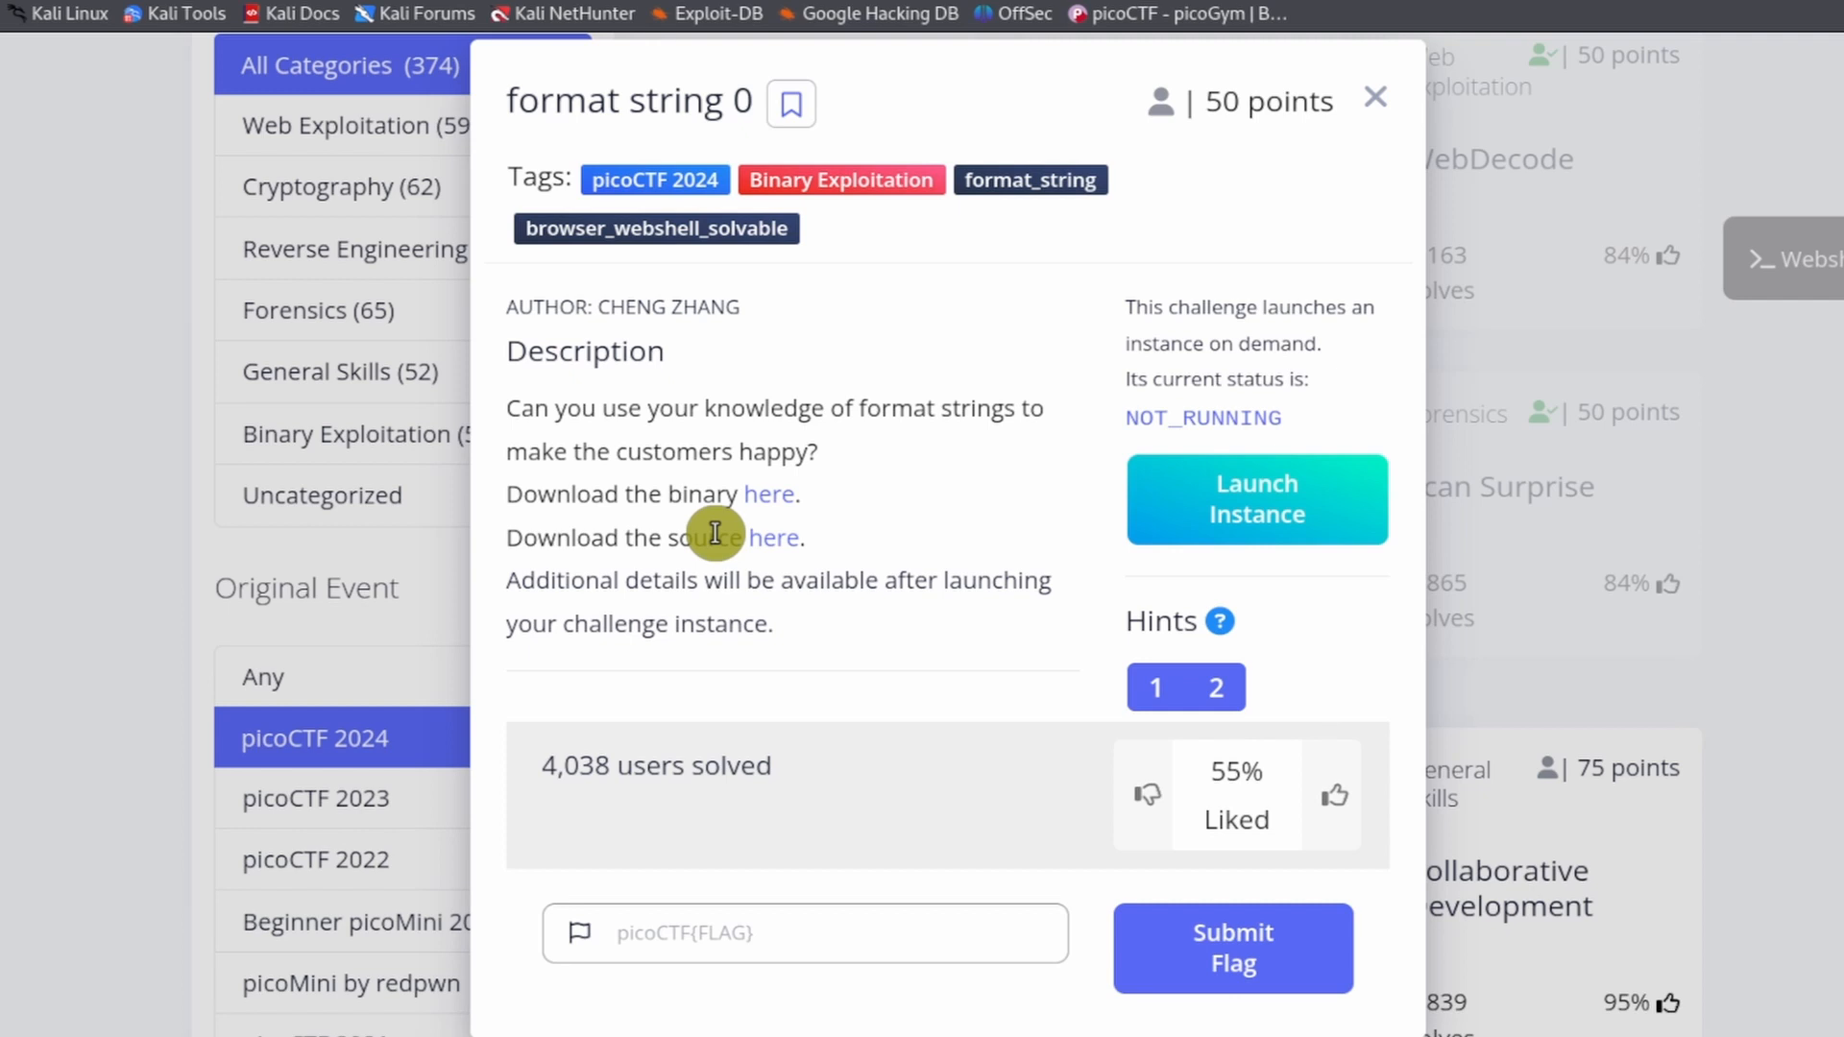
pyautogui.moveTo(618, 457)
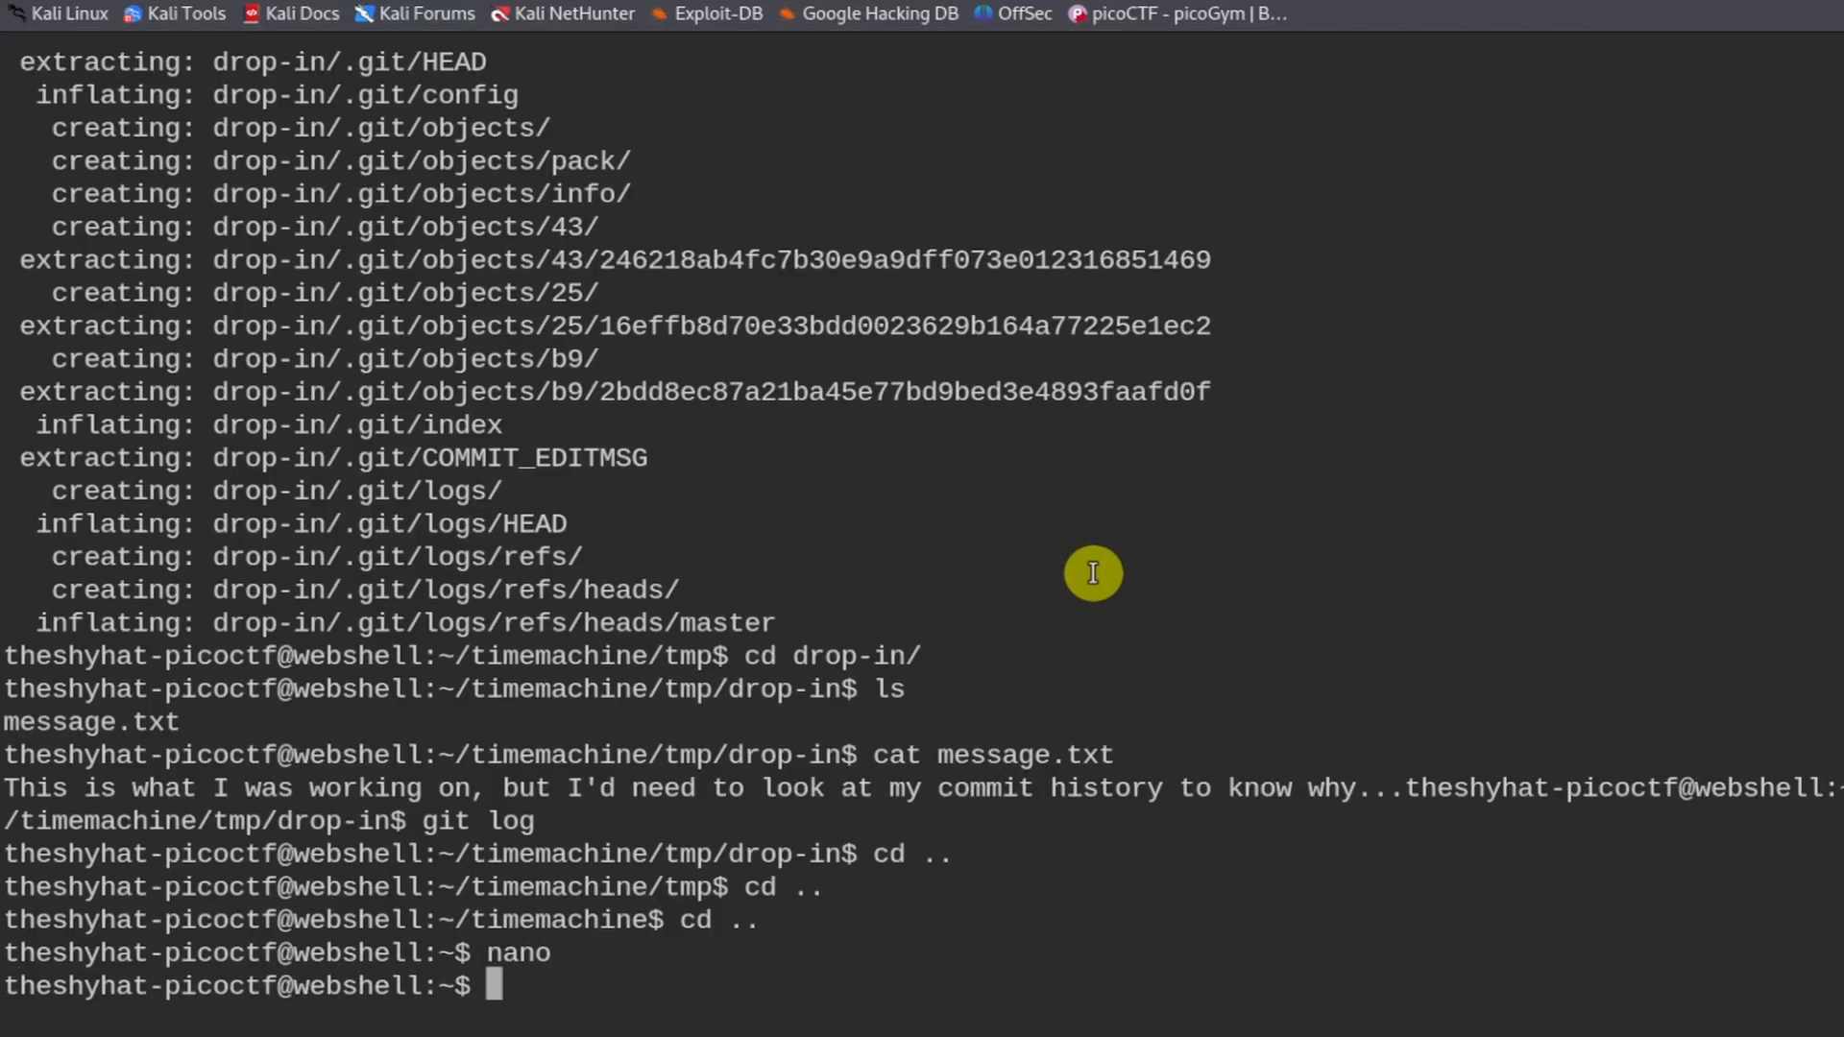
# Create a formatstring0 directory in the webshell and move into it
pyautogui.write('ls')
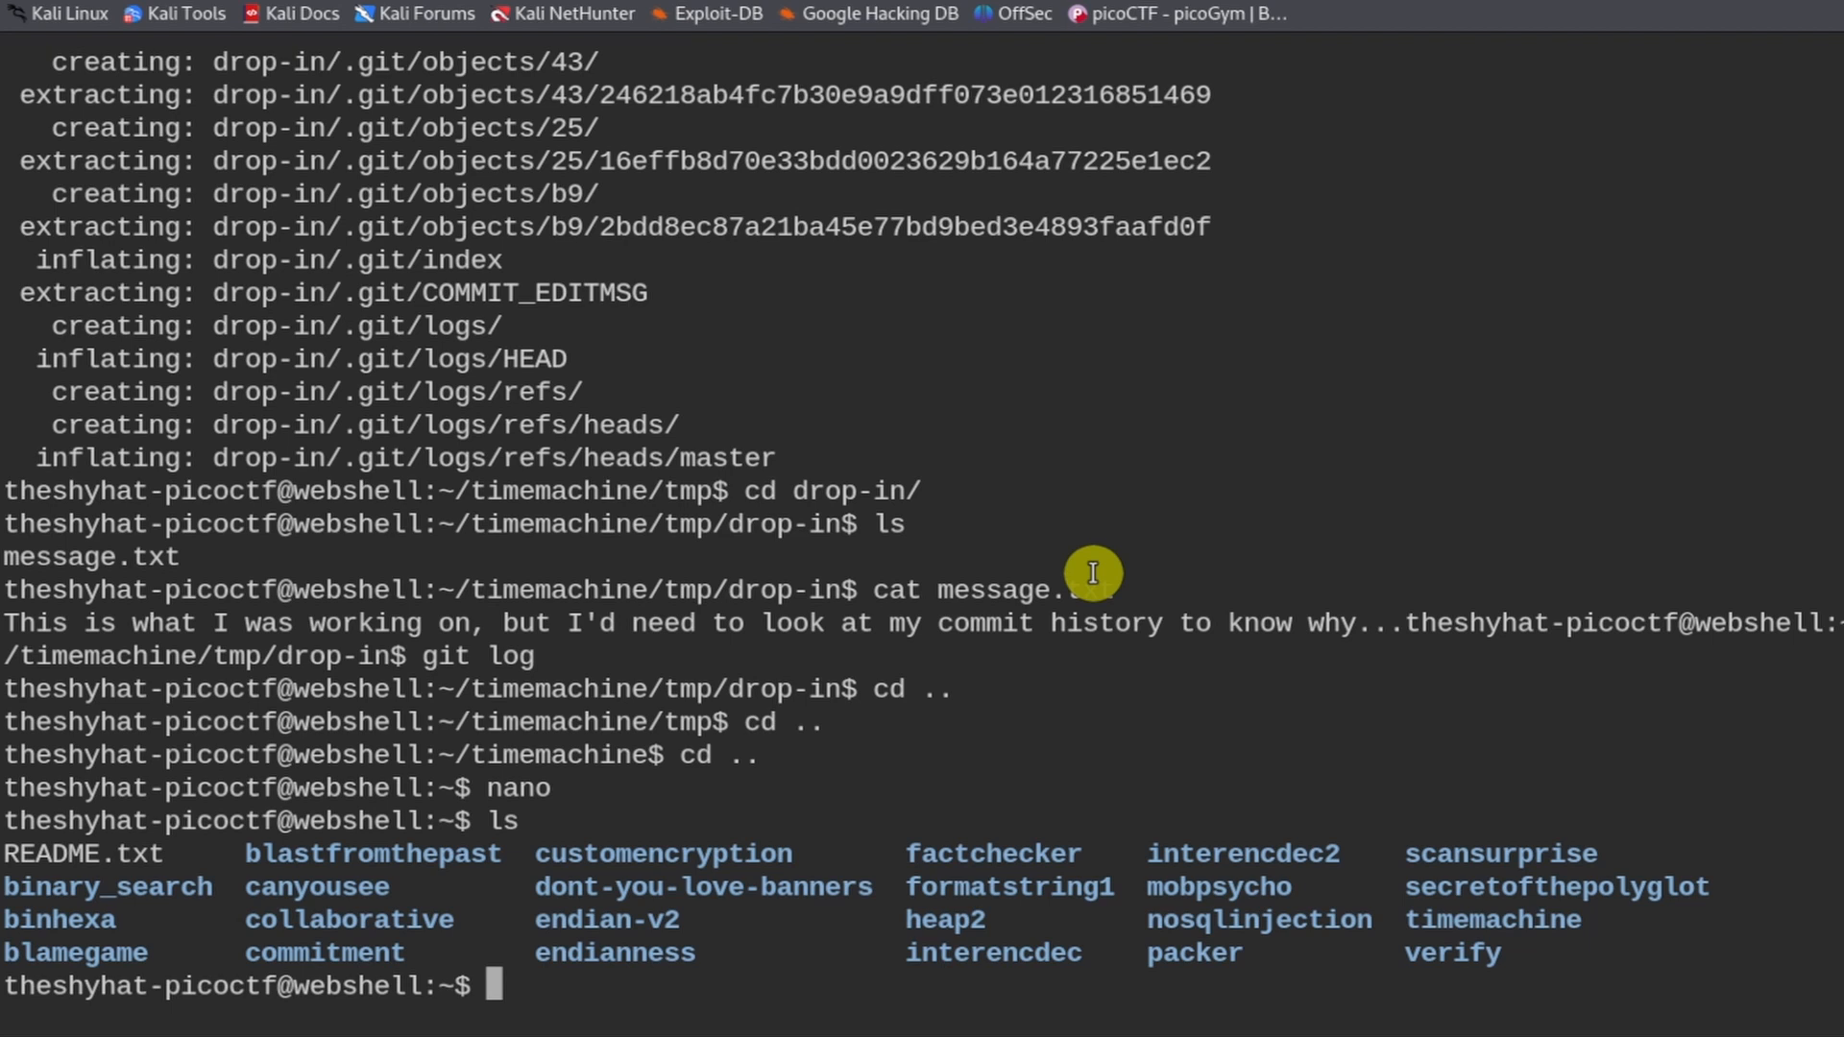
pyautogui.write('mkdir')
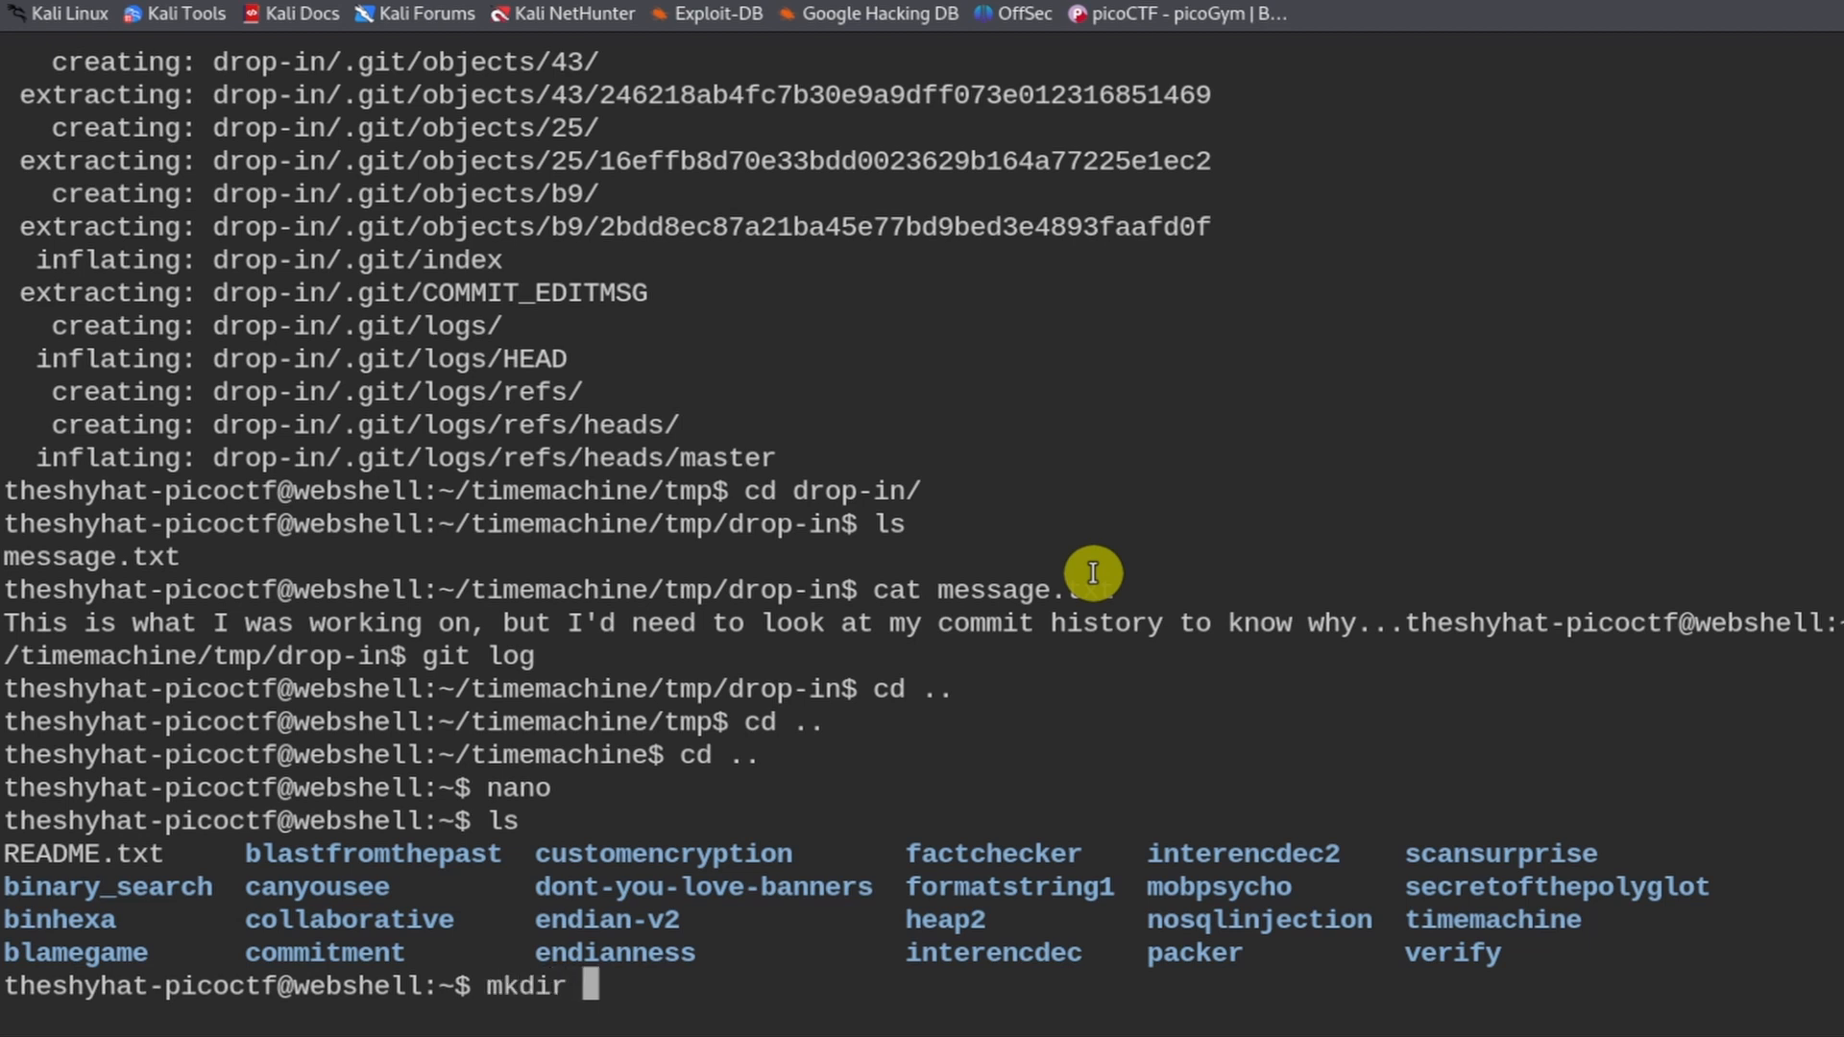
pyautogui.write('formatstring0')
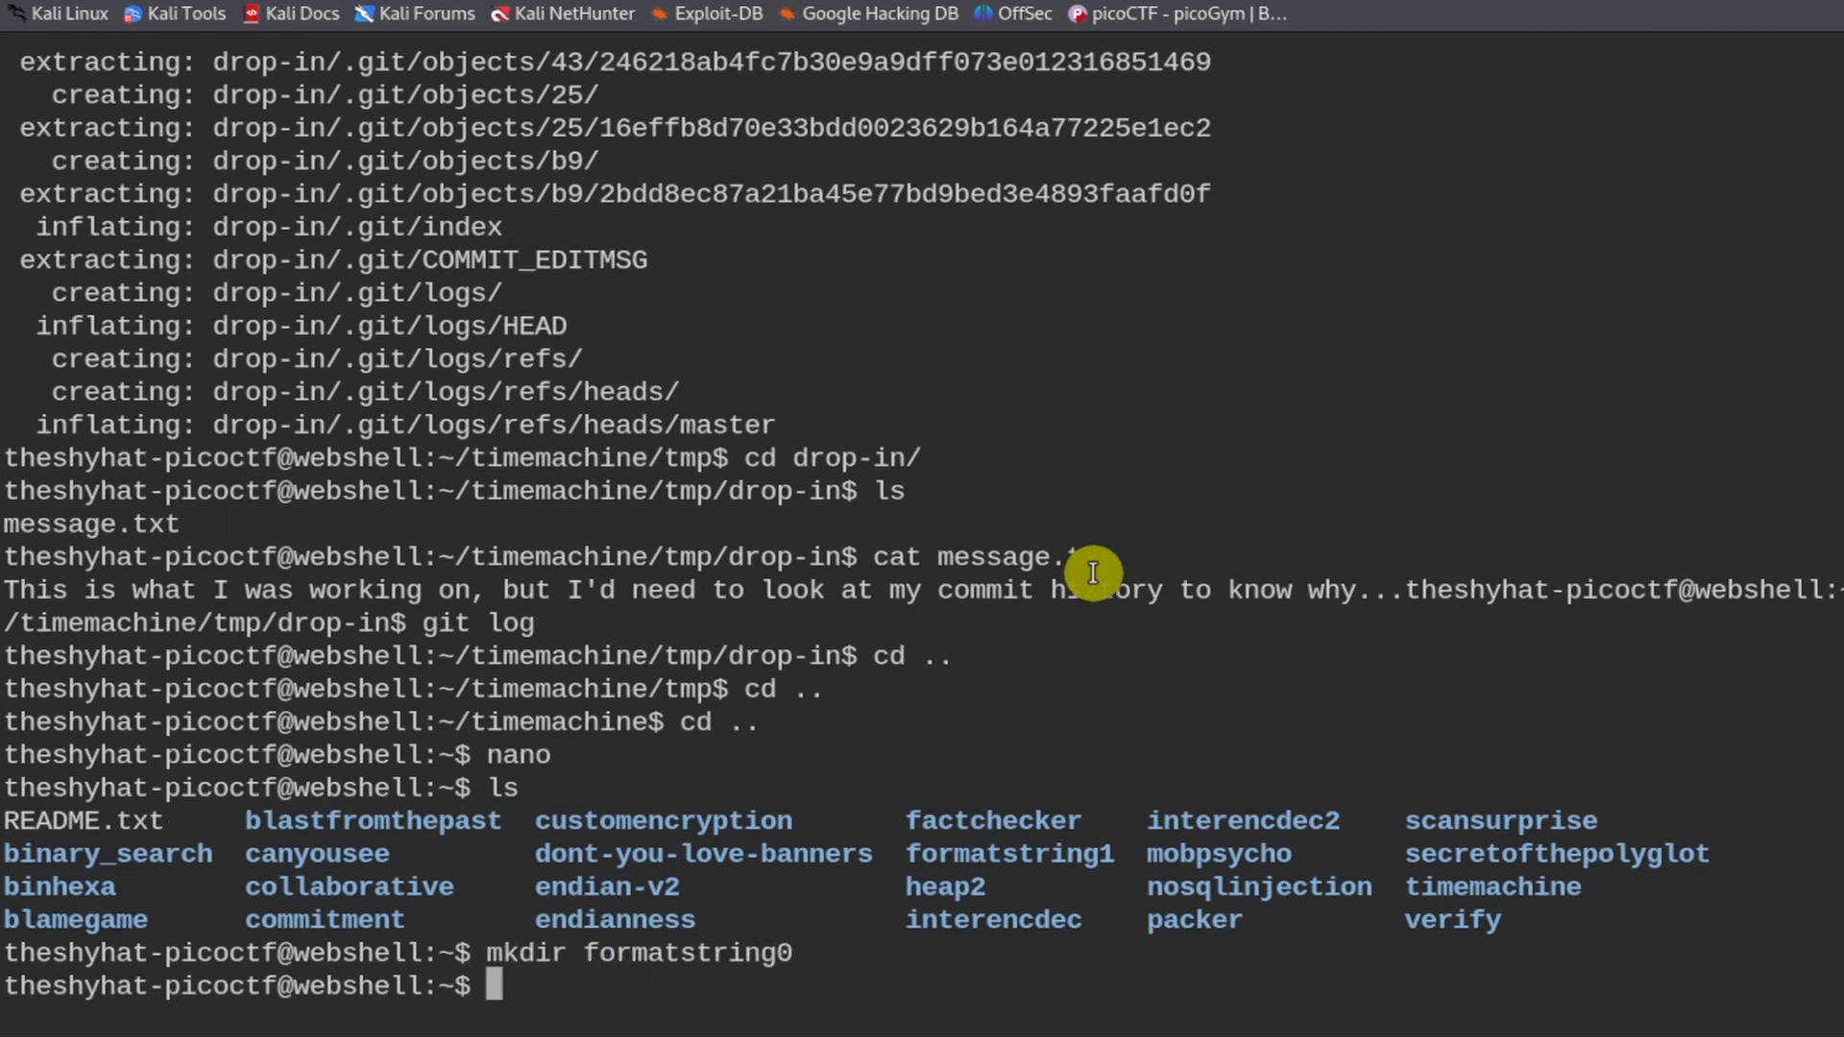
pyautogui.write('cd formatstrin')
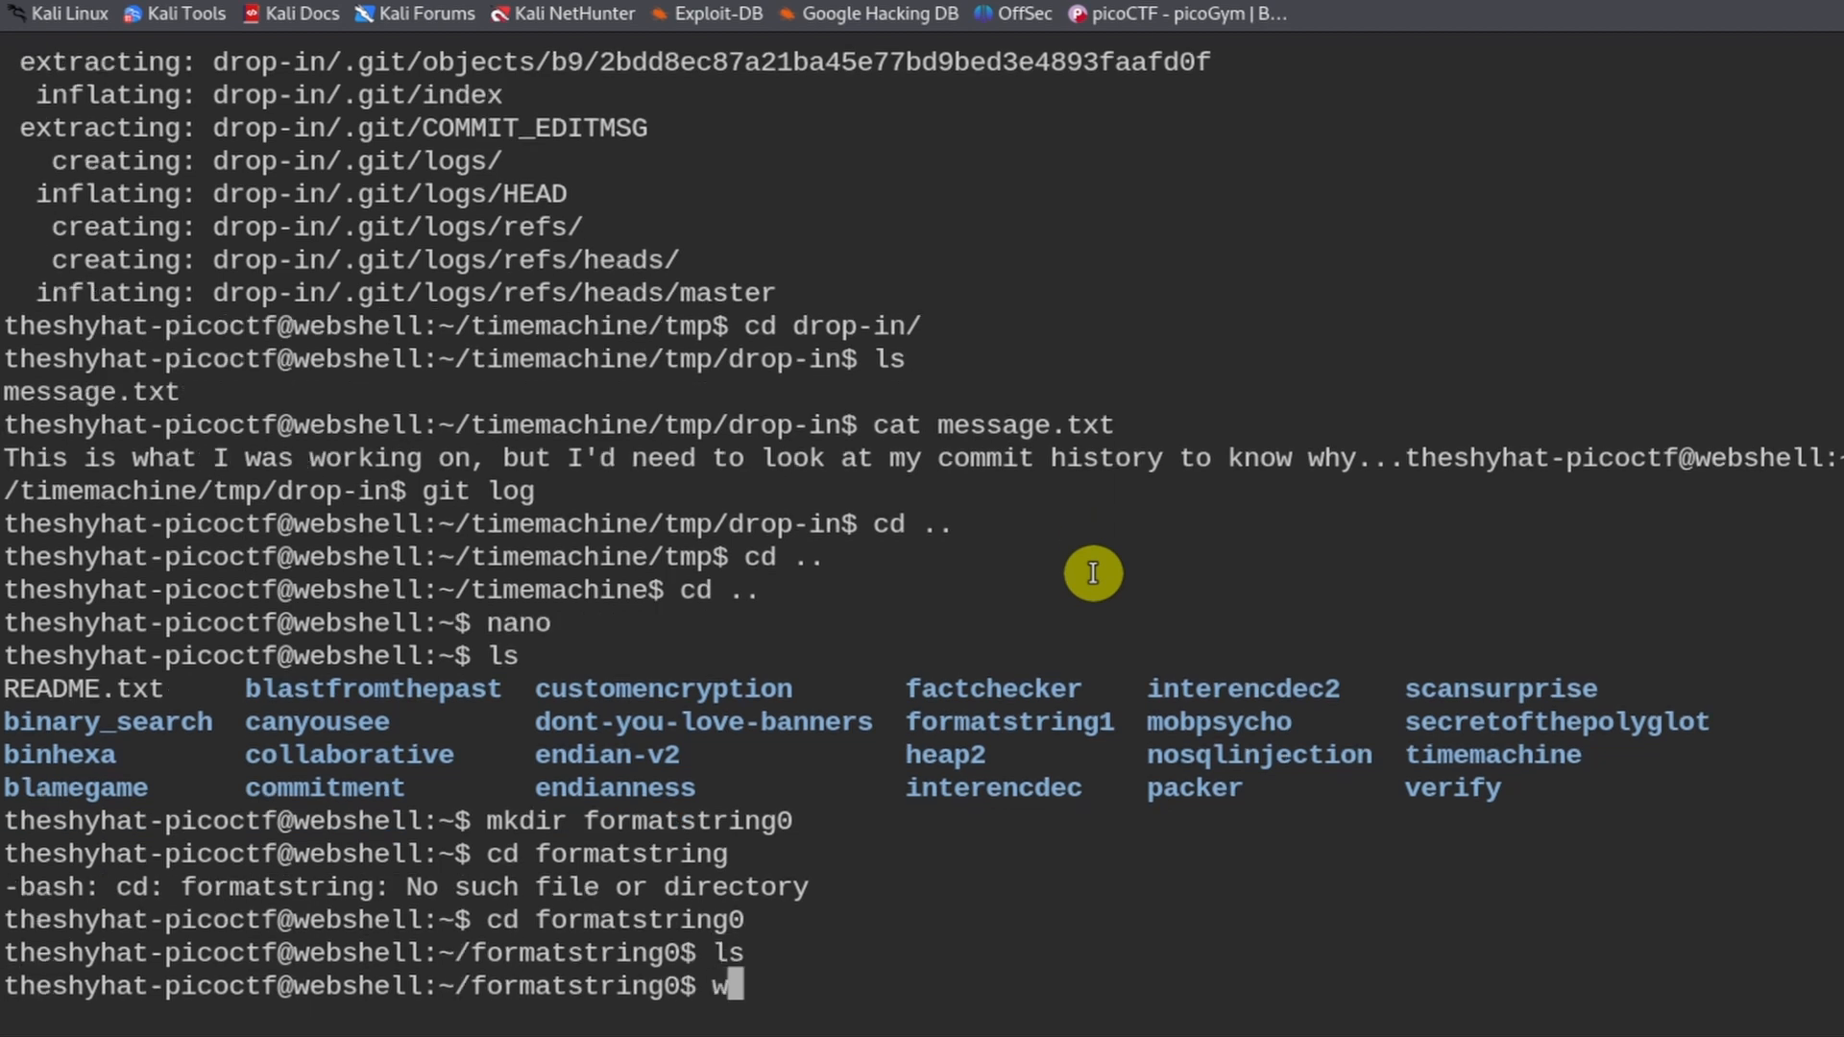
pyautogui.write('get')
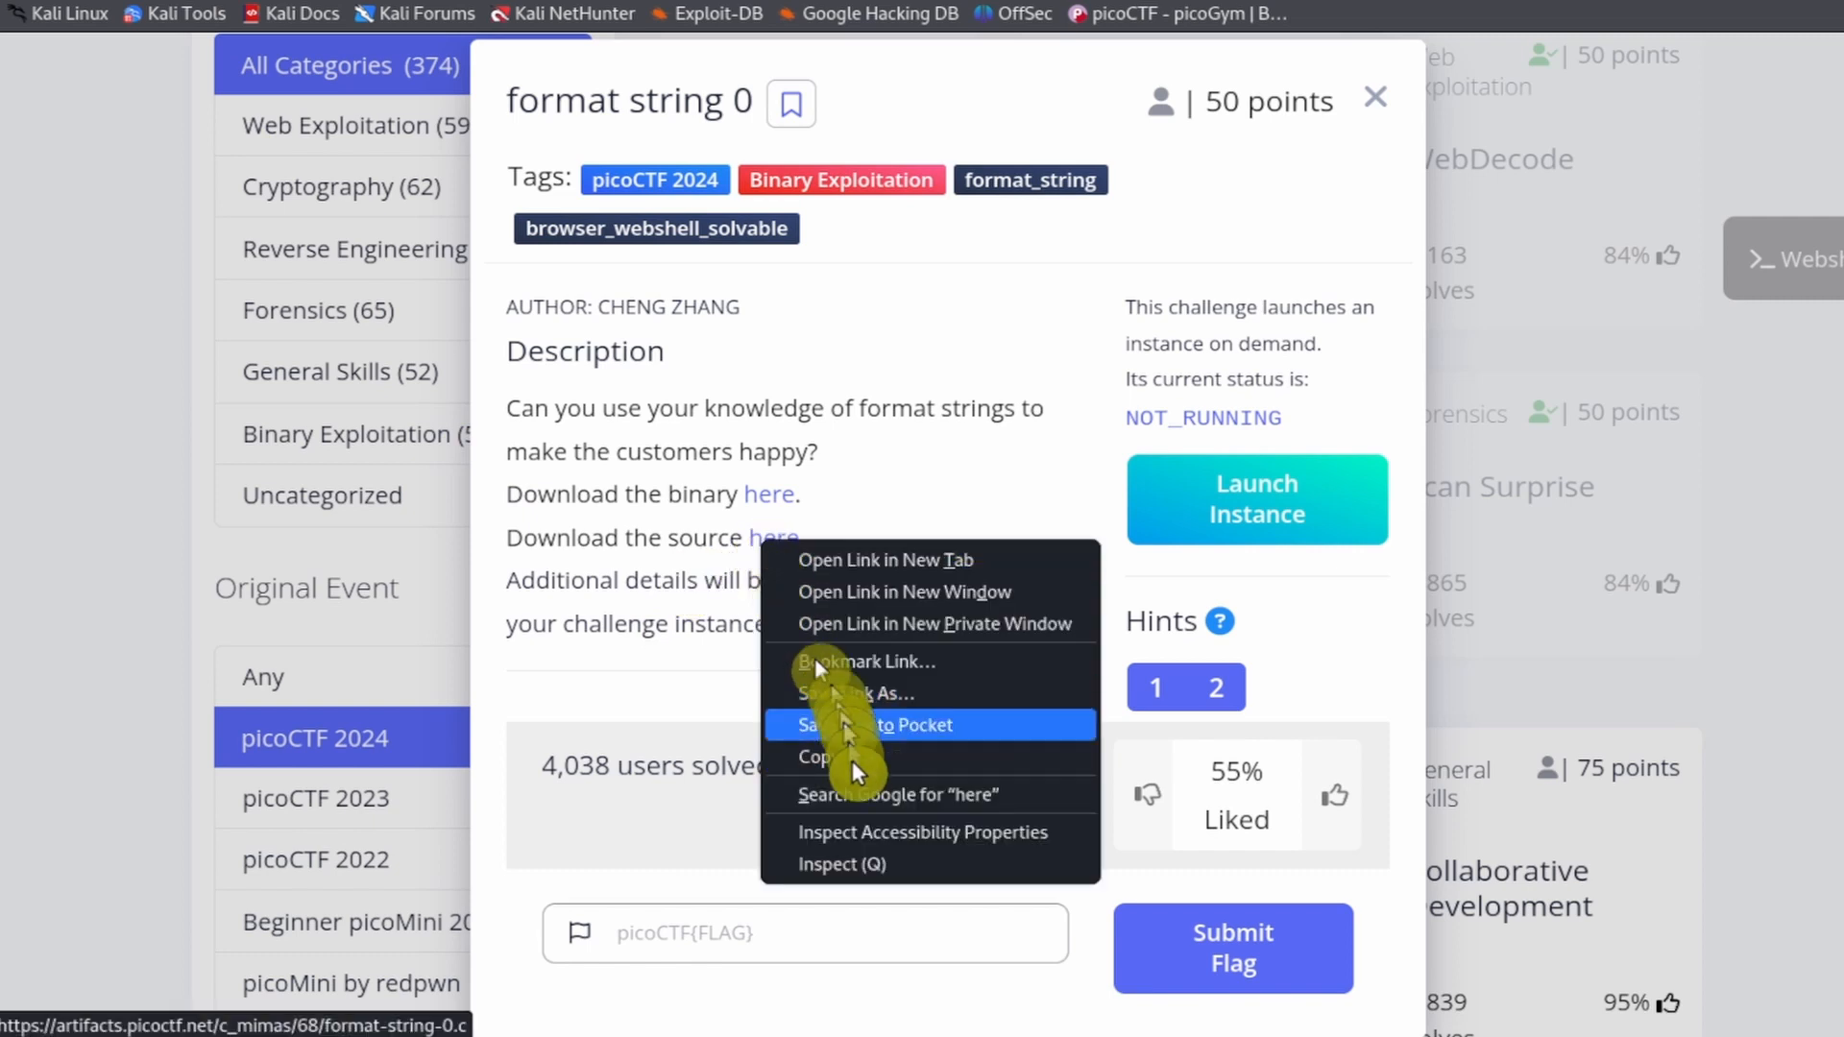
# Copy the download link of the challenge's source file
pyautogui.click(858, 761)
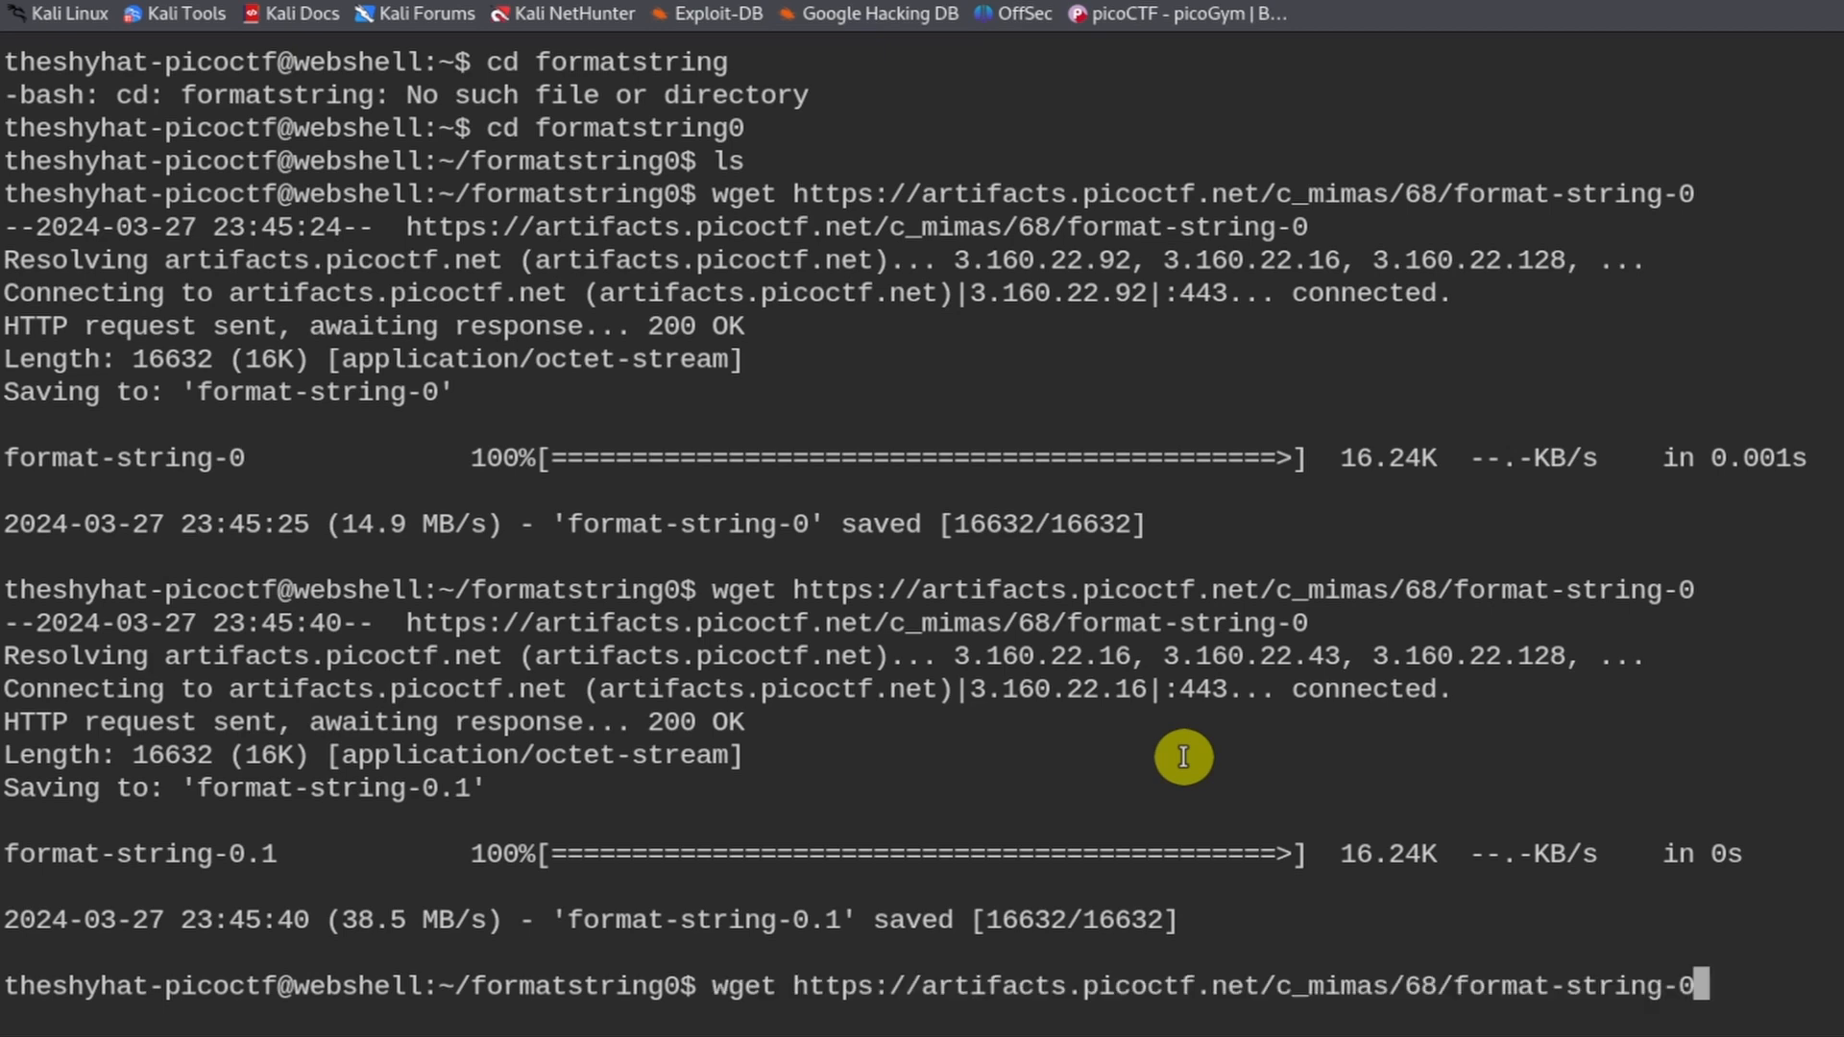
# Download format-string-0.c with wget and list the folder with ls -la
pyautogui.press('Return')
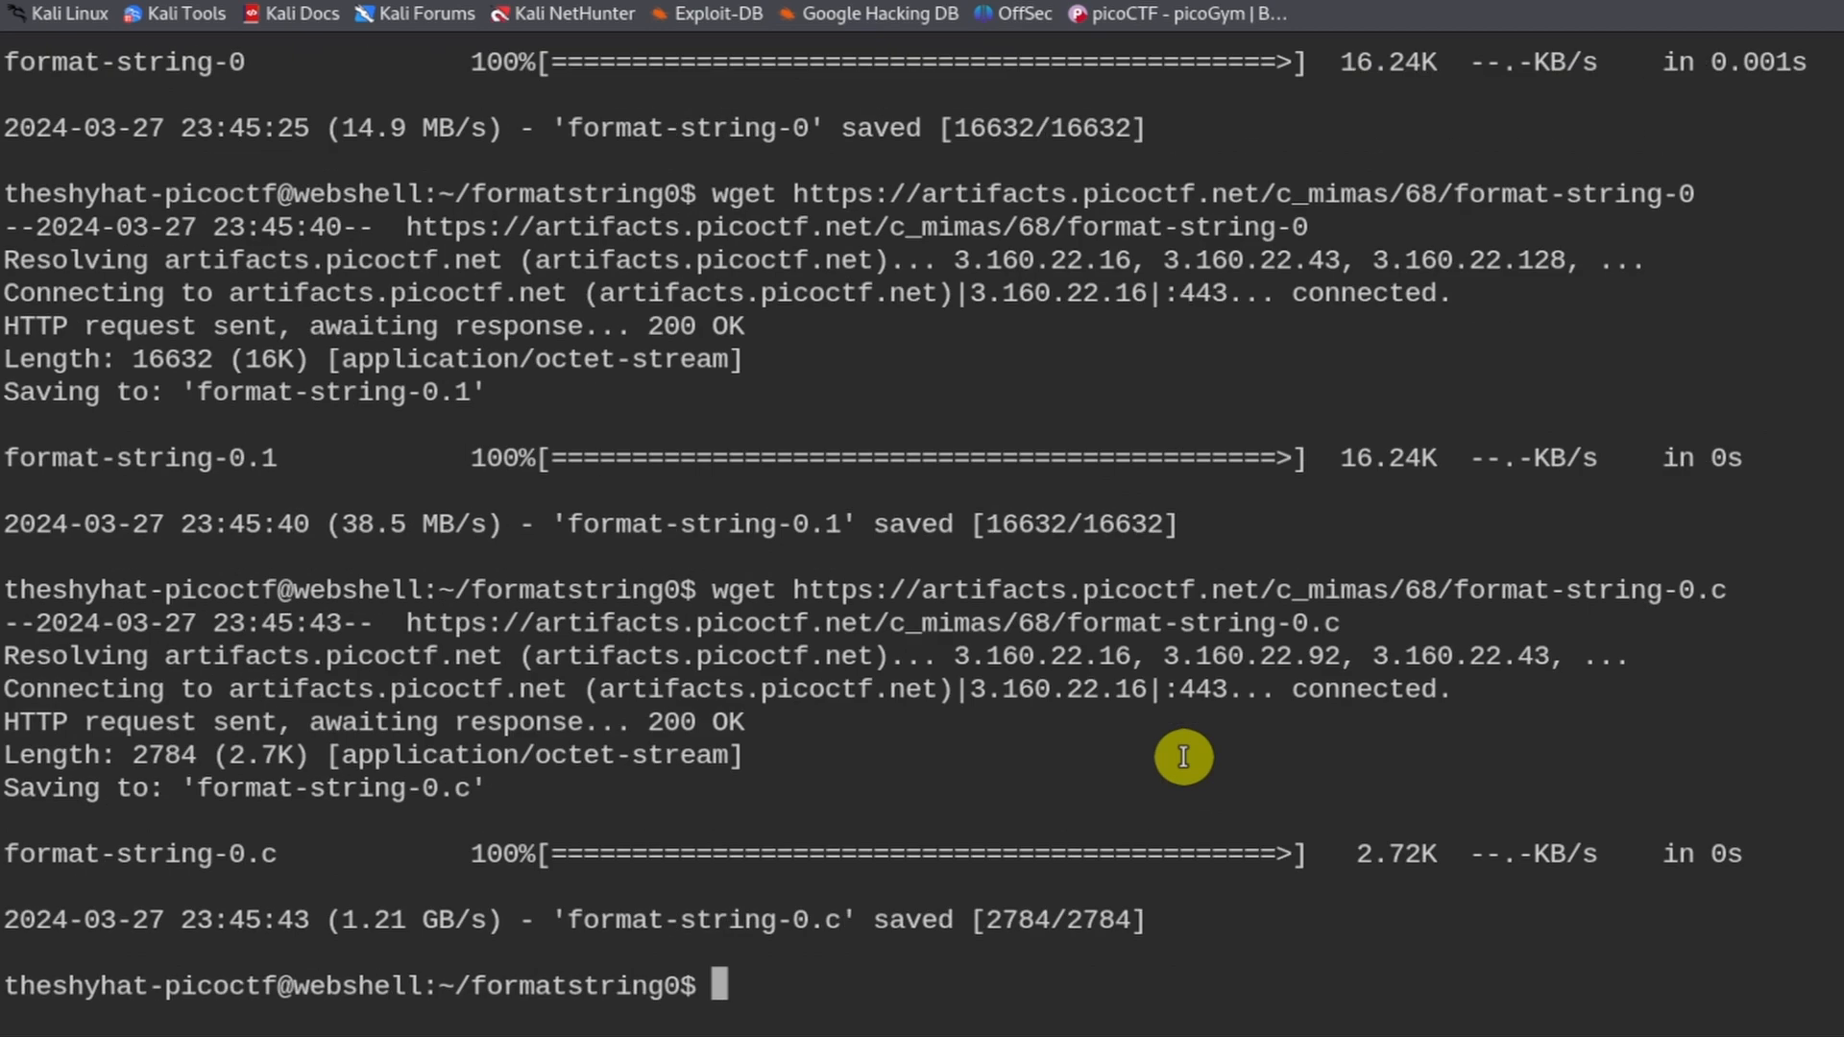
pyautogui.moveTo(1172, 764)
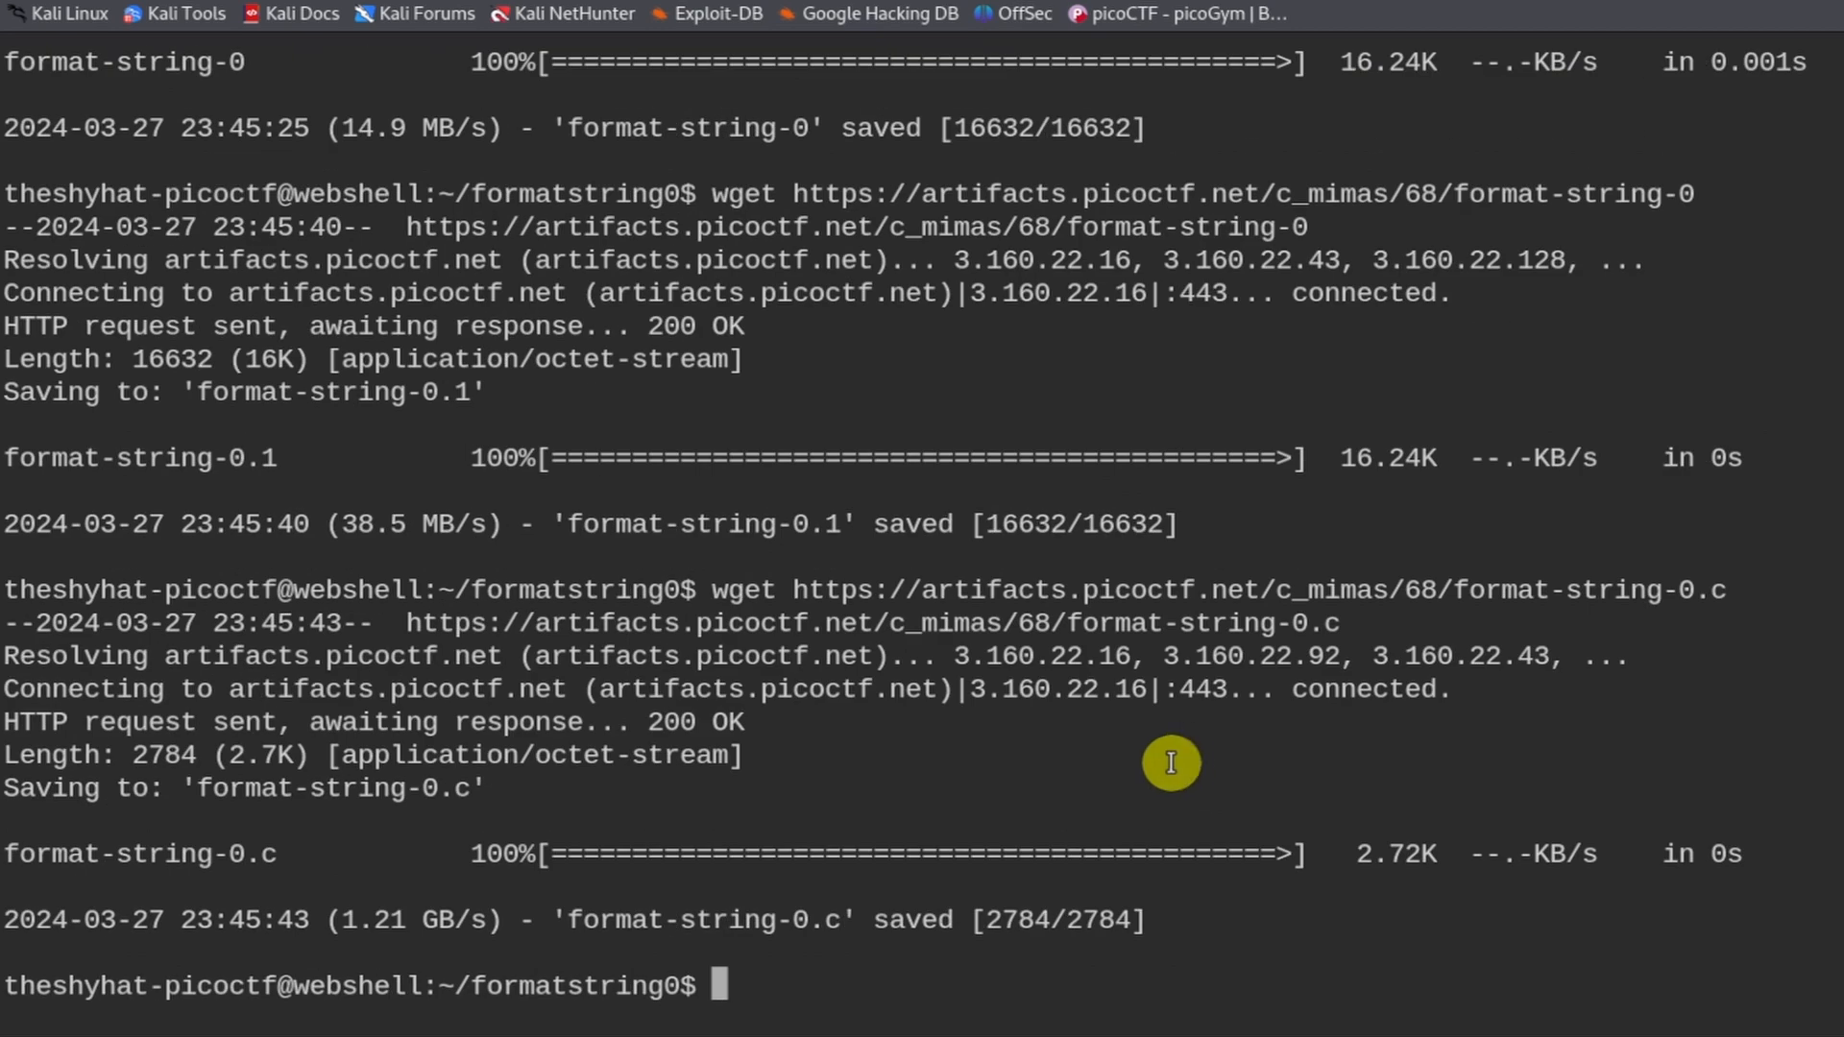
pyautogui.write('ls -la')
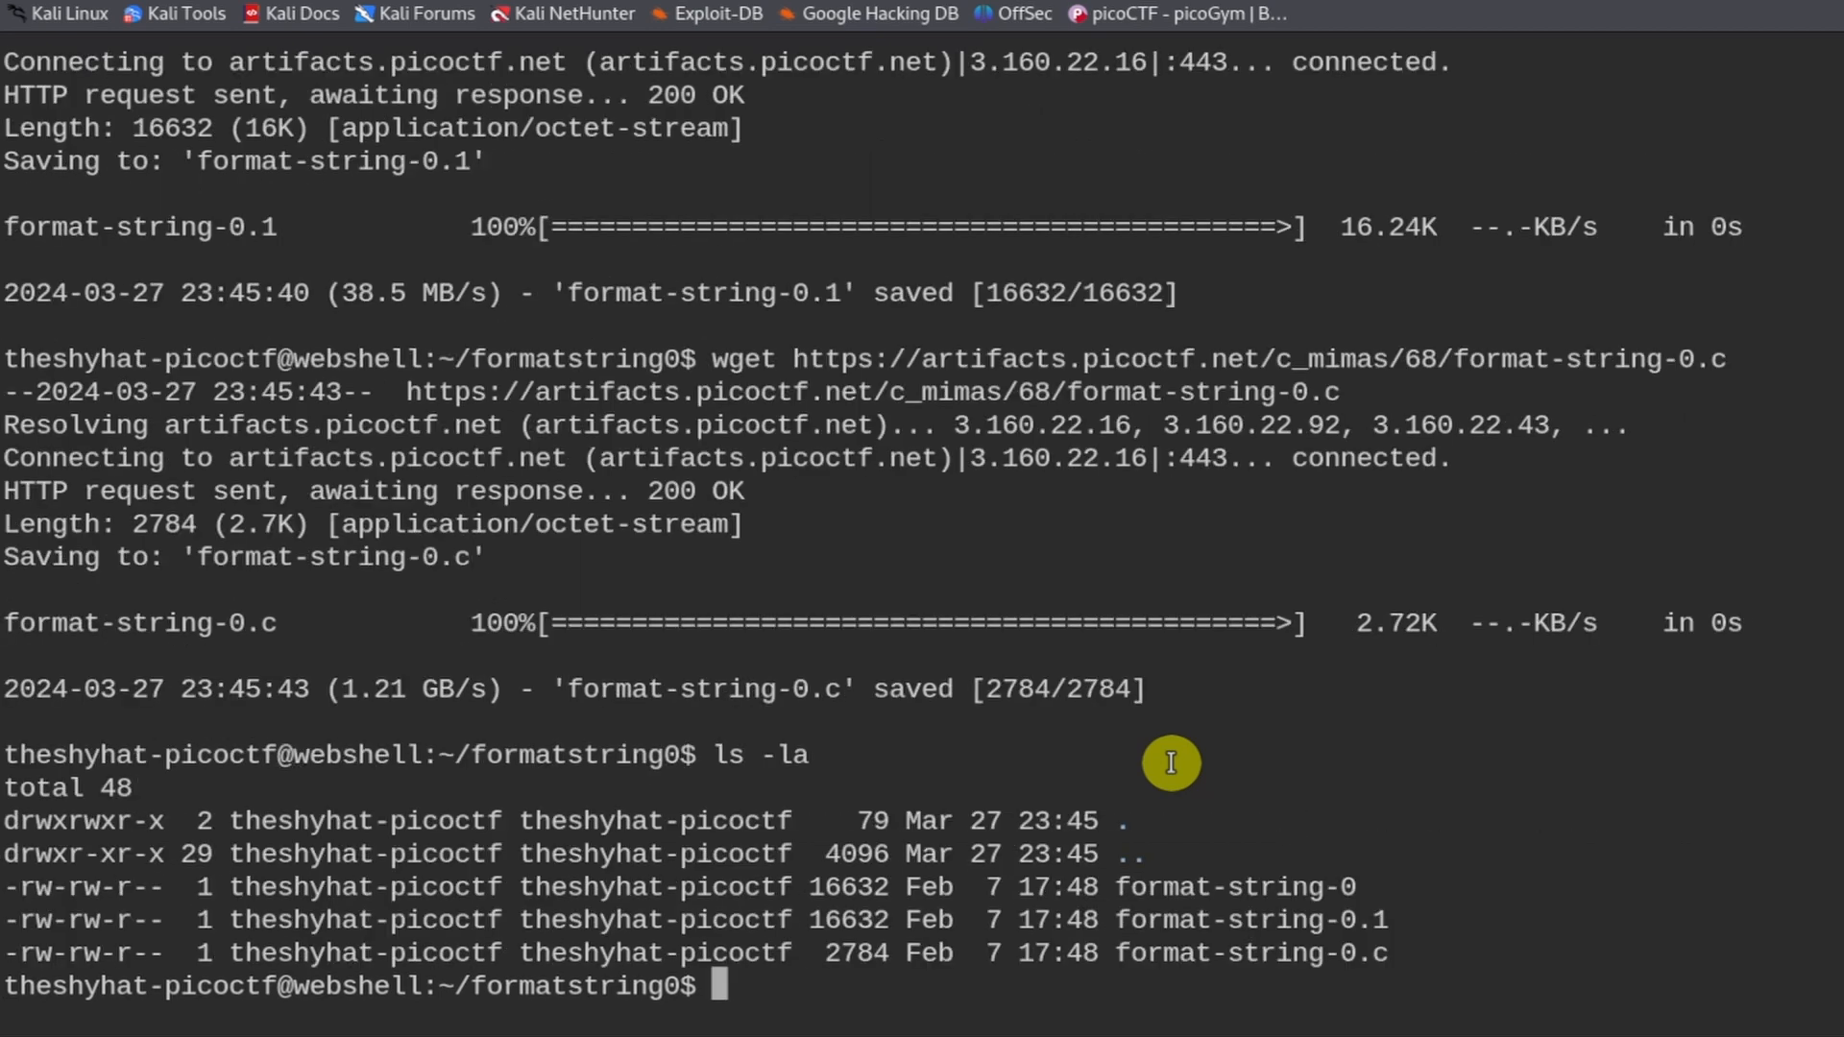
pyautogui.moveTo(924, 1003)
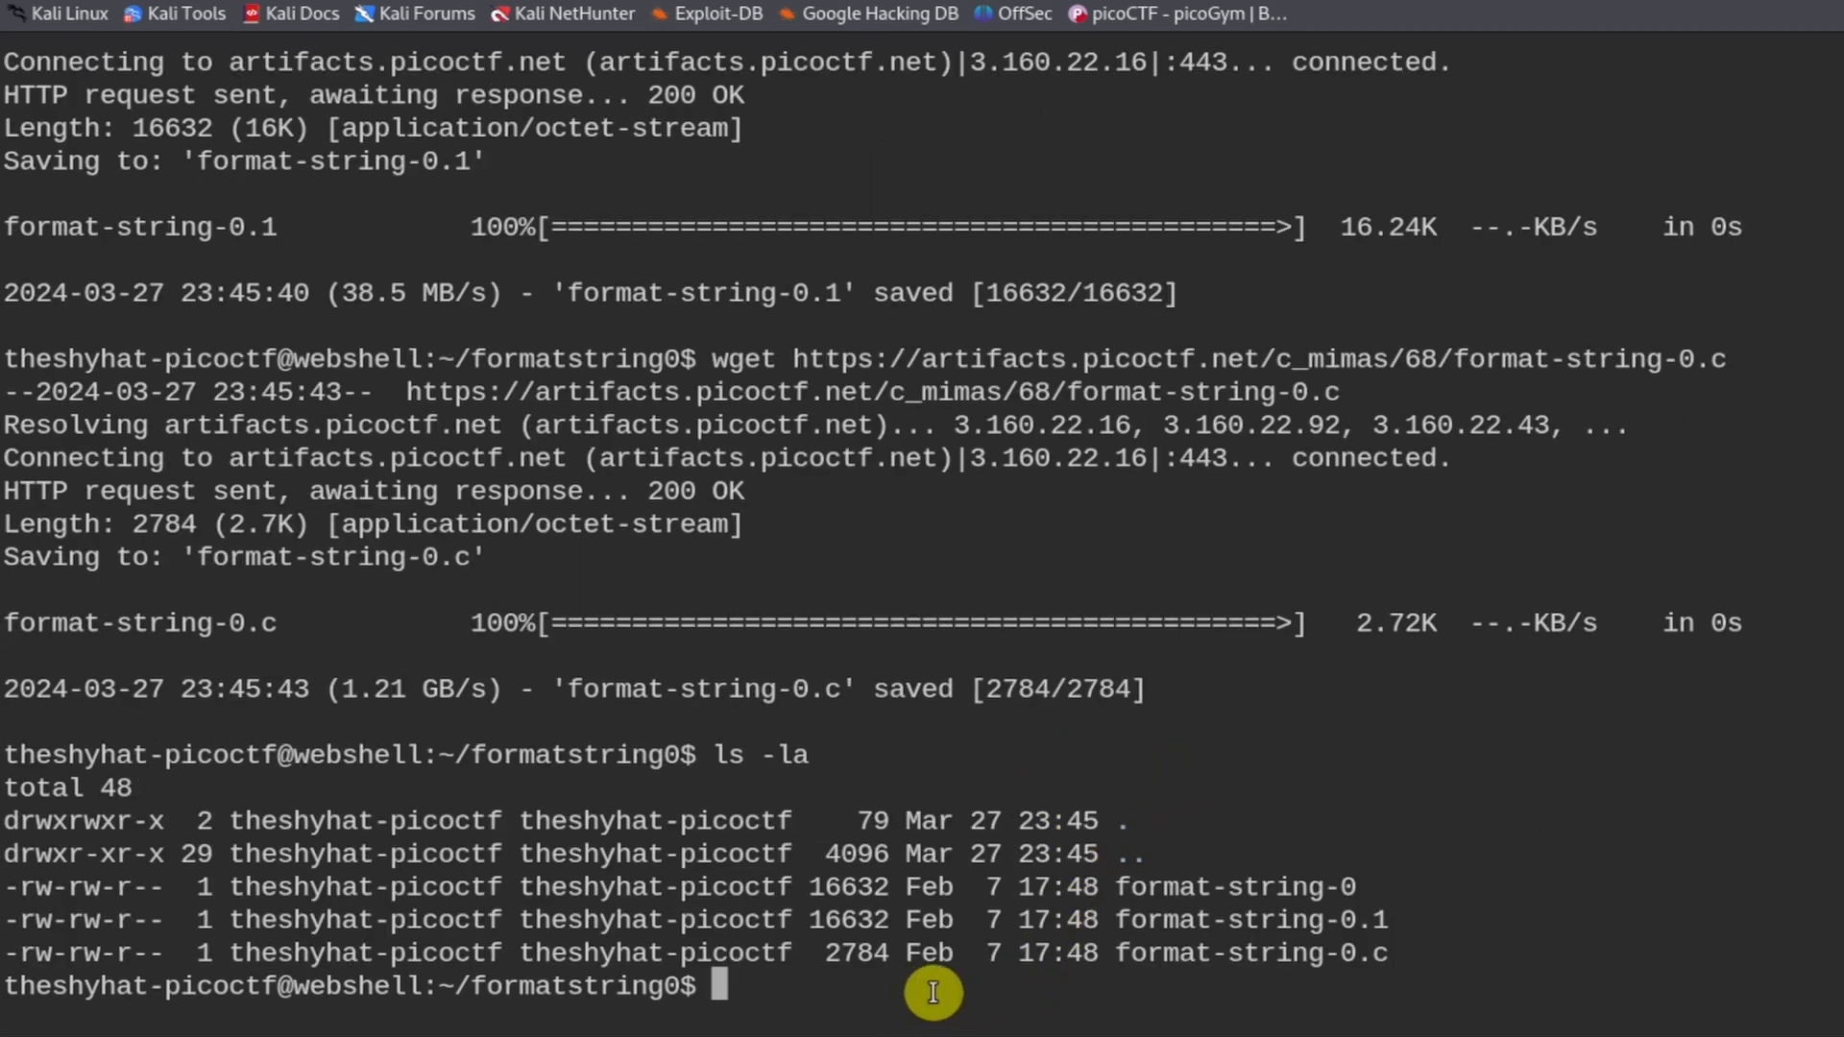
pyautogui.moveTo(1234, 780)
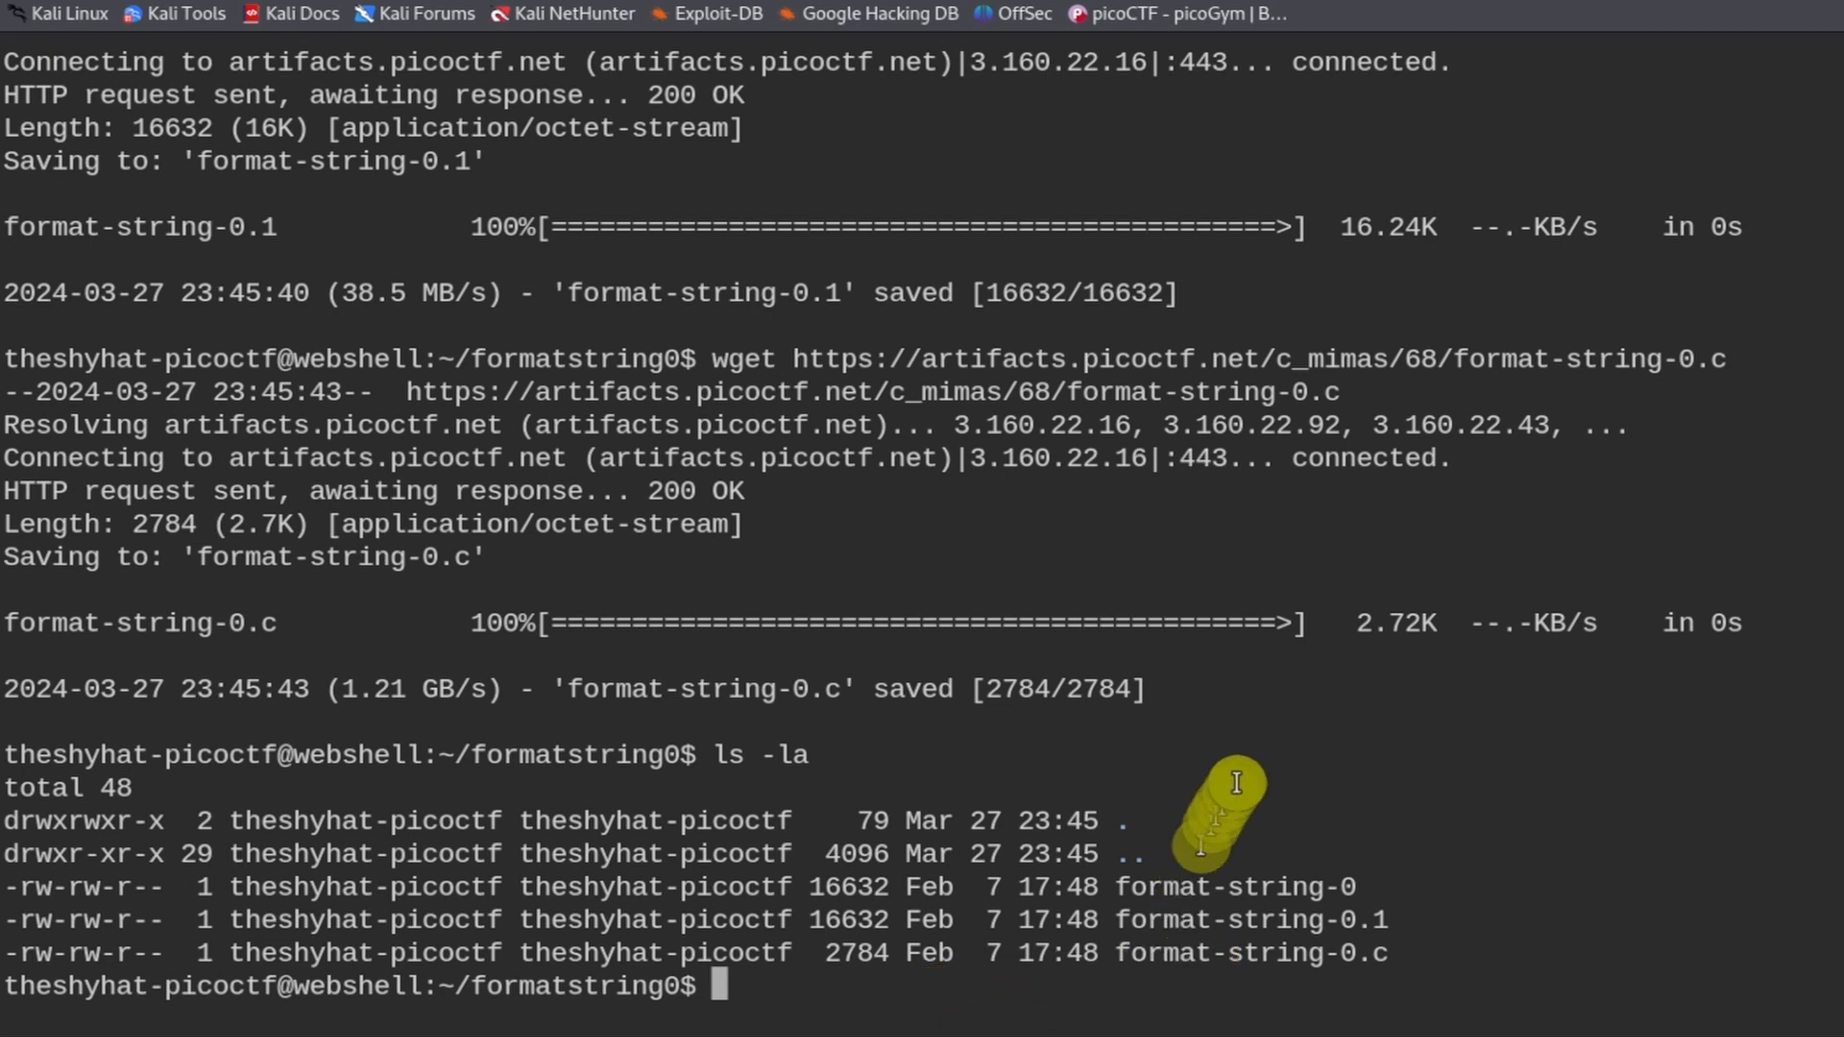
# Delete the duplicate format-string-0.1 download with rm
pyautogui.write('rm')
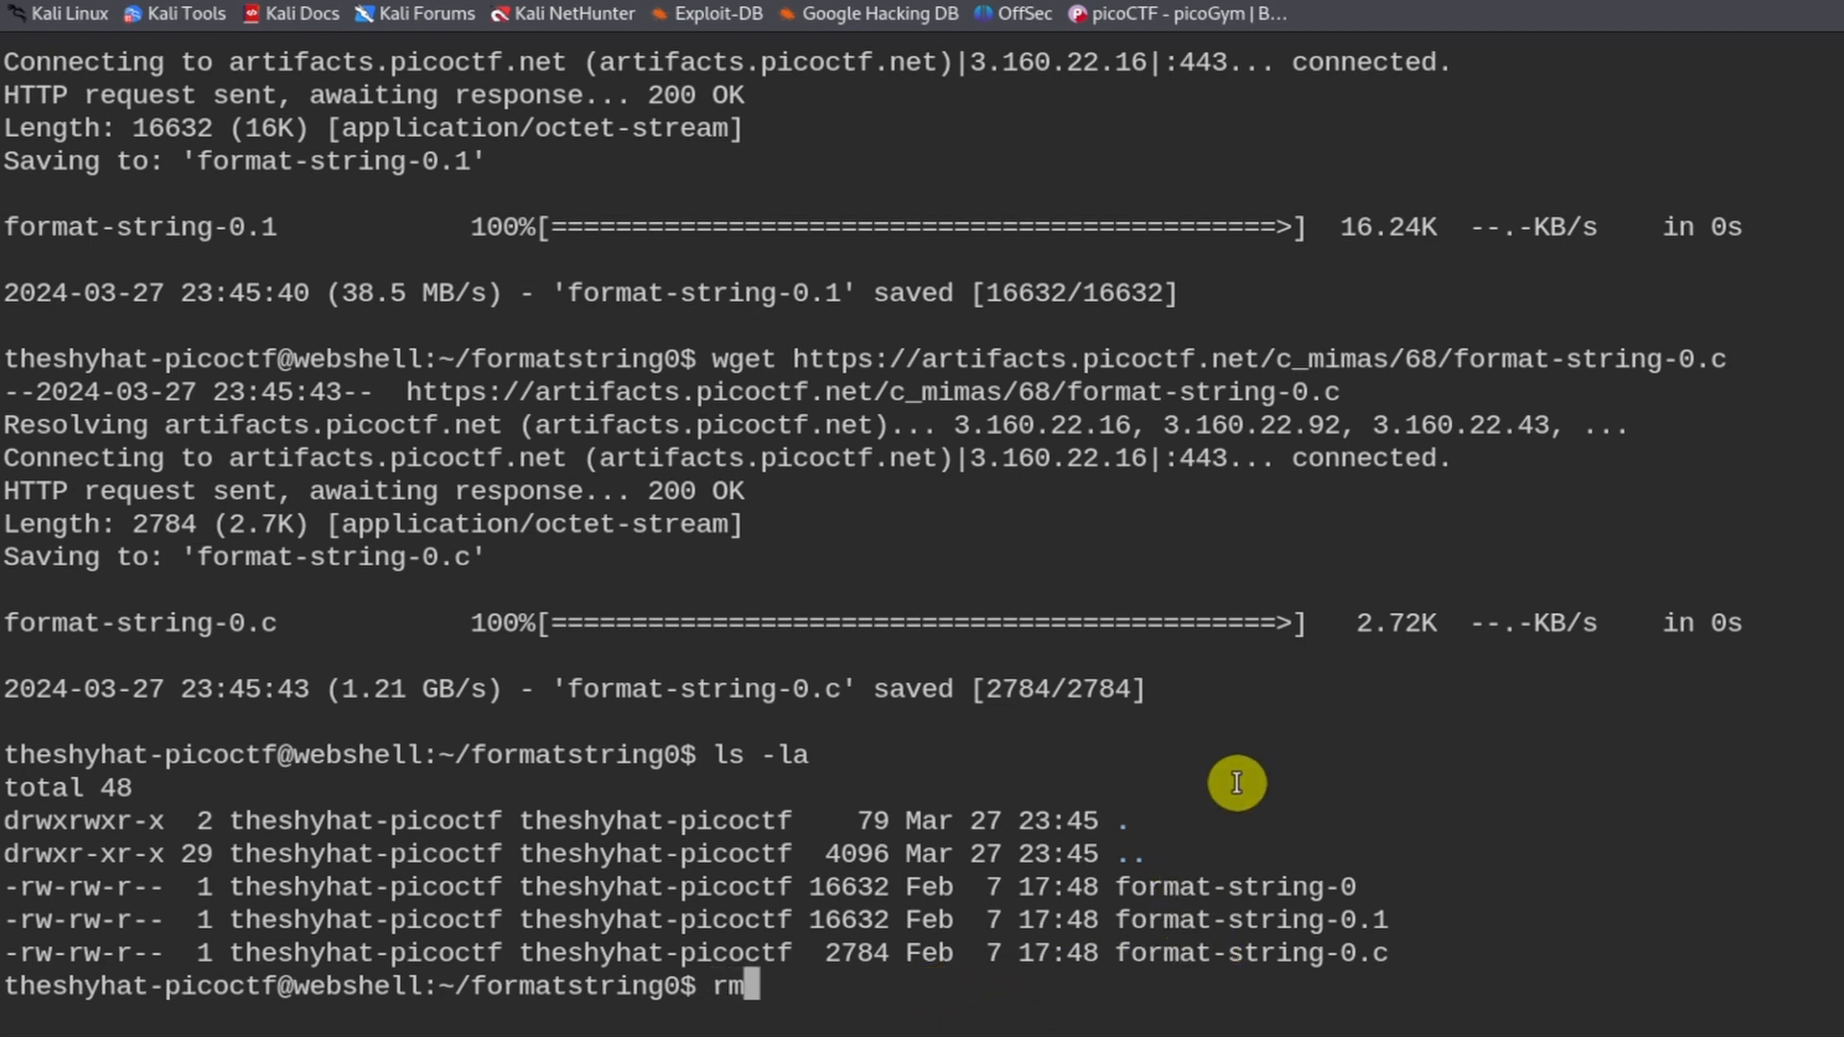
pyautogui.write('format-string-0.1')
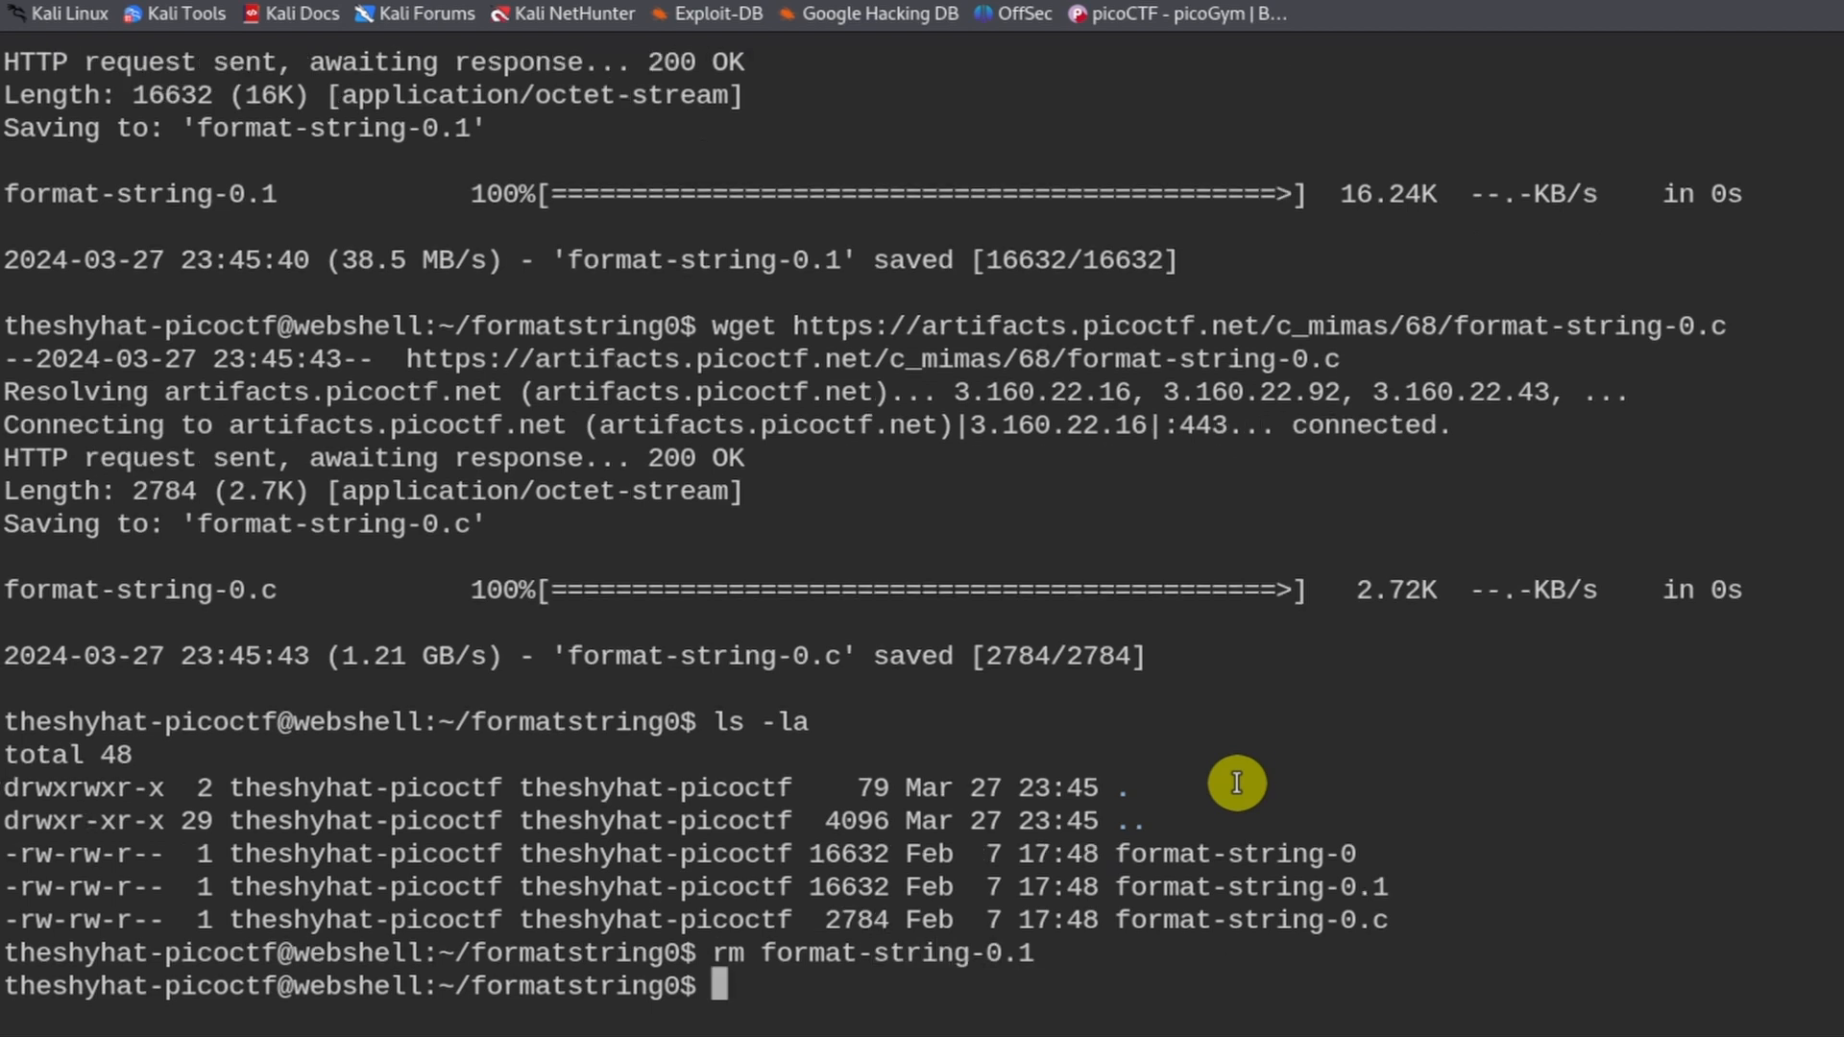
pyautogui.moveTo(1218, 747)
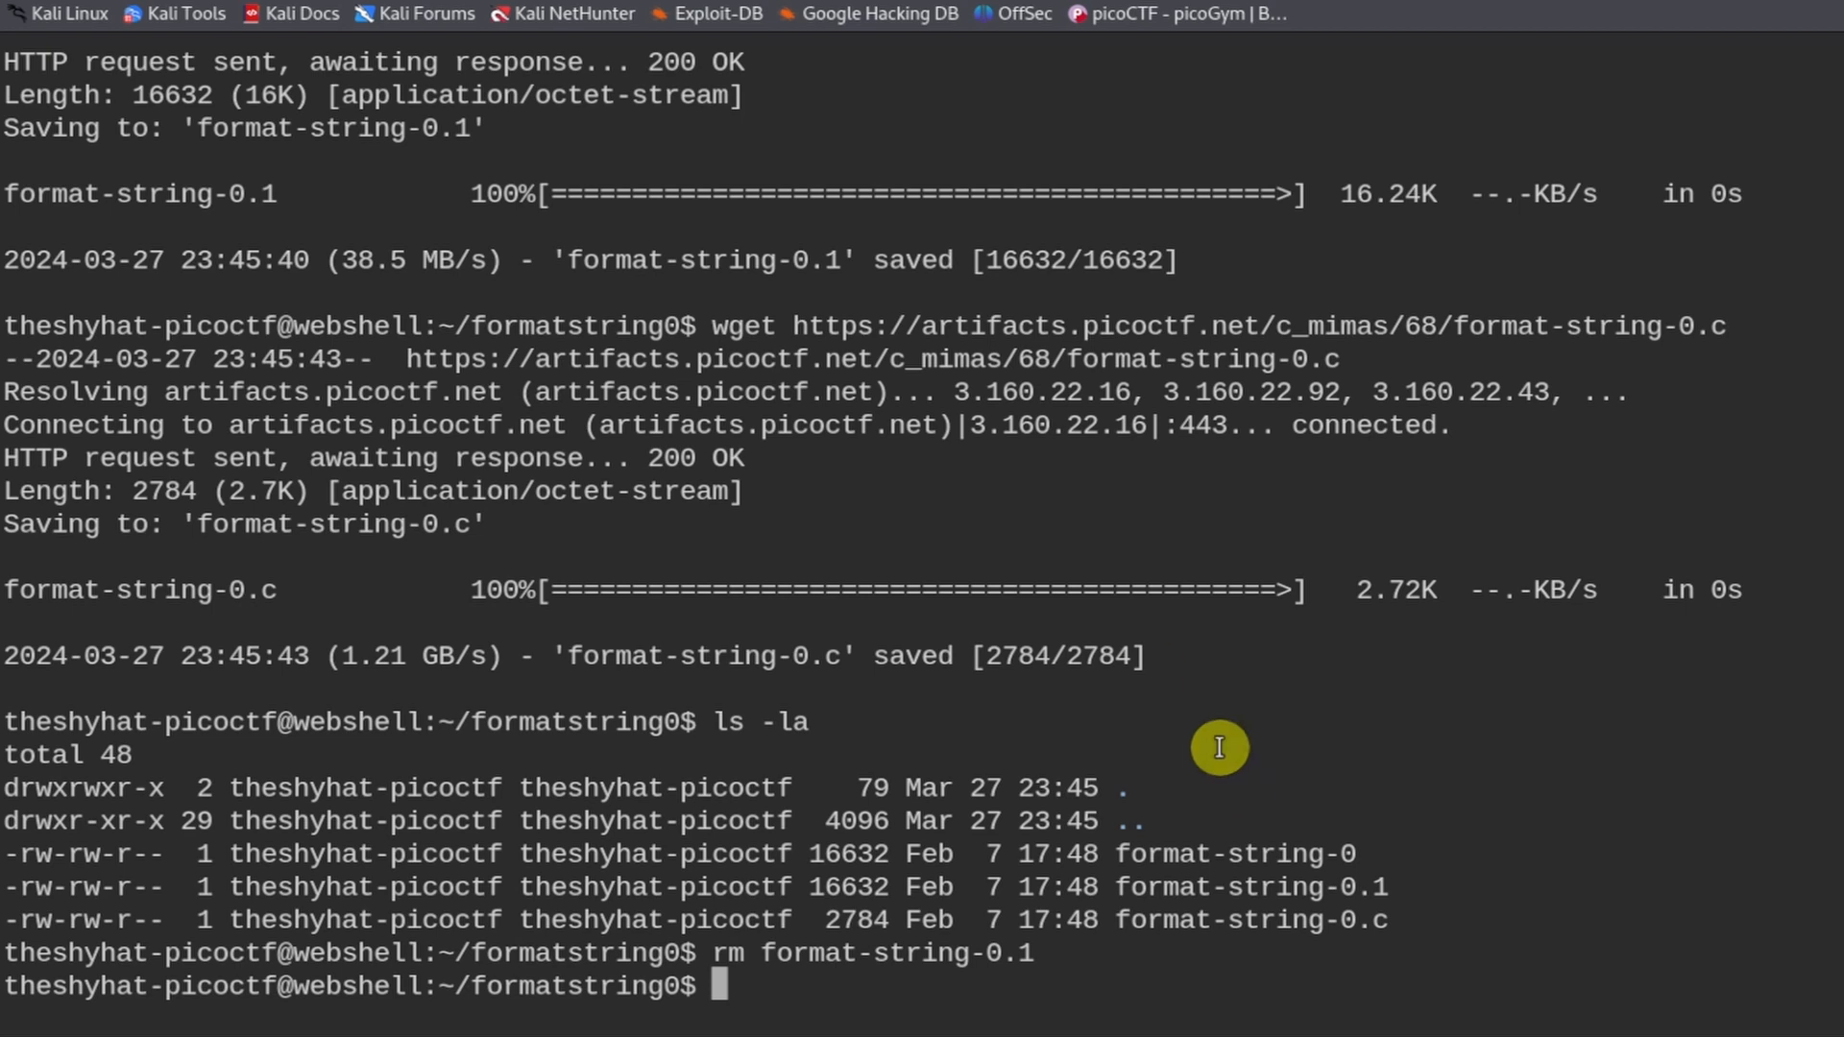
pyautogui.moveTo(1147, 690)
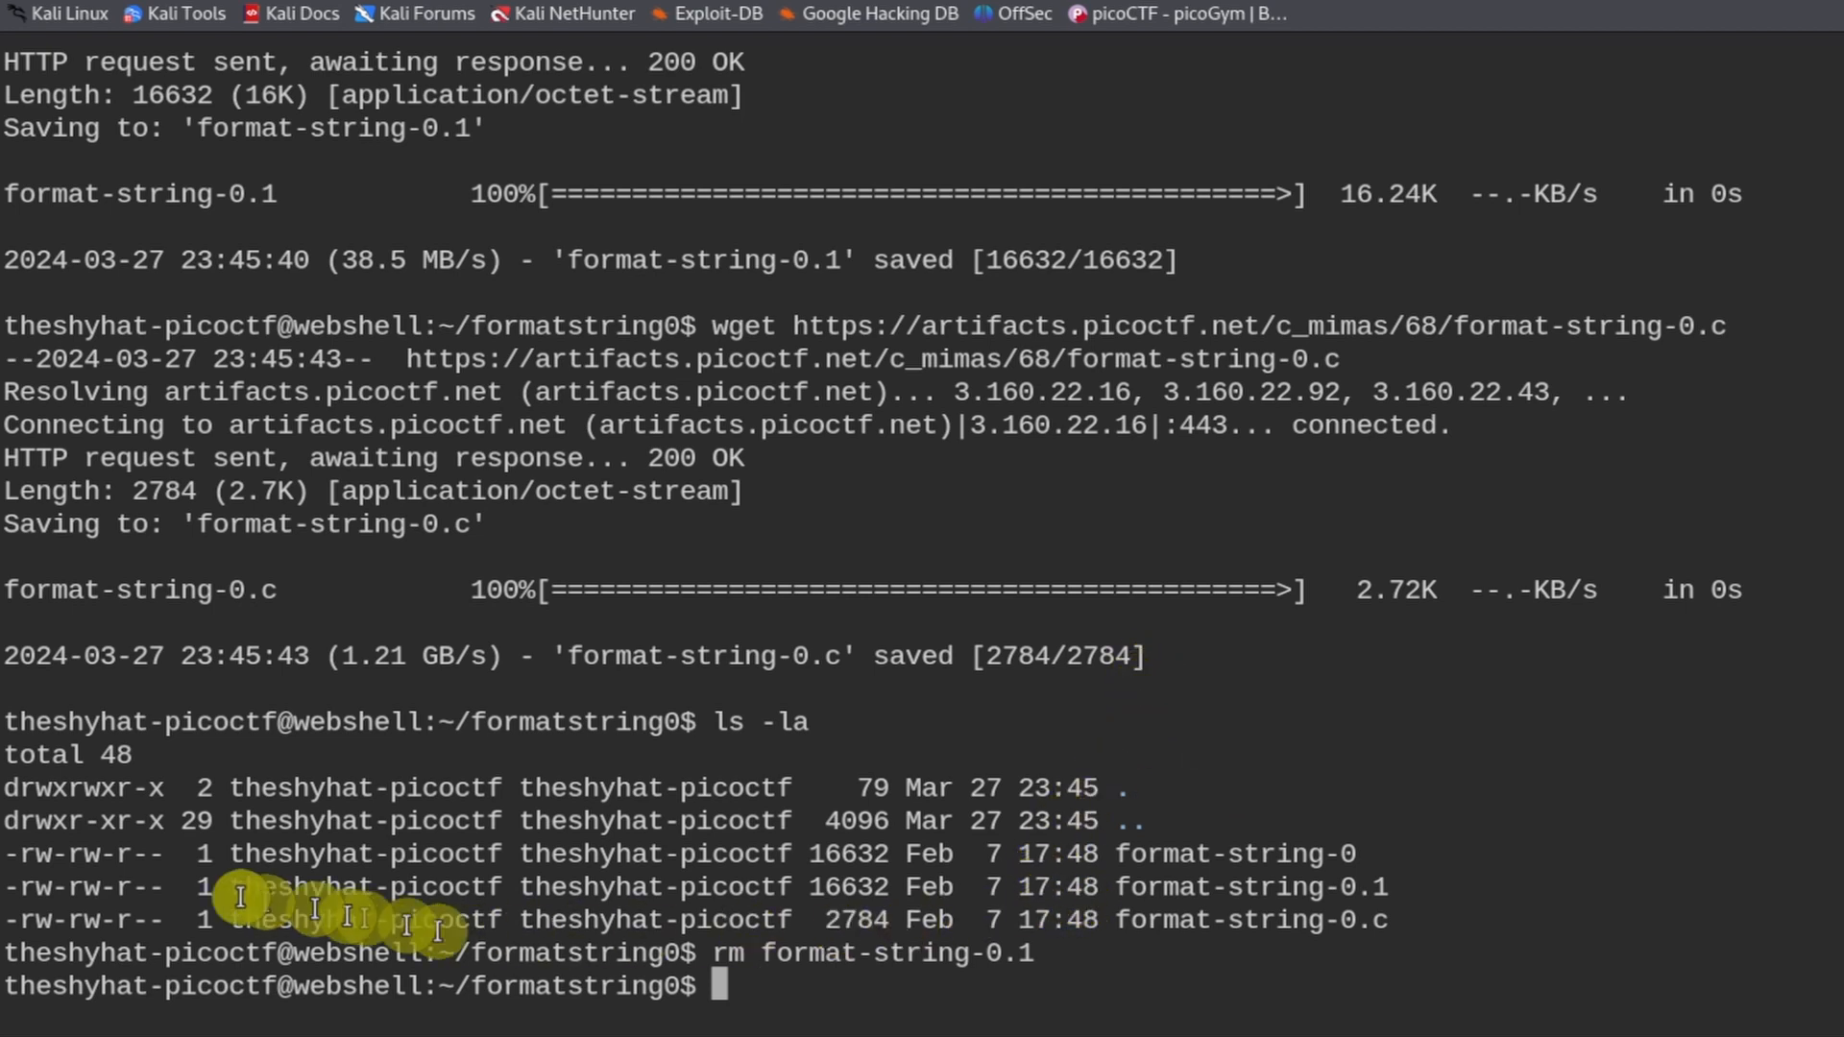
pyautogui.moveTo(144, 892)
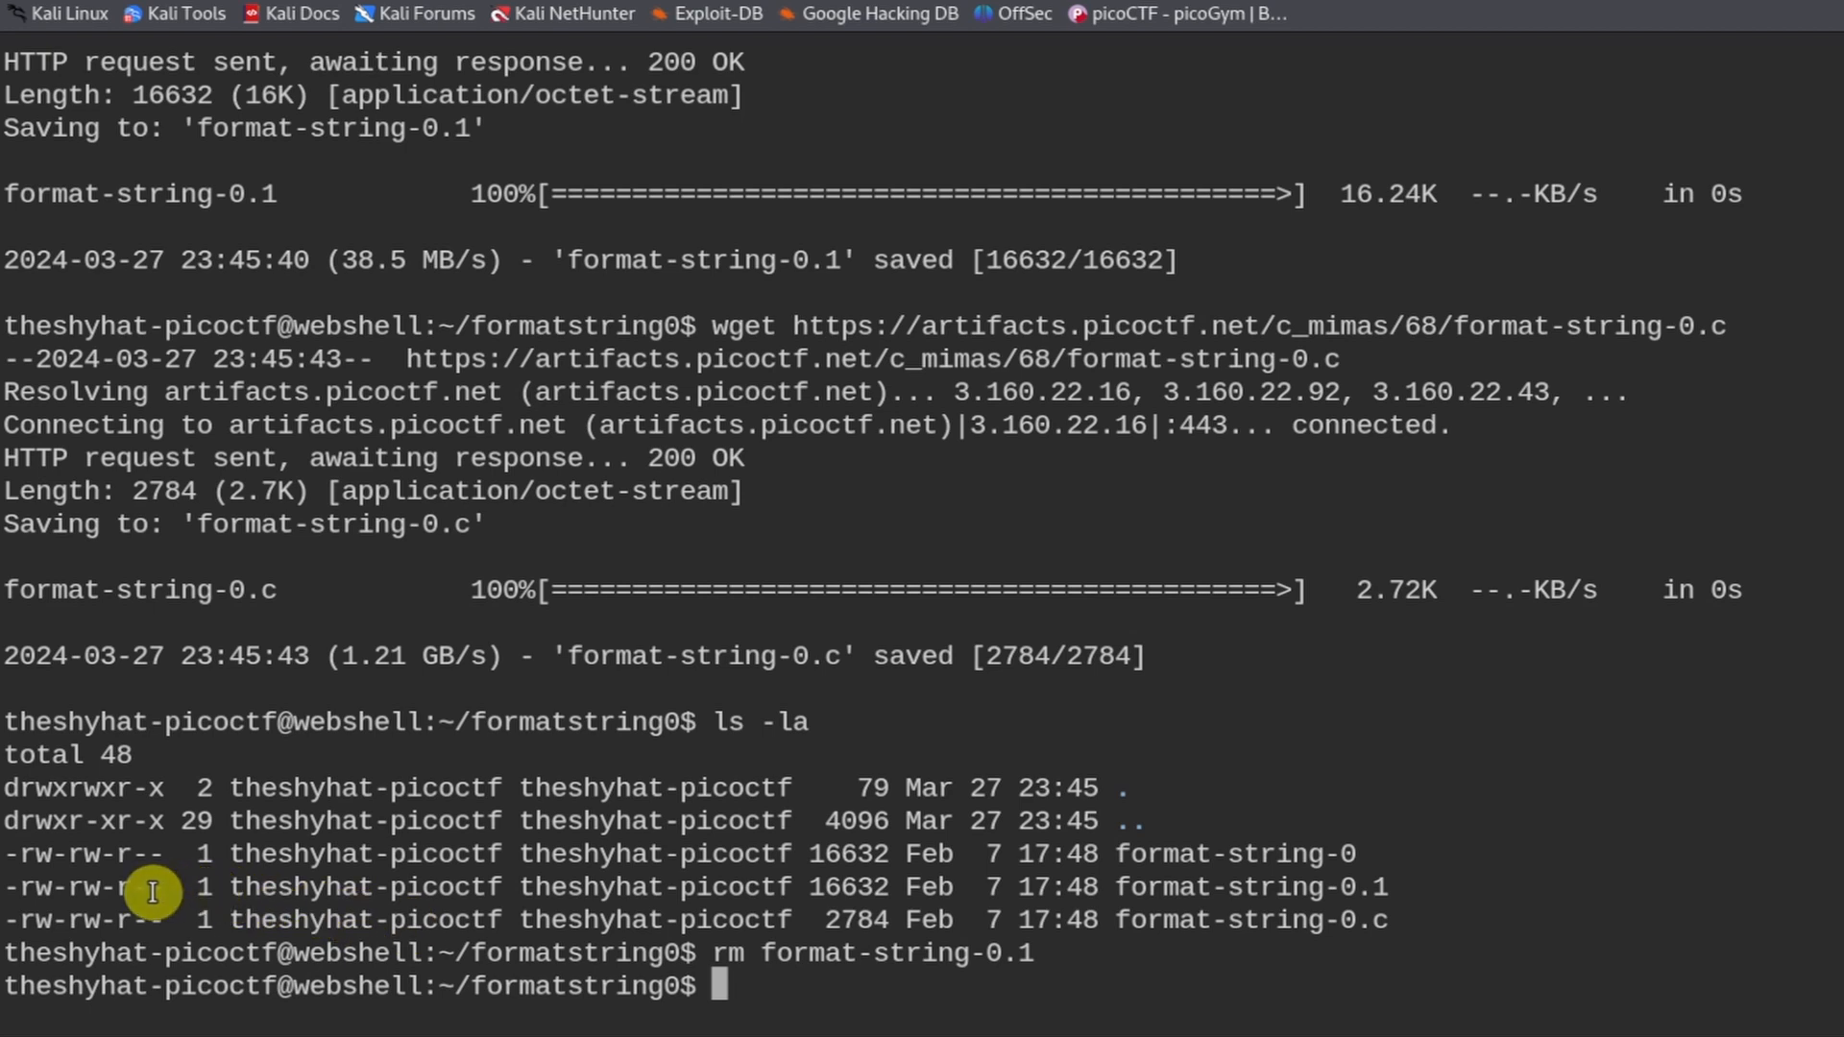
pyautogui.moveTo(27, 888)
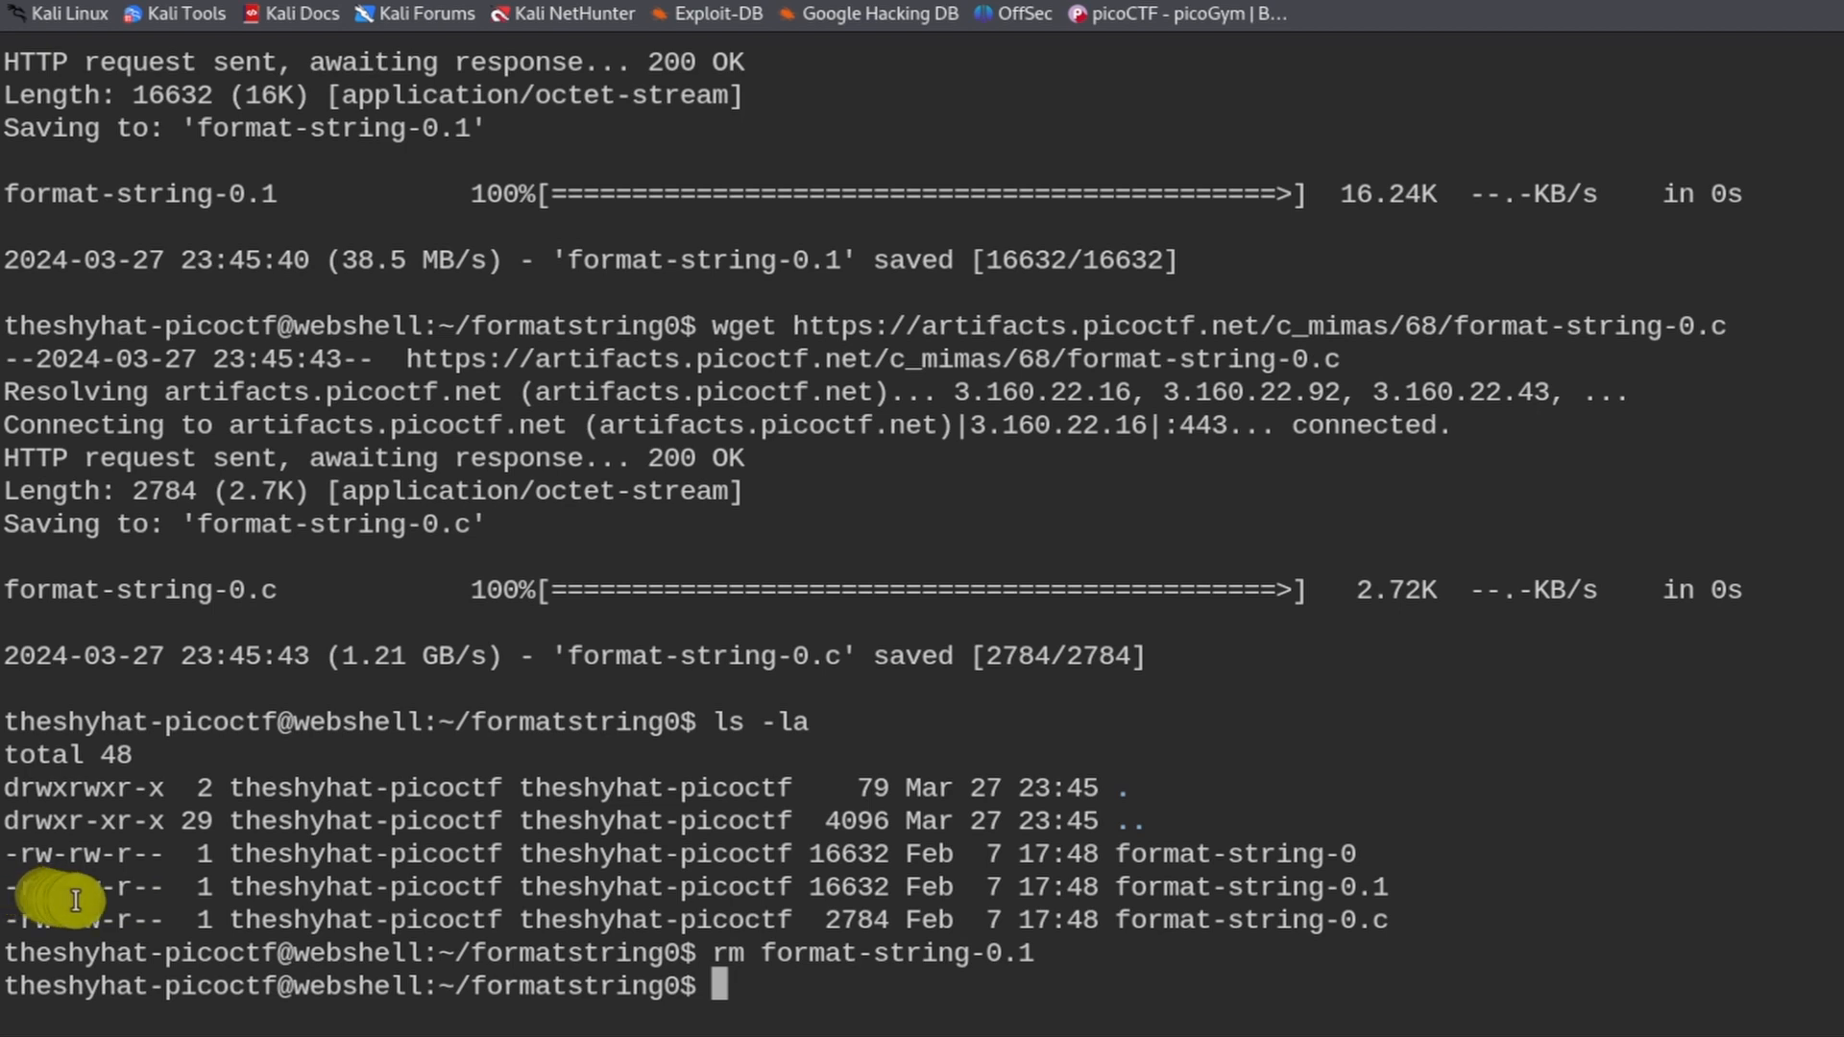
pyautogui.moveTo(152, 896)
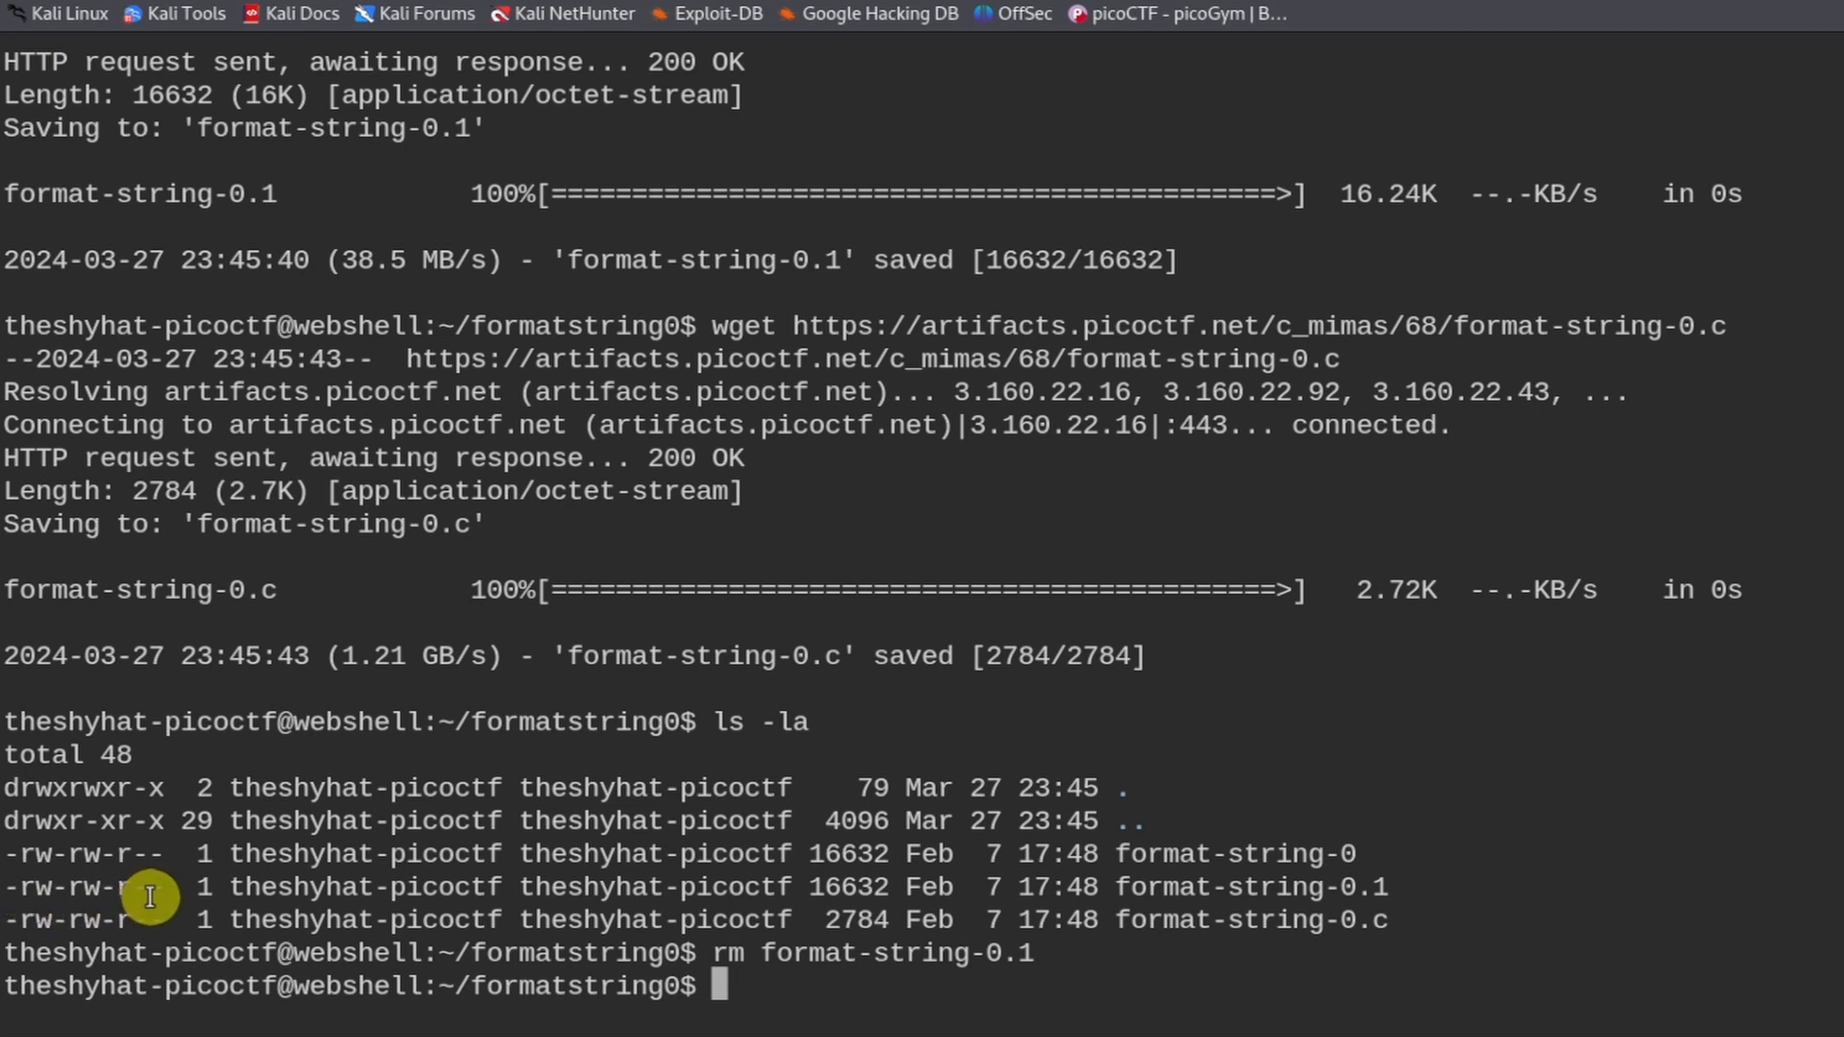
pyautogui.moveTo(153, 872)
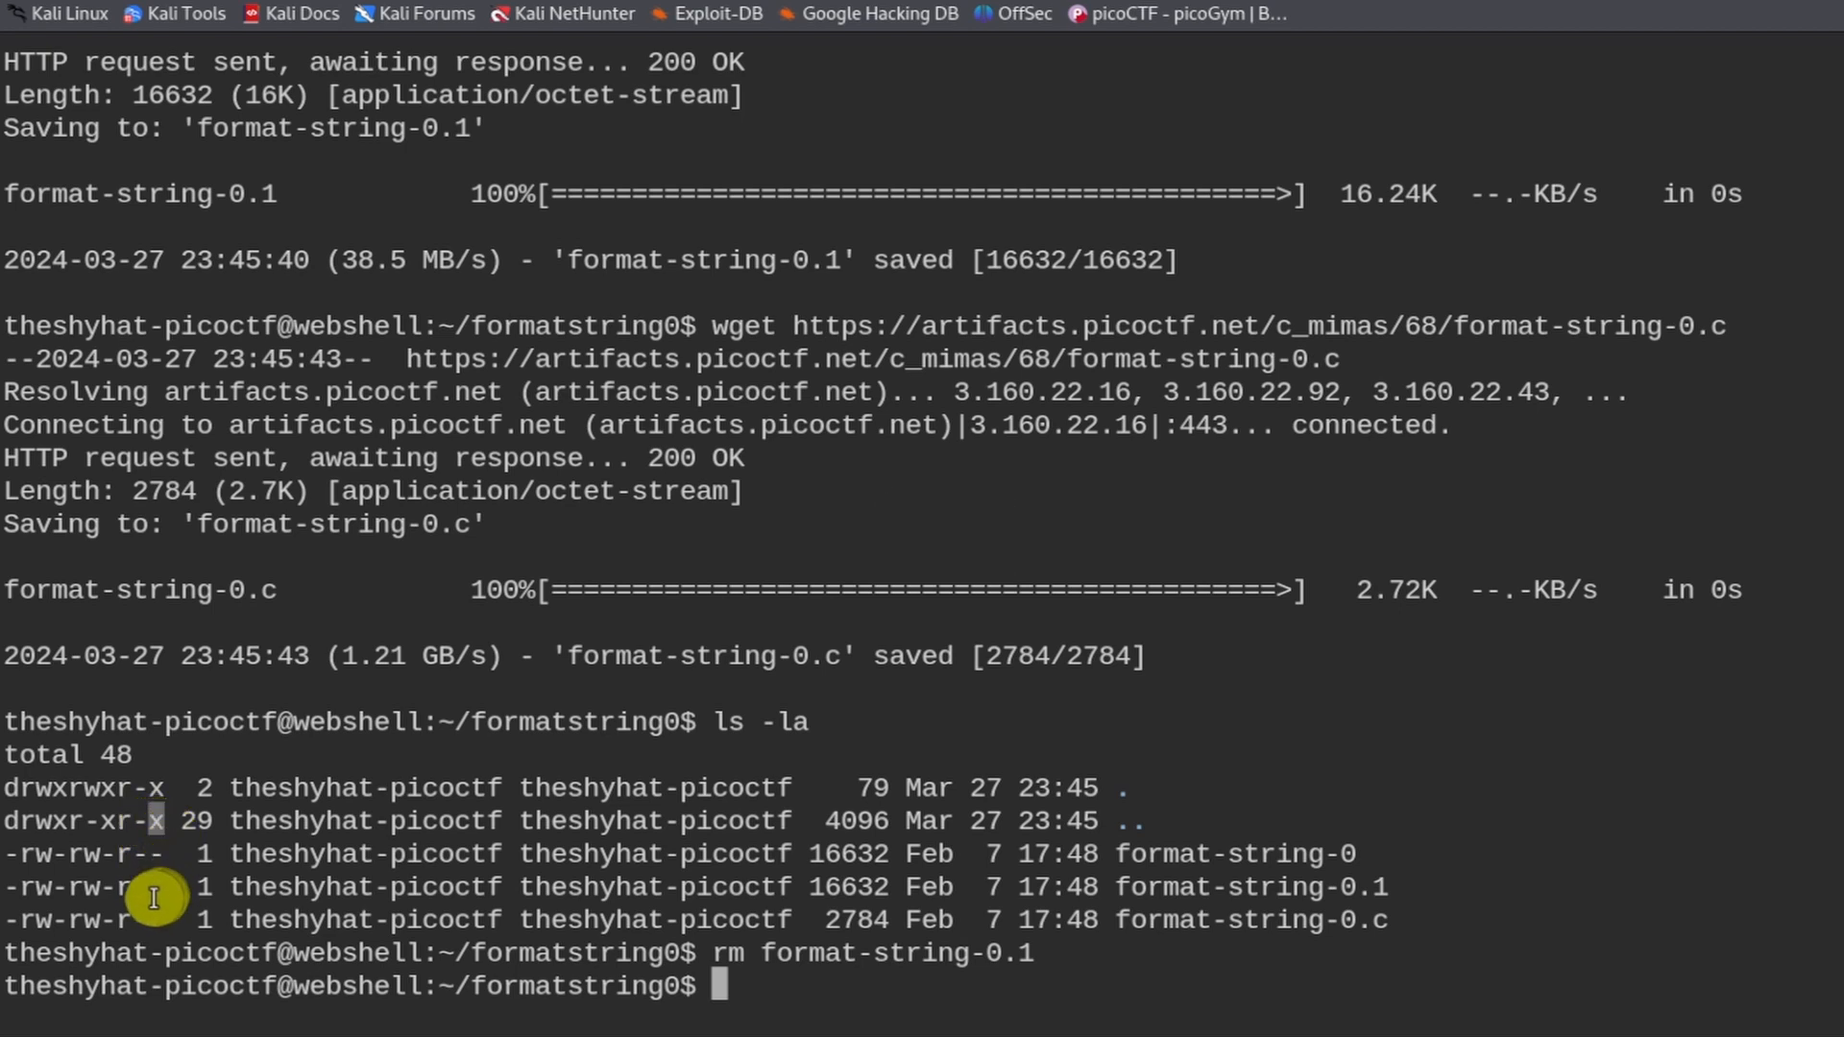
pyautogui.moveTo(29, 902)
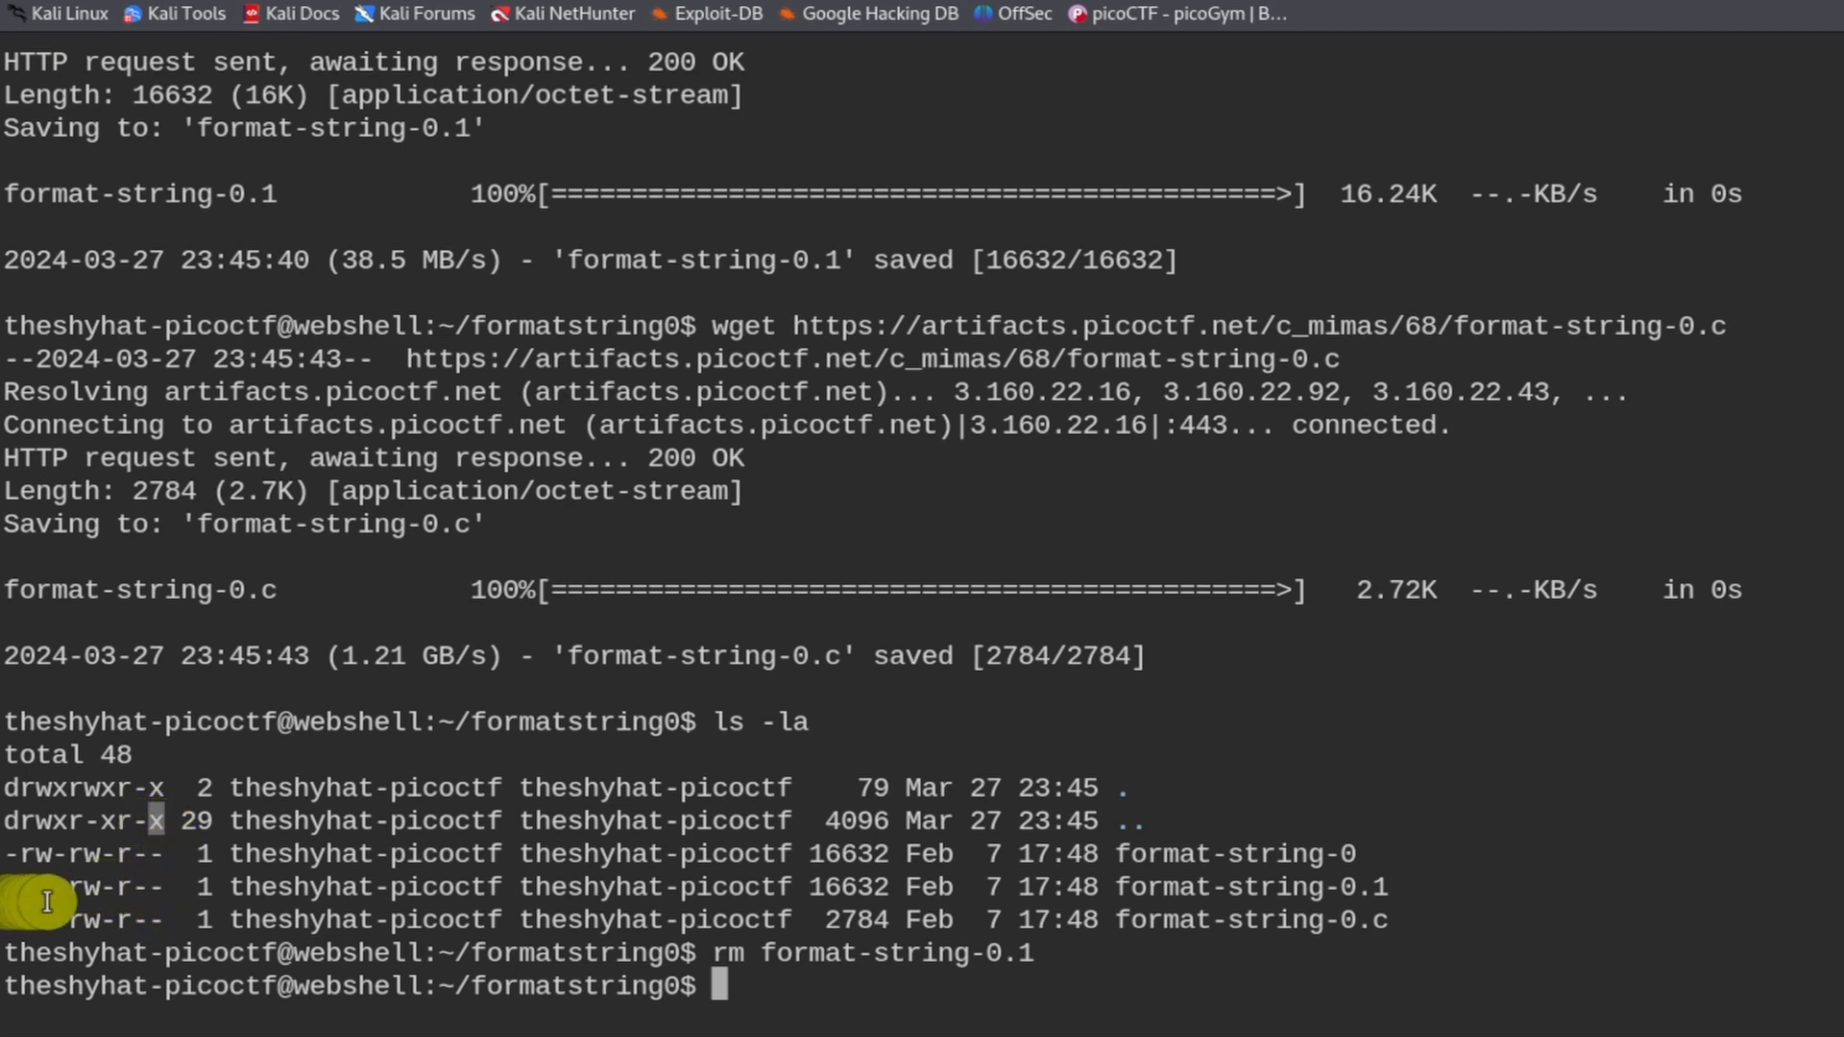
pyautogui.moveTo(148, 899)
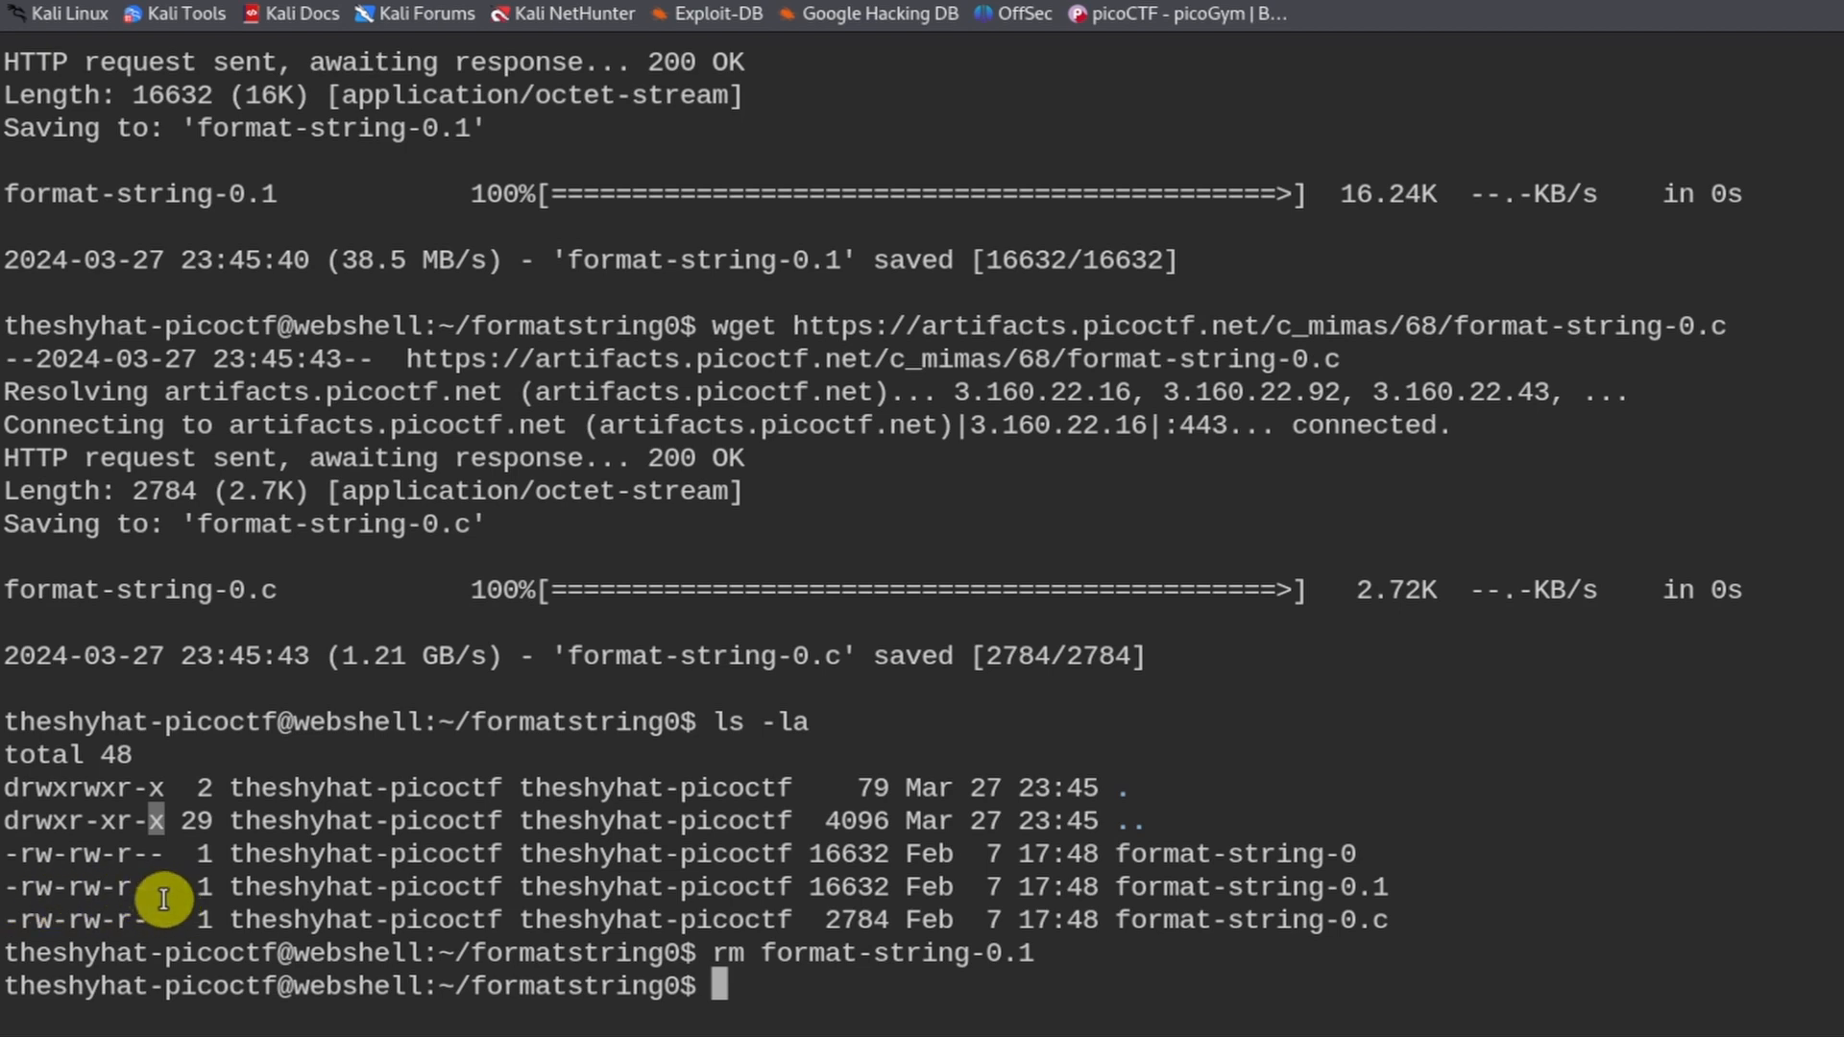
pyautogui.moveTo(1366, 676)
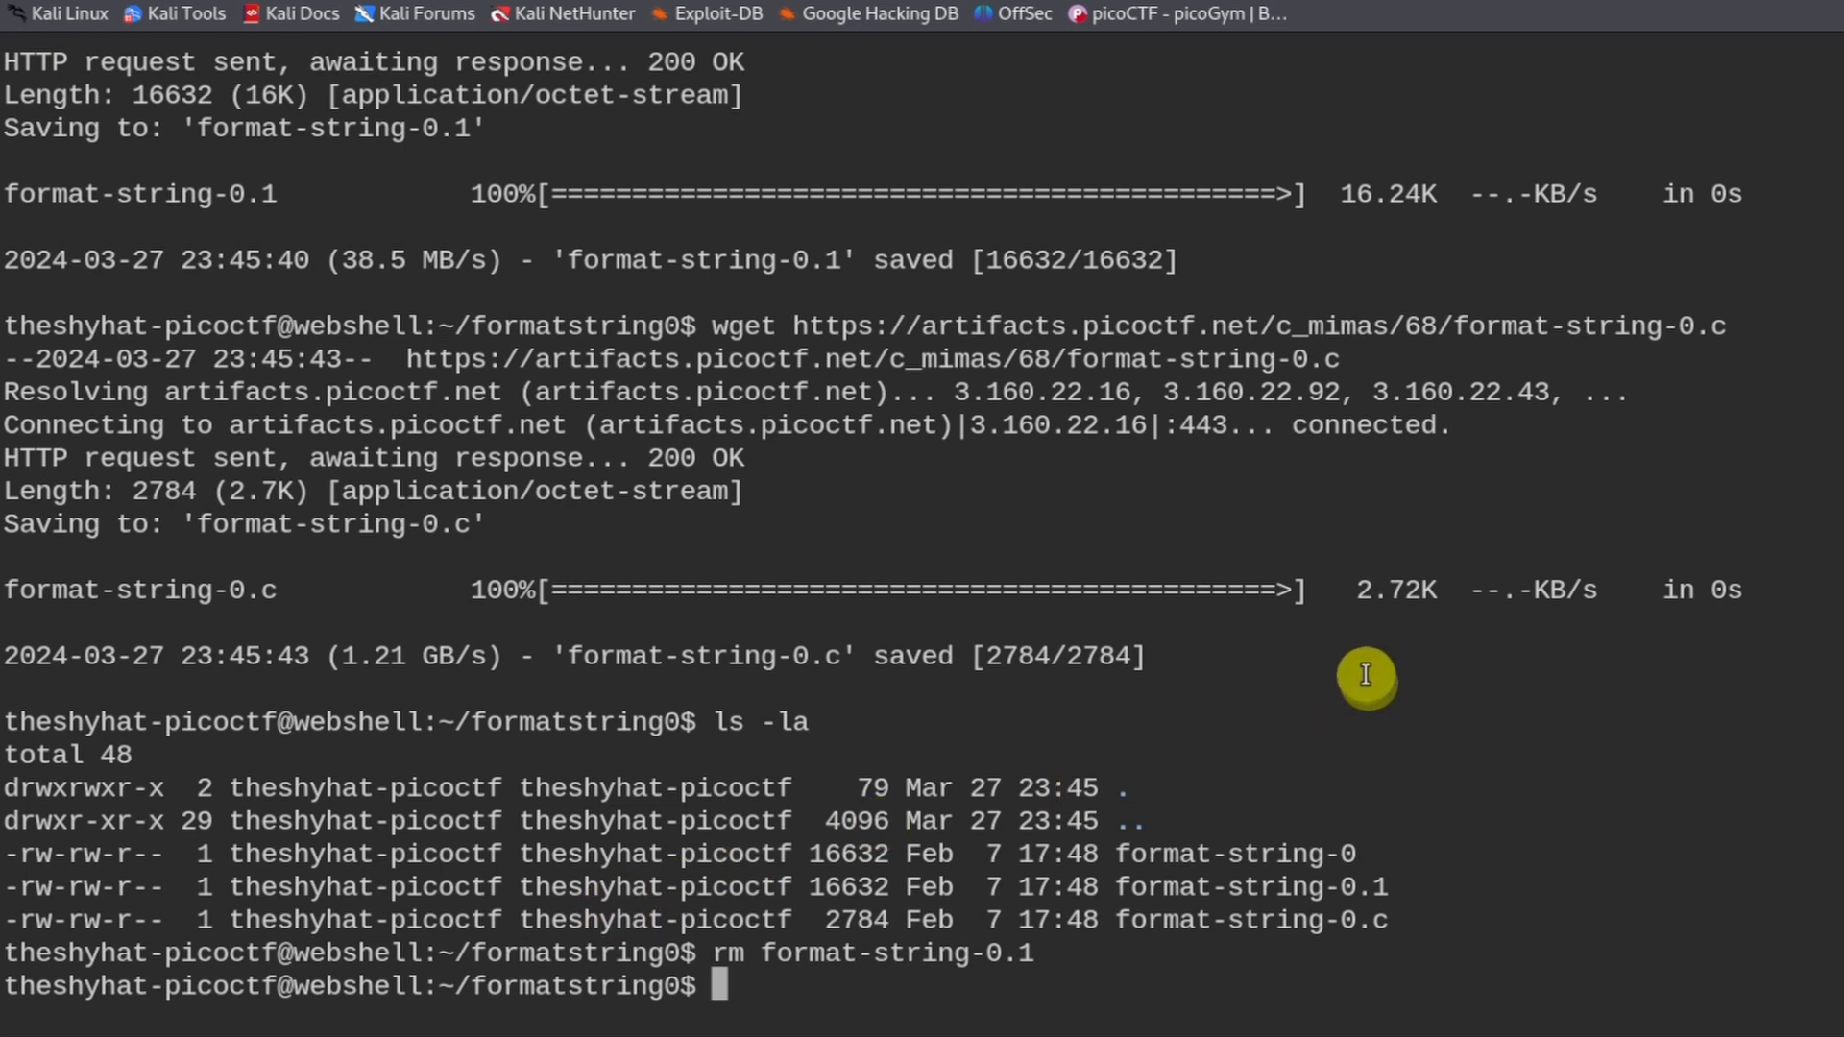
# Make format-string-0 executable with chmod +x and confirm with ls -la
pyautogui.write('cho')
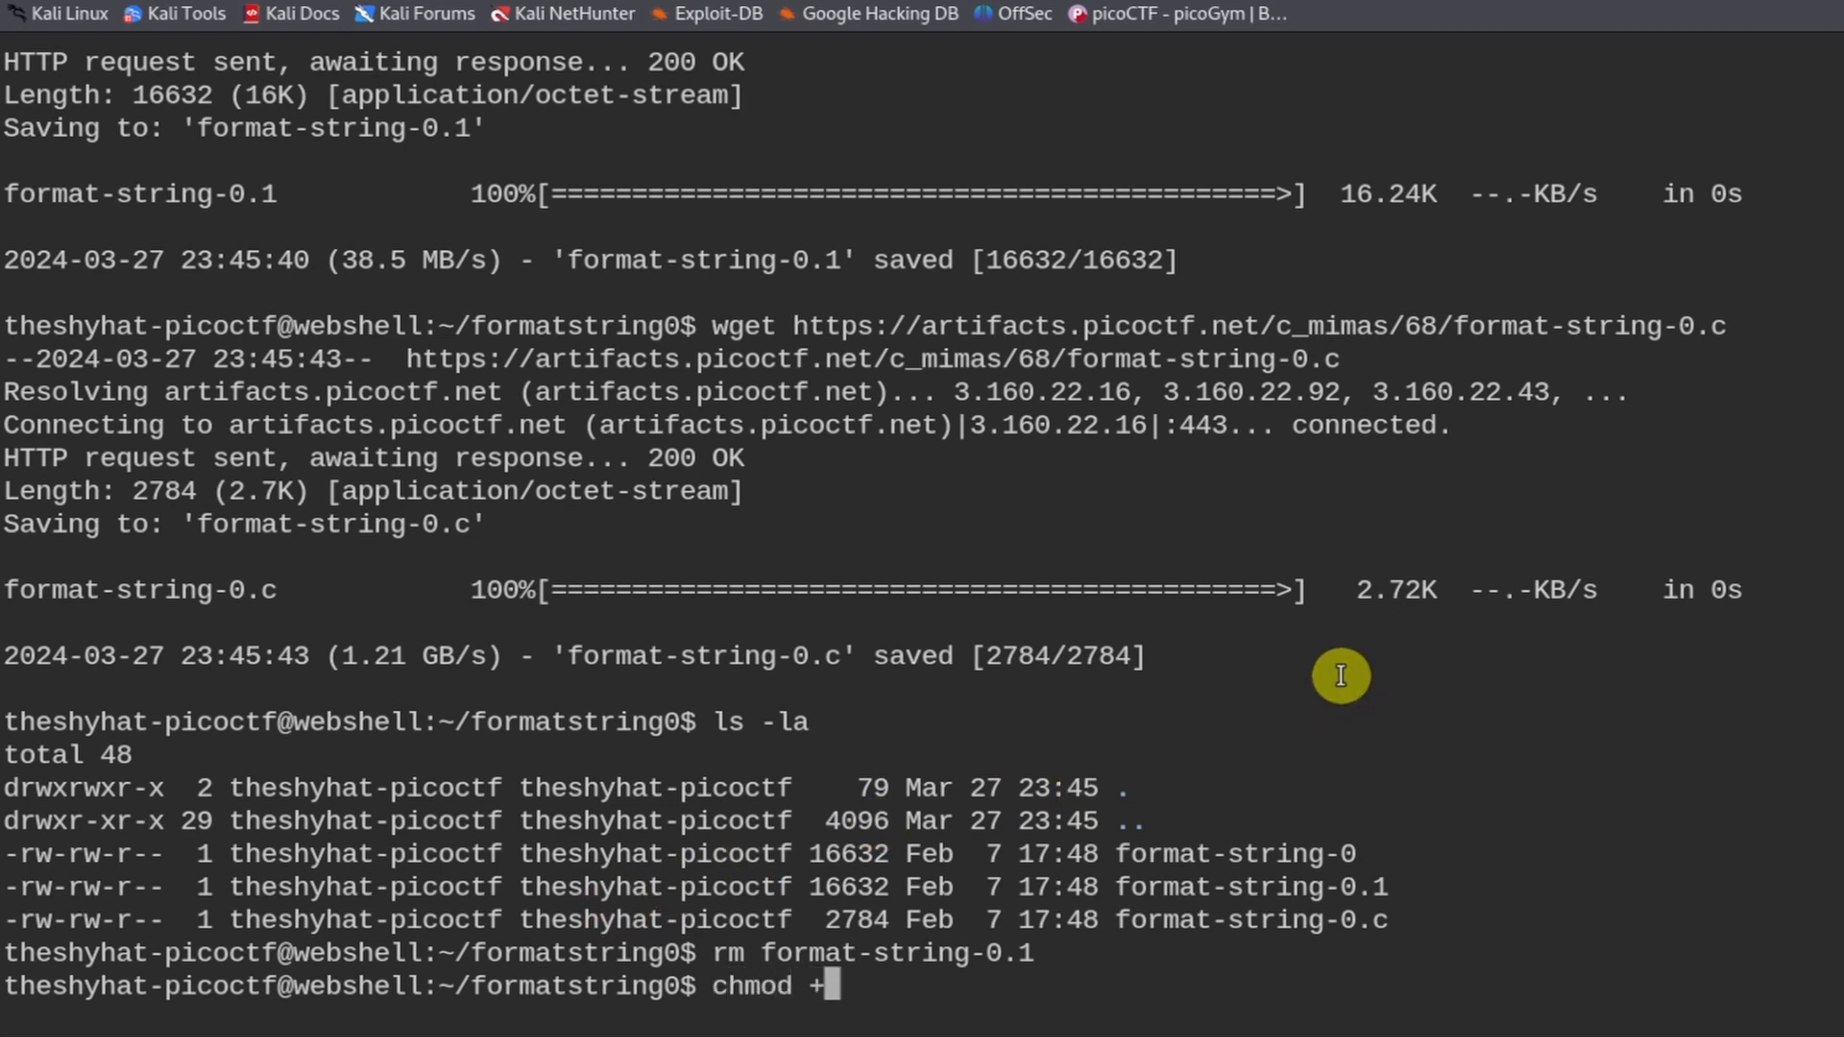
pyautogui.write('x')
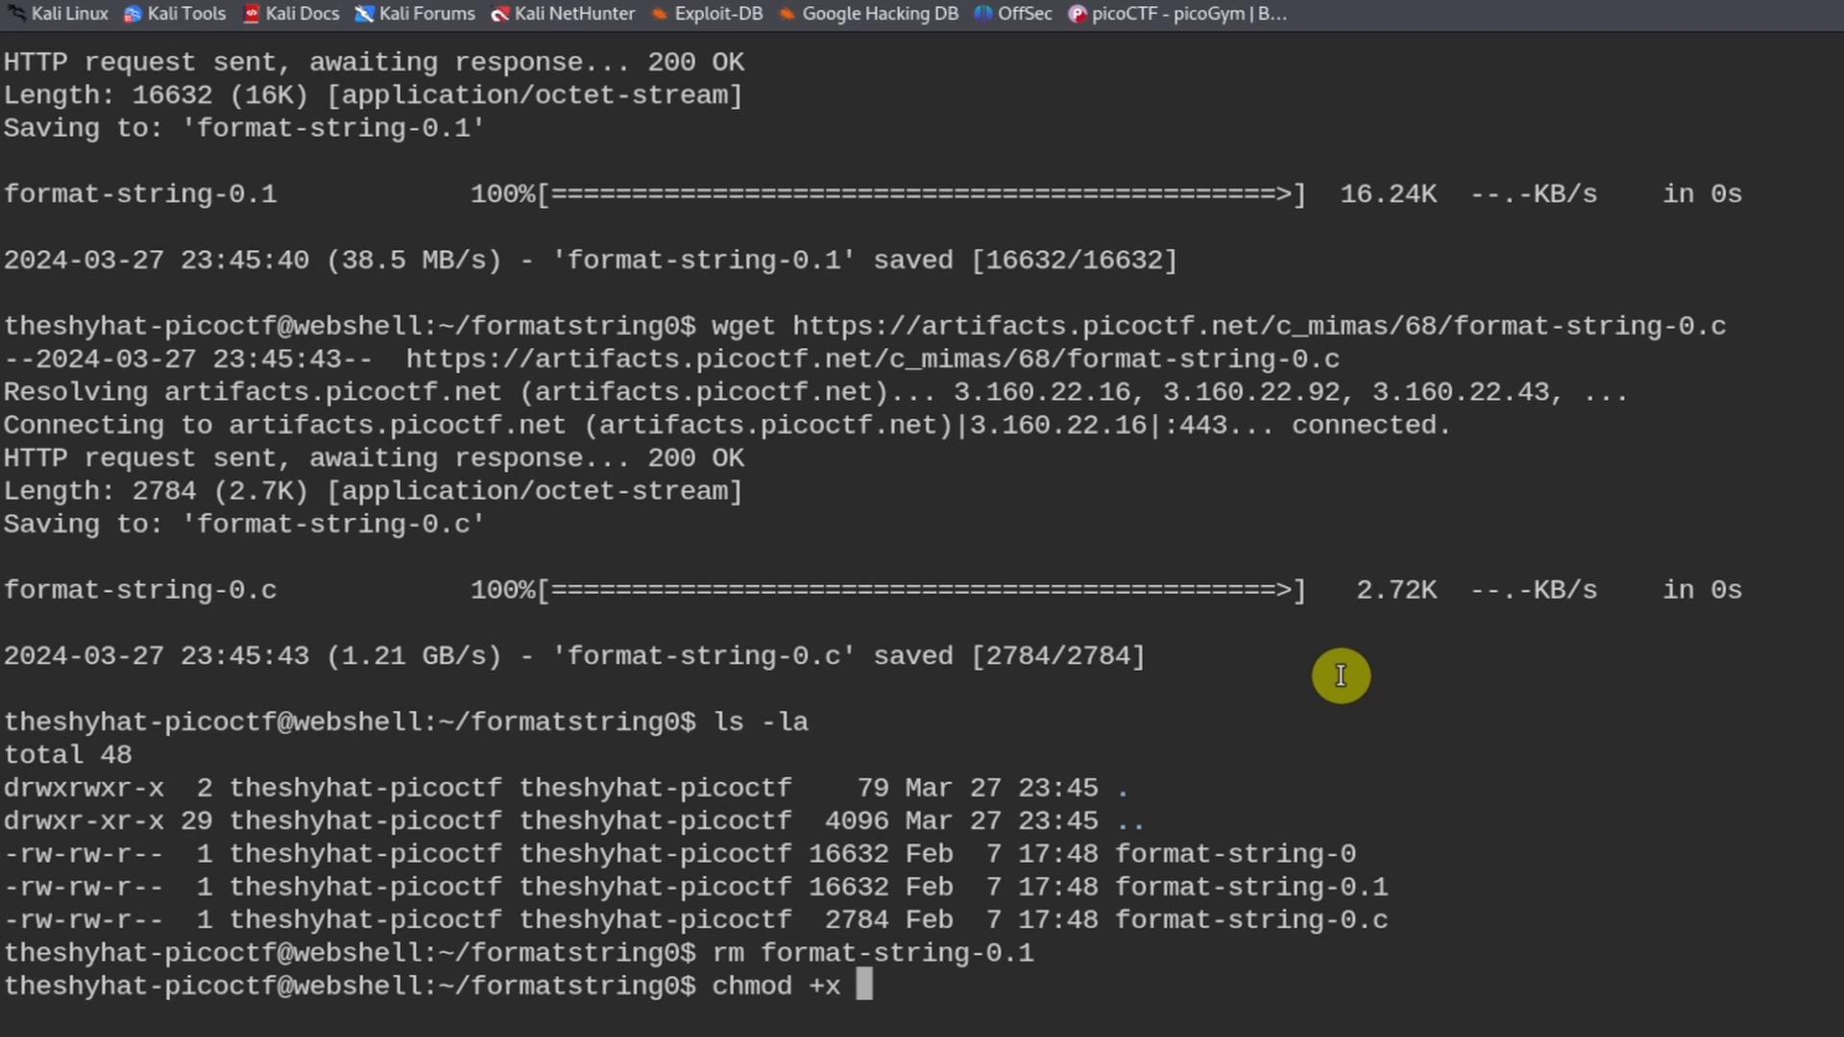
pyautogui.write('format-string-0')
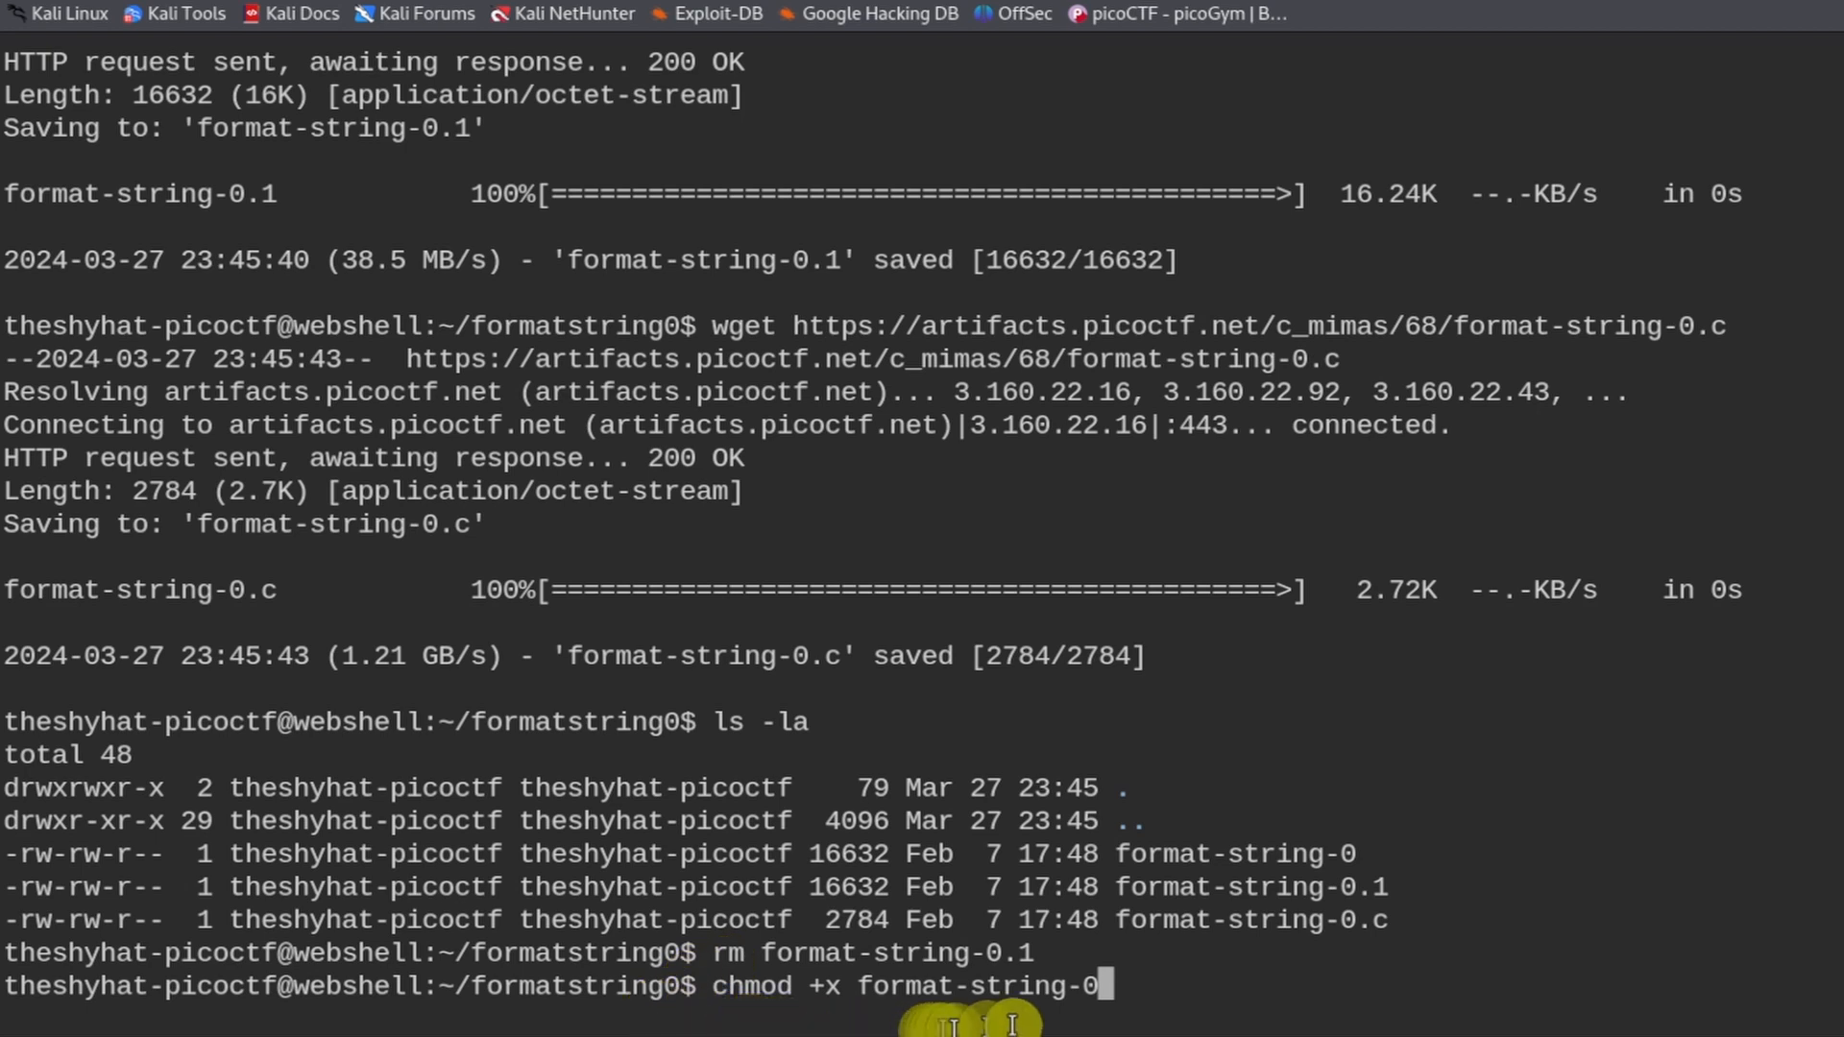
pyautogui.moveTo(1545, 811)
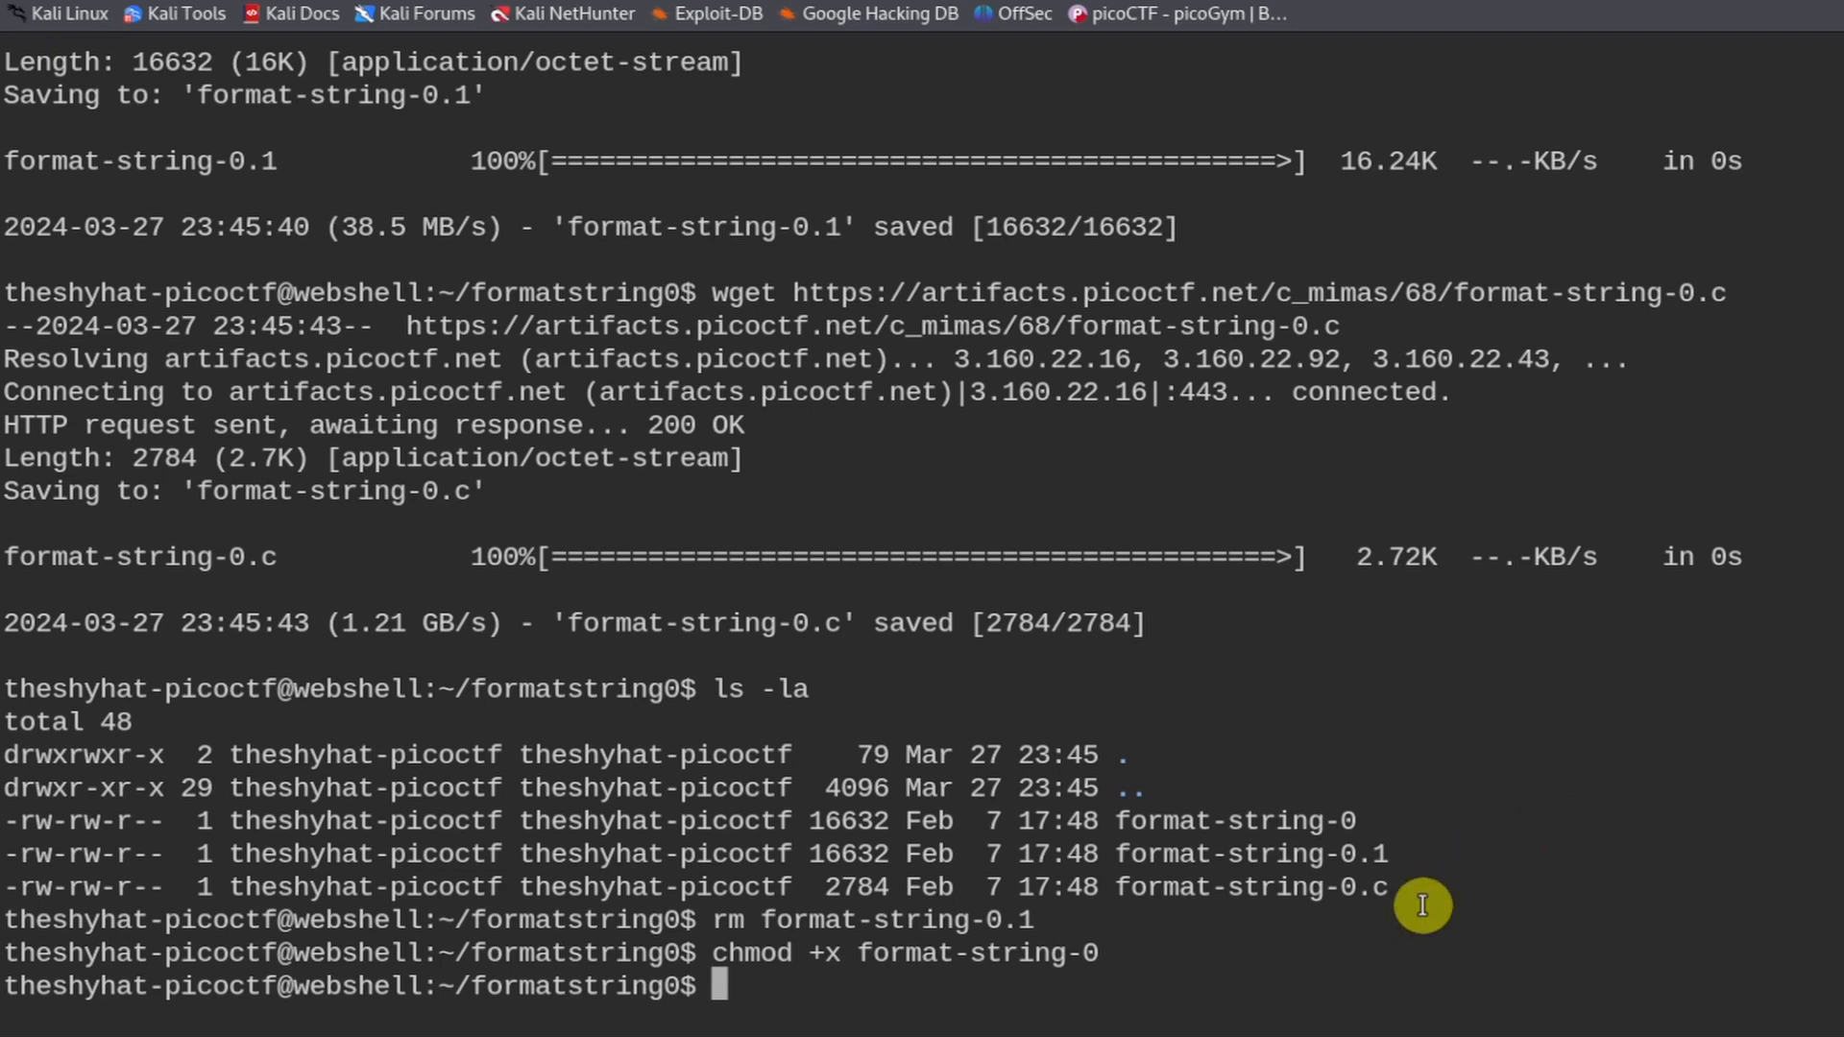
pyautogui.write('ls -la')
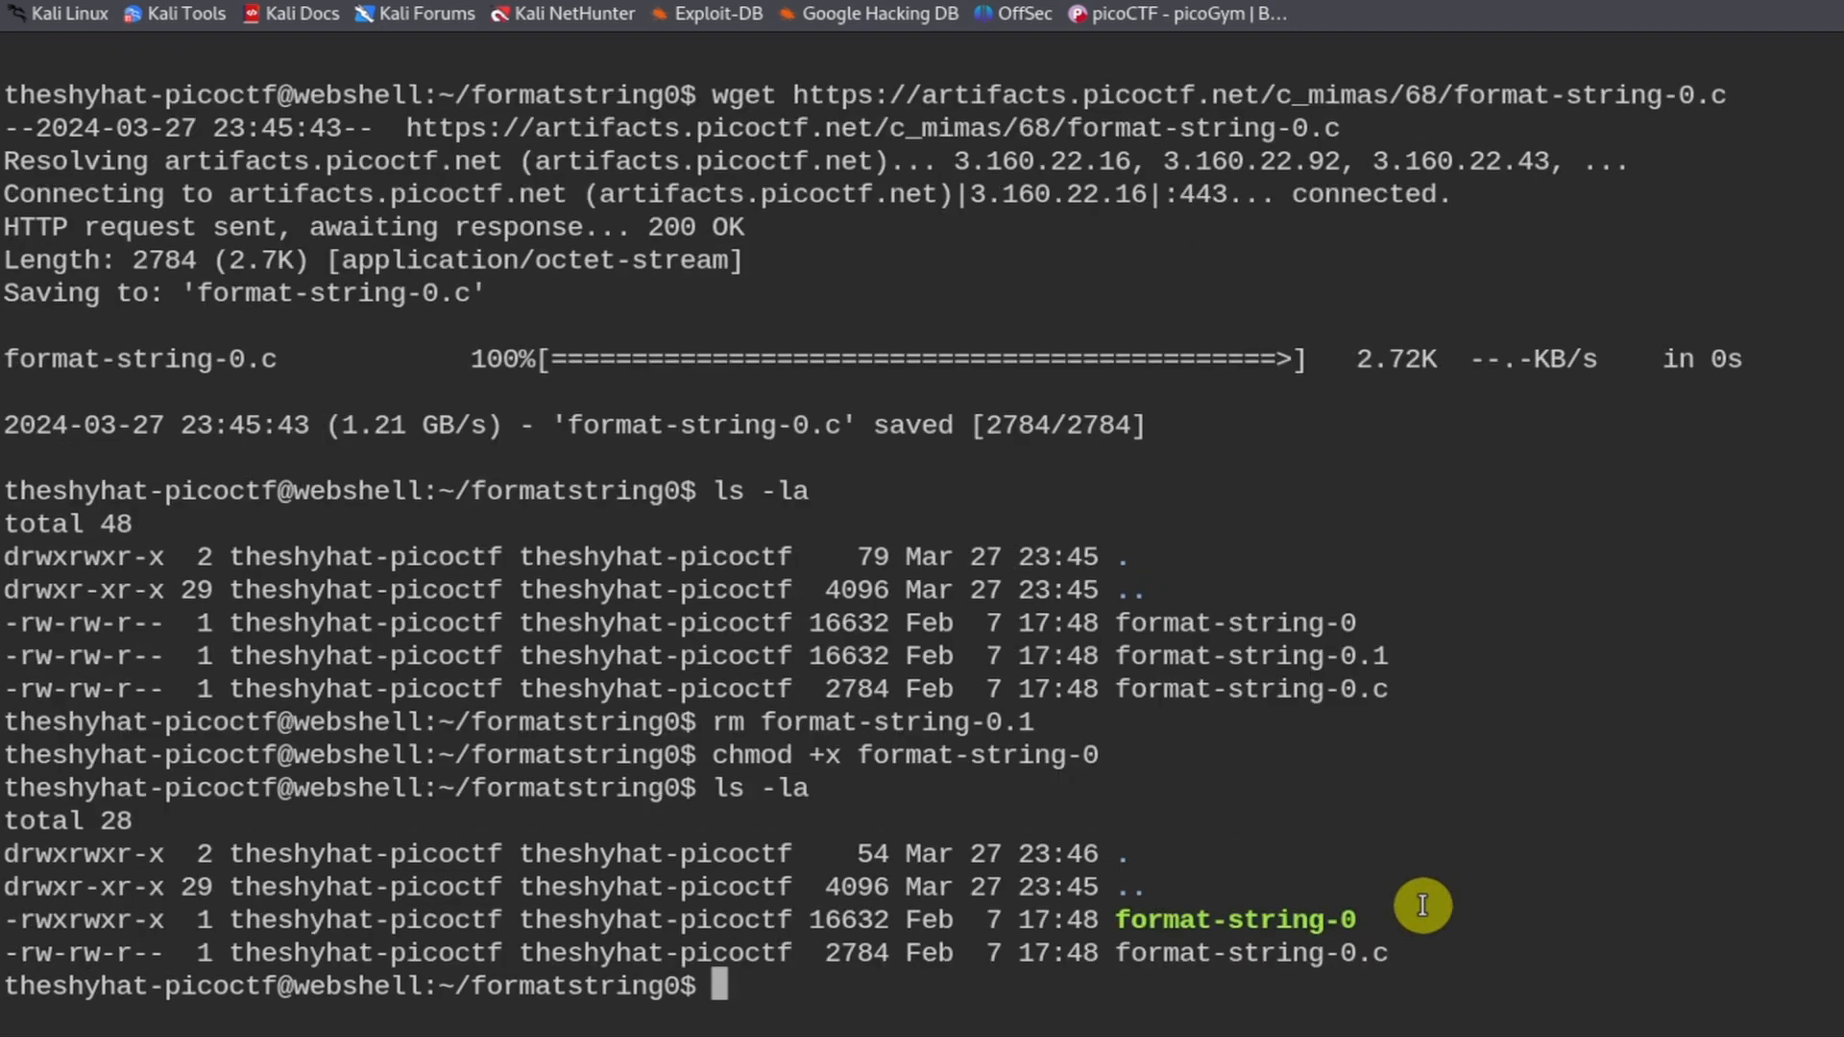
pyautogui.moveTo(125, 964)
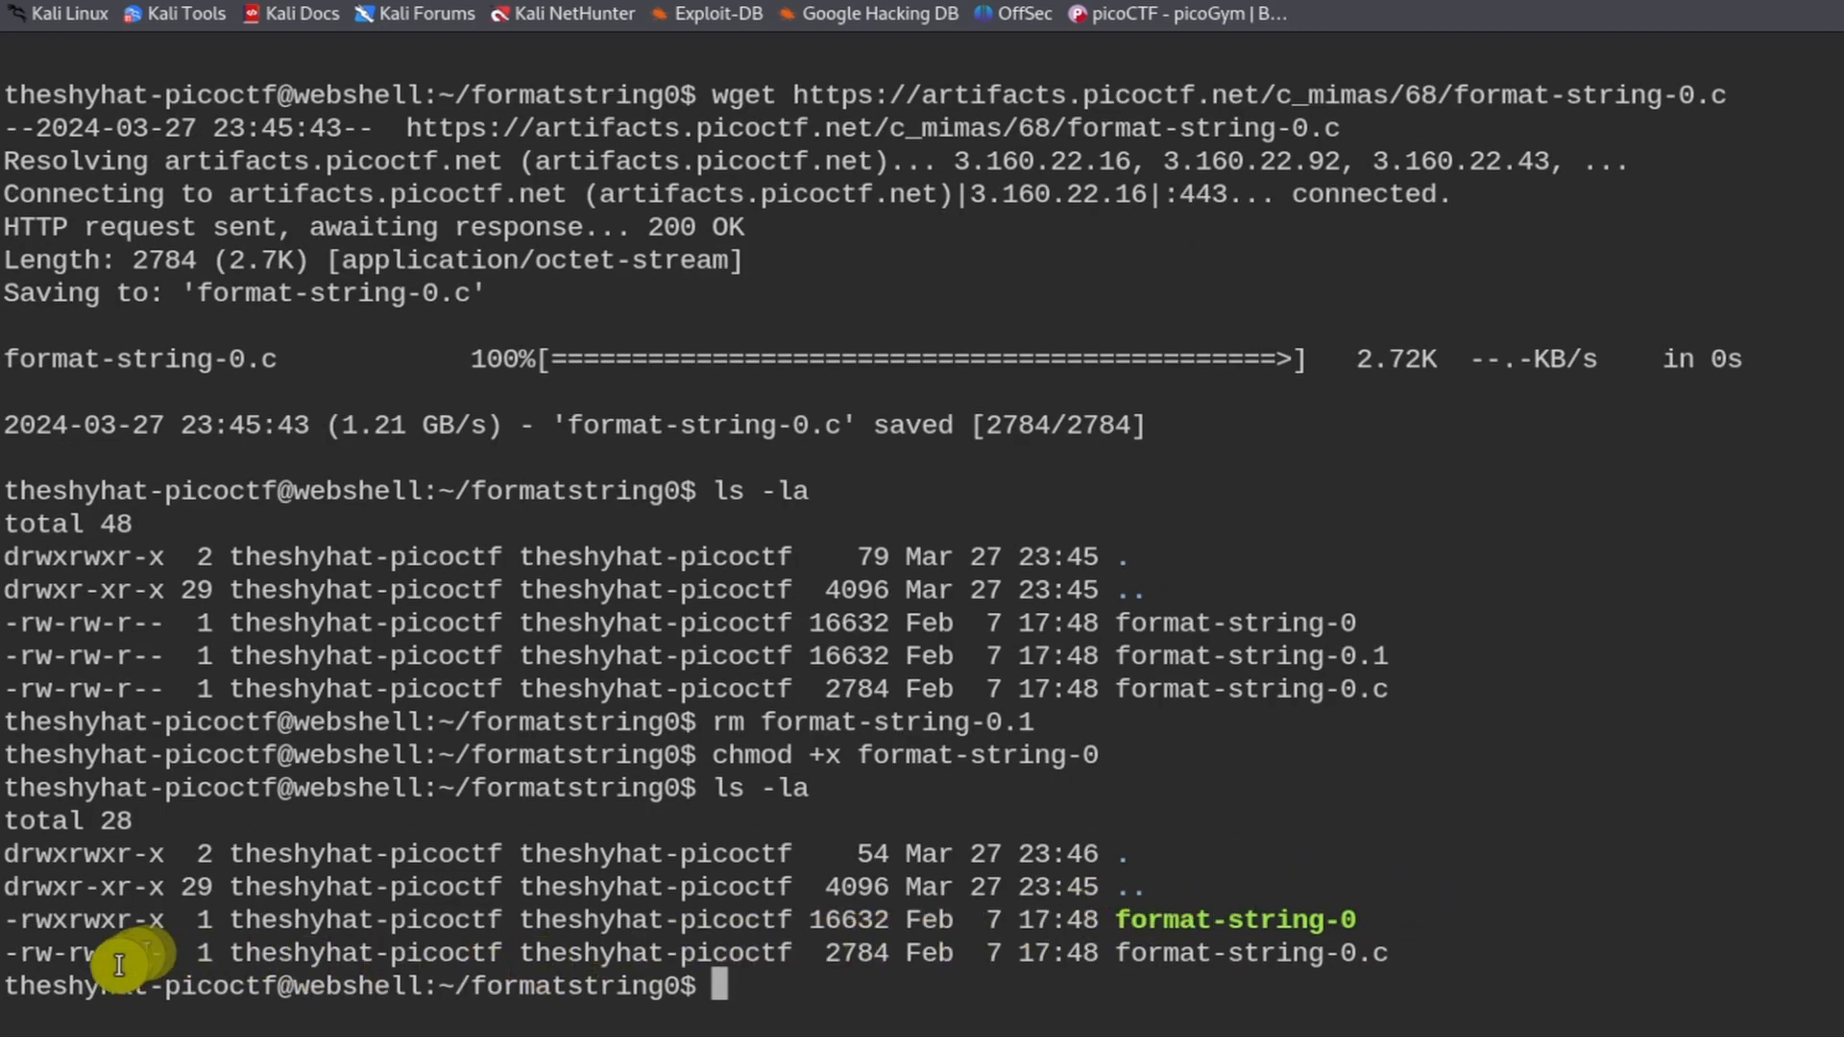
pyautogui.moveTo(153, 964)
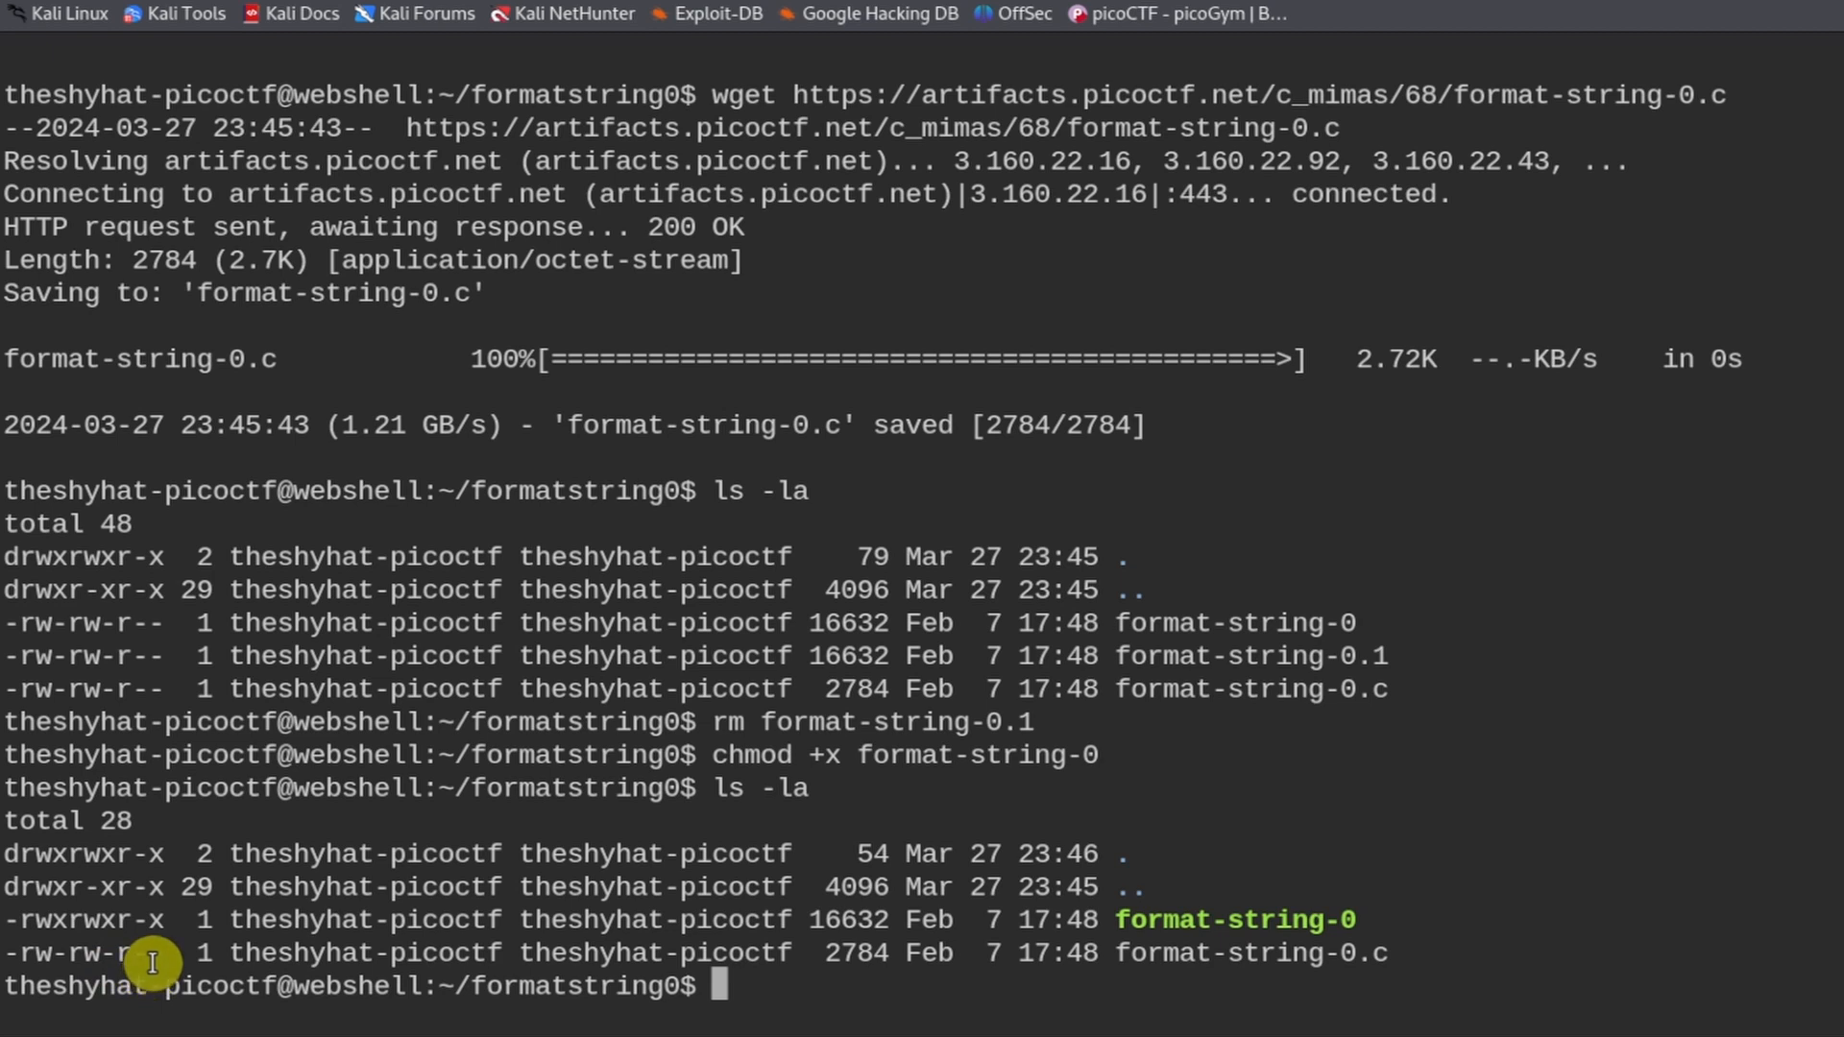
pyautogui.moveTo(1110, 1022)
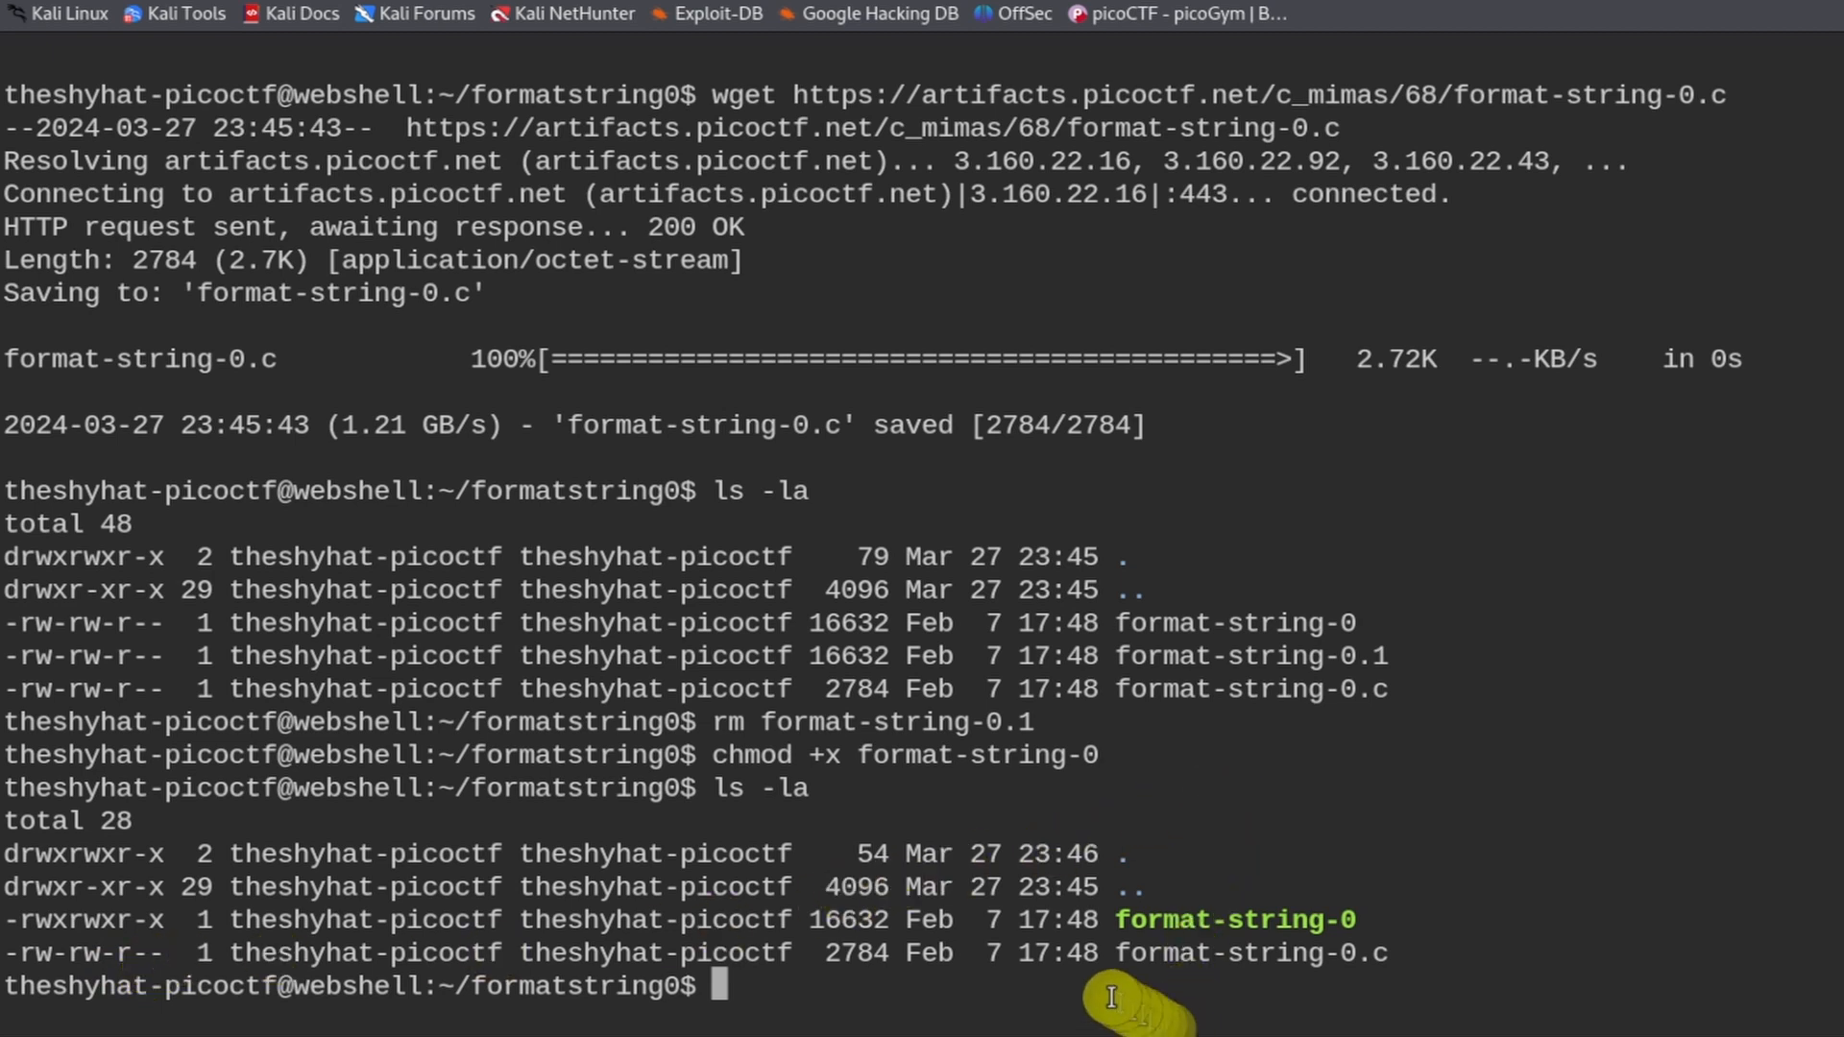
pyautogui.moveTo(1275, 991)
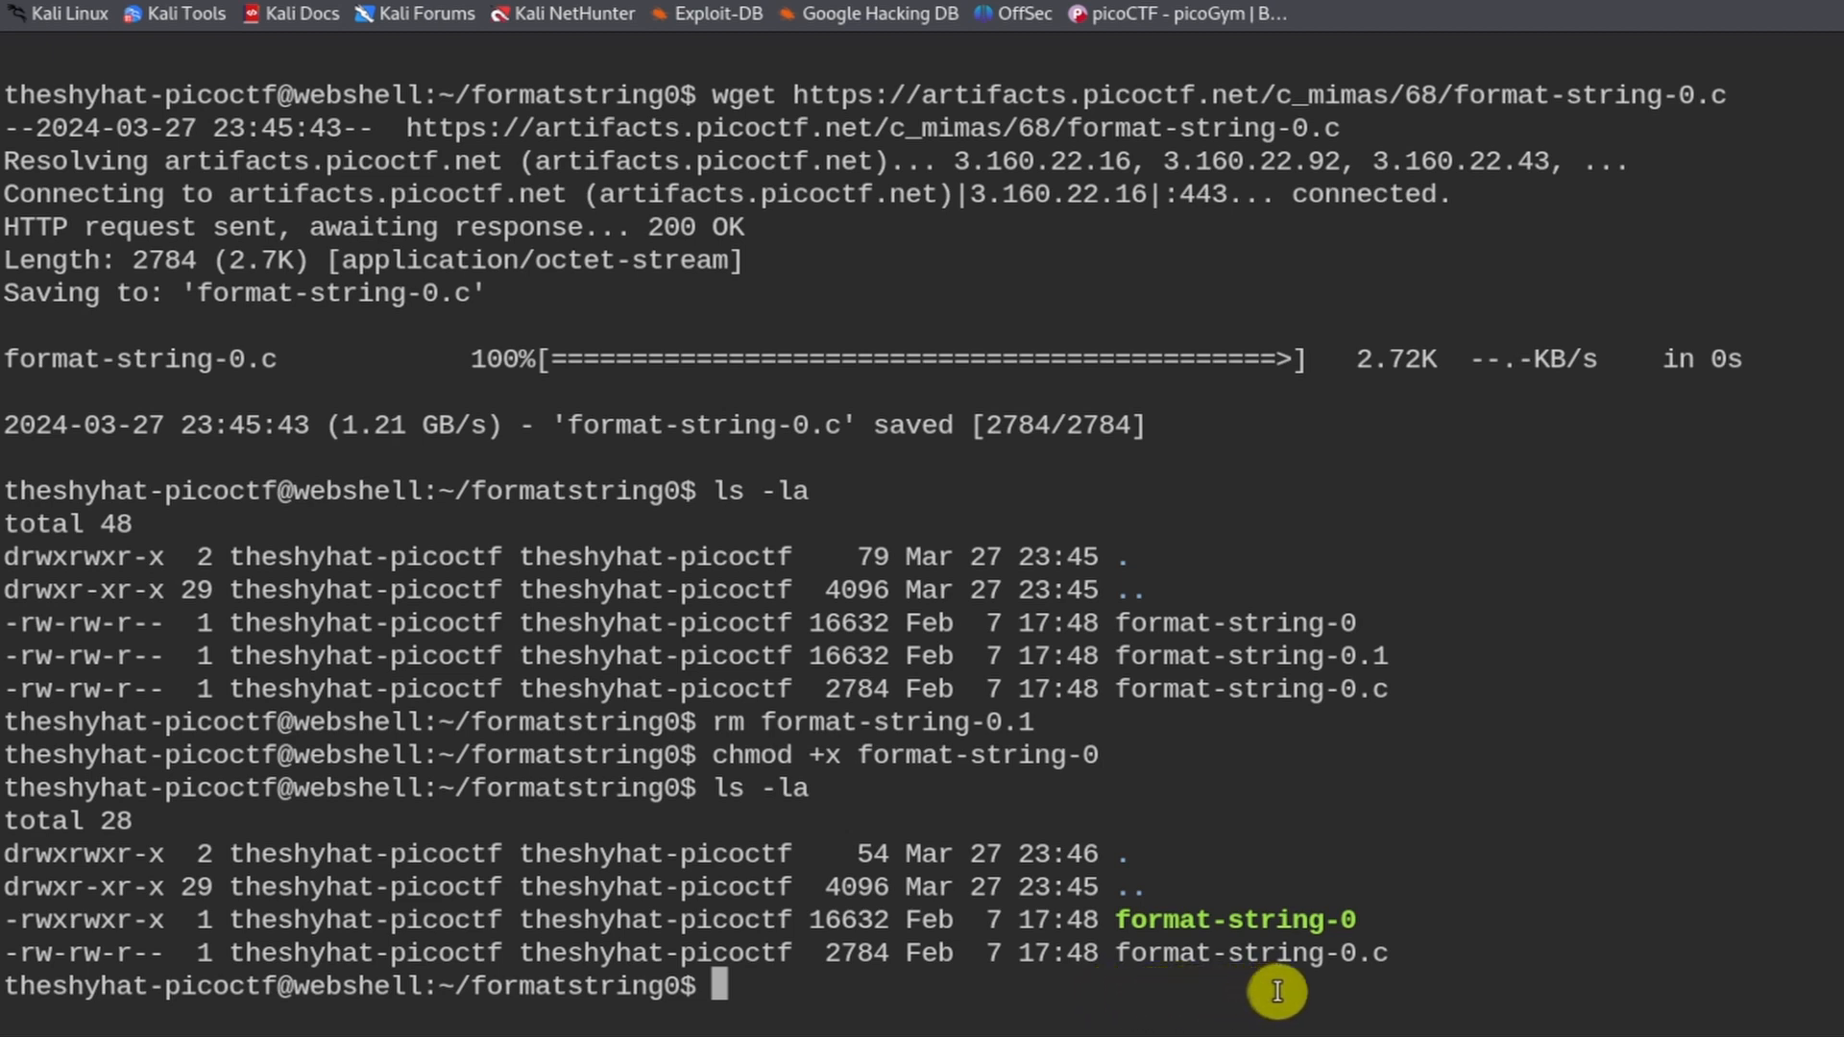
pyautogui.moveTo(1172, 991)
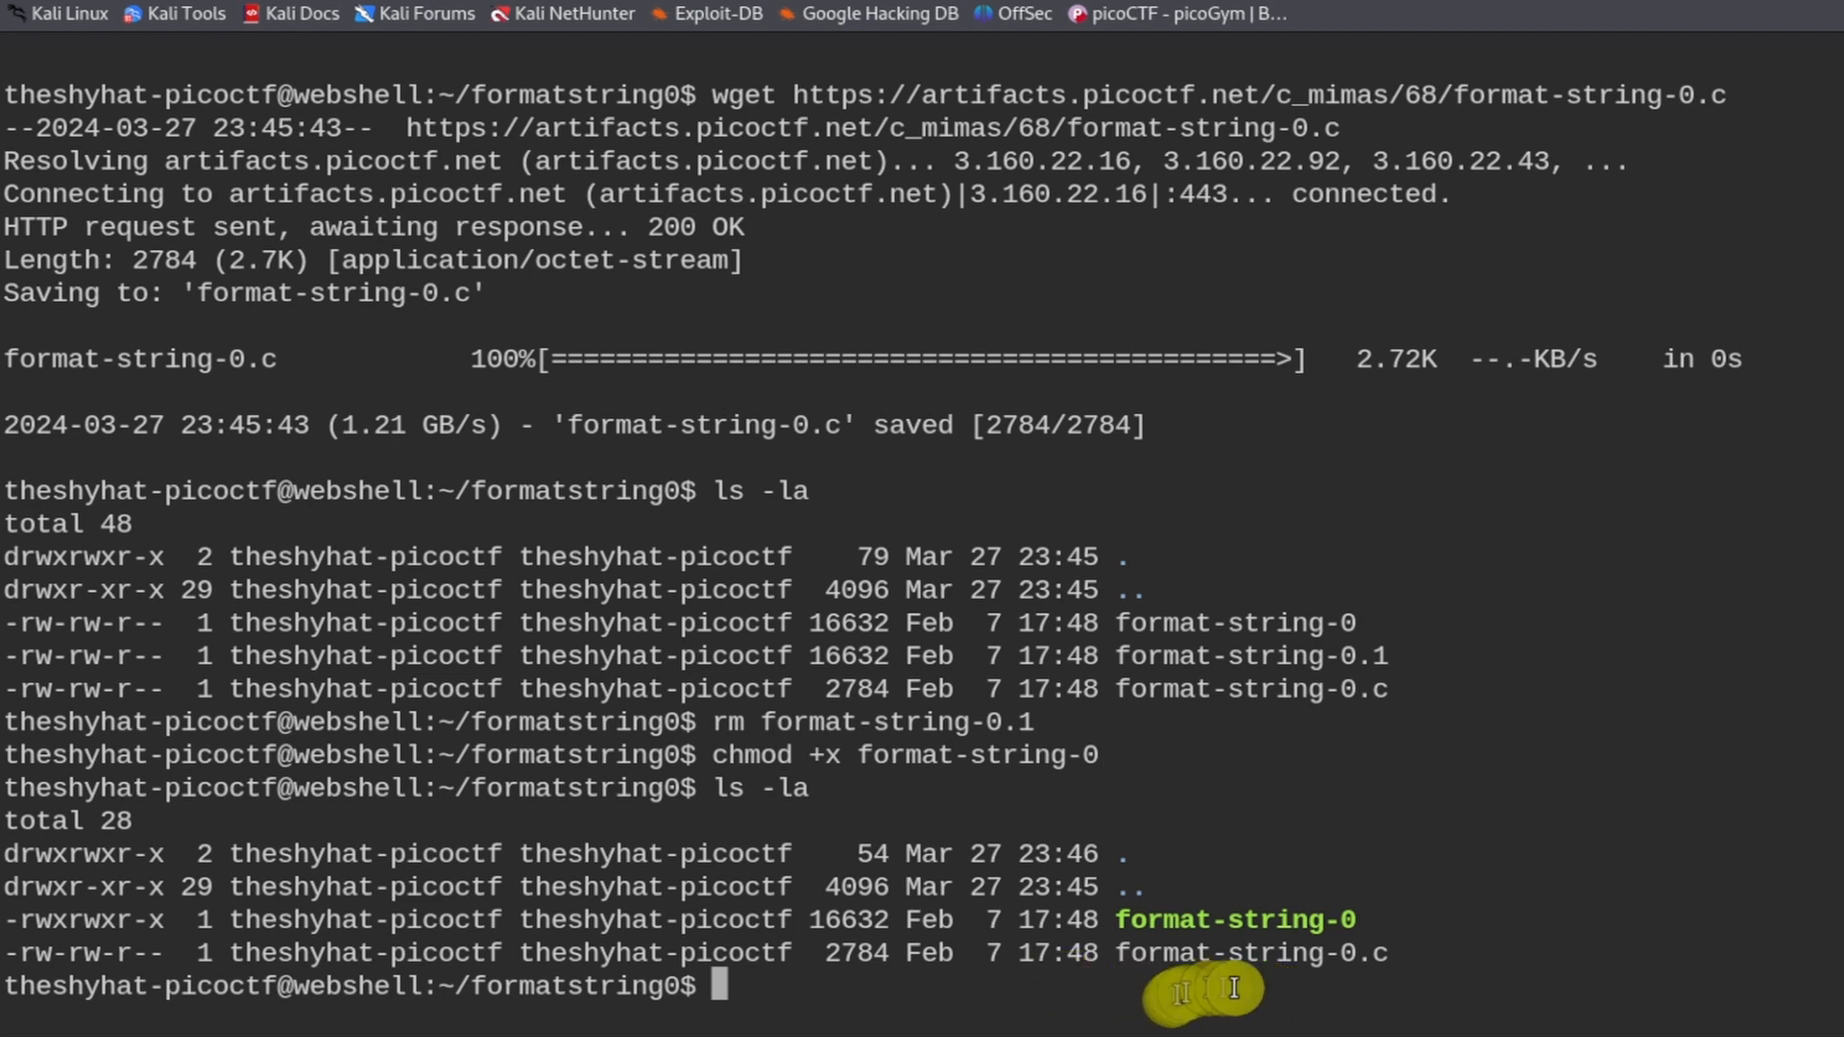
pyautogui.moveTo(1417, 790)
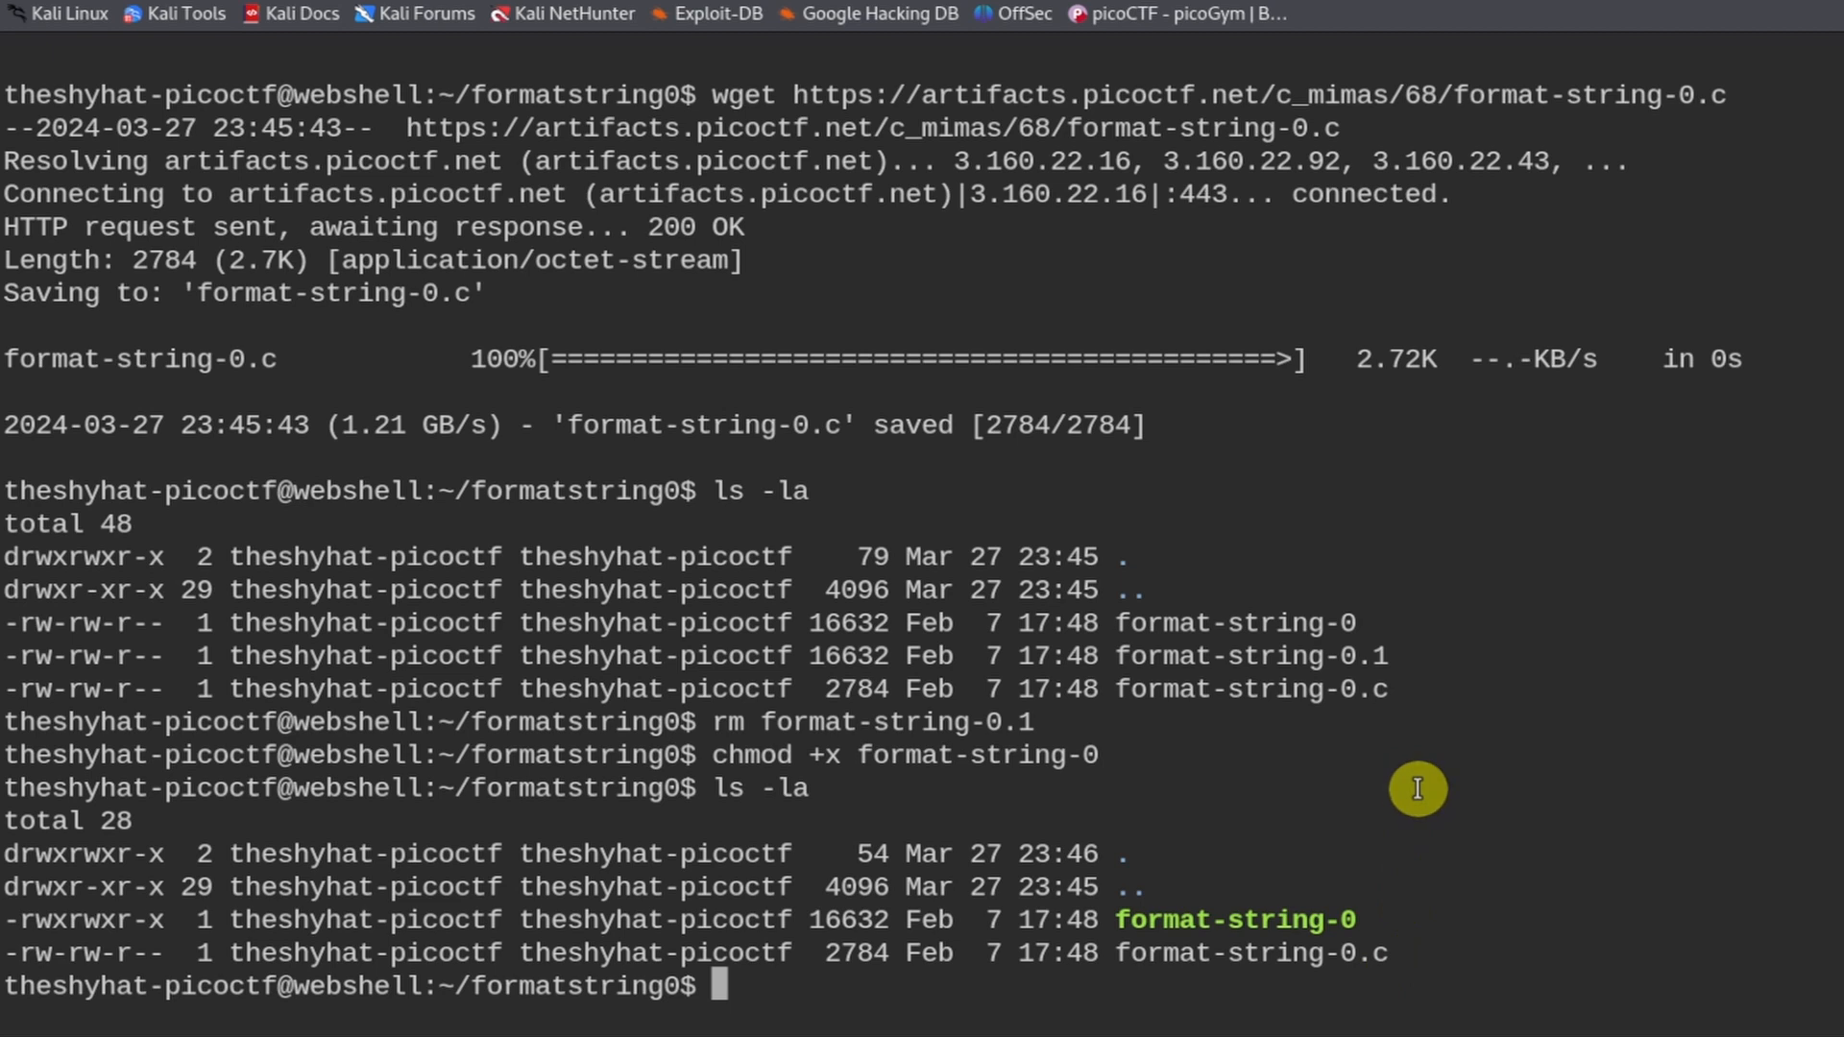
# Read format-string-0.c in nano down to main, then exit the editor
pyautogui.write('nano format-string-0')
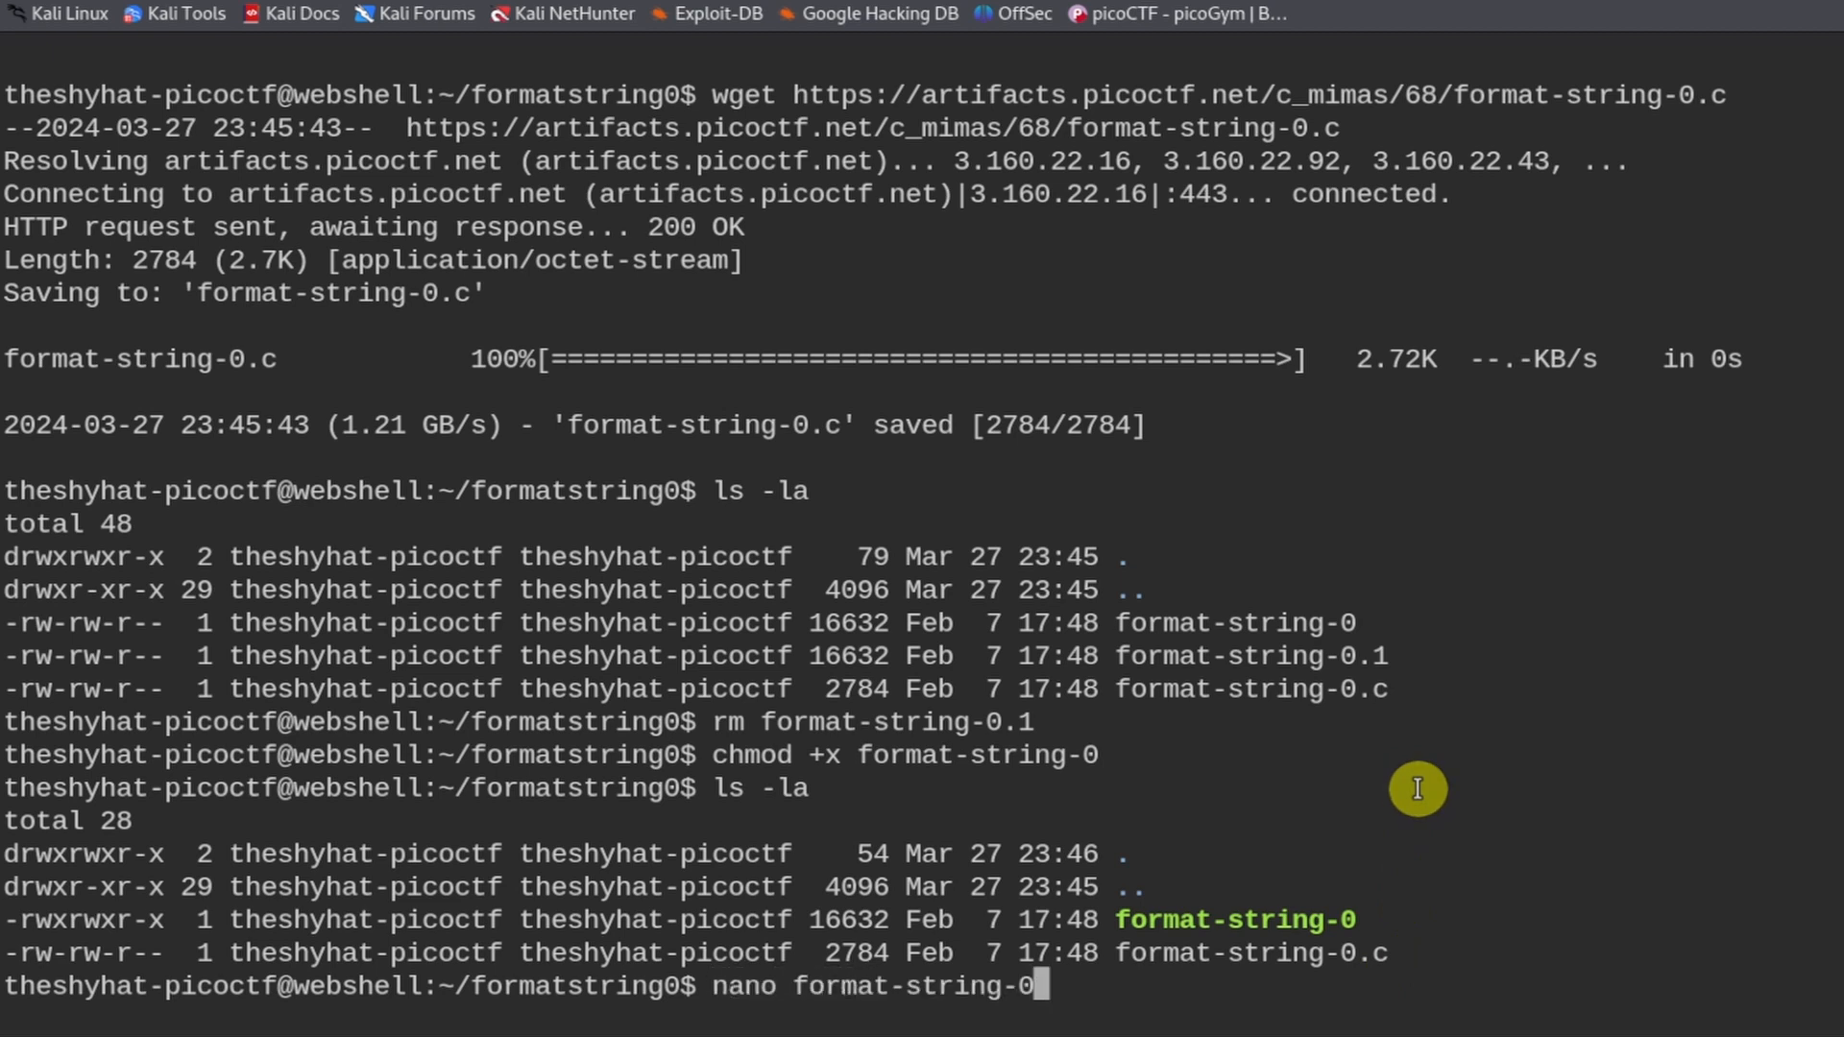
pyautogui.write('.c')
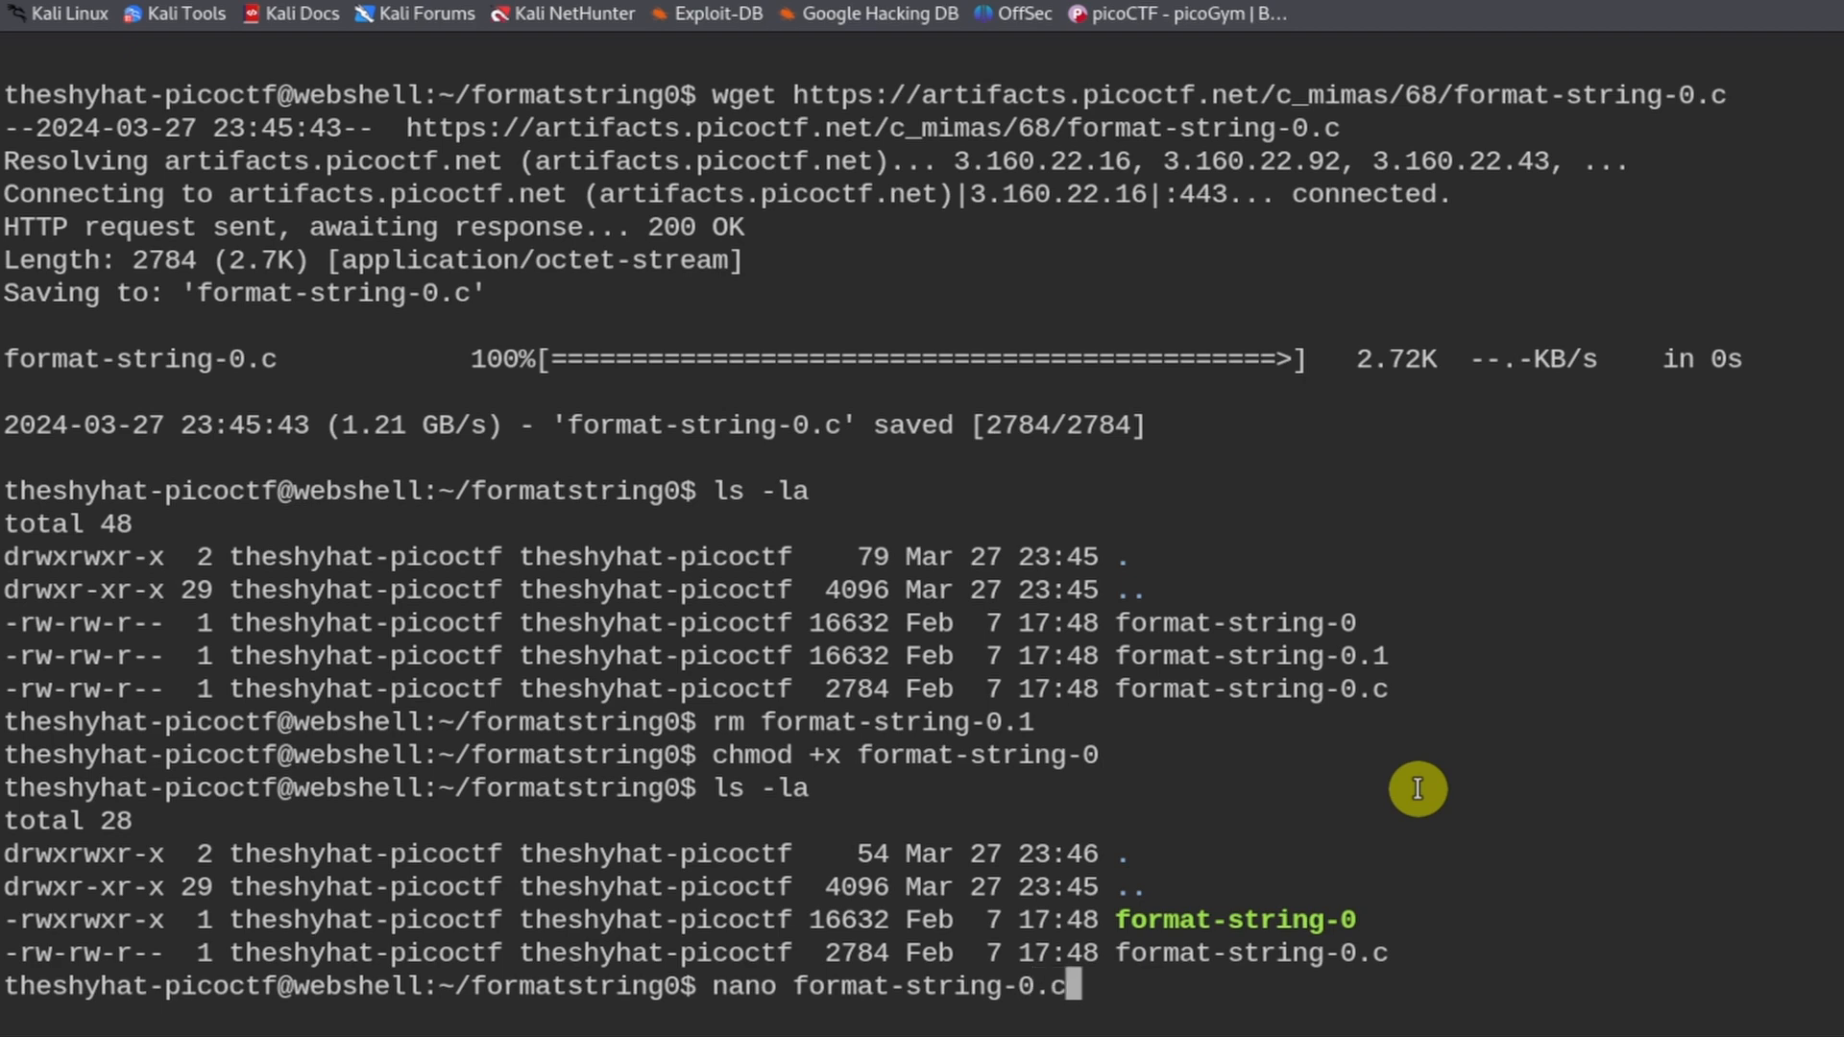
pyautogui.press('Return')
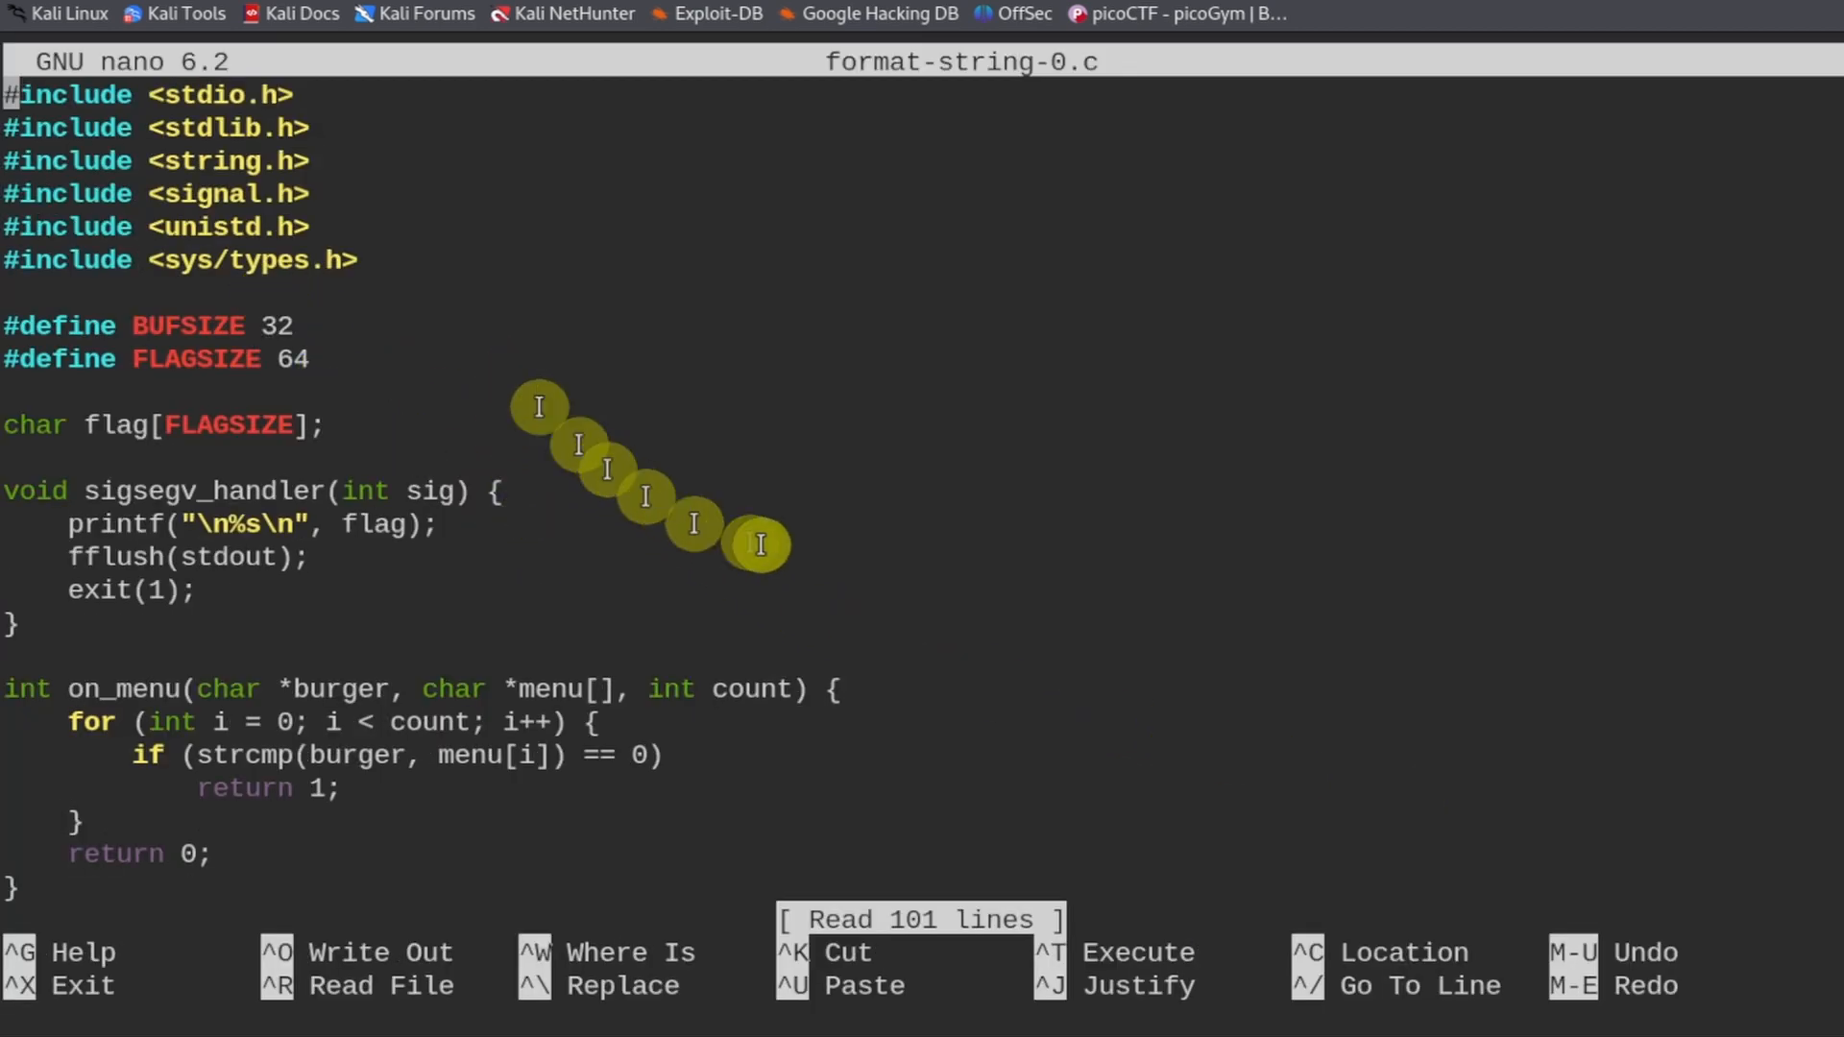
pyautogui.moveTo(541, 427)
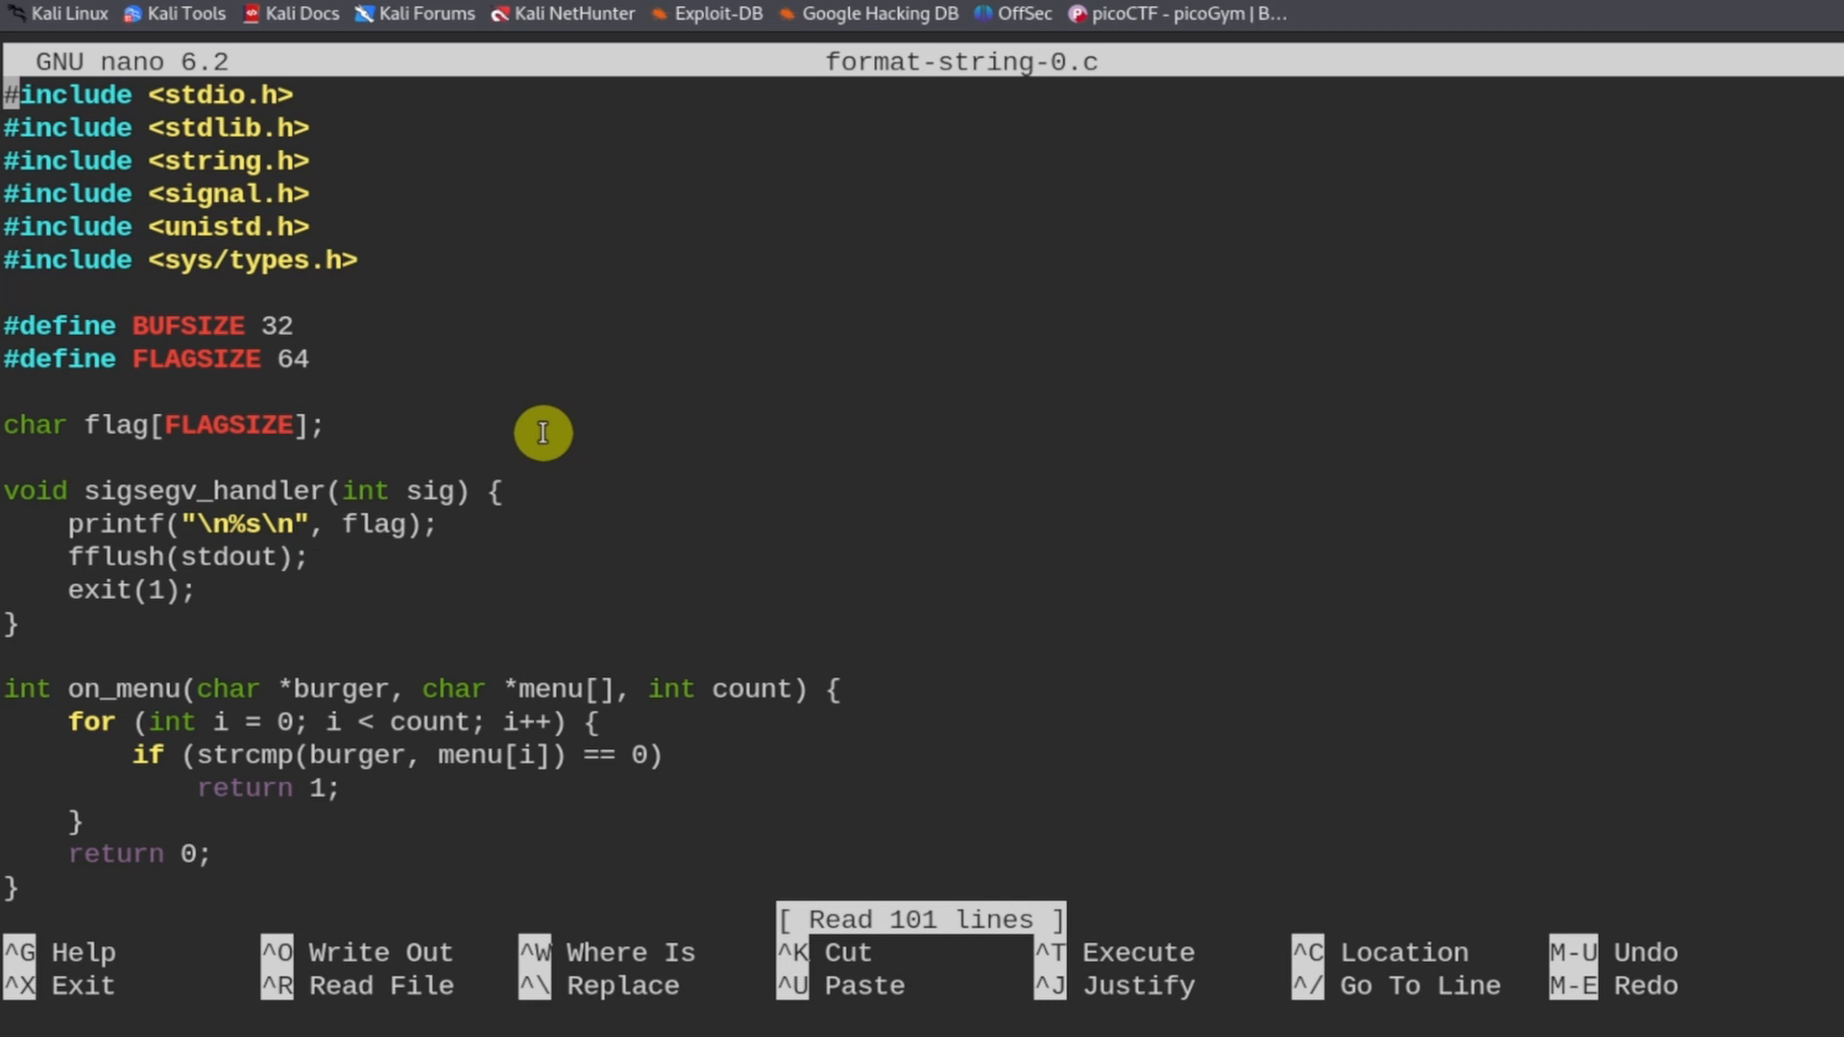
pyautogui.moveTo(540, 488)
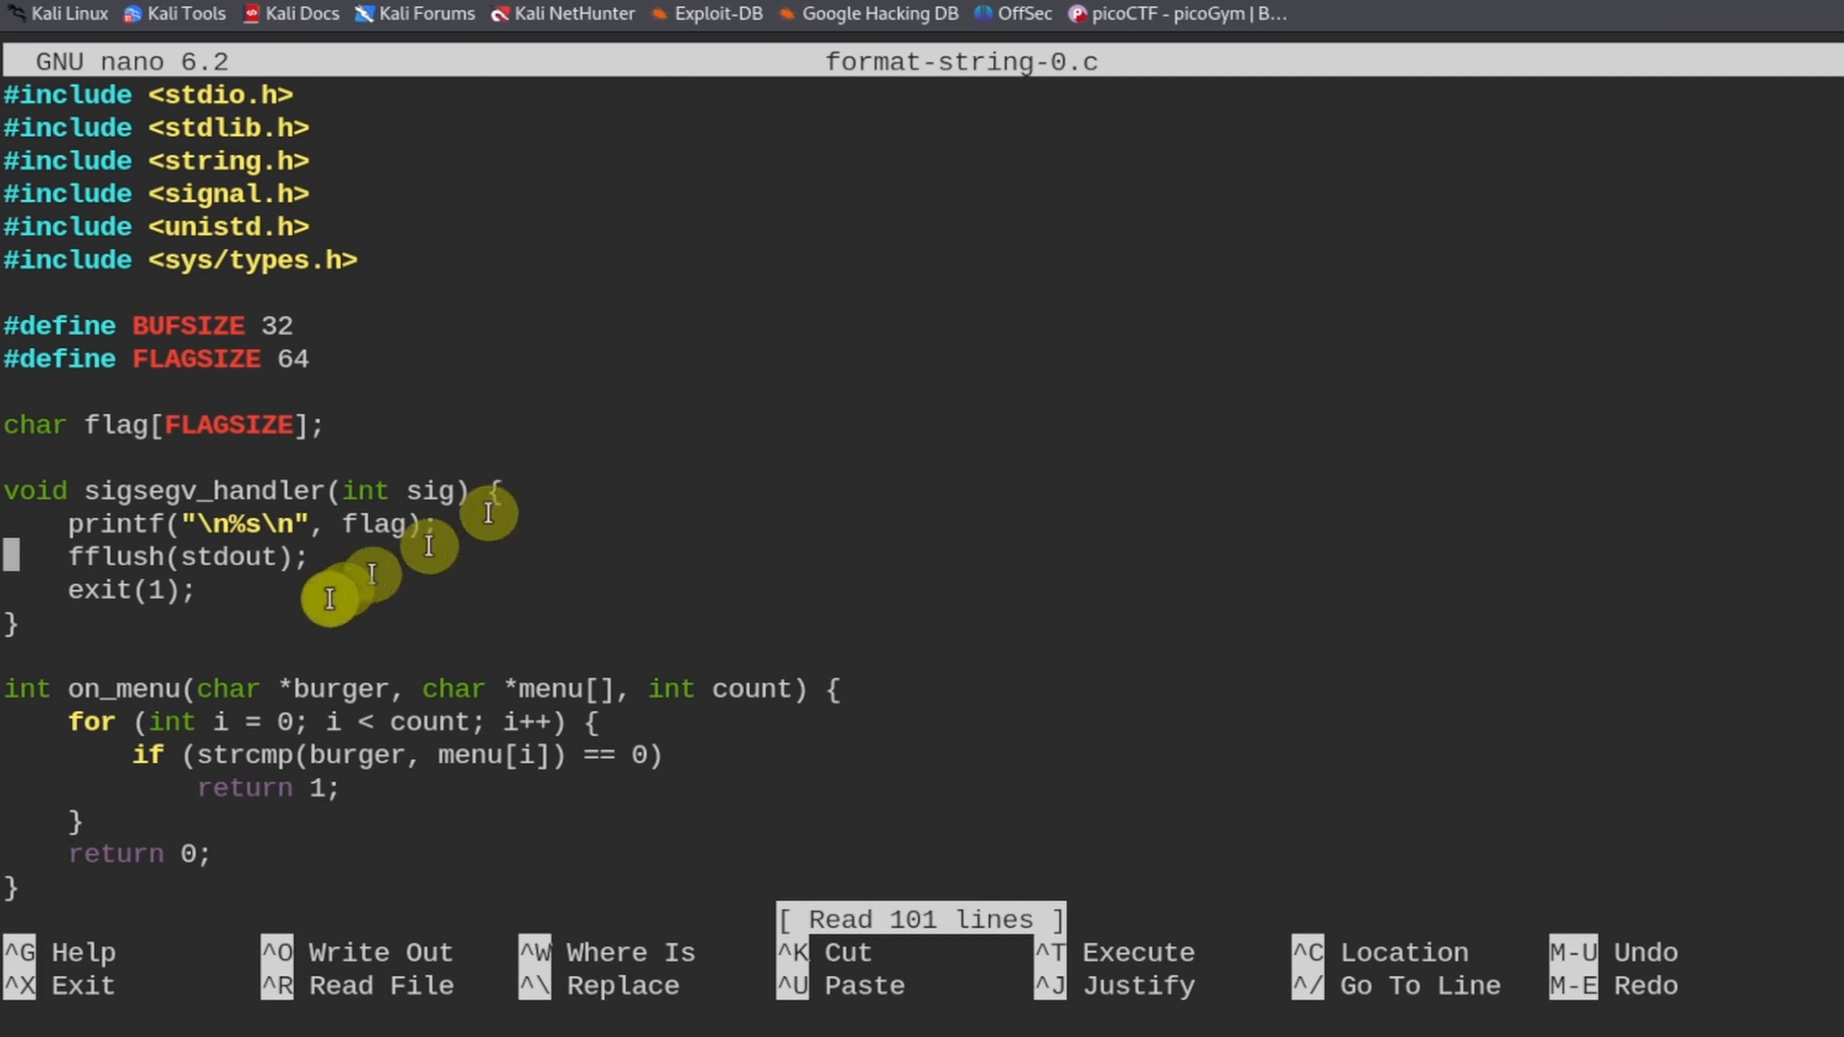
pyautogui.moveTo(417, 577)
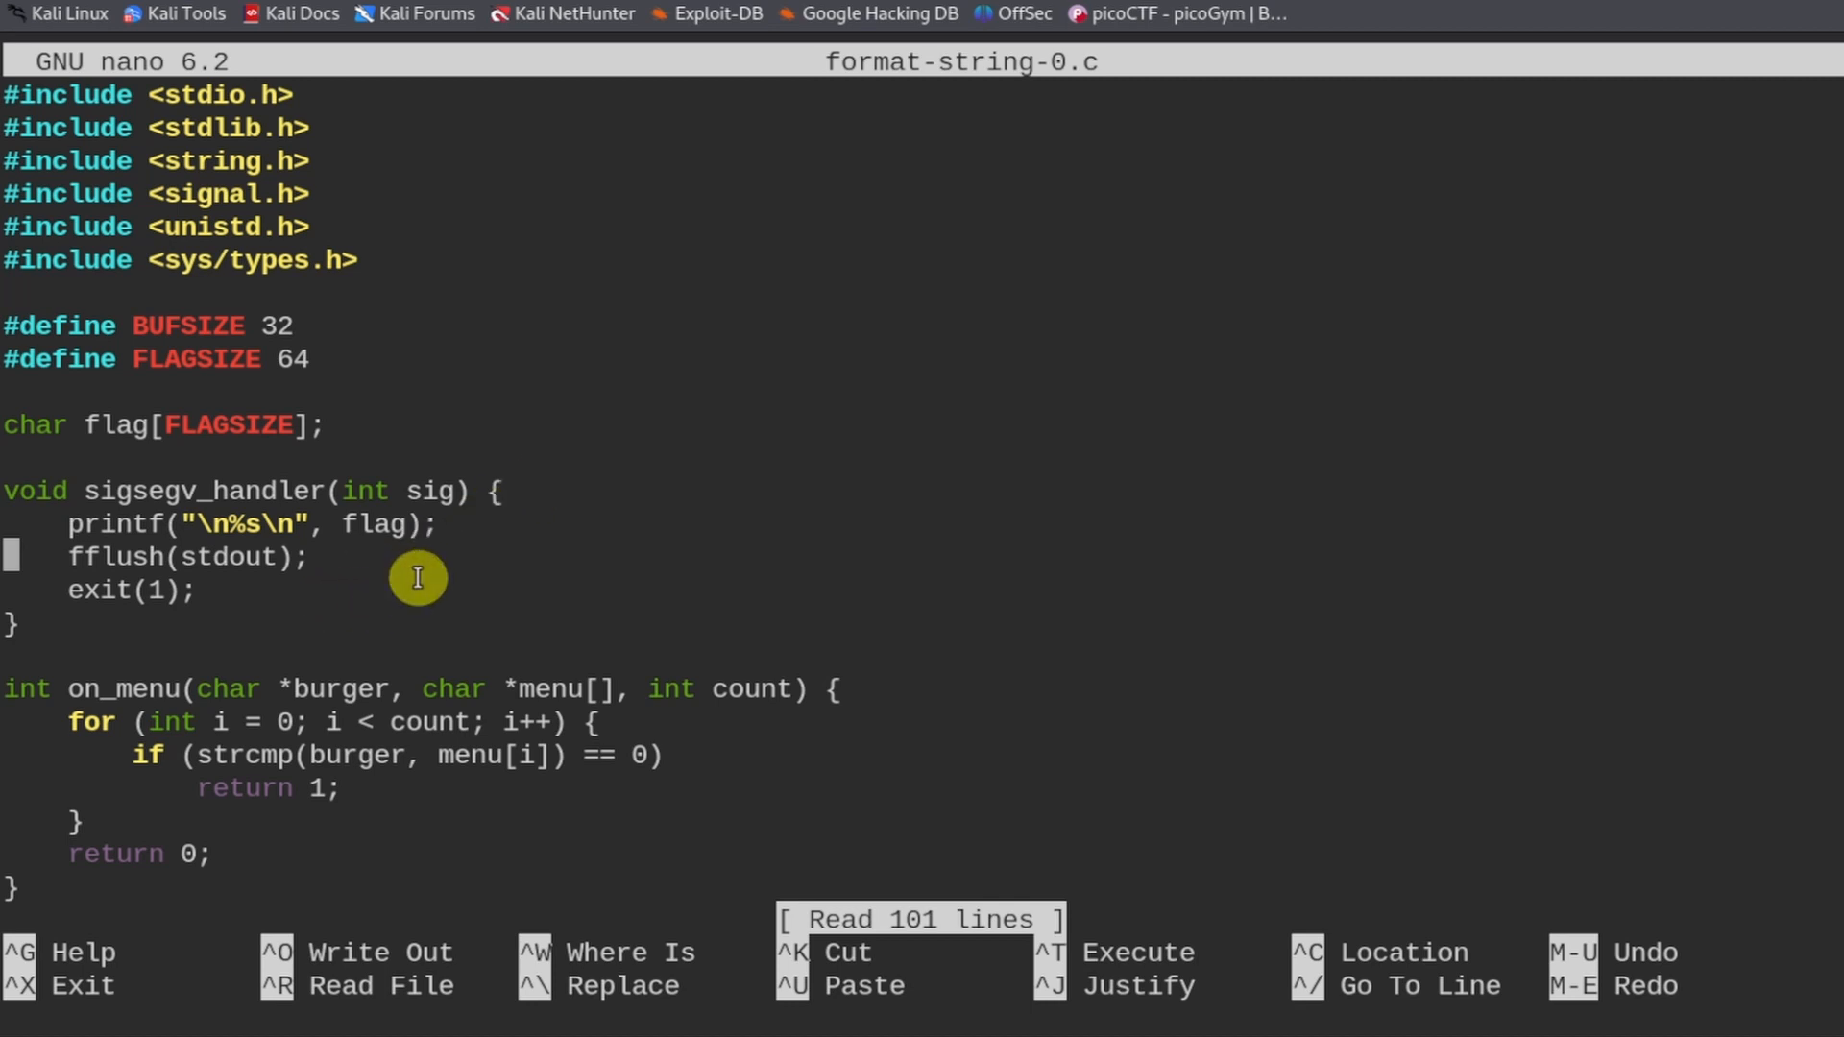
pyautogui.moveTo(401, 617)
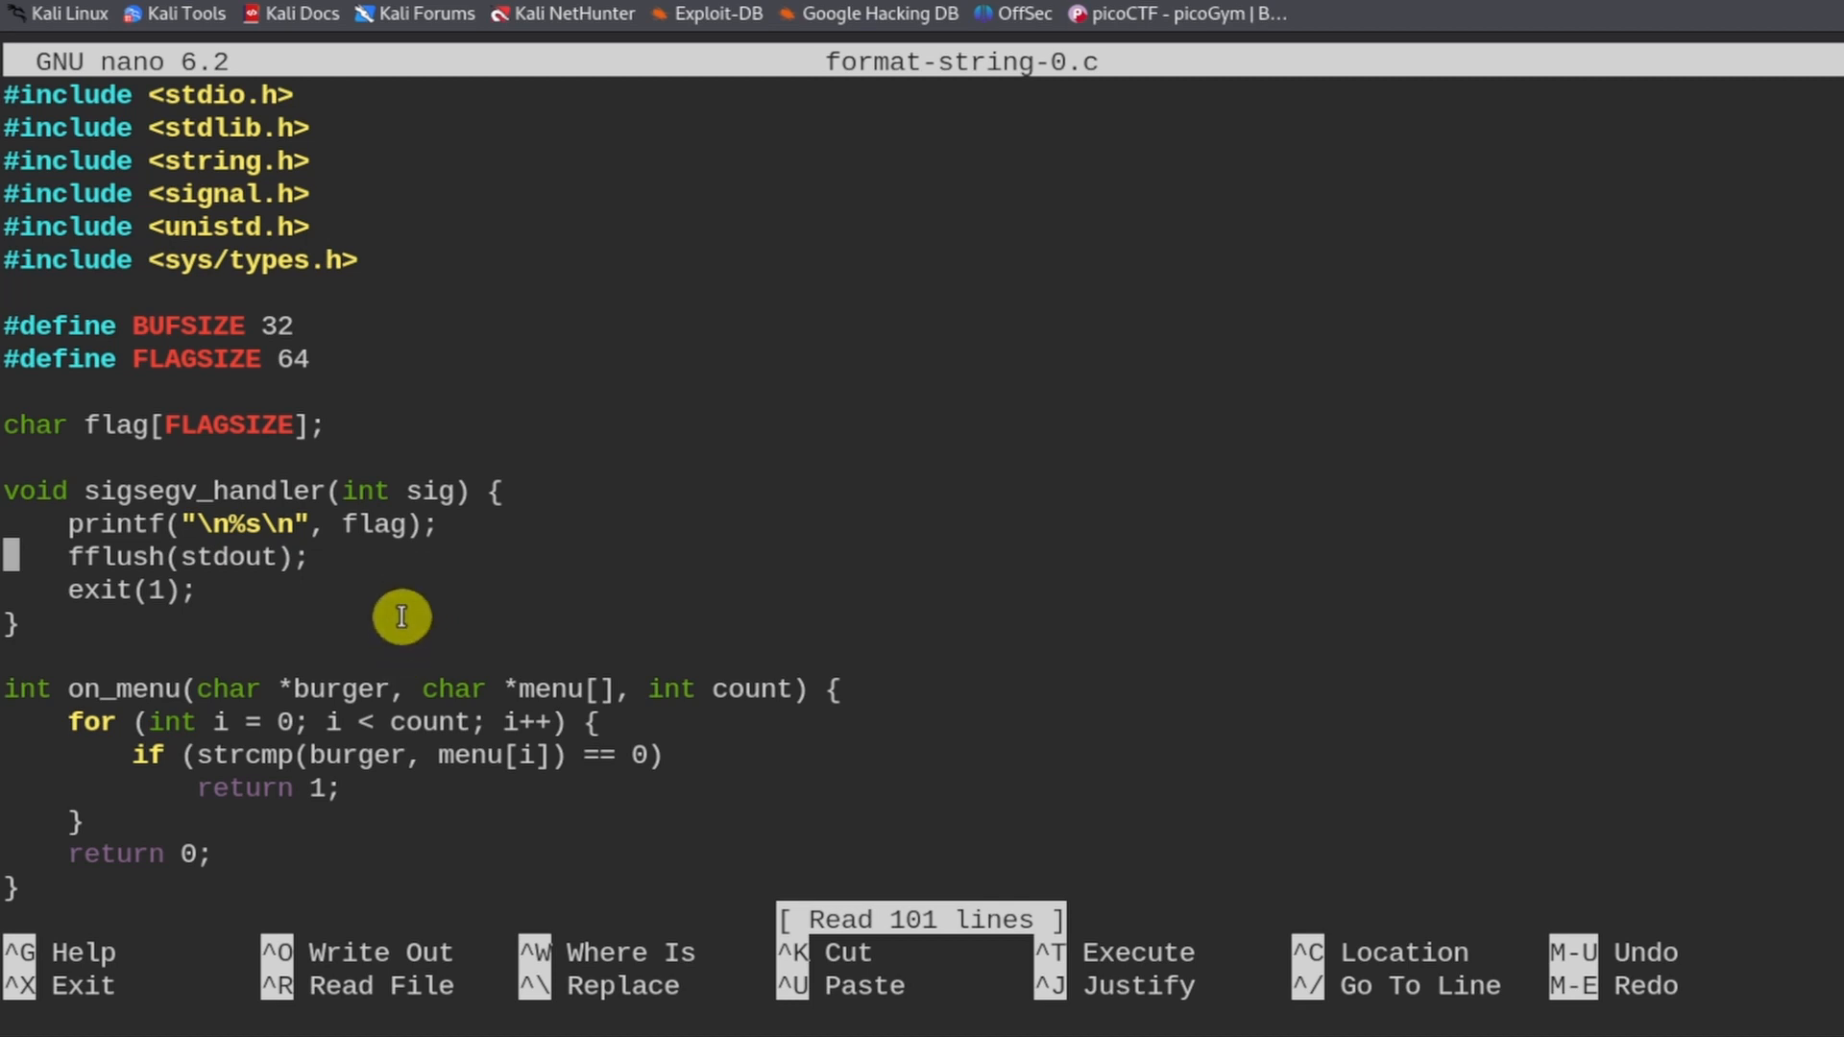
pyautogui.scroll(-3)
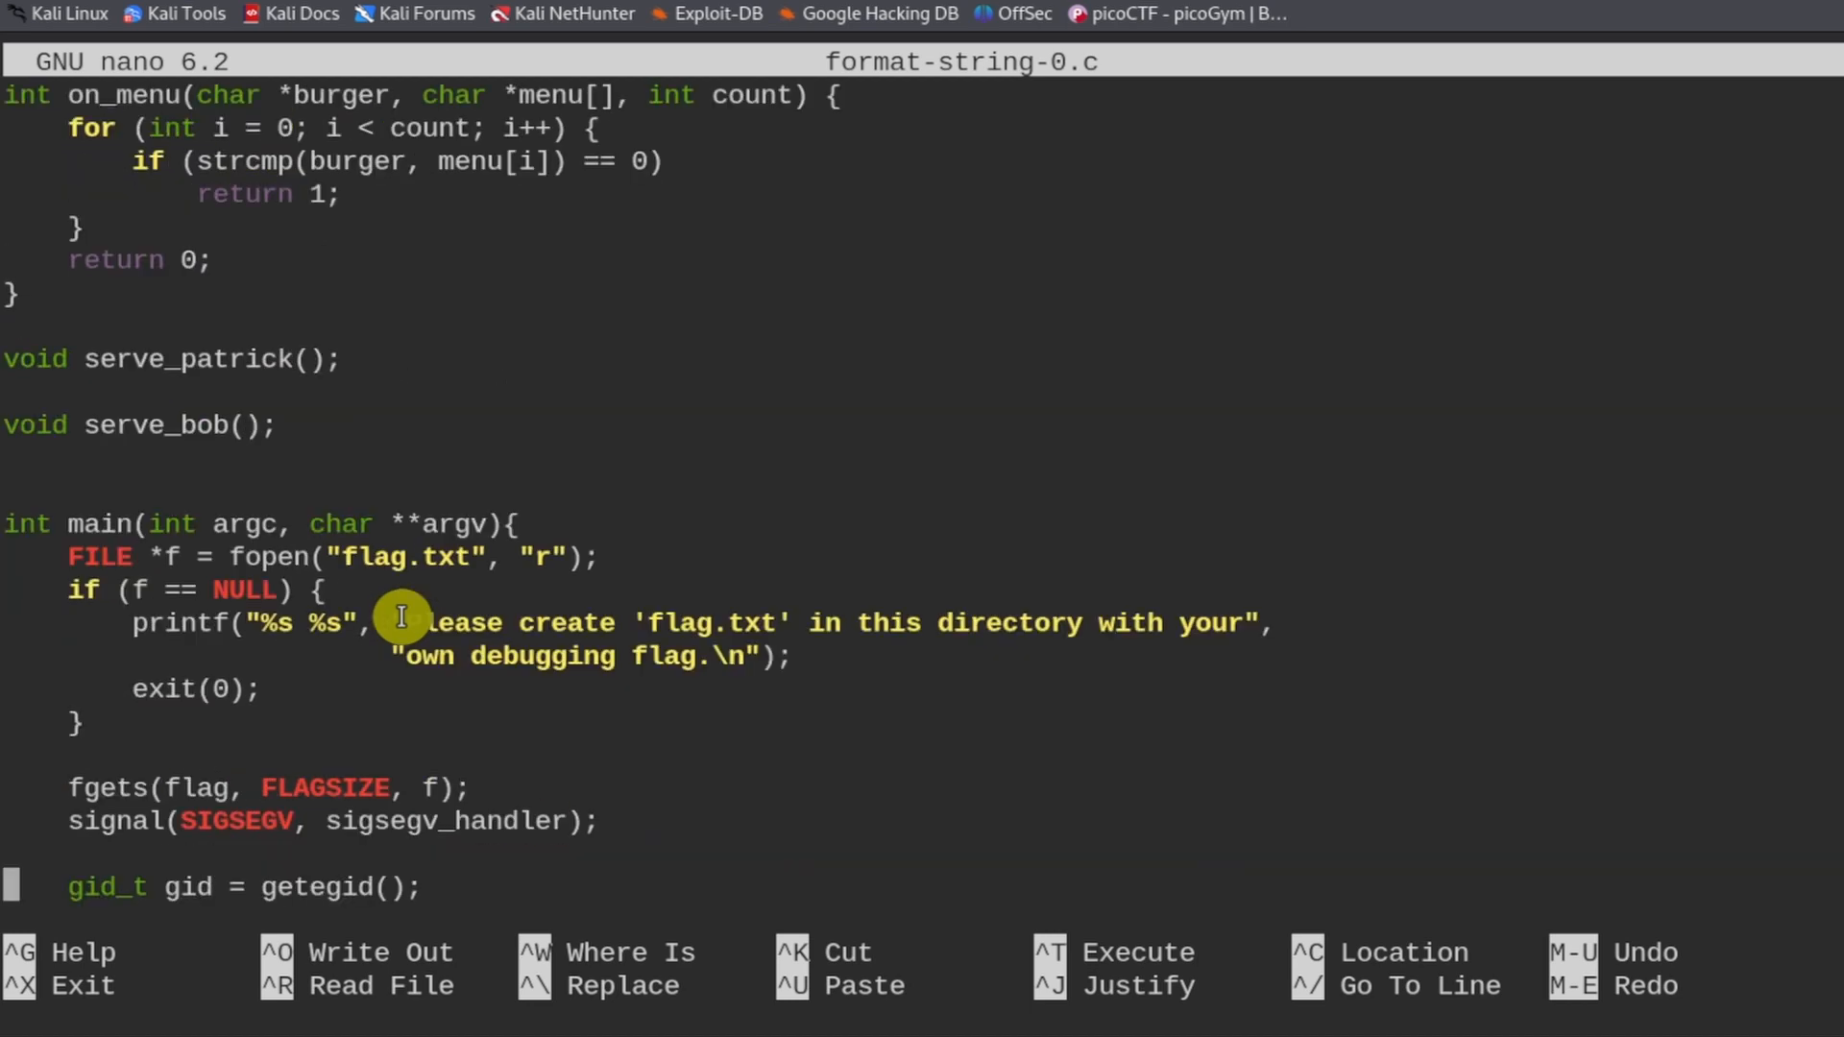
pyautogui.scroll(-3)
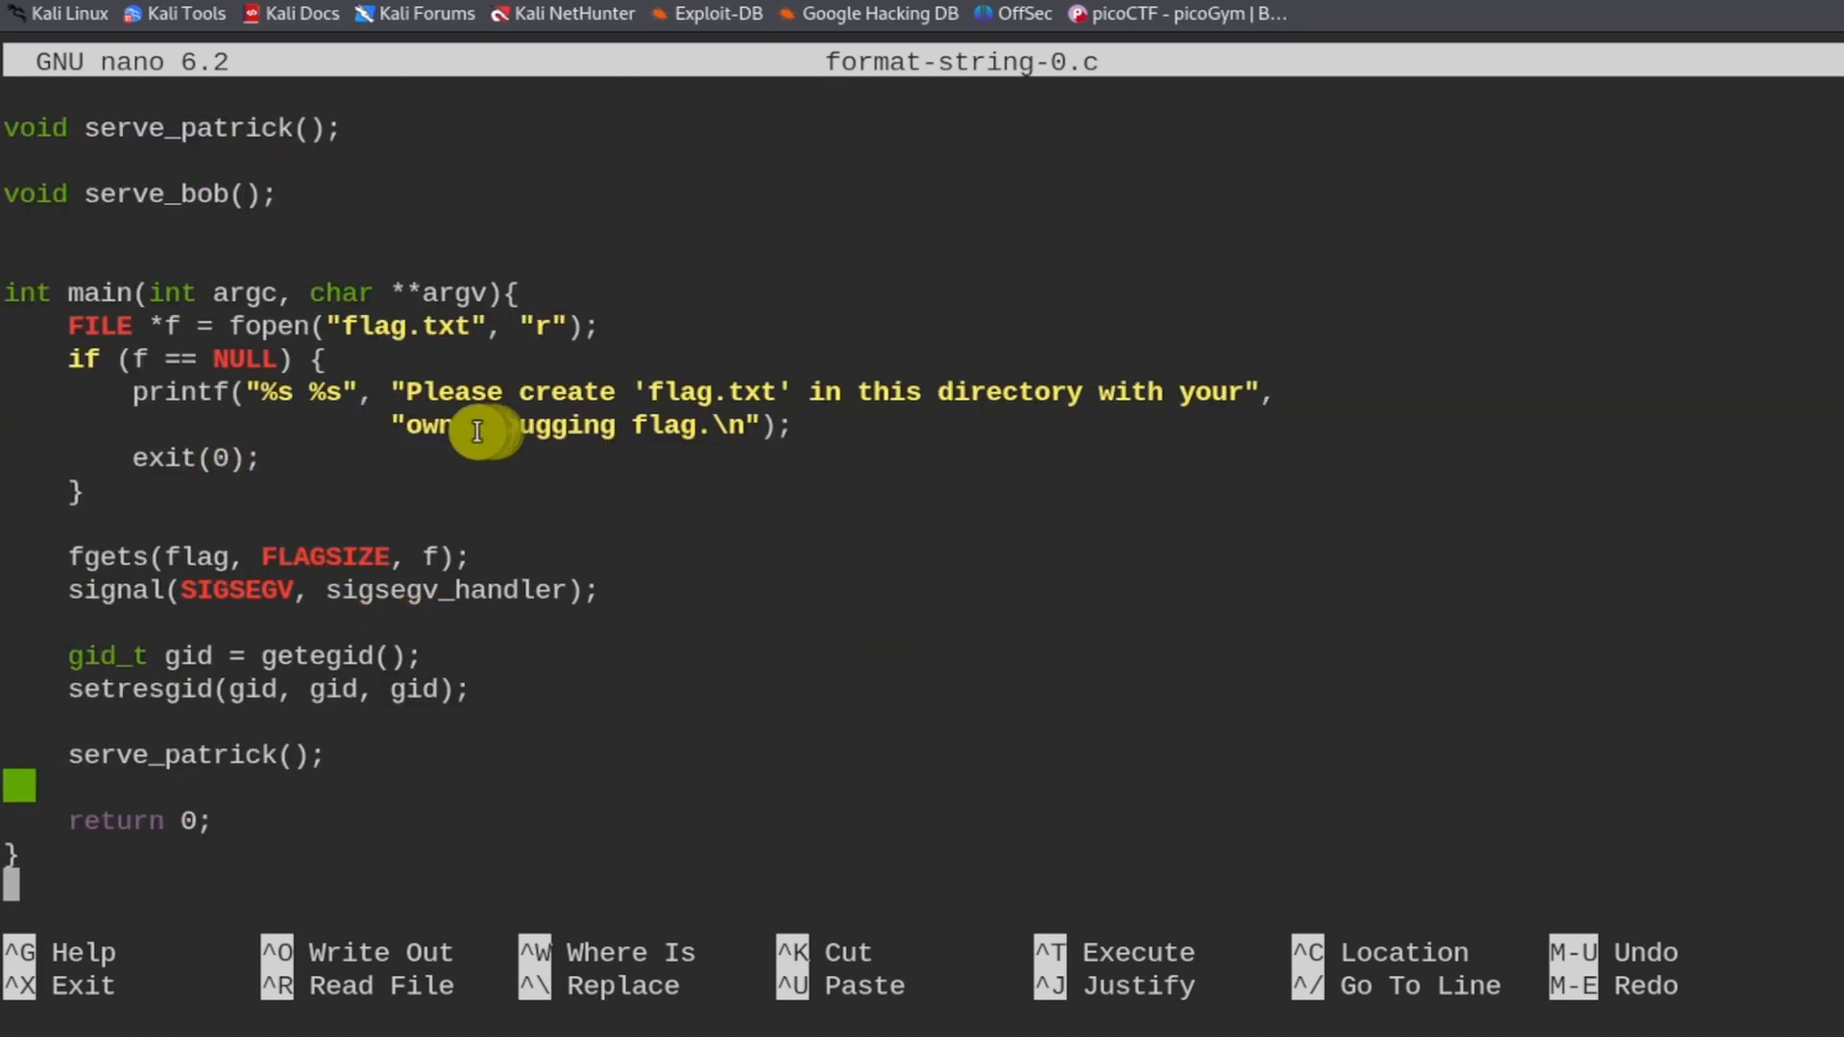
pyautogui.moveTo(726, 424)
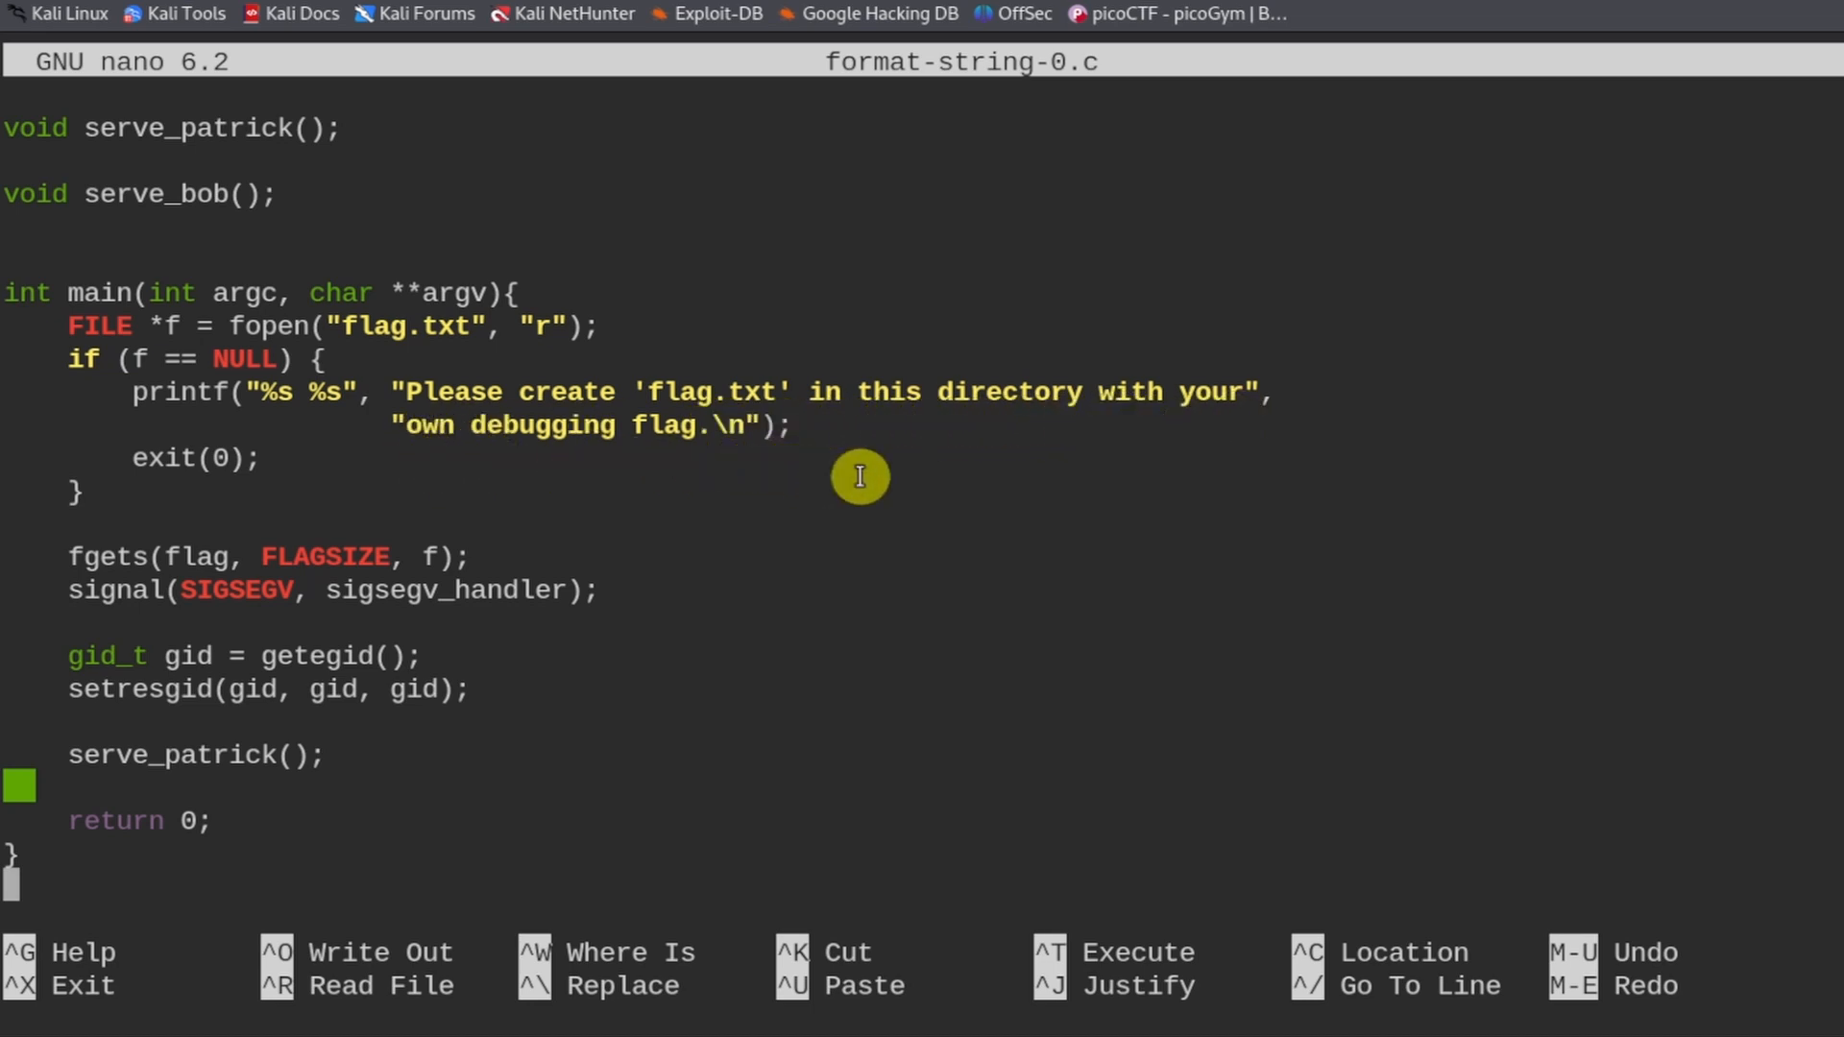
pyautogui.moveTo(854, 484)
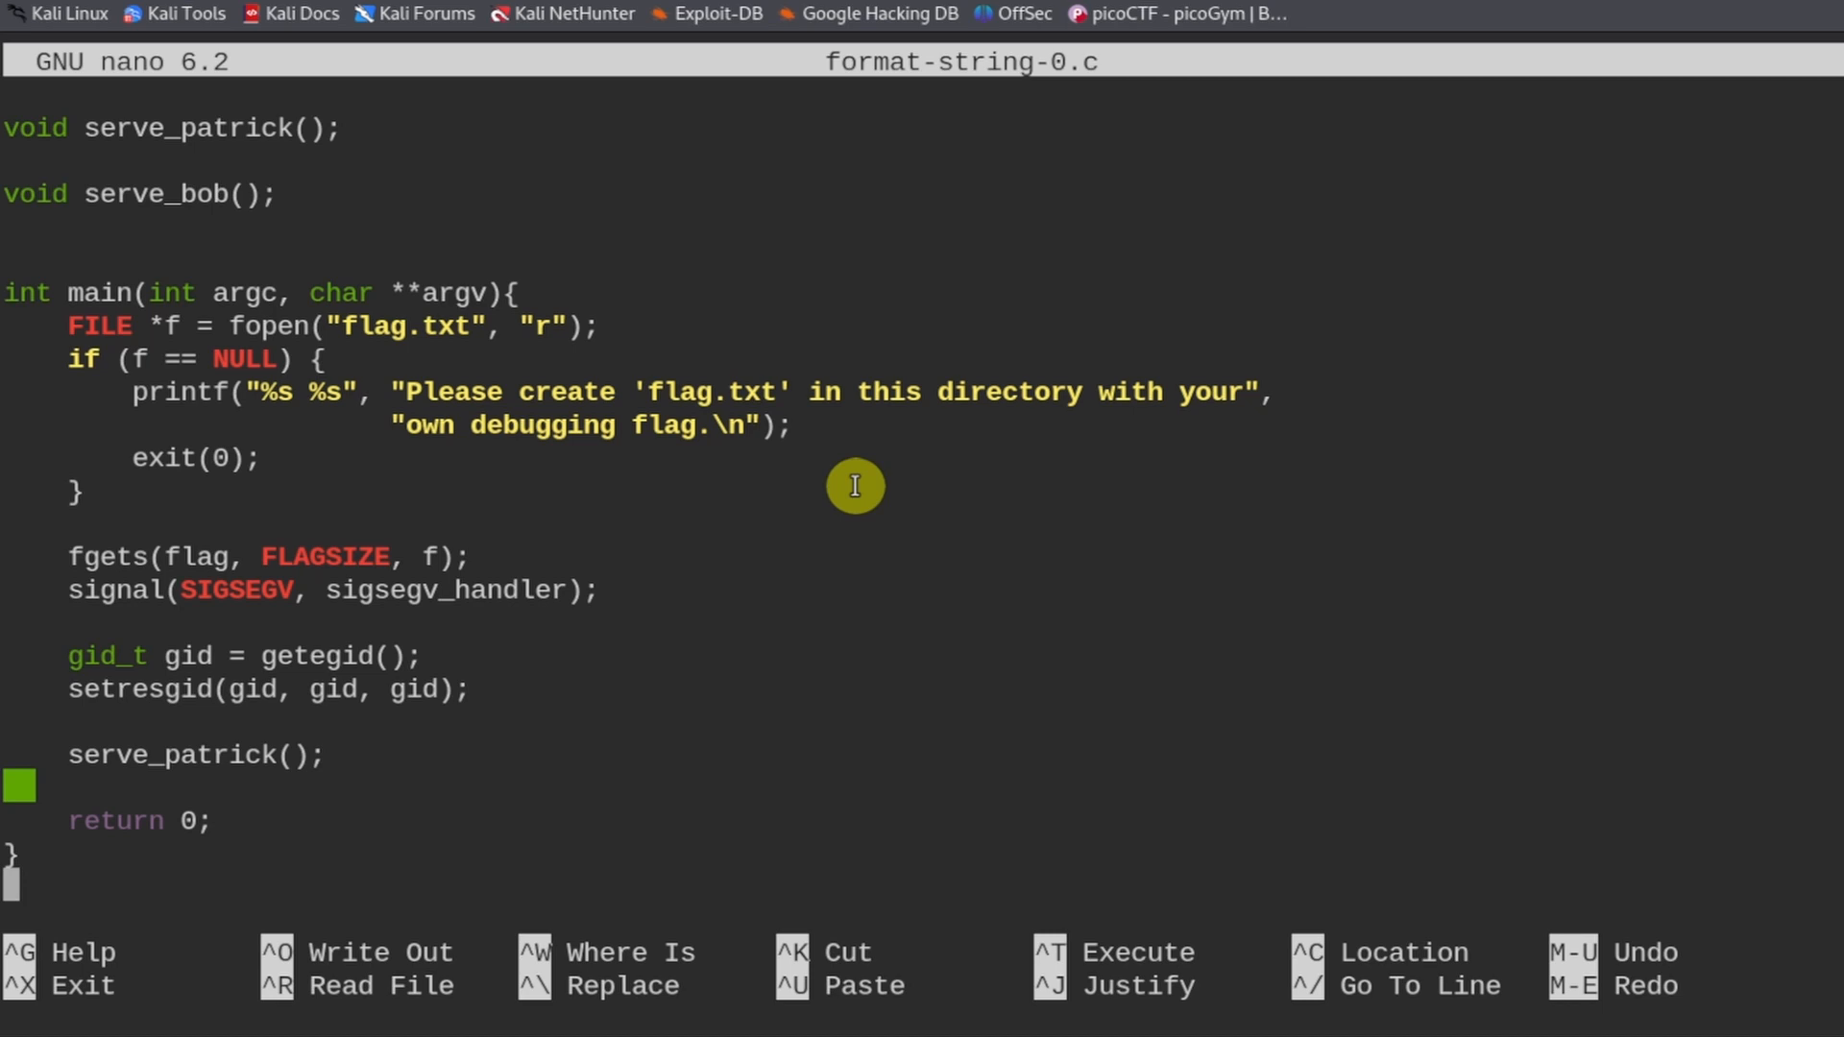
pyautogui.press('ctrl+x')
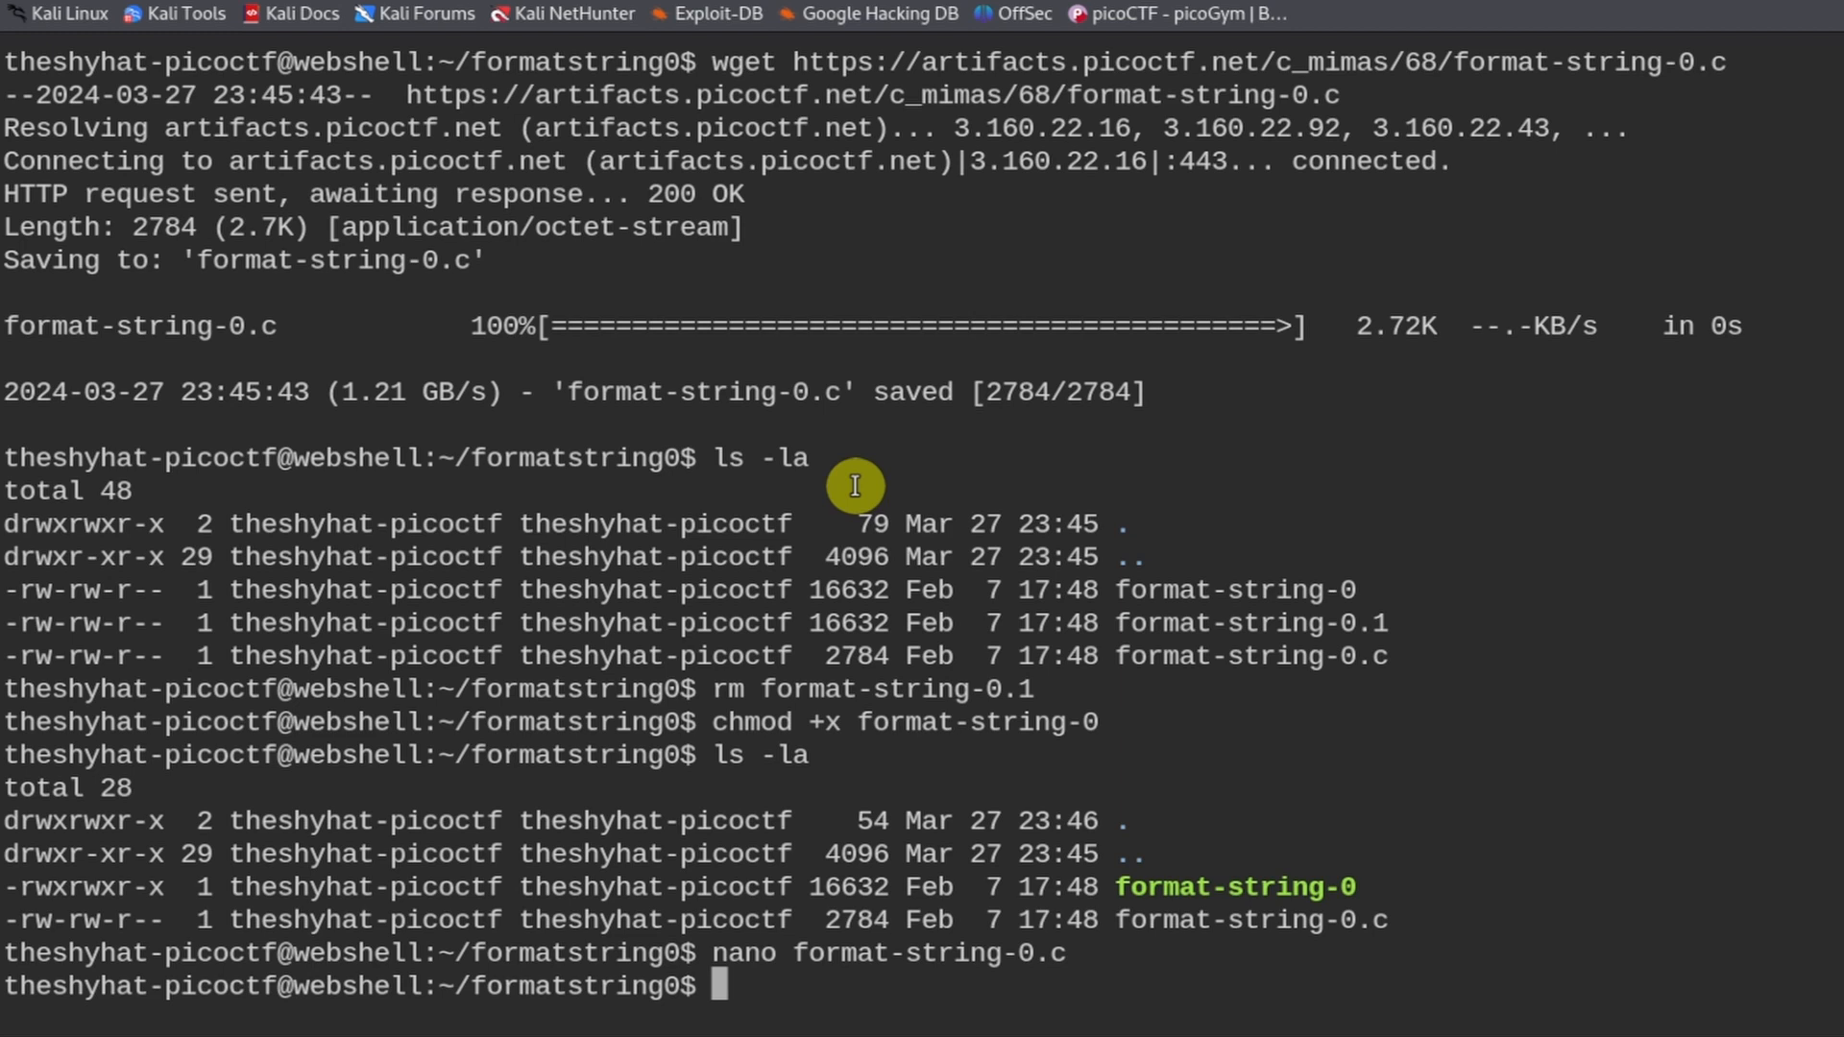
# Create a local flag.txt containing 'we got the flag' with echo
pyautogui.write("echo '")
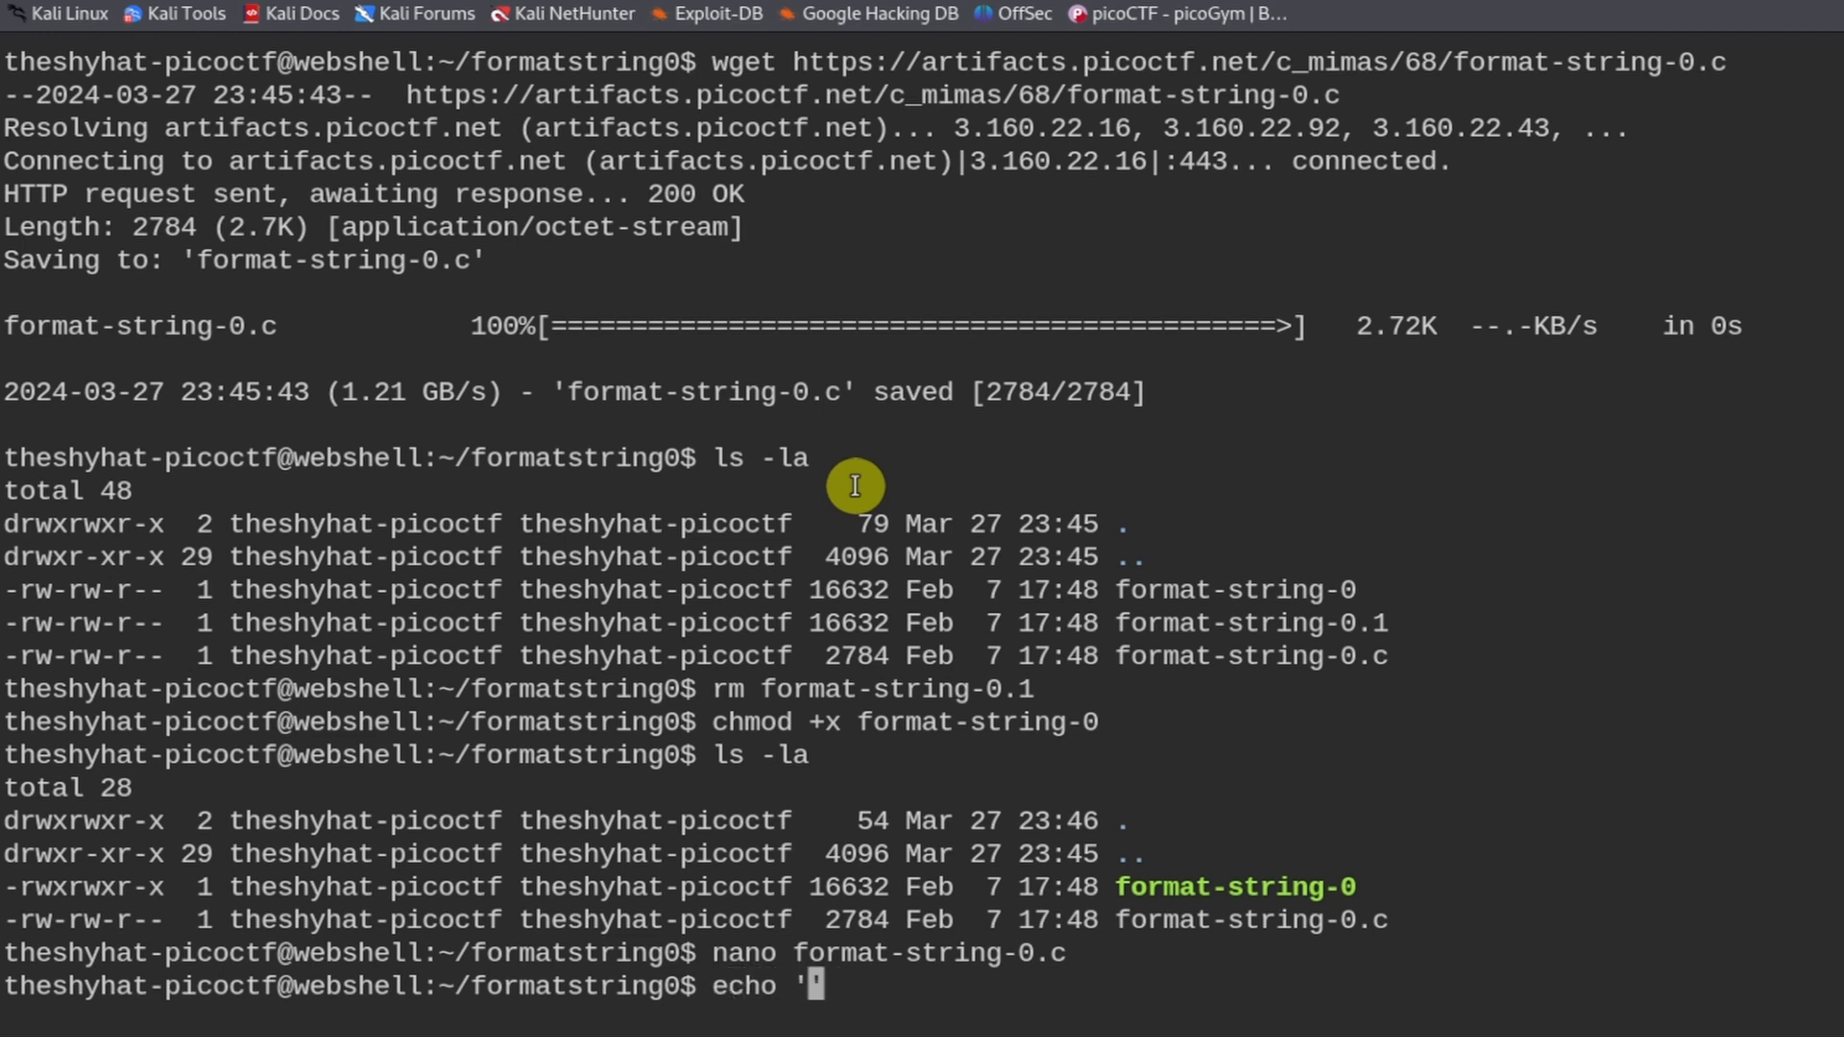
pyautogui.write('we got the f')
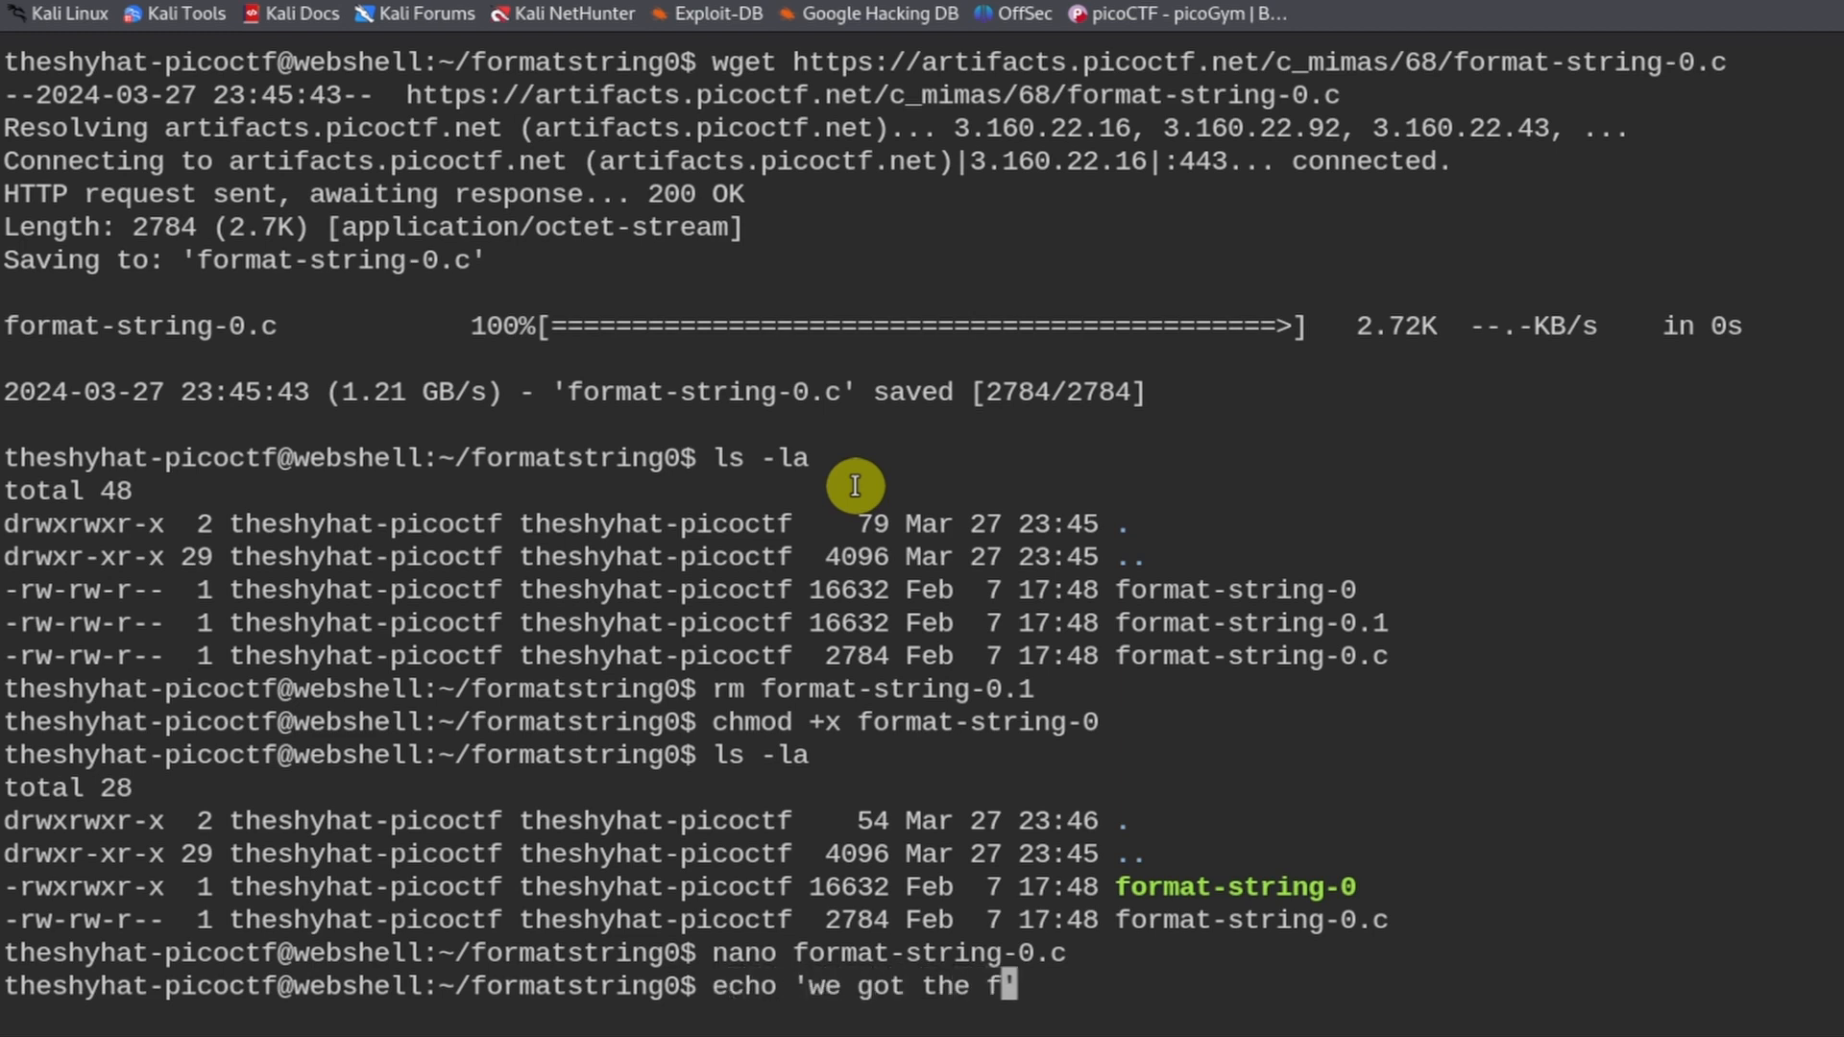
pyautogui.write("lag' >")
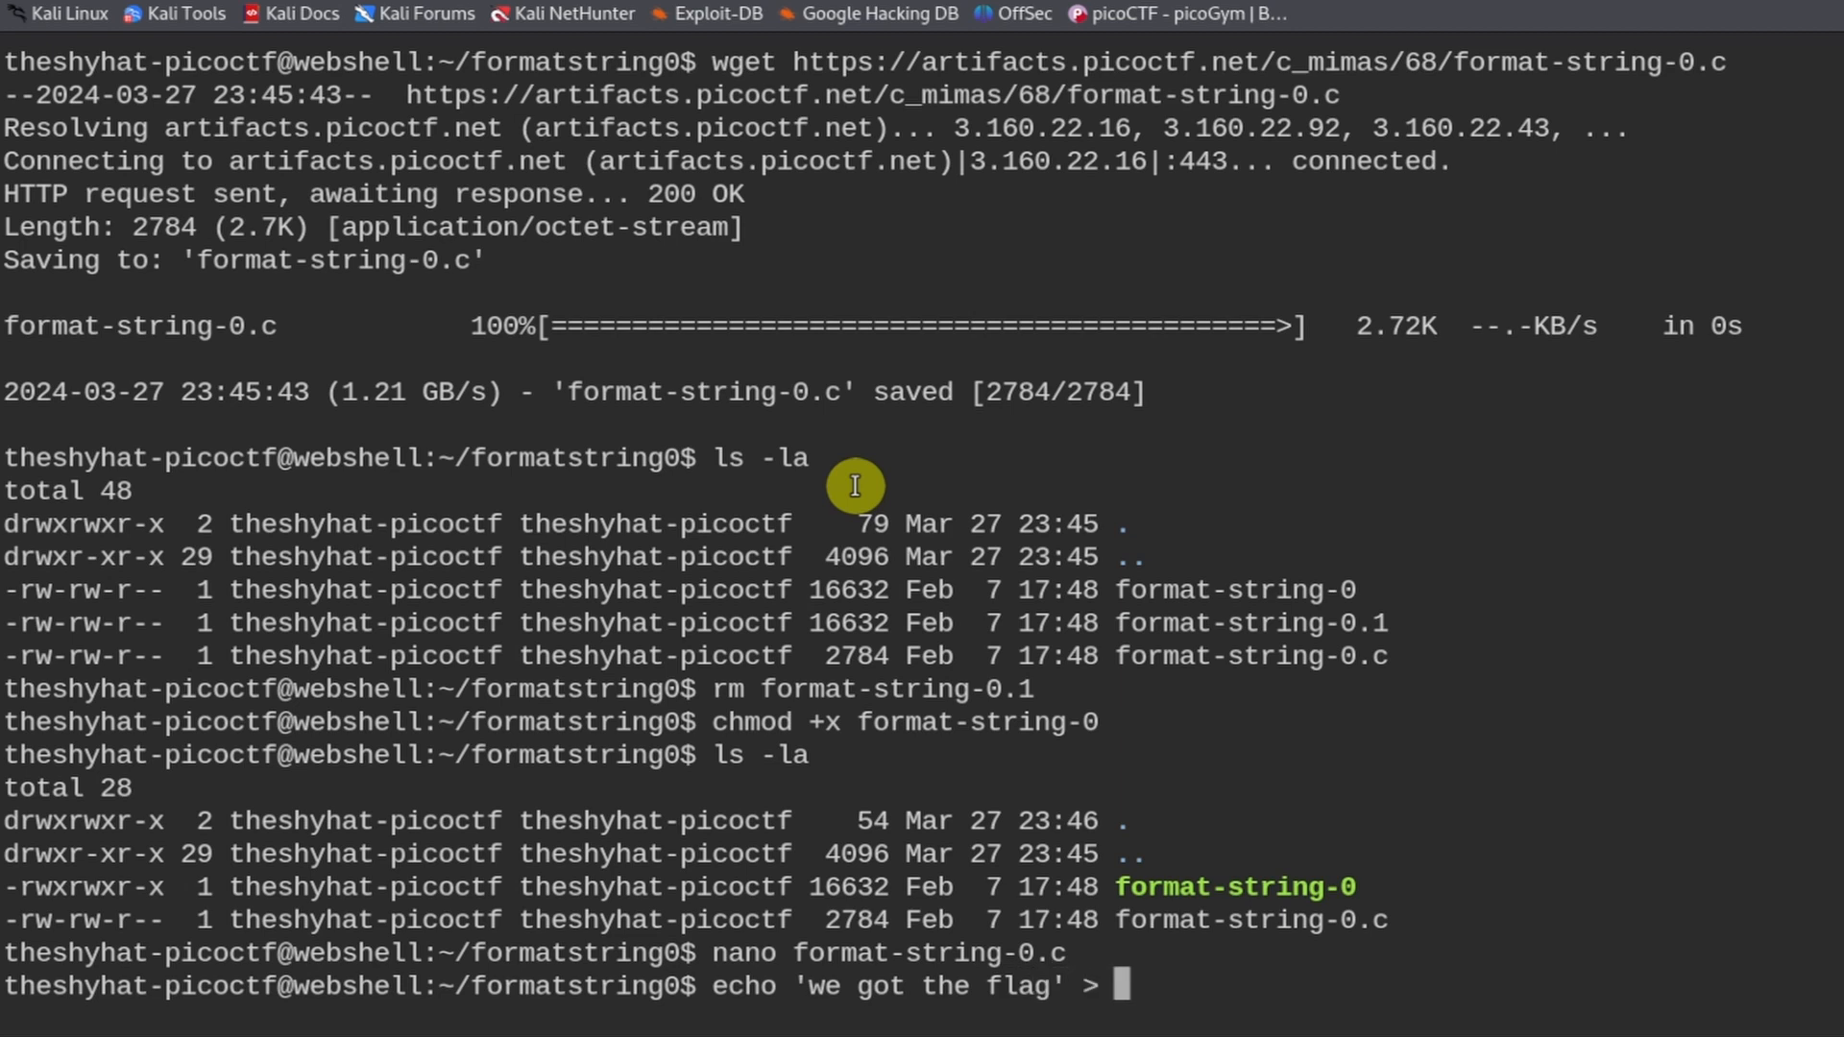
pyautogui.write('flag.txt')
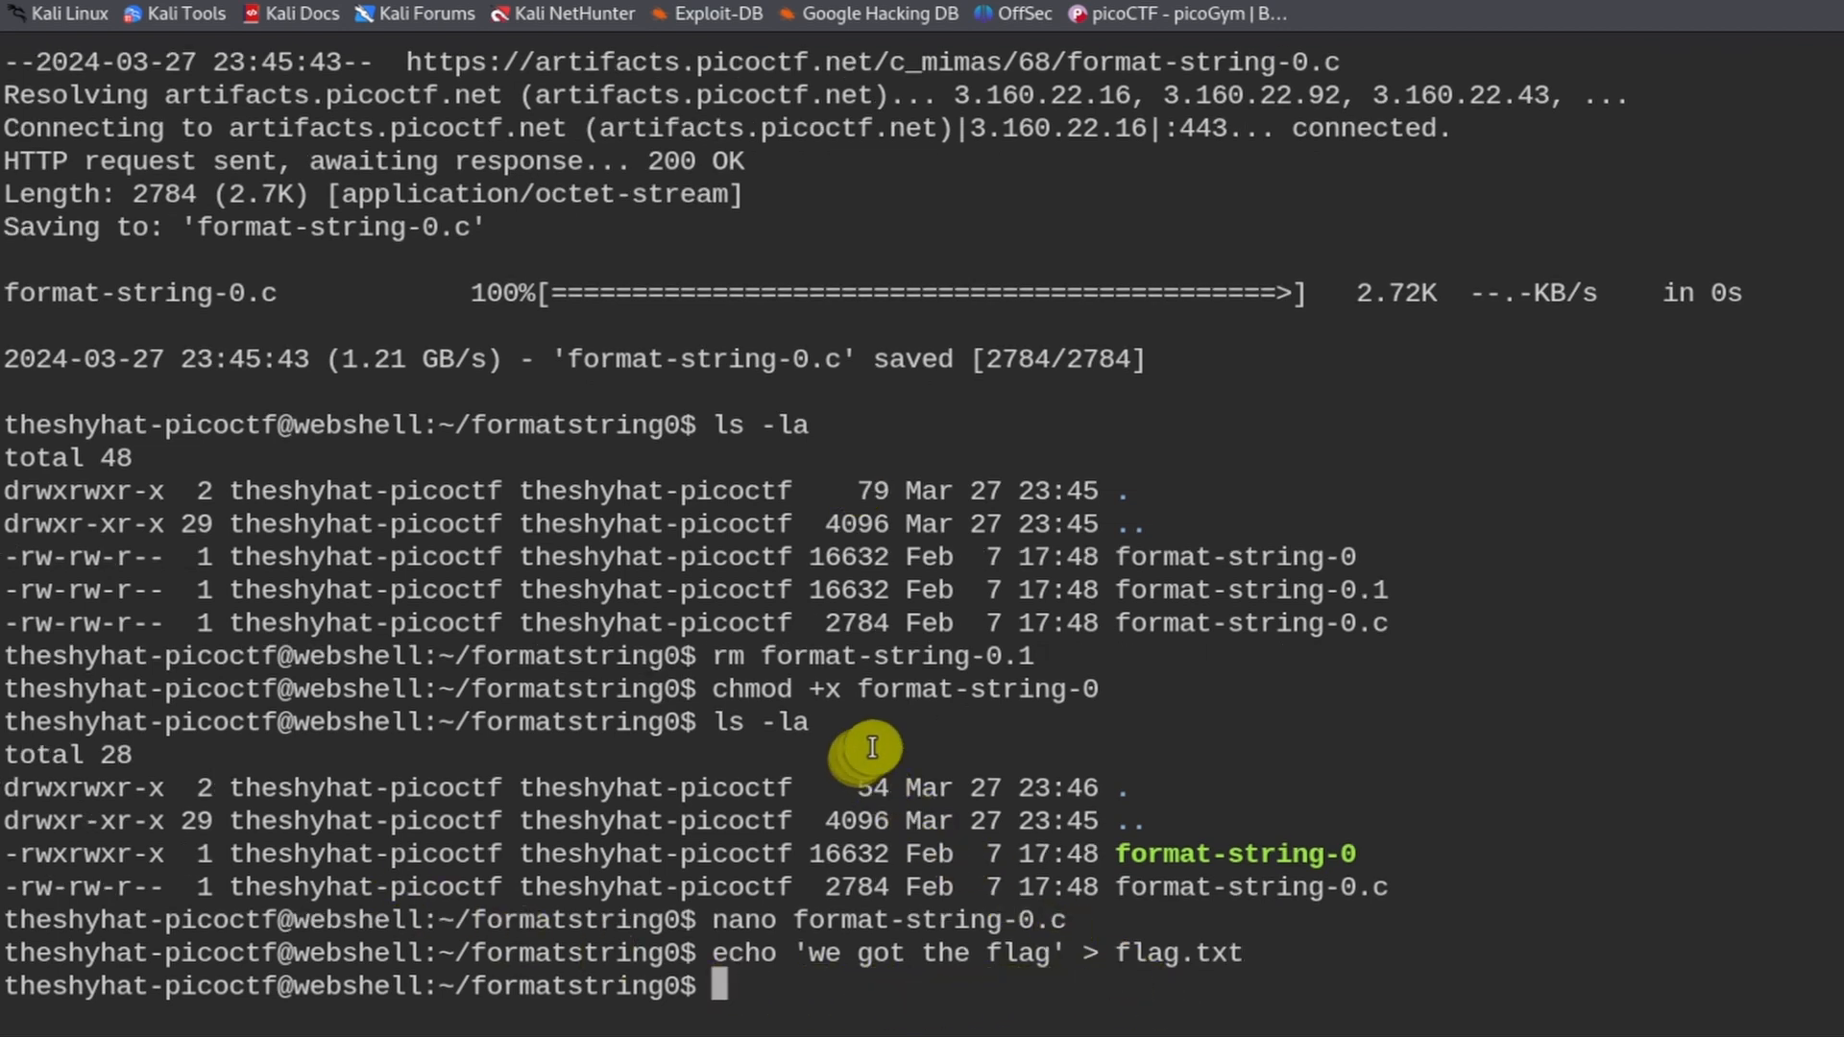
pyautogui.moveTo(1210, 619)
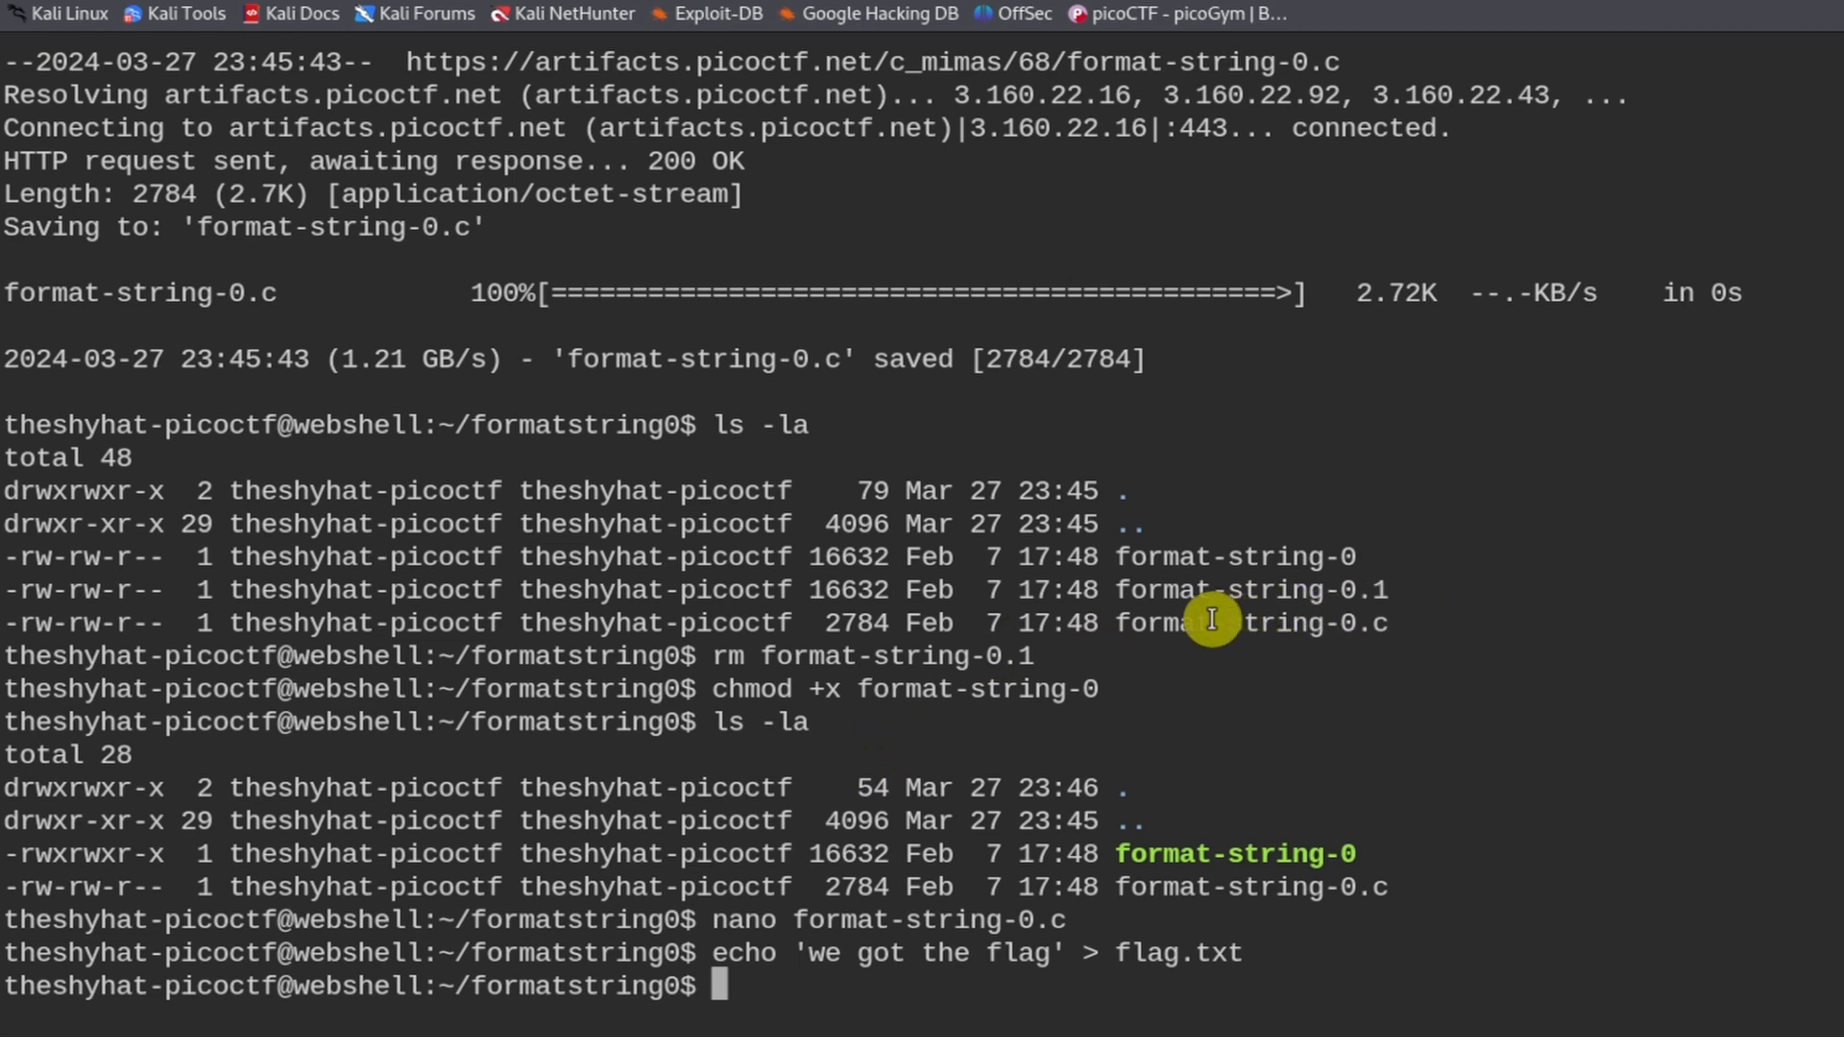
# Reopen format-string-0.c in nano and read down to the main function
pyautogui.write('nano format-string-0.c')
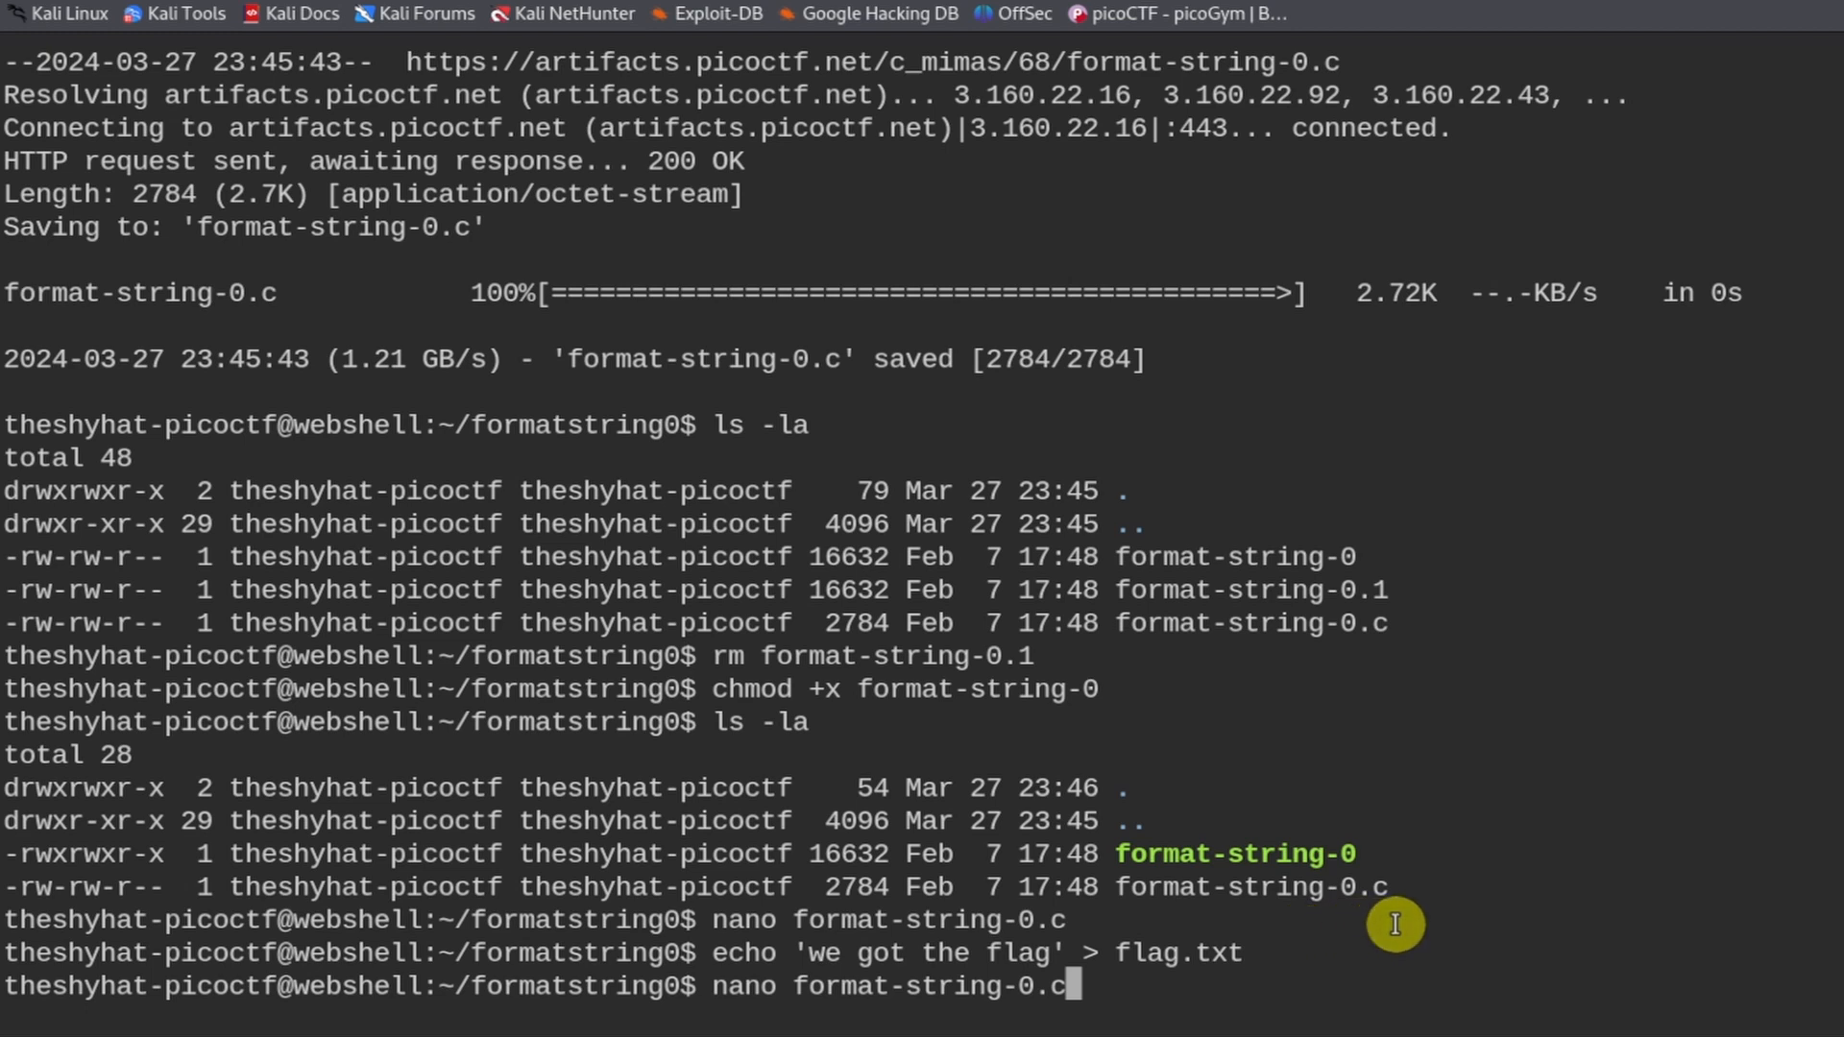
pyautogui.moveTo(1257, 922)
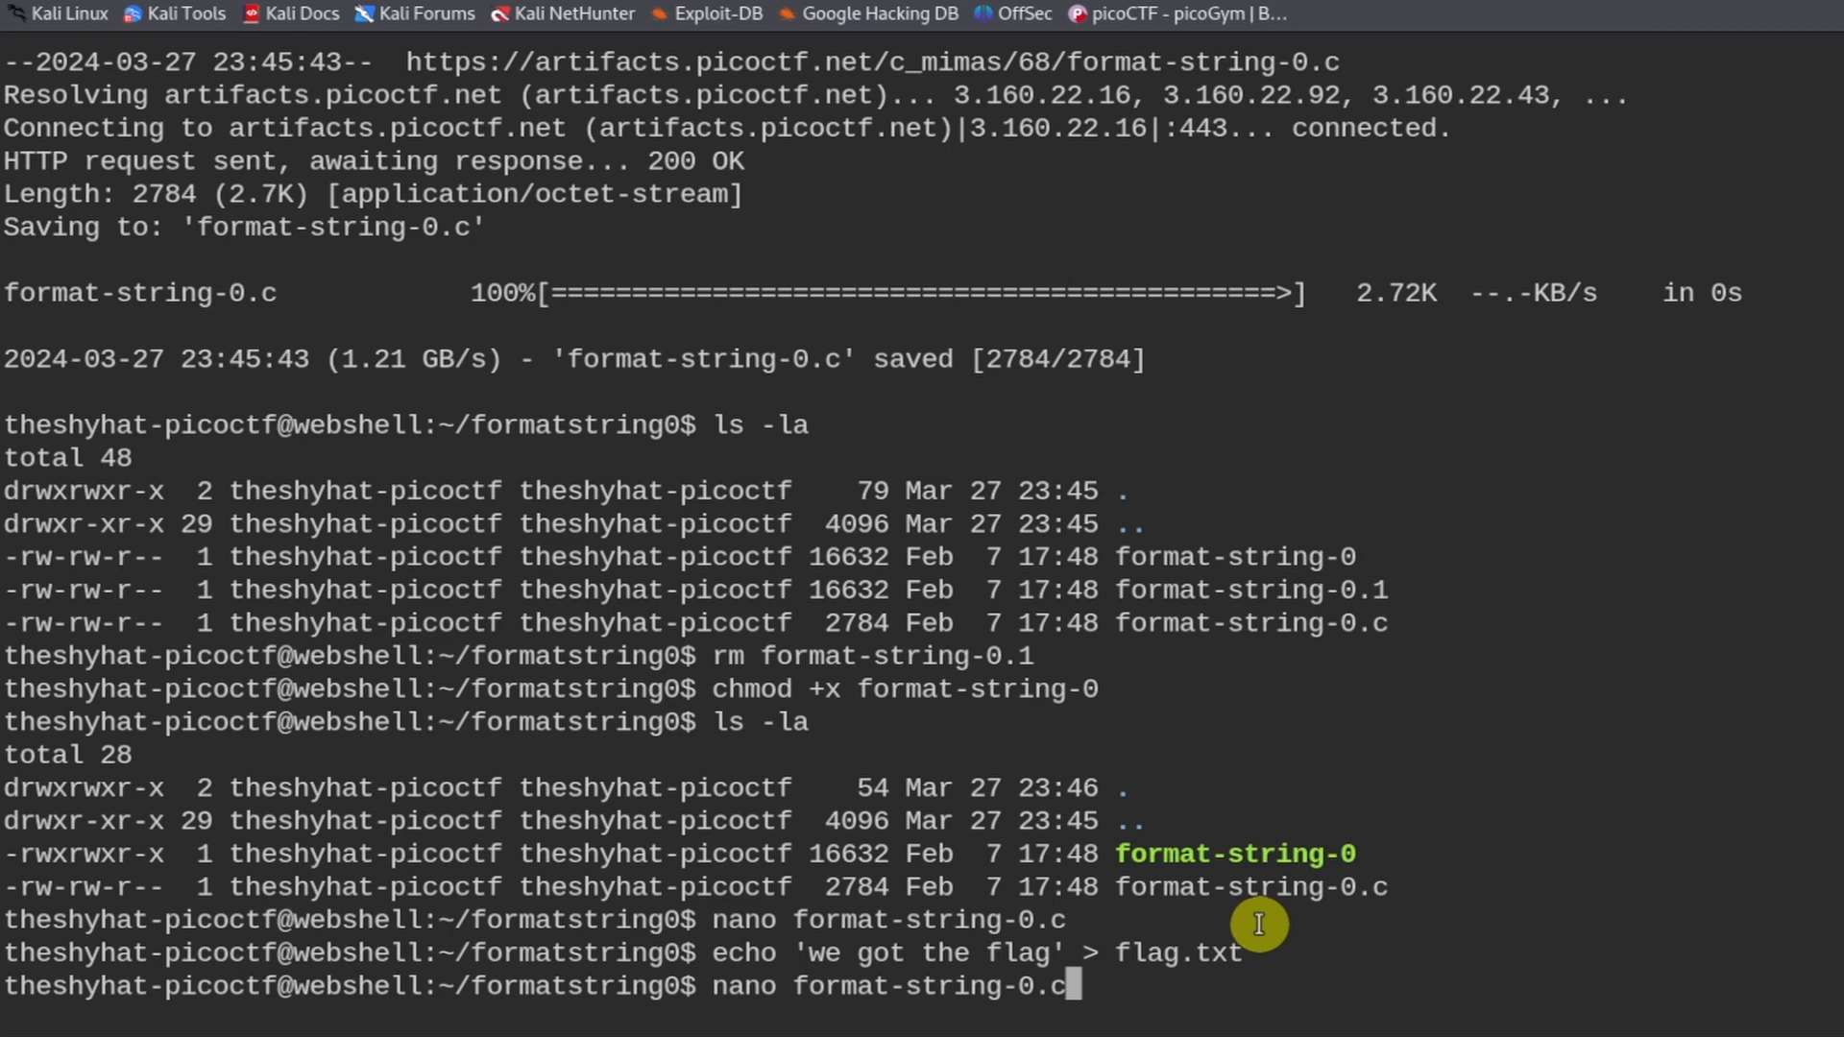
pyautogui.moveTo(1391, 928)
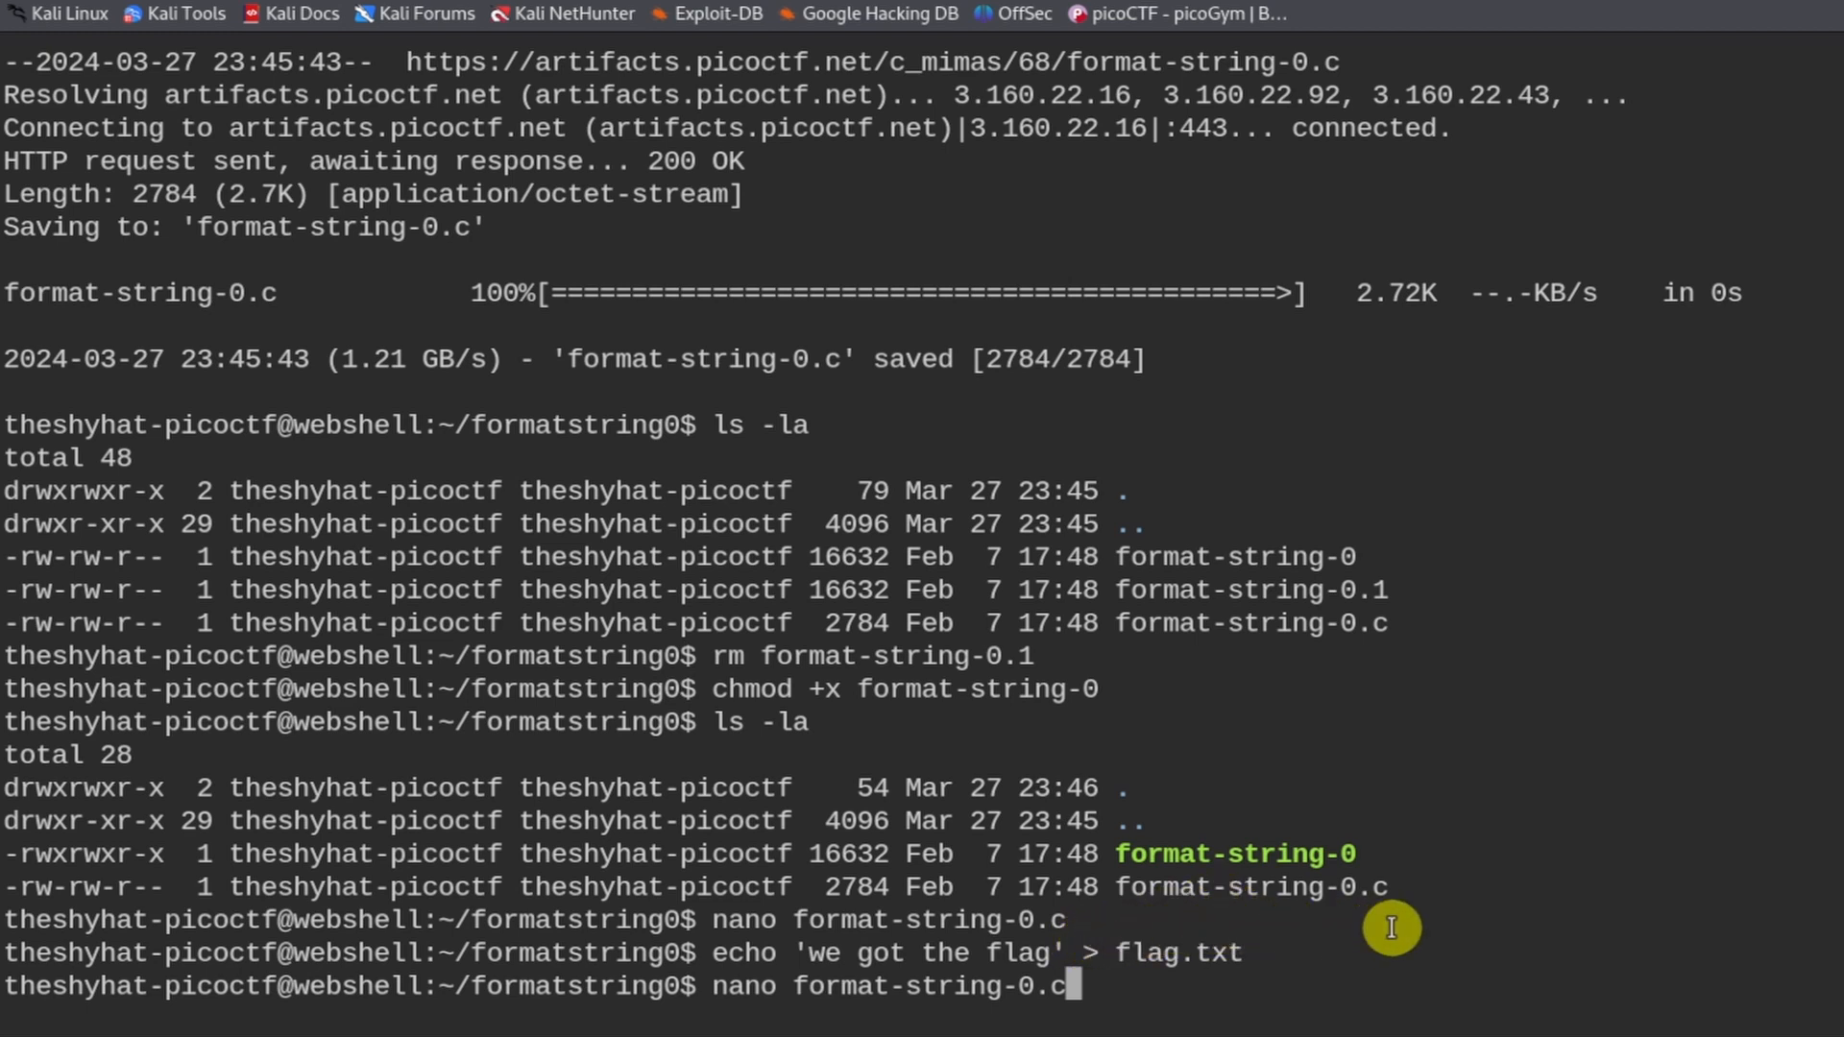
pyautogui.moveTo(1120, 887)
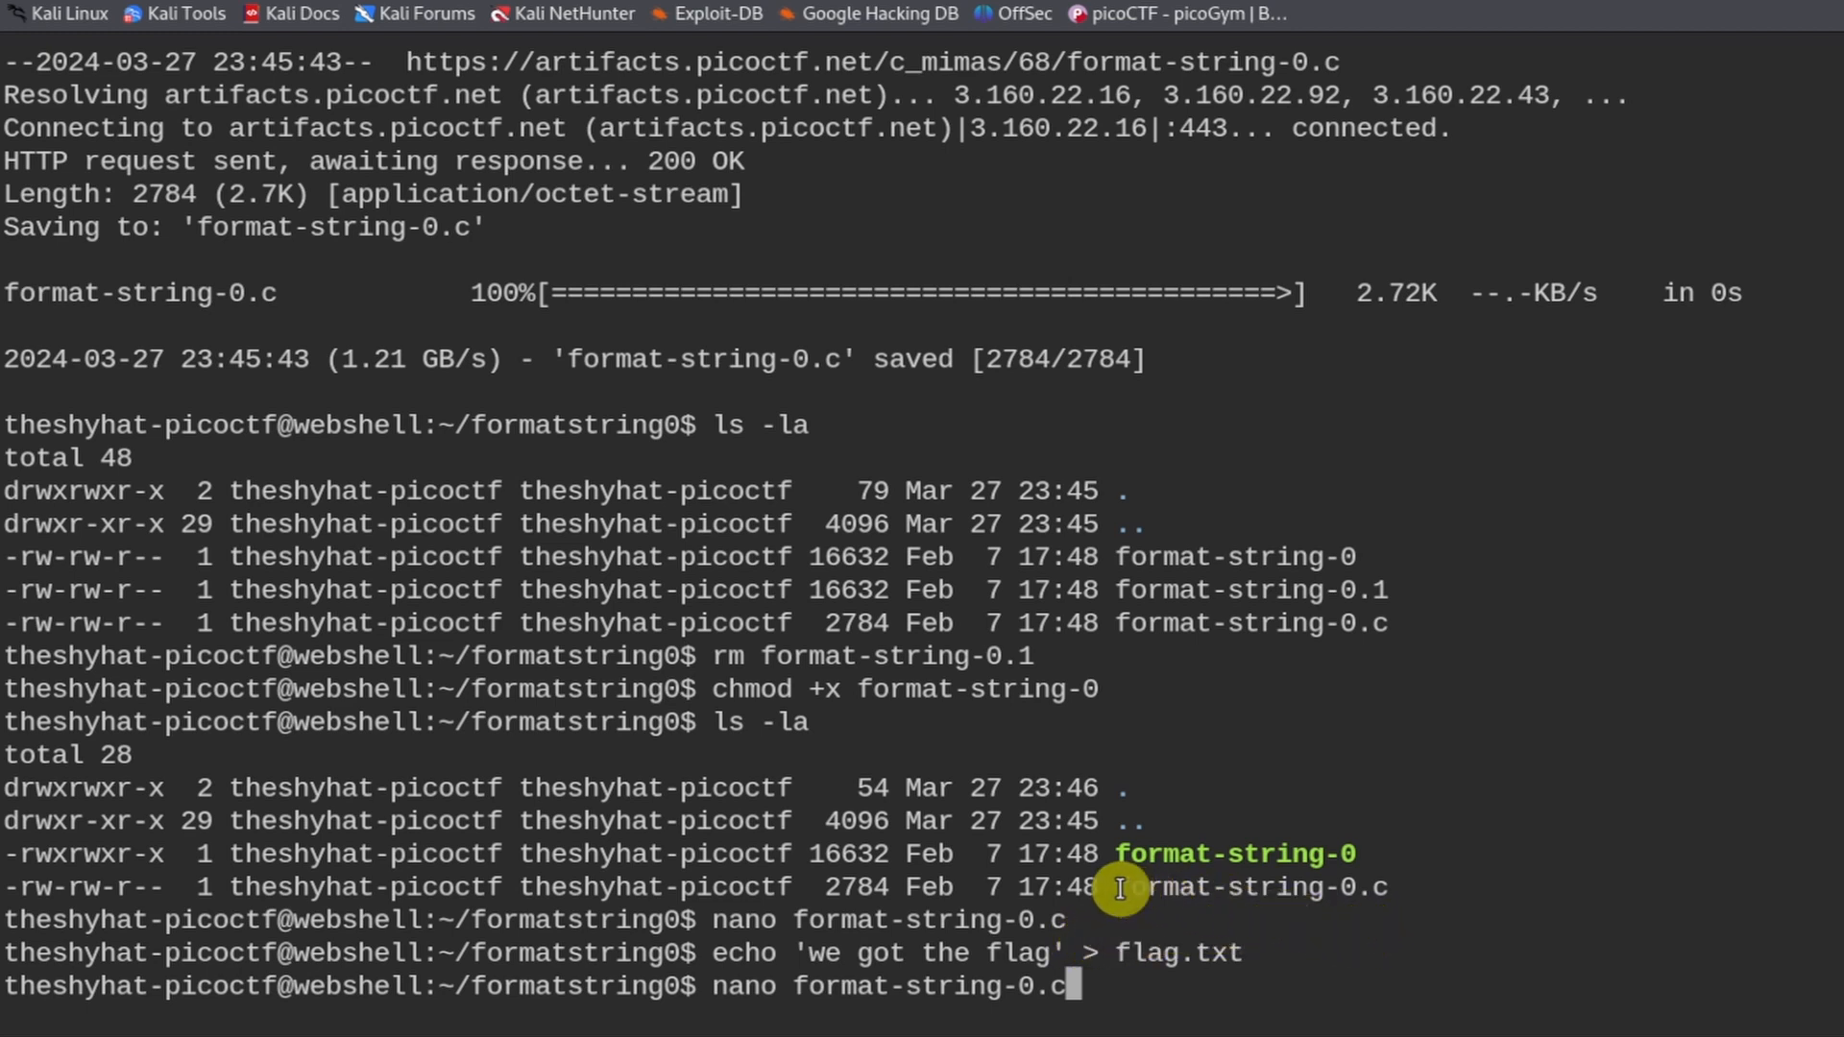
pyautogui.moveTo(1337, 891)
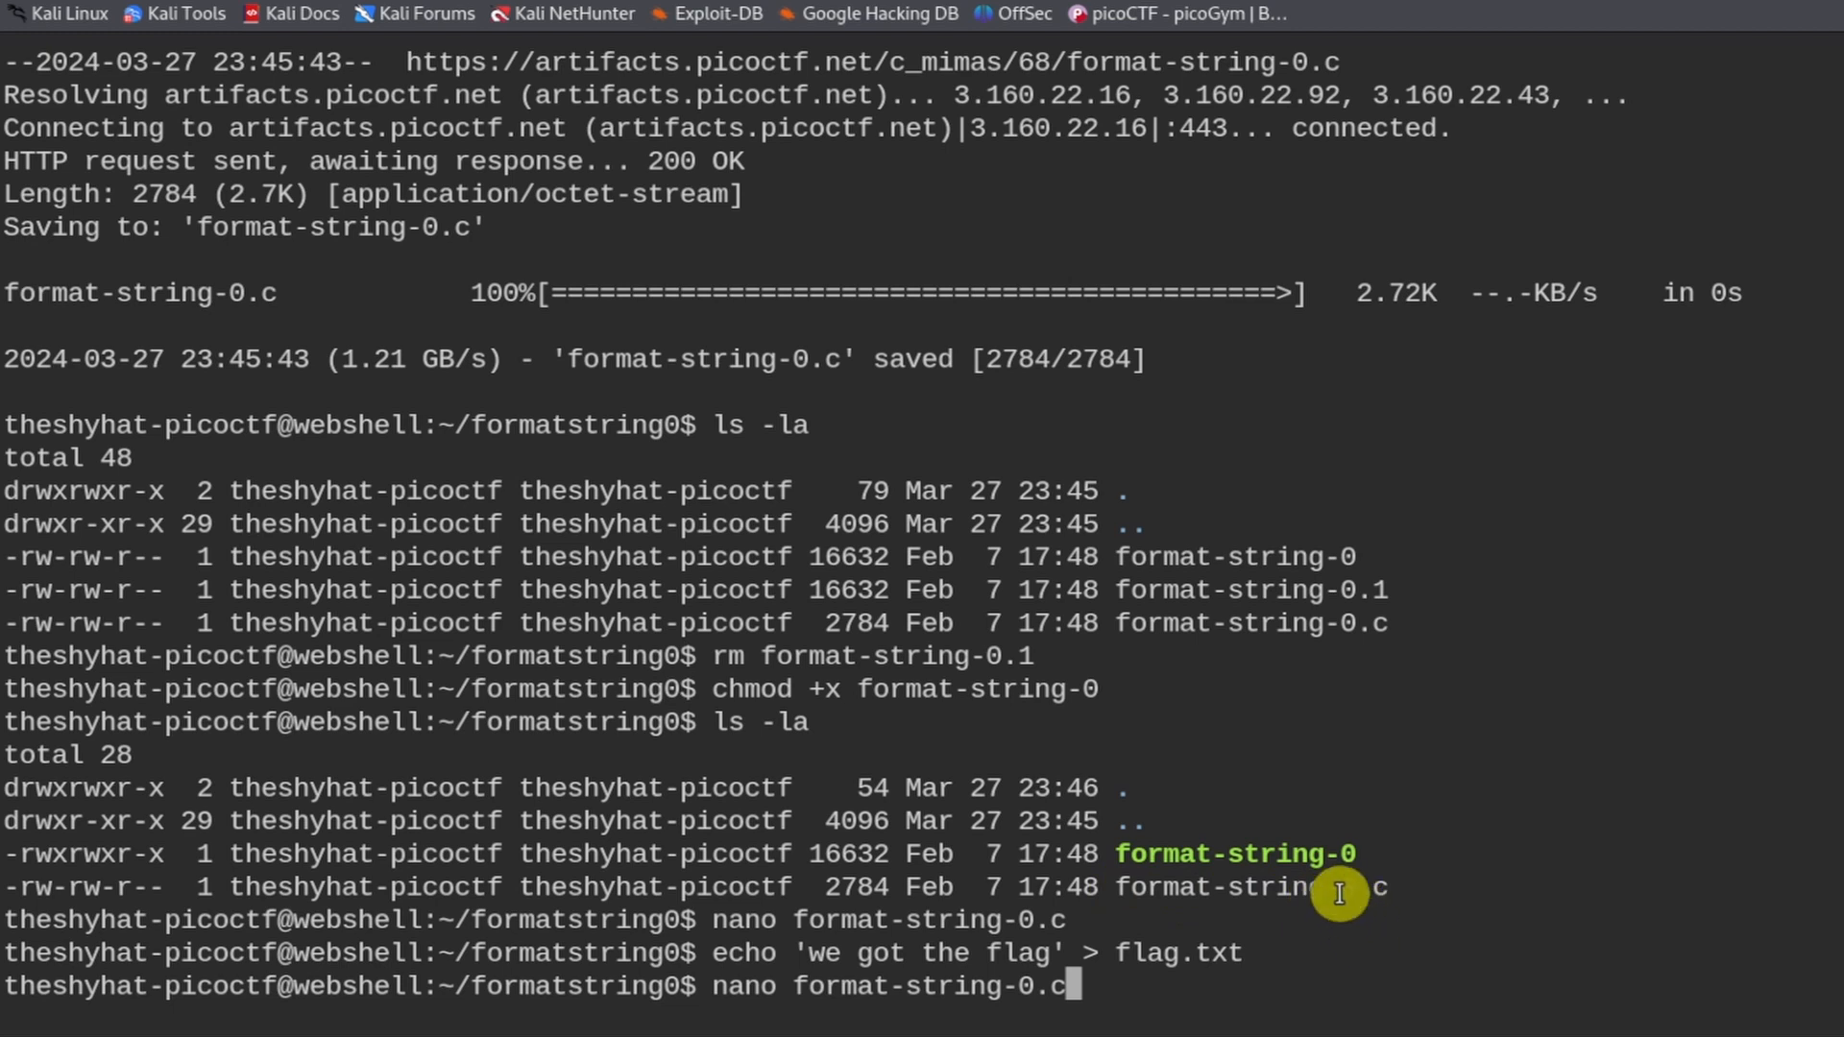
pyautogui.moveTo(1355, 934)
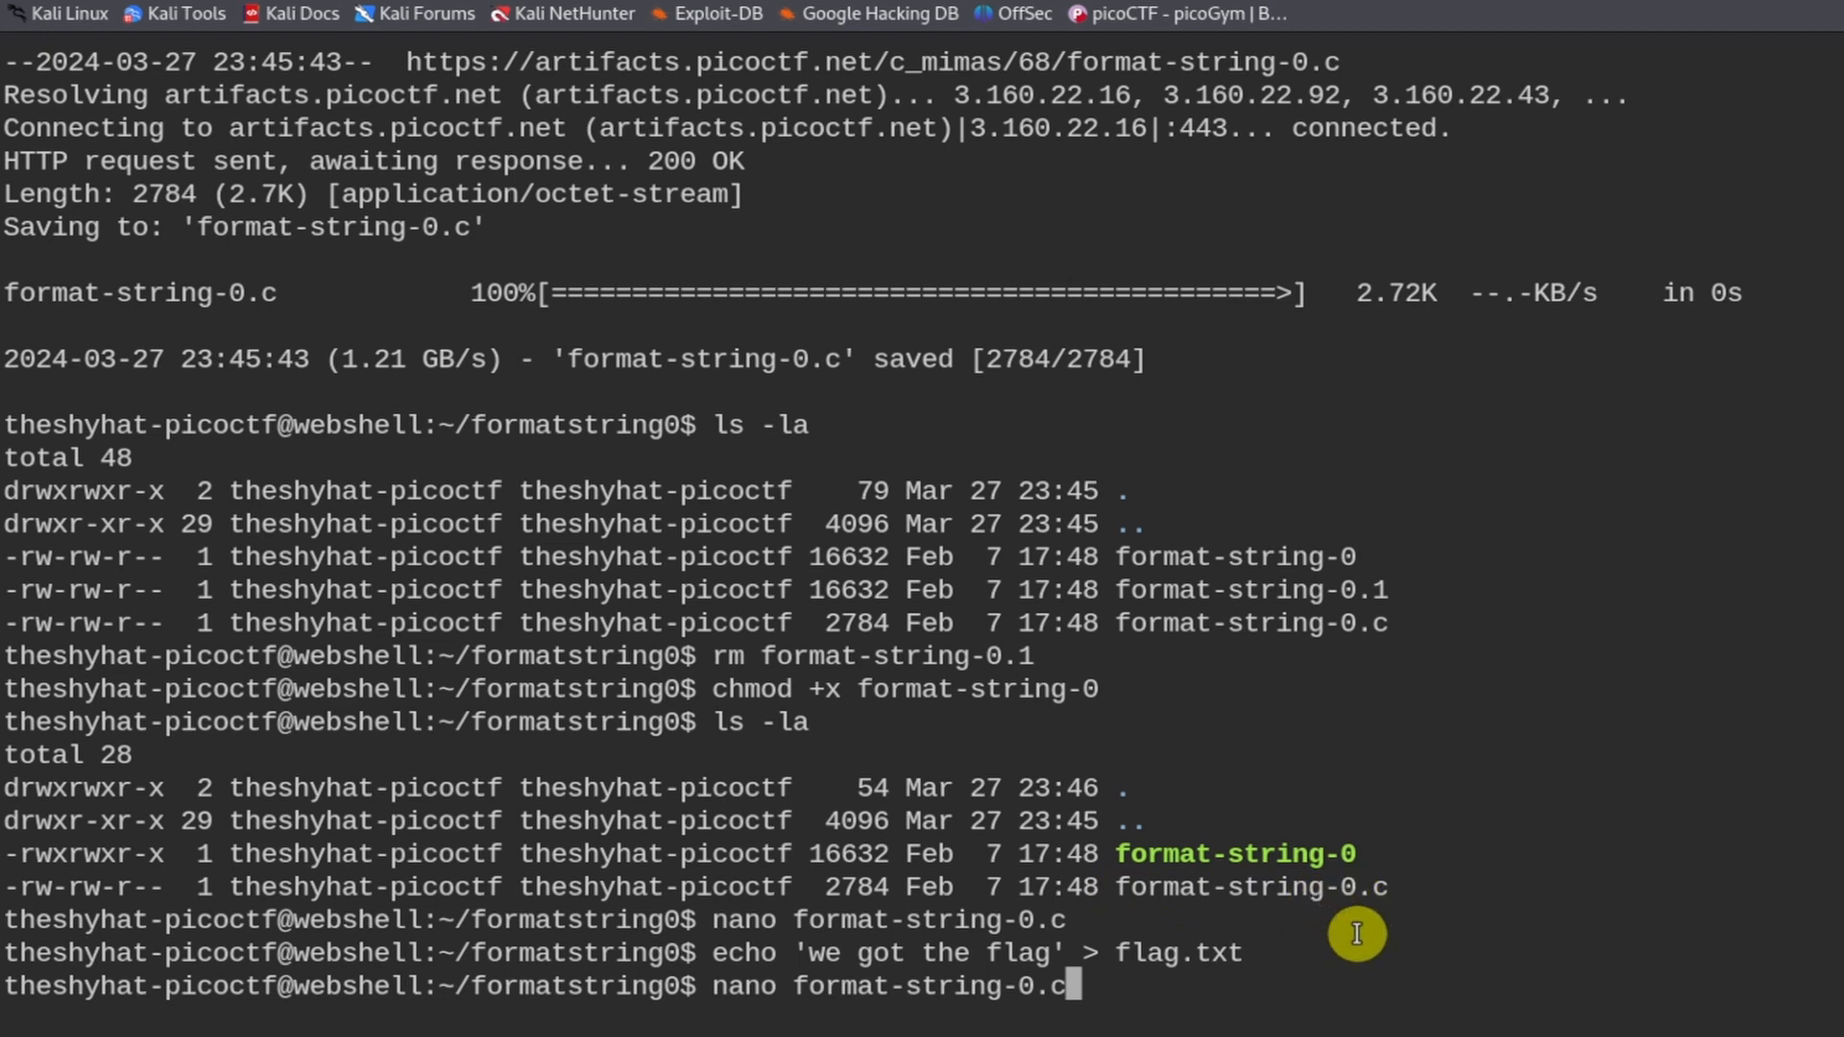
pyautogui.moveTo(1410, 828)
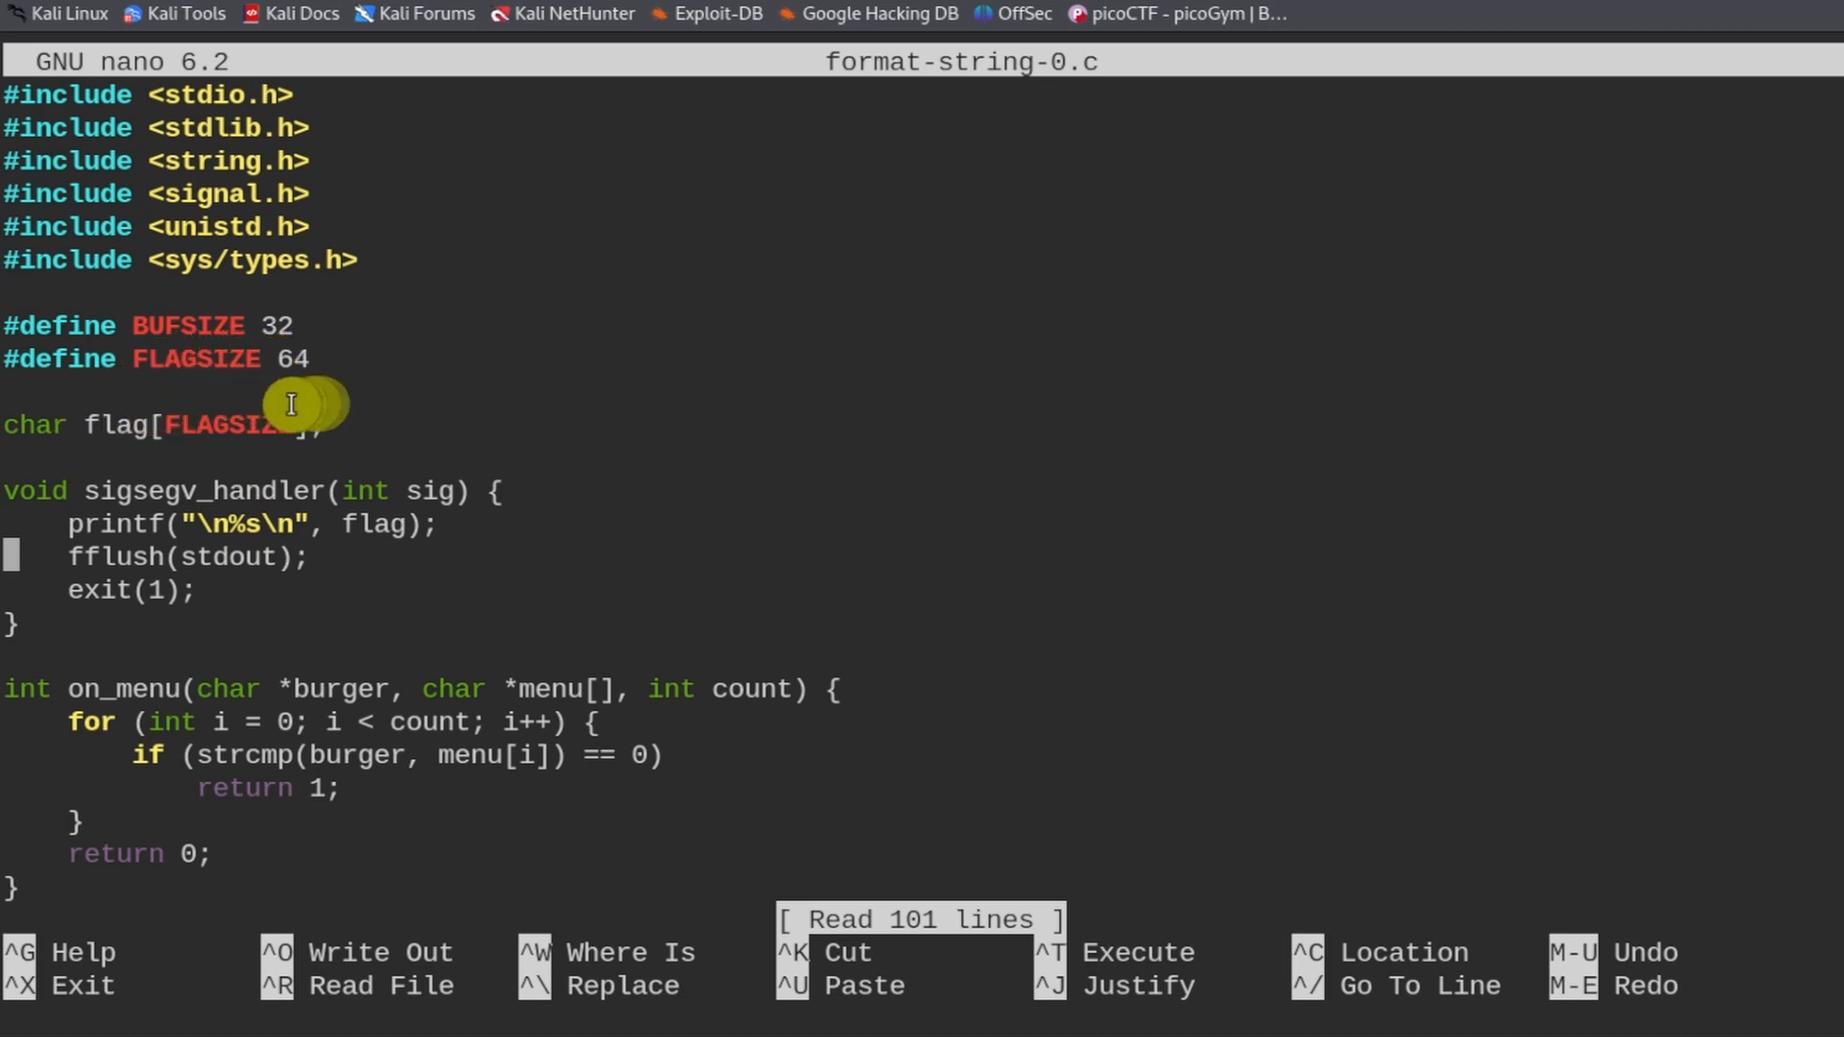
pyautogui.moveTo(269, 382)
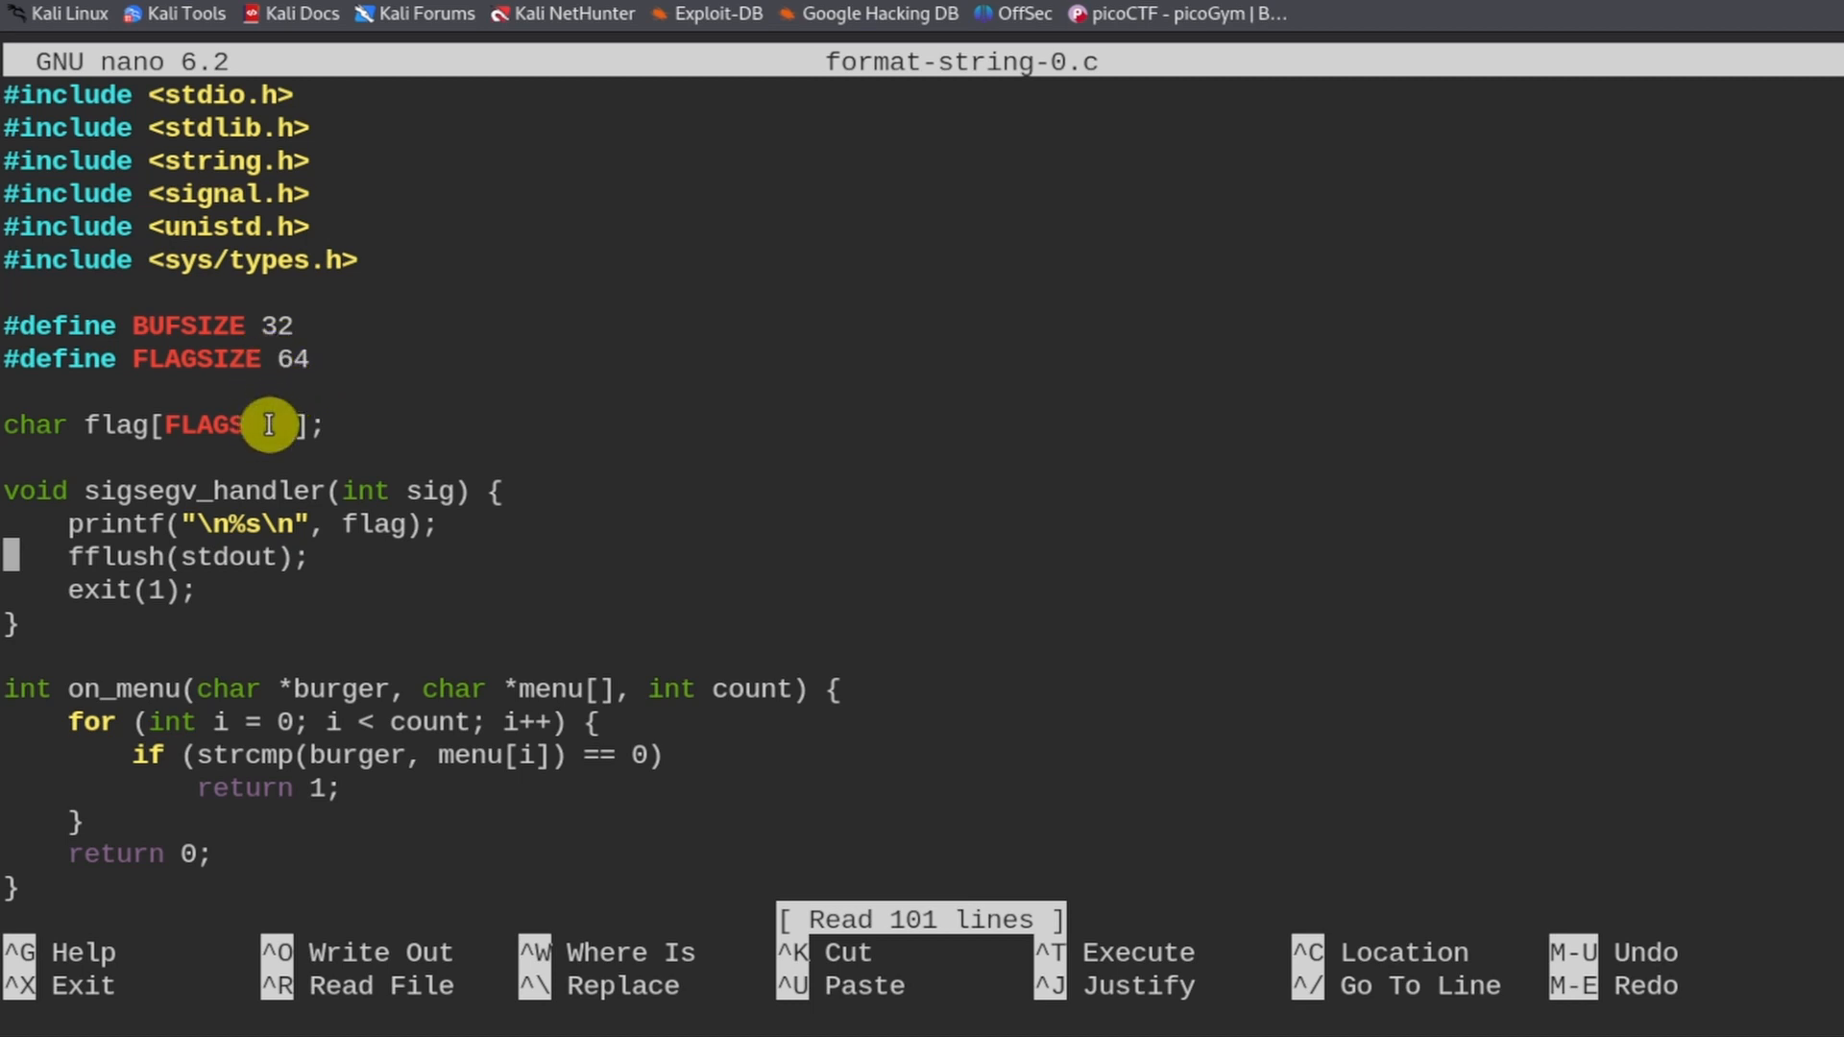
pyautogui.moveTo(276, 392)
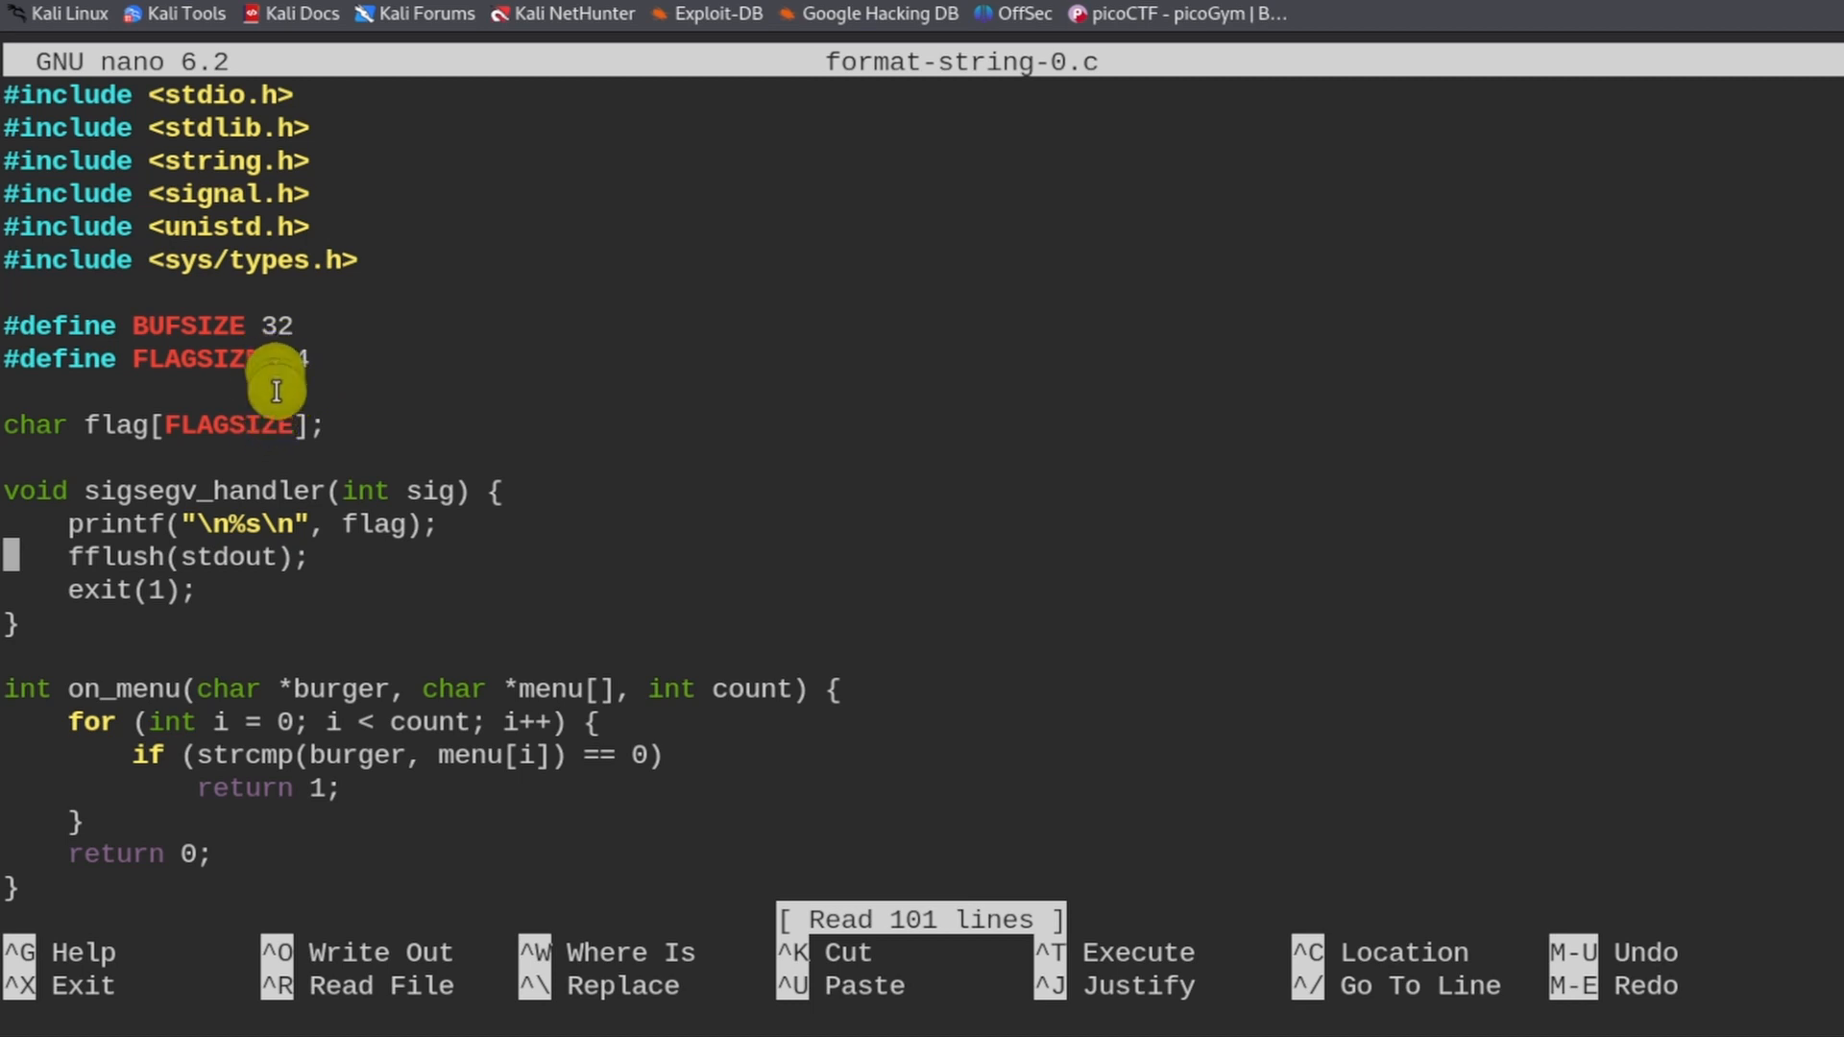
pyautogui.write('64')
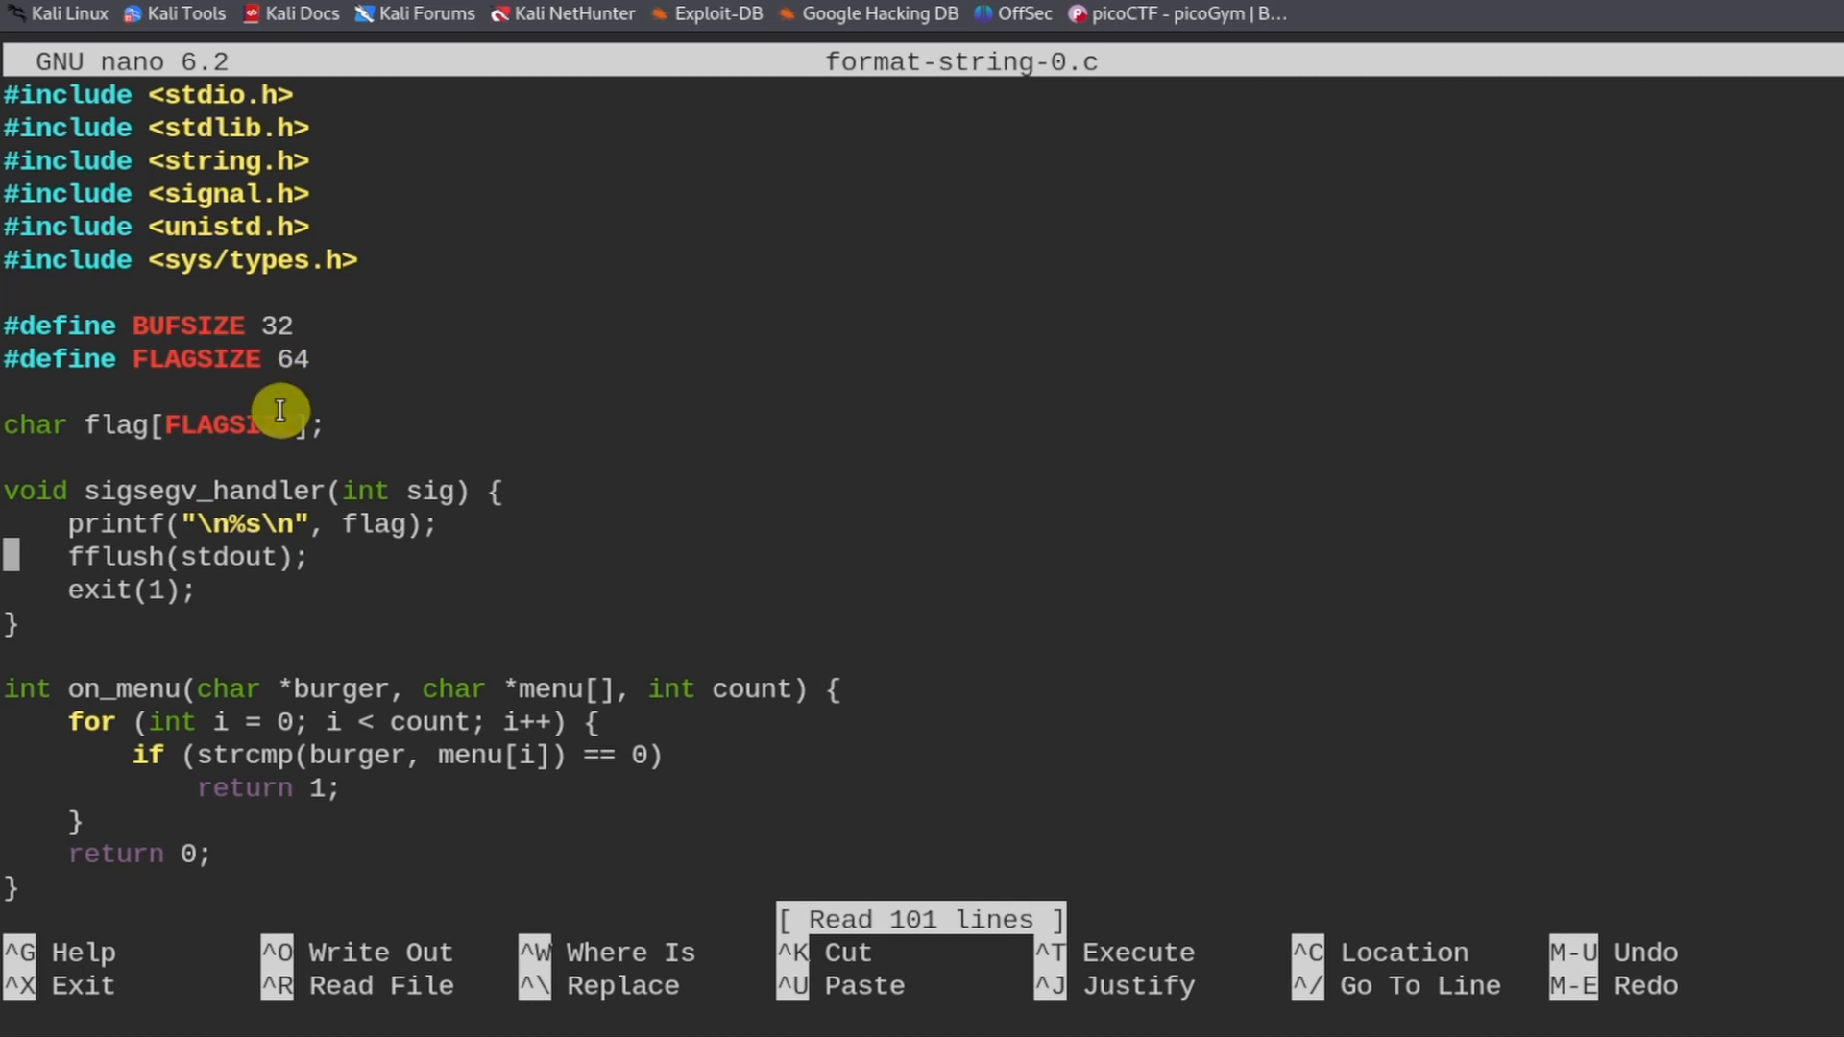
pyautogui.moveTo(219, 552)
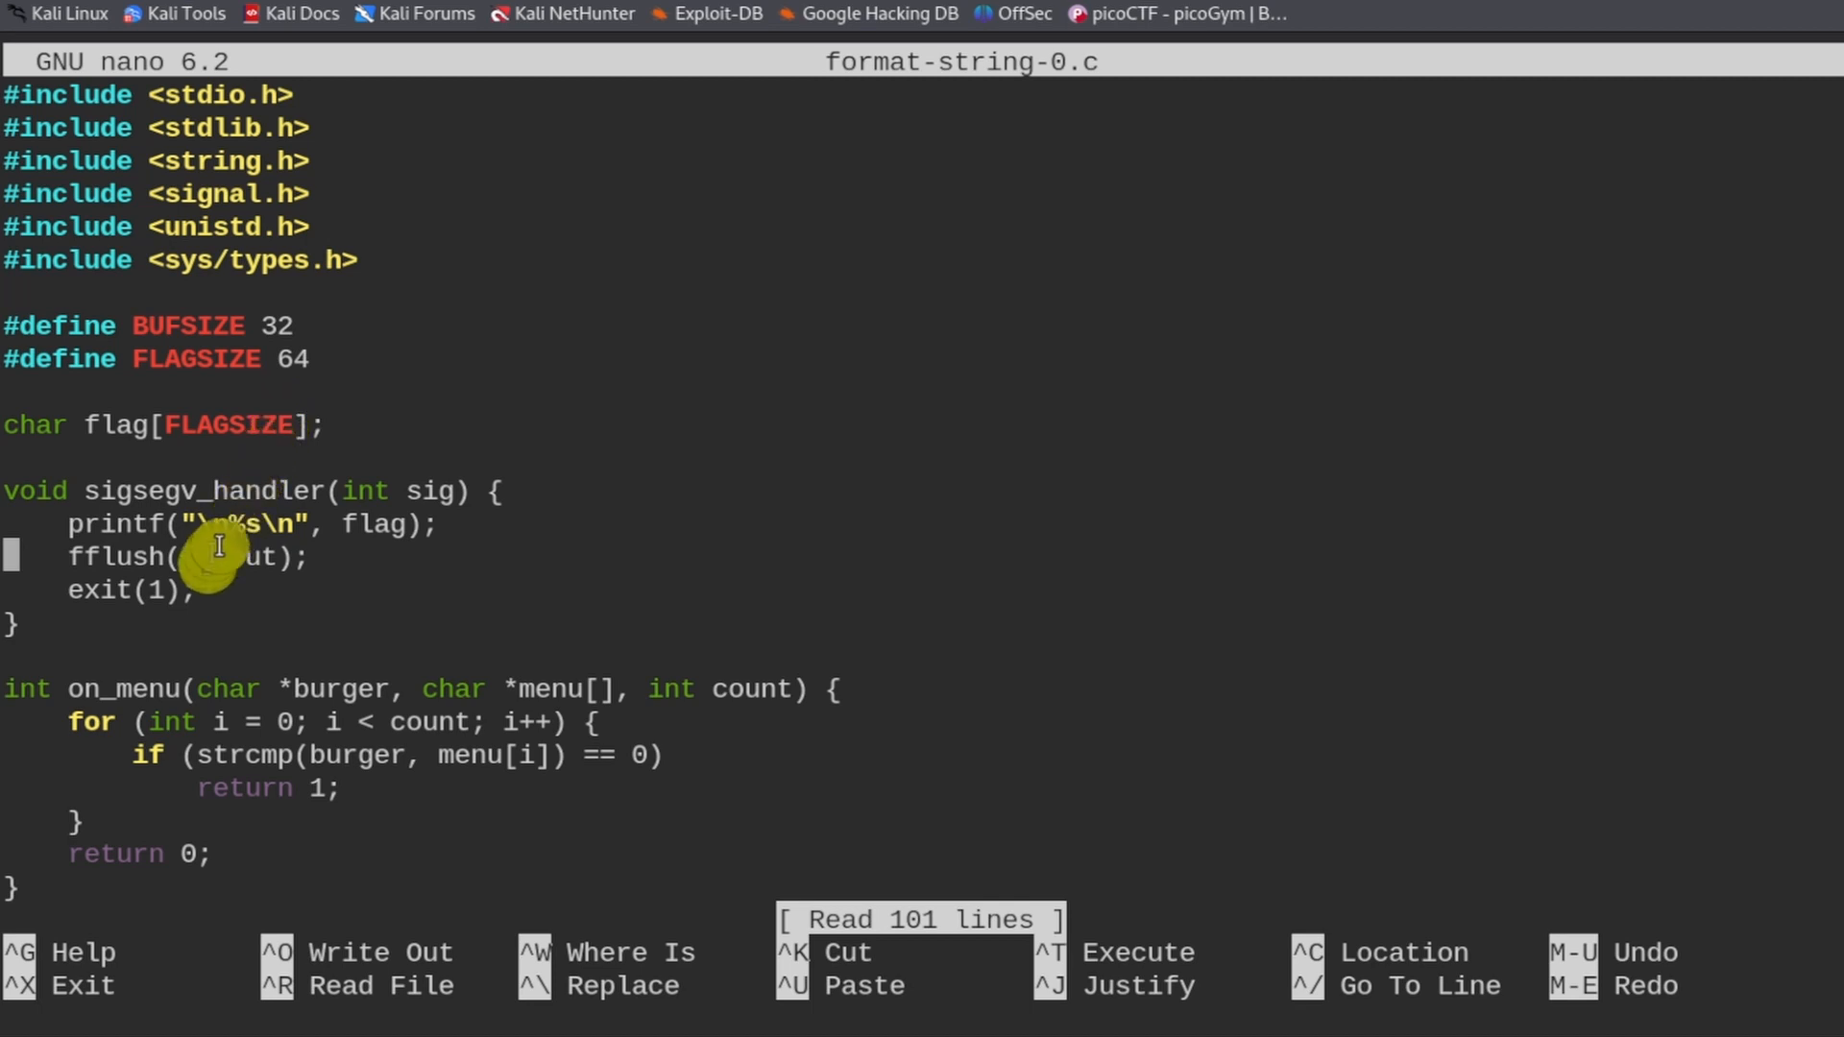
pyautogui.moveTo(231, 503)
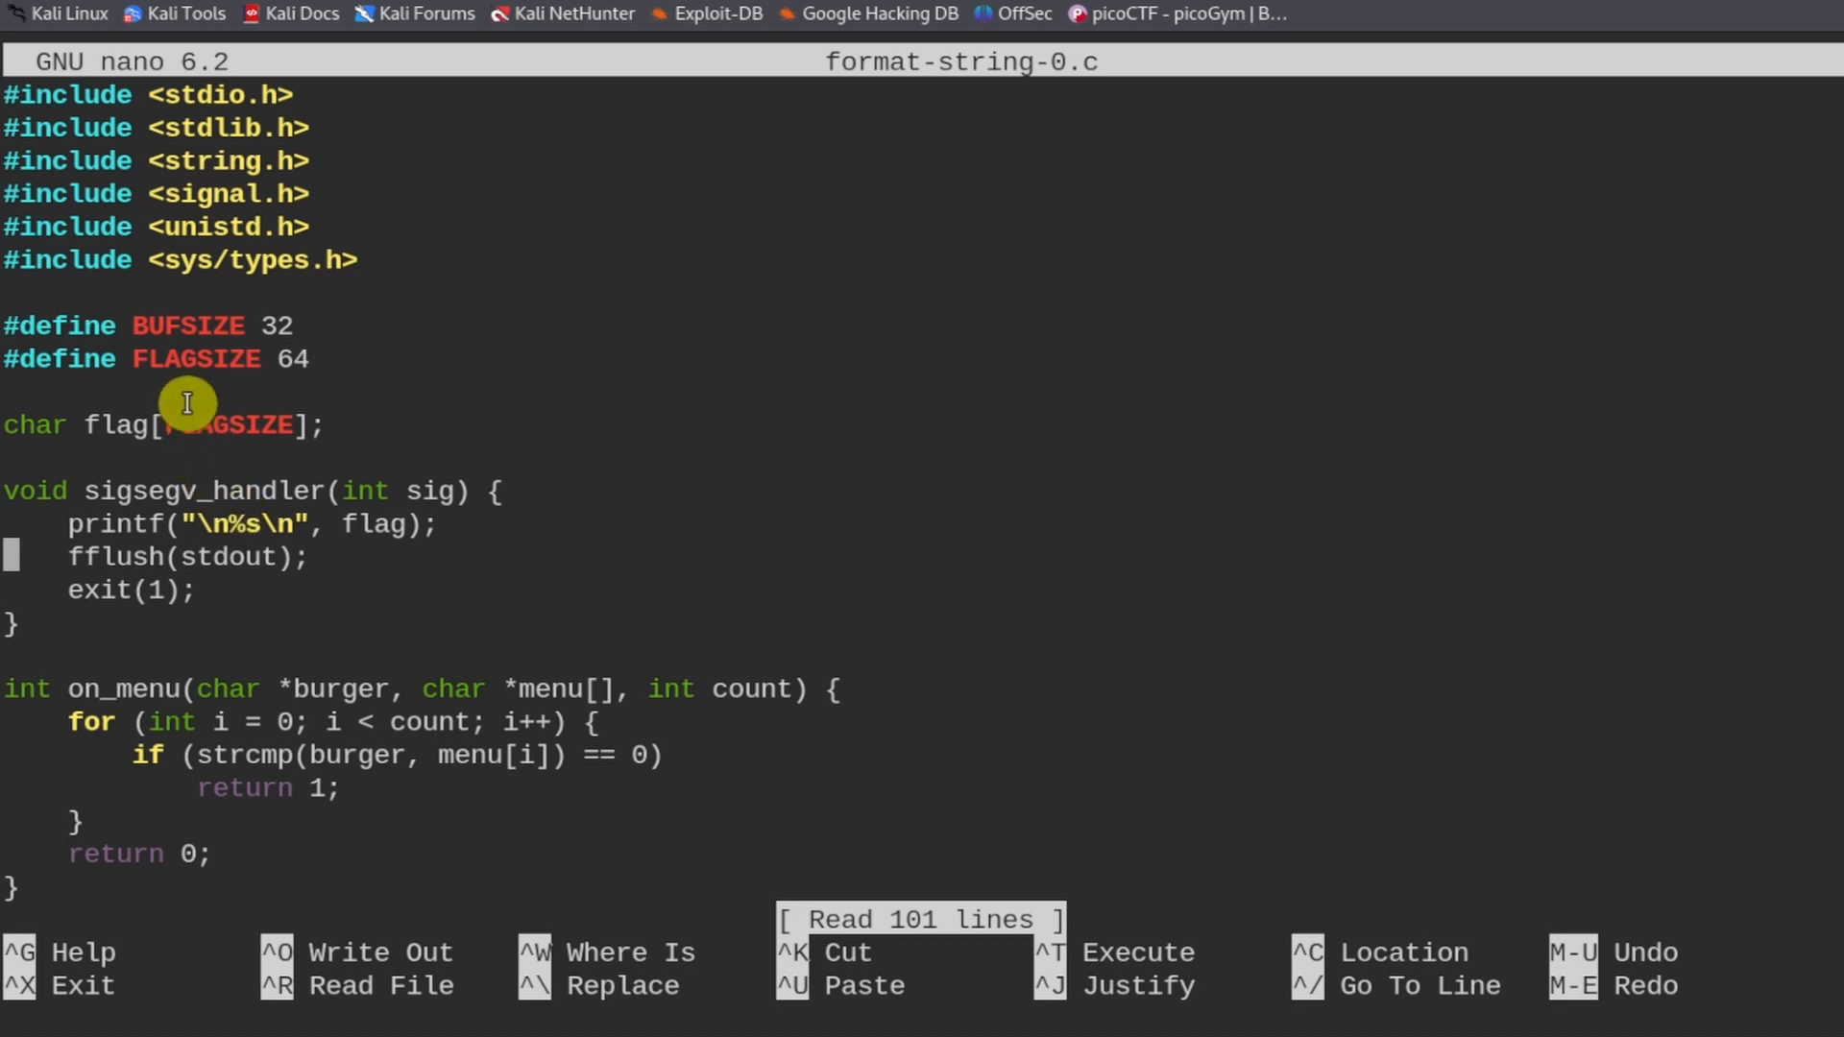
pyautogui.moveTo(192, 406)
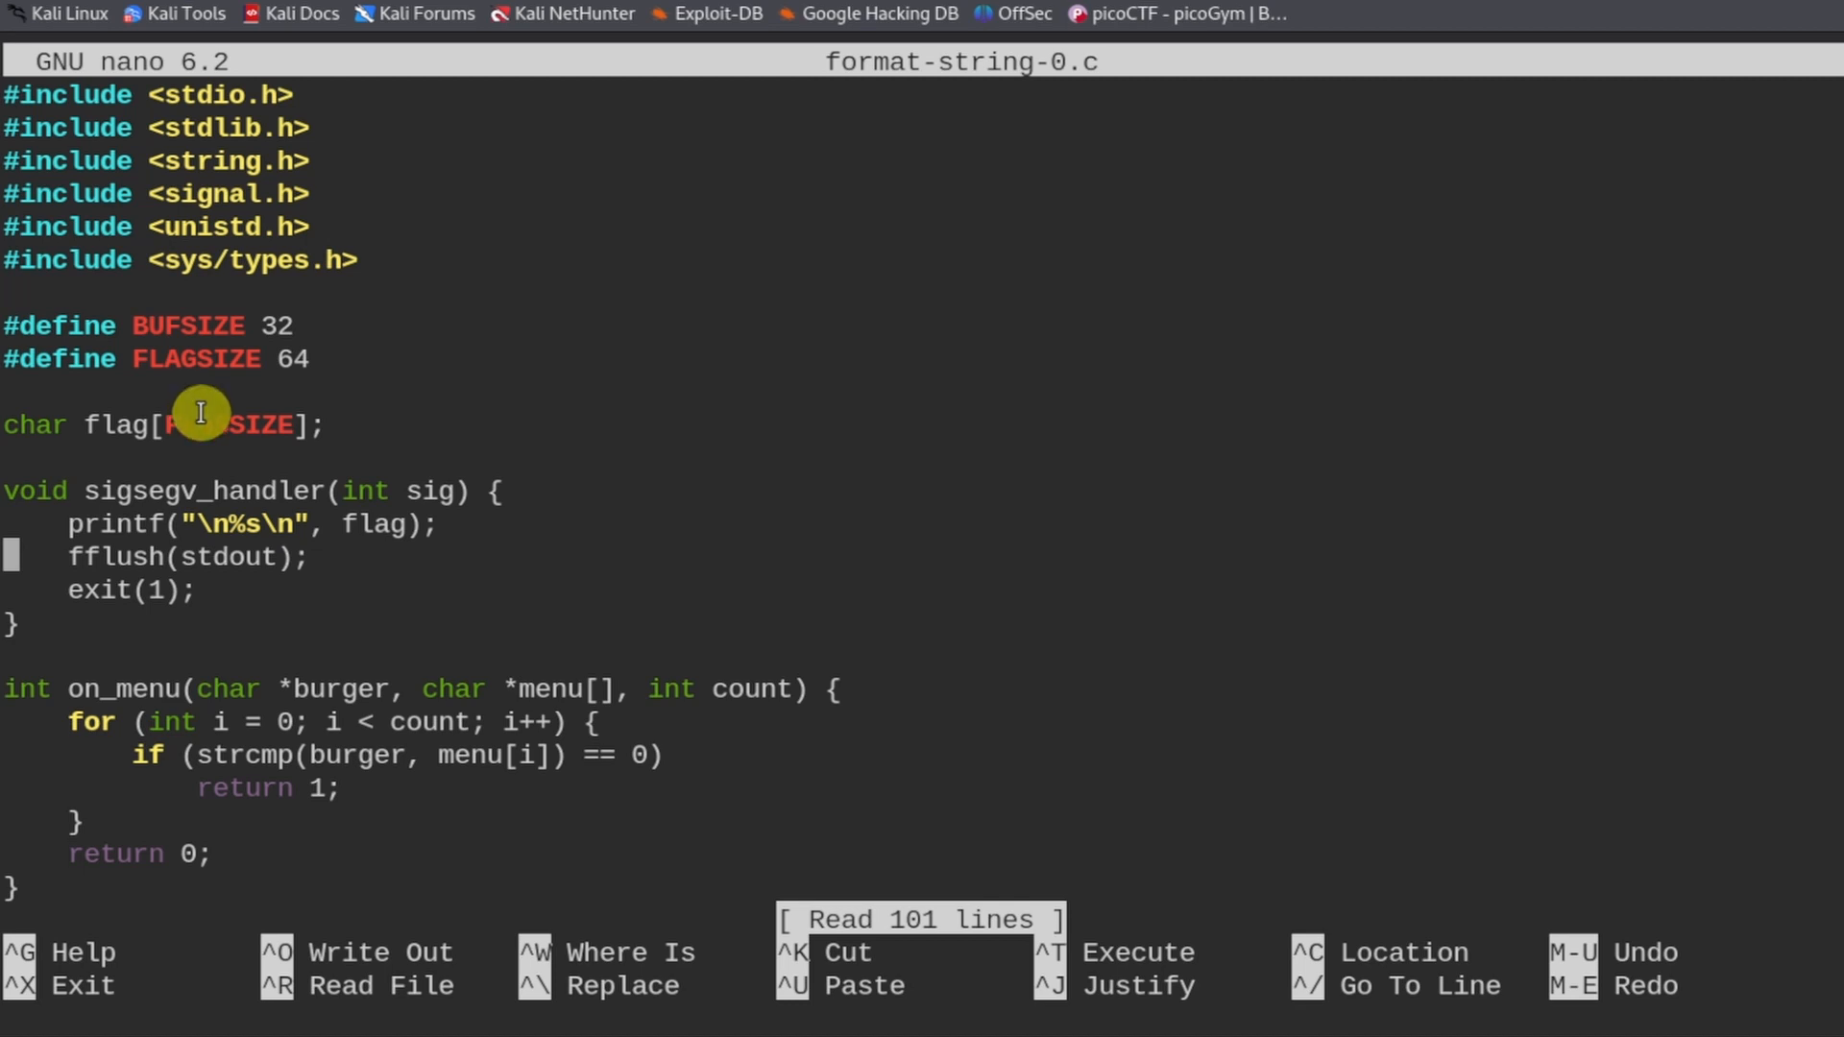
pyautogui.moveTo(210, 441)
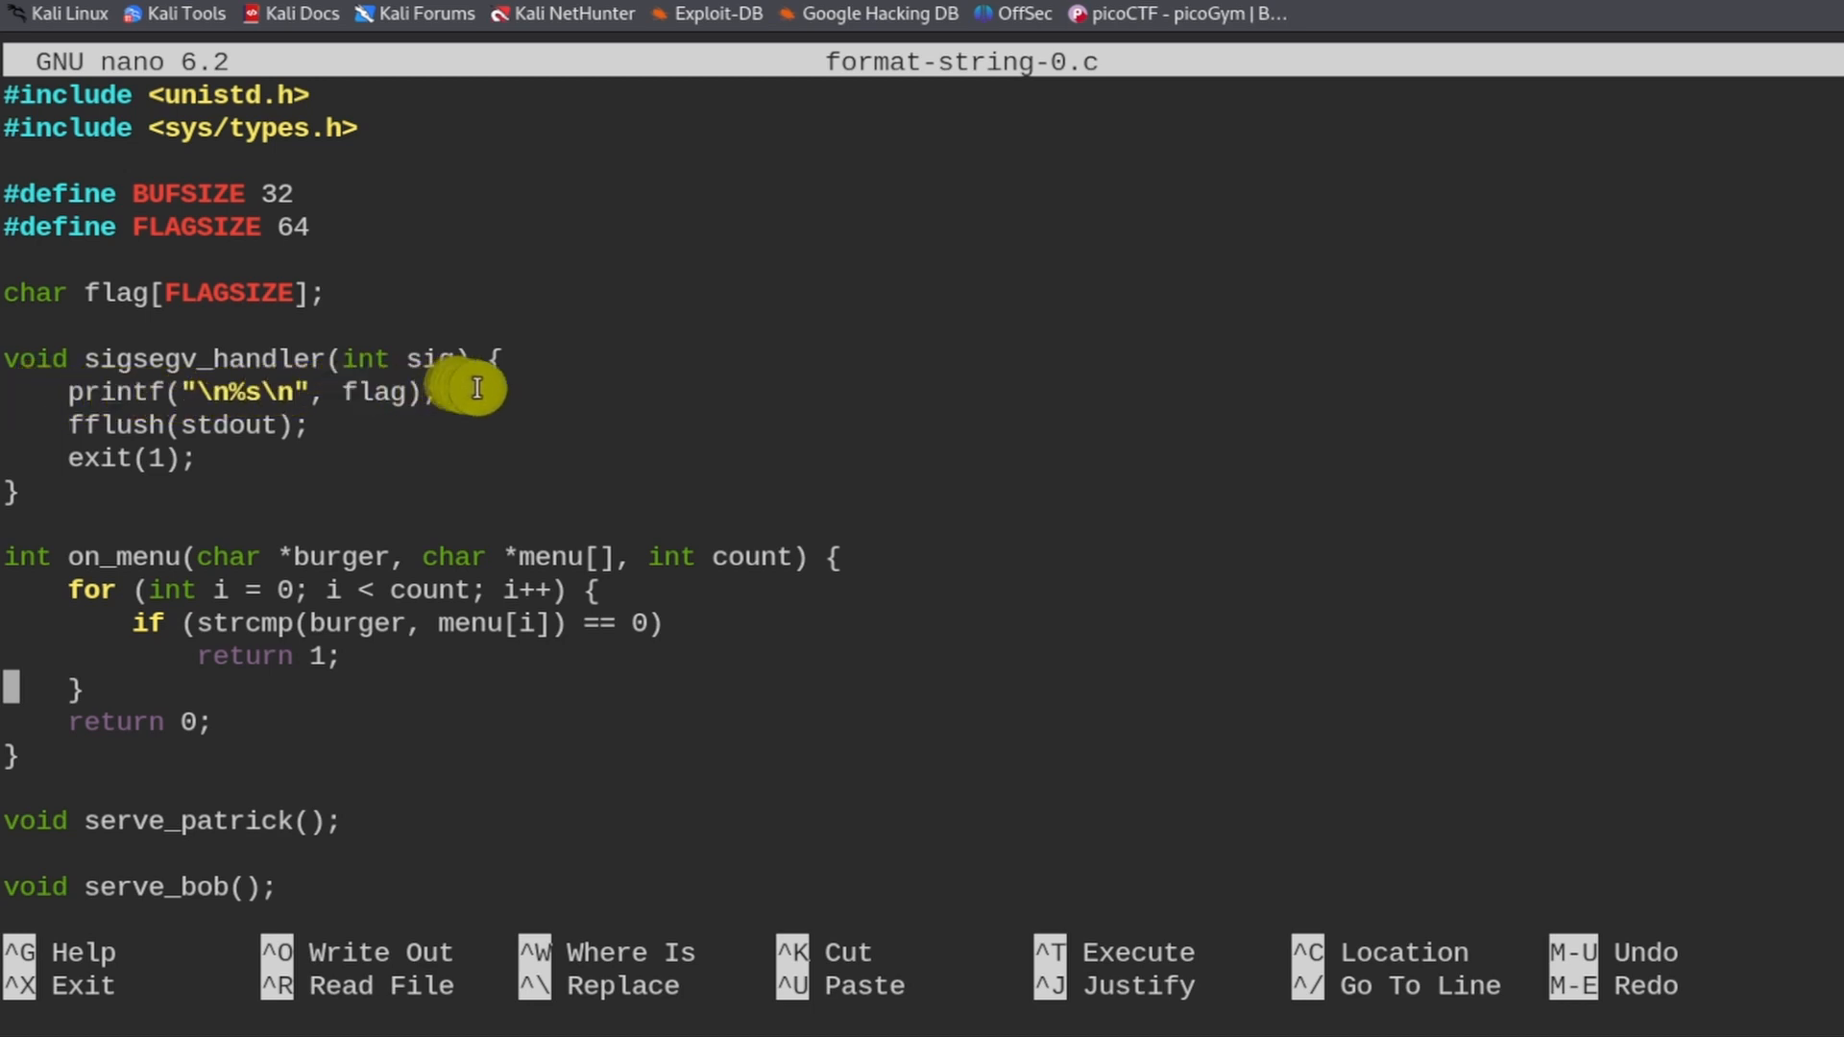
pyautogui.moveTo(207, 423)
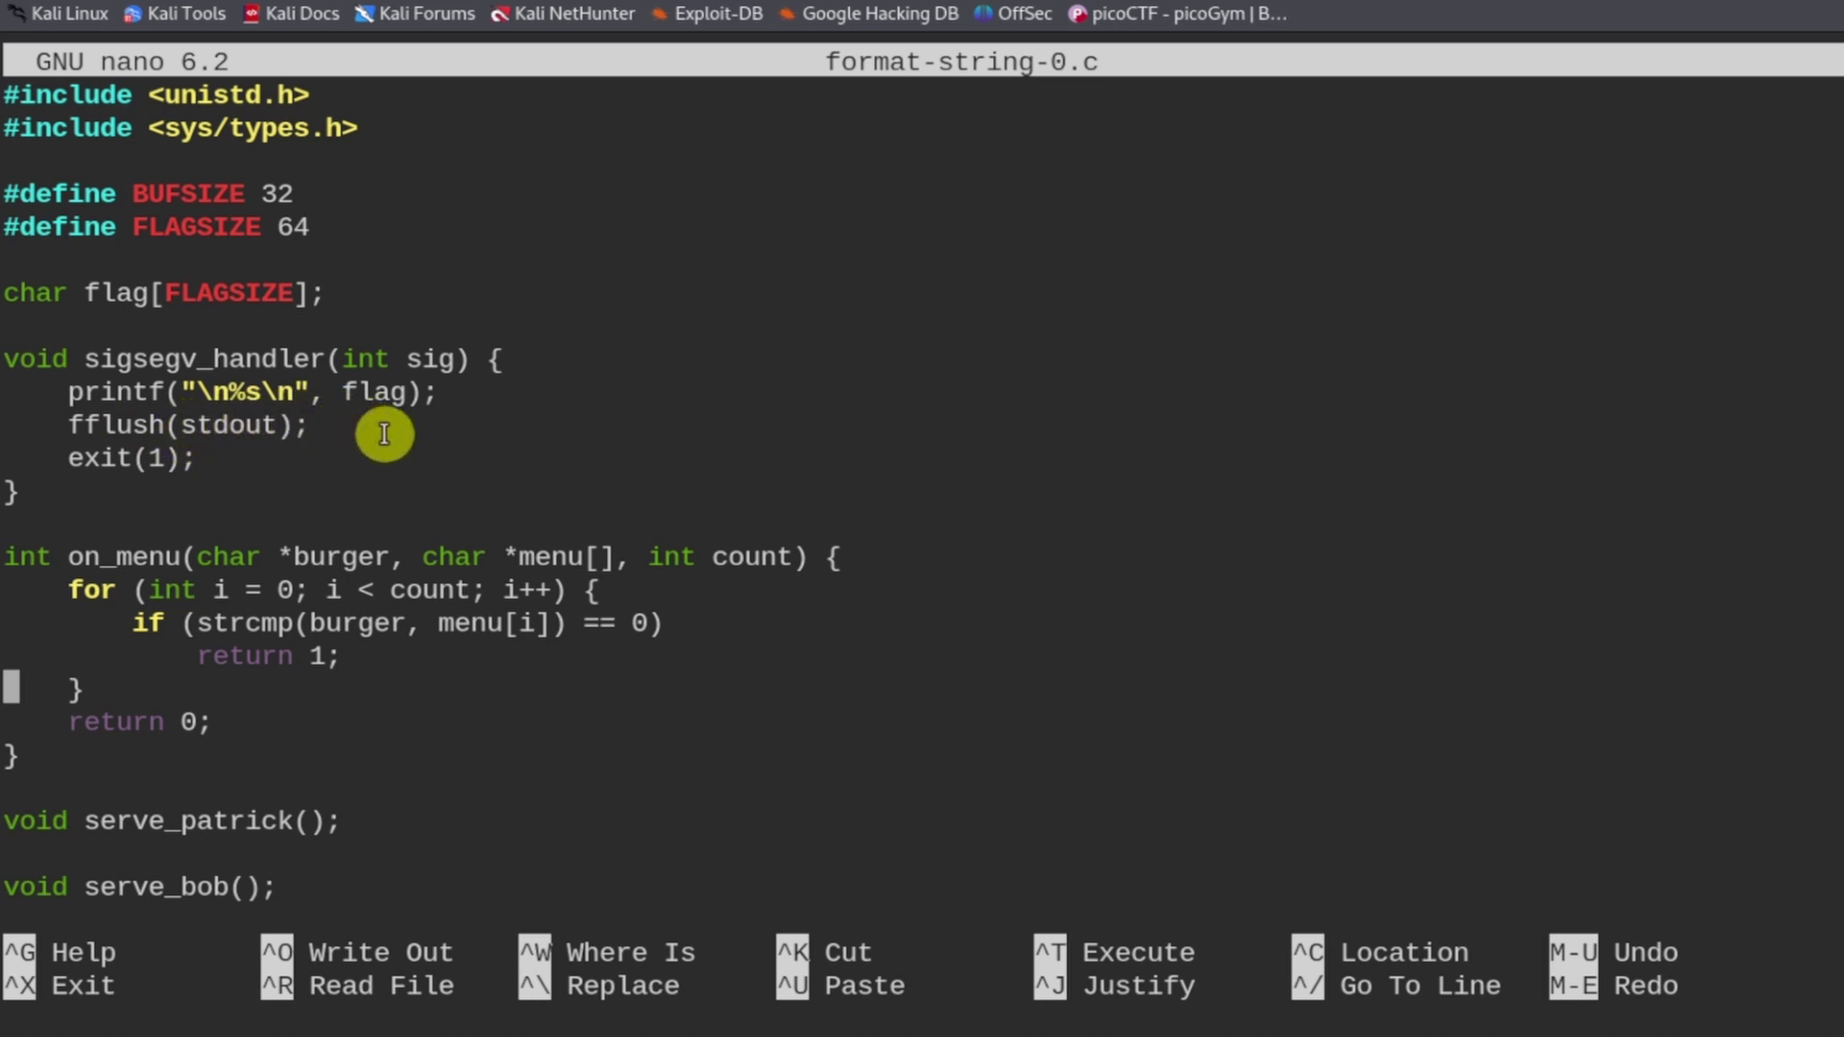
pyautogui.moveTo(123, 334)
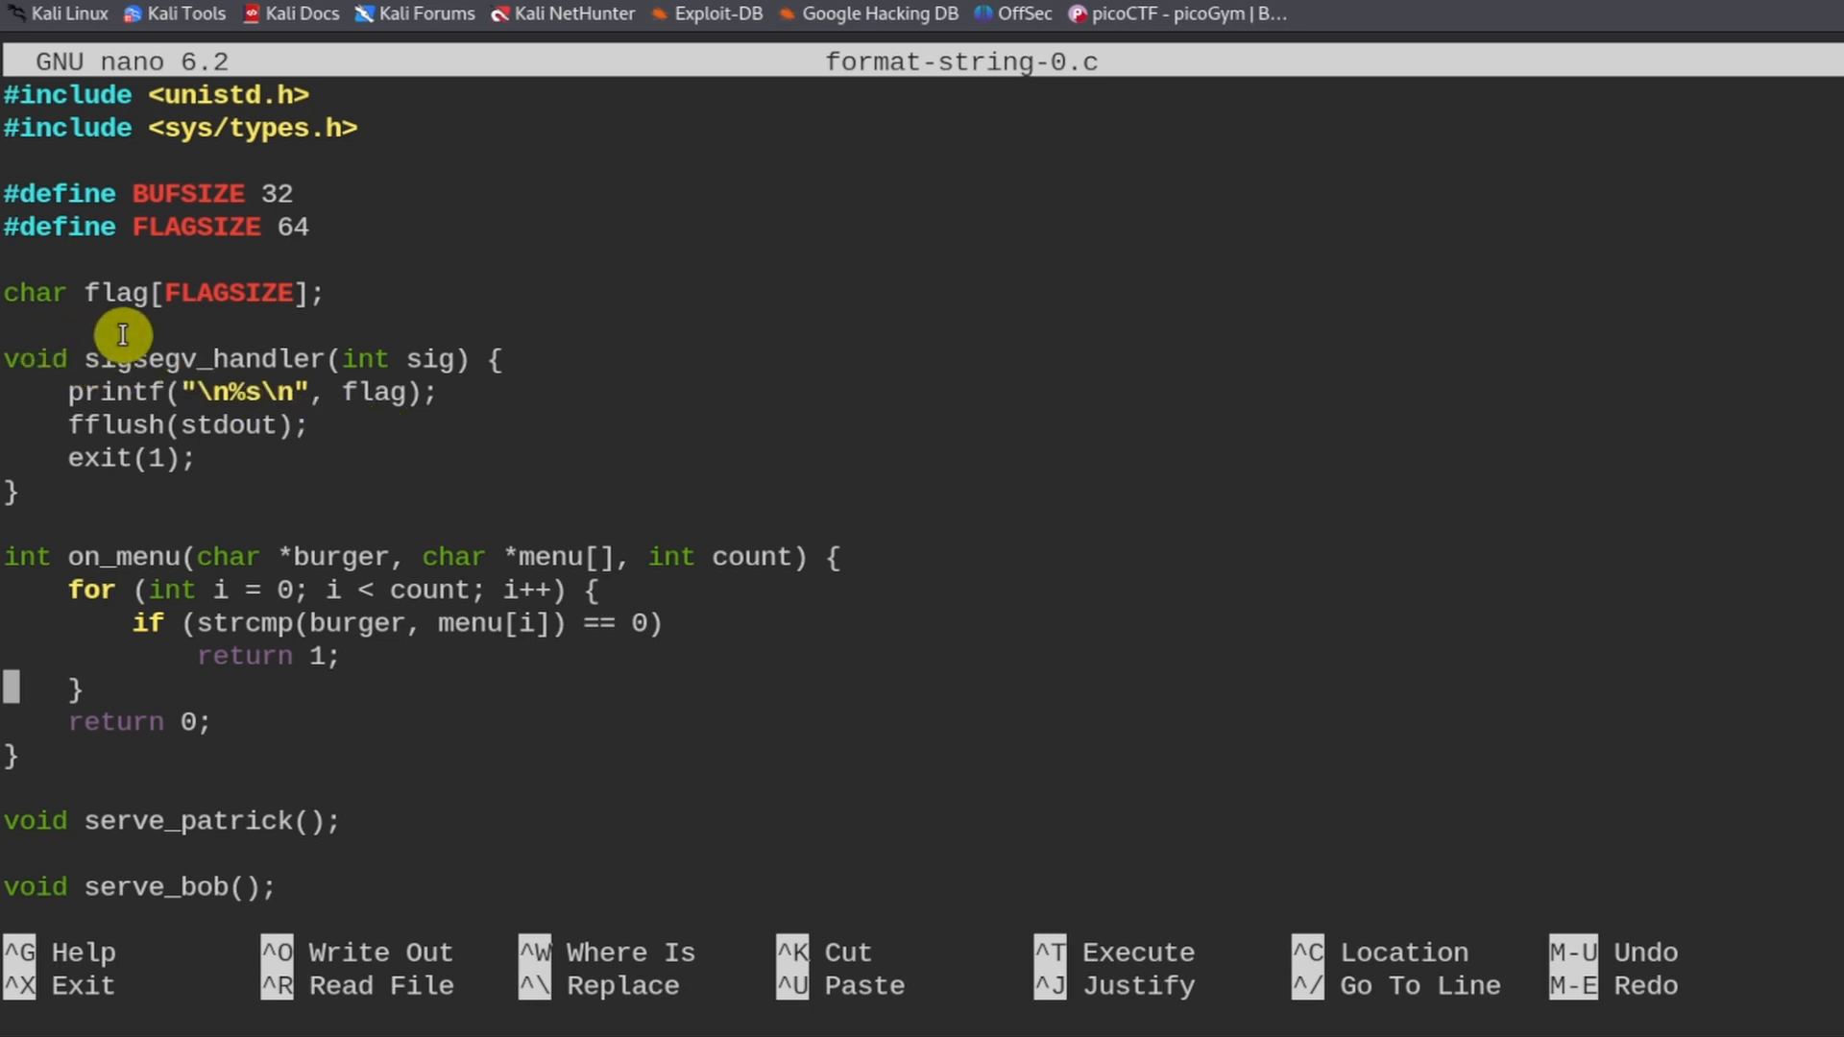
pyautogui.moveTo(103, 473)
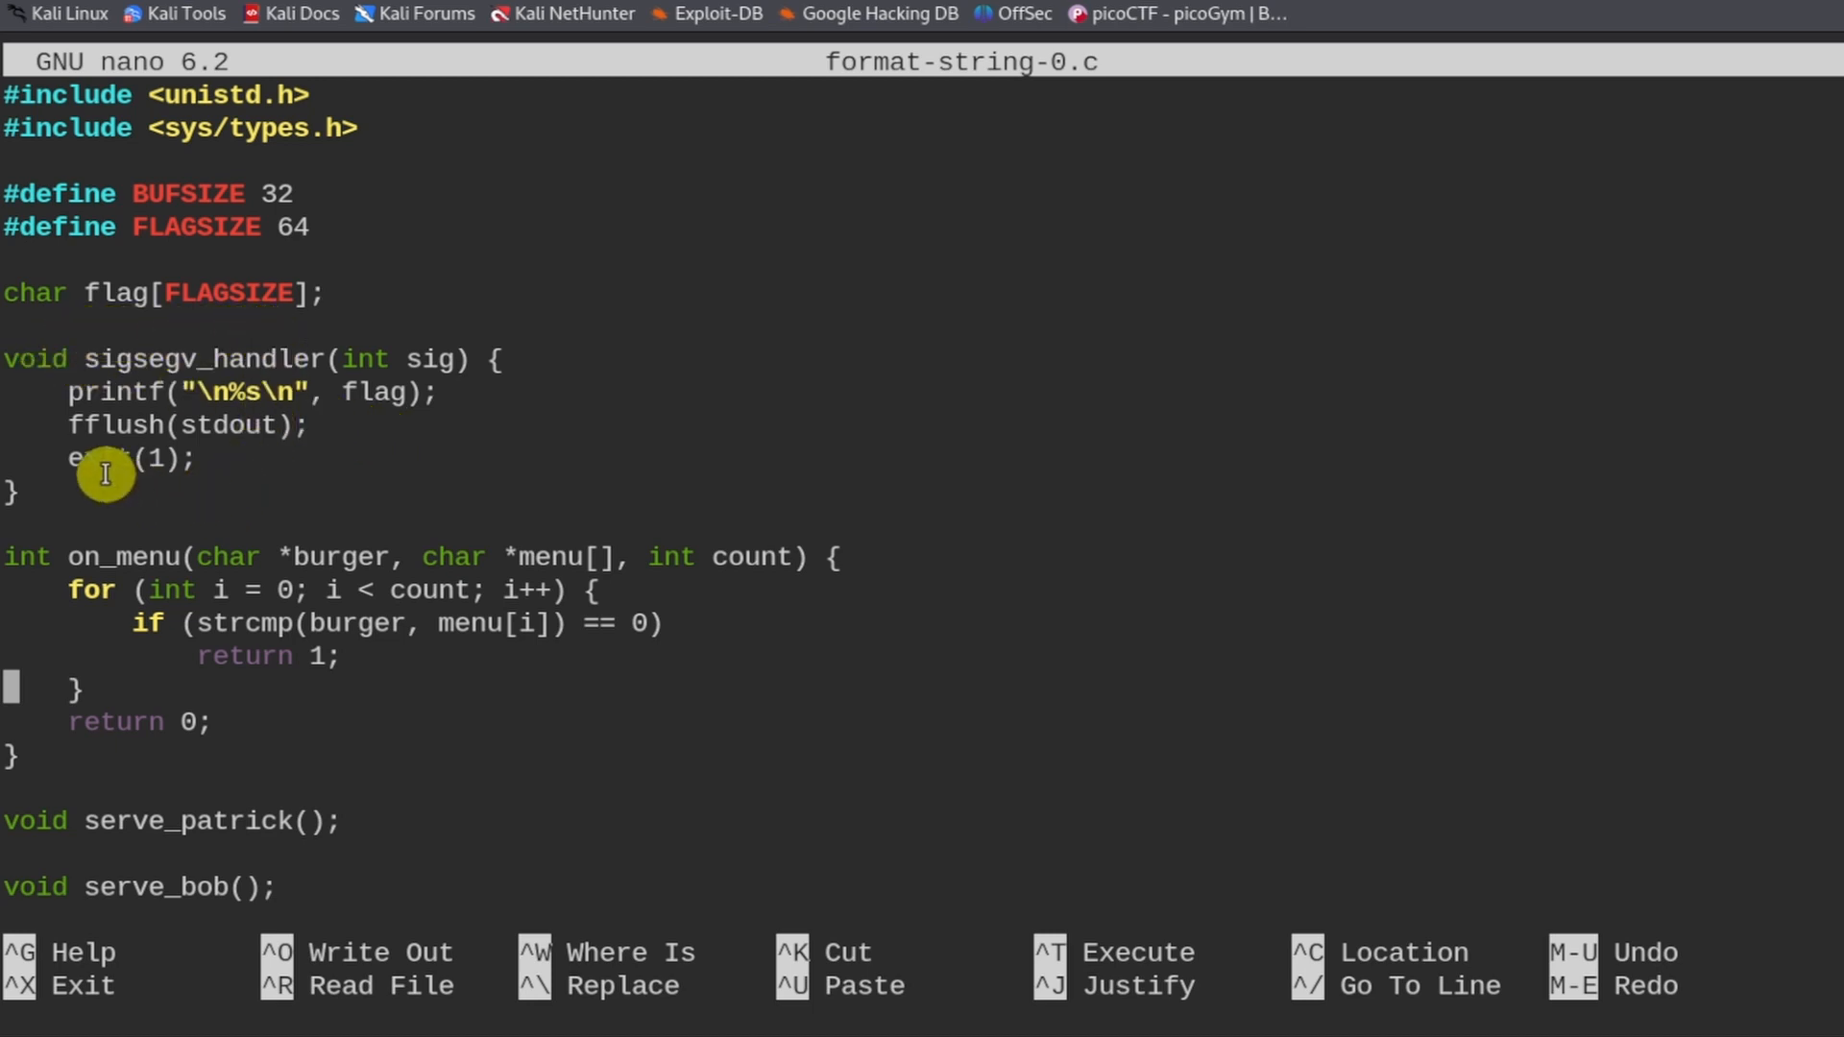
pyautogui.moveTo(228, 434)
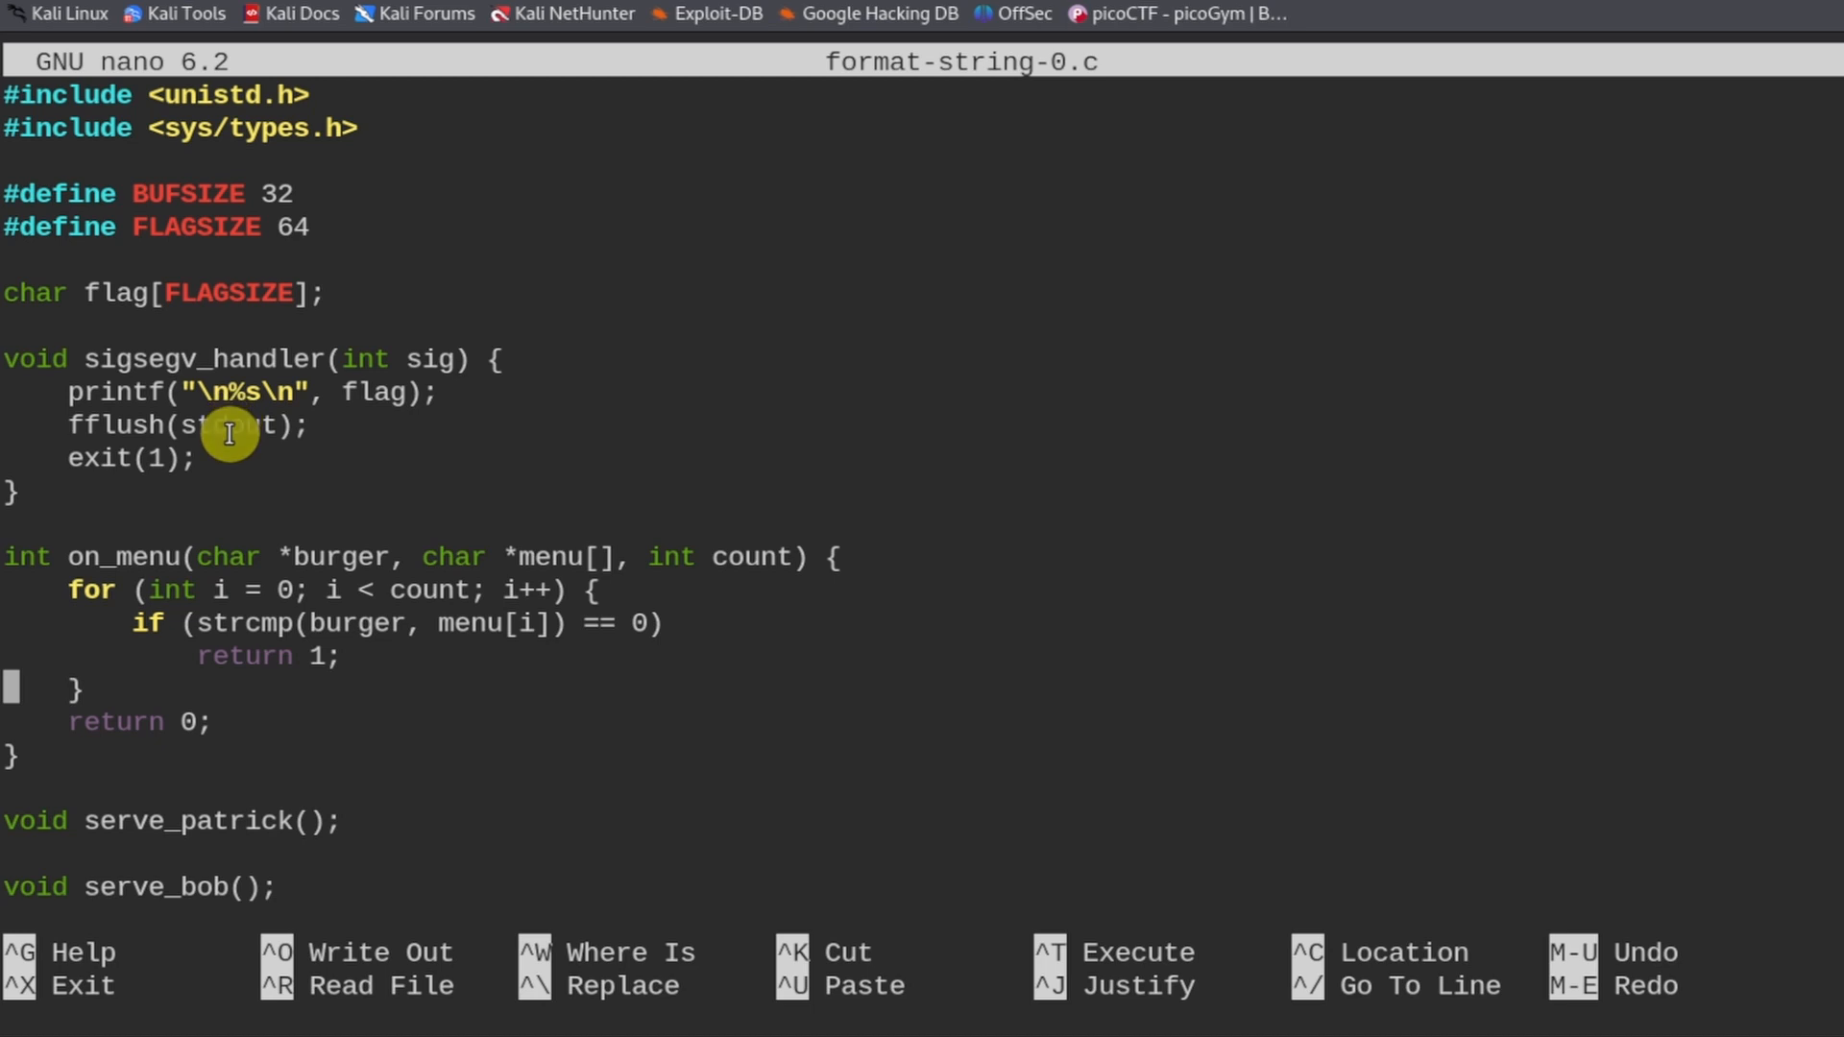
pyautogui.moveTo(367, 427)
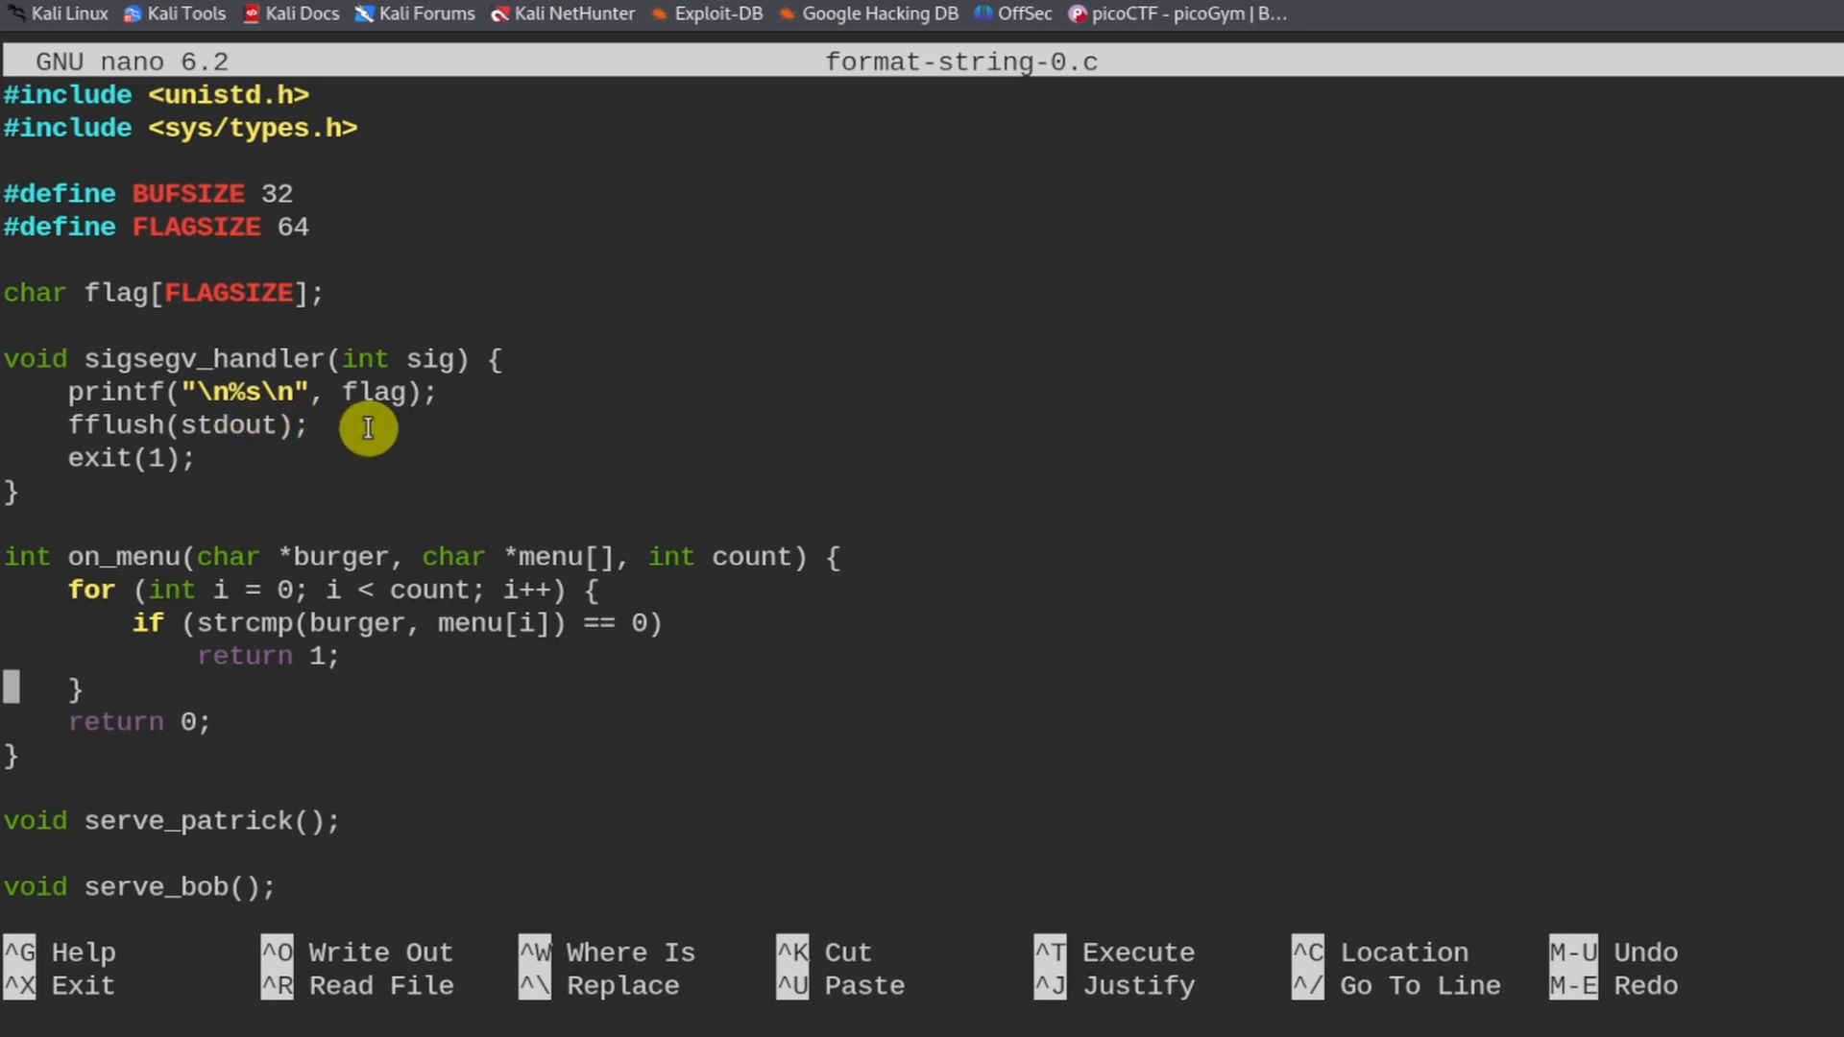
pyautogui.moveTo(125, 443)
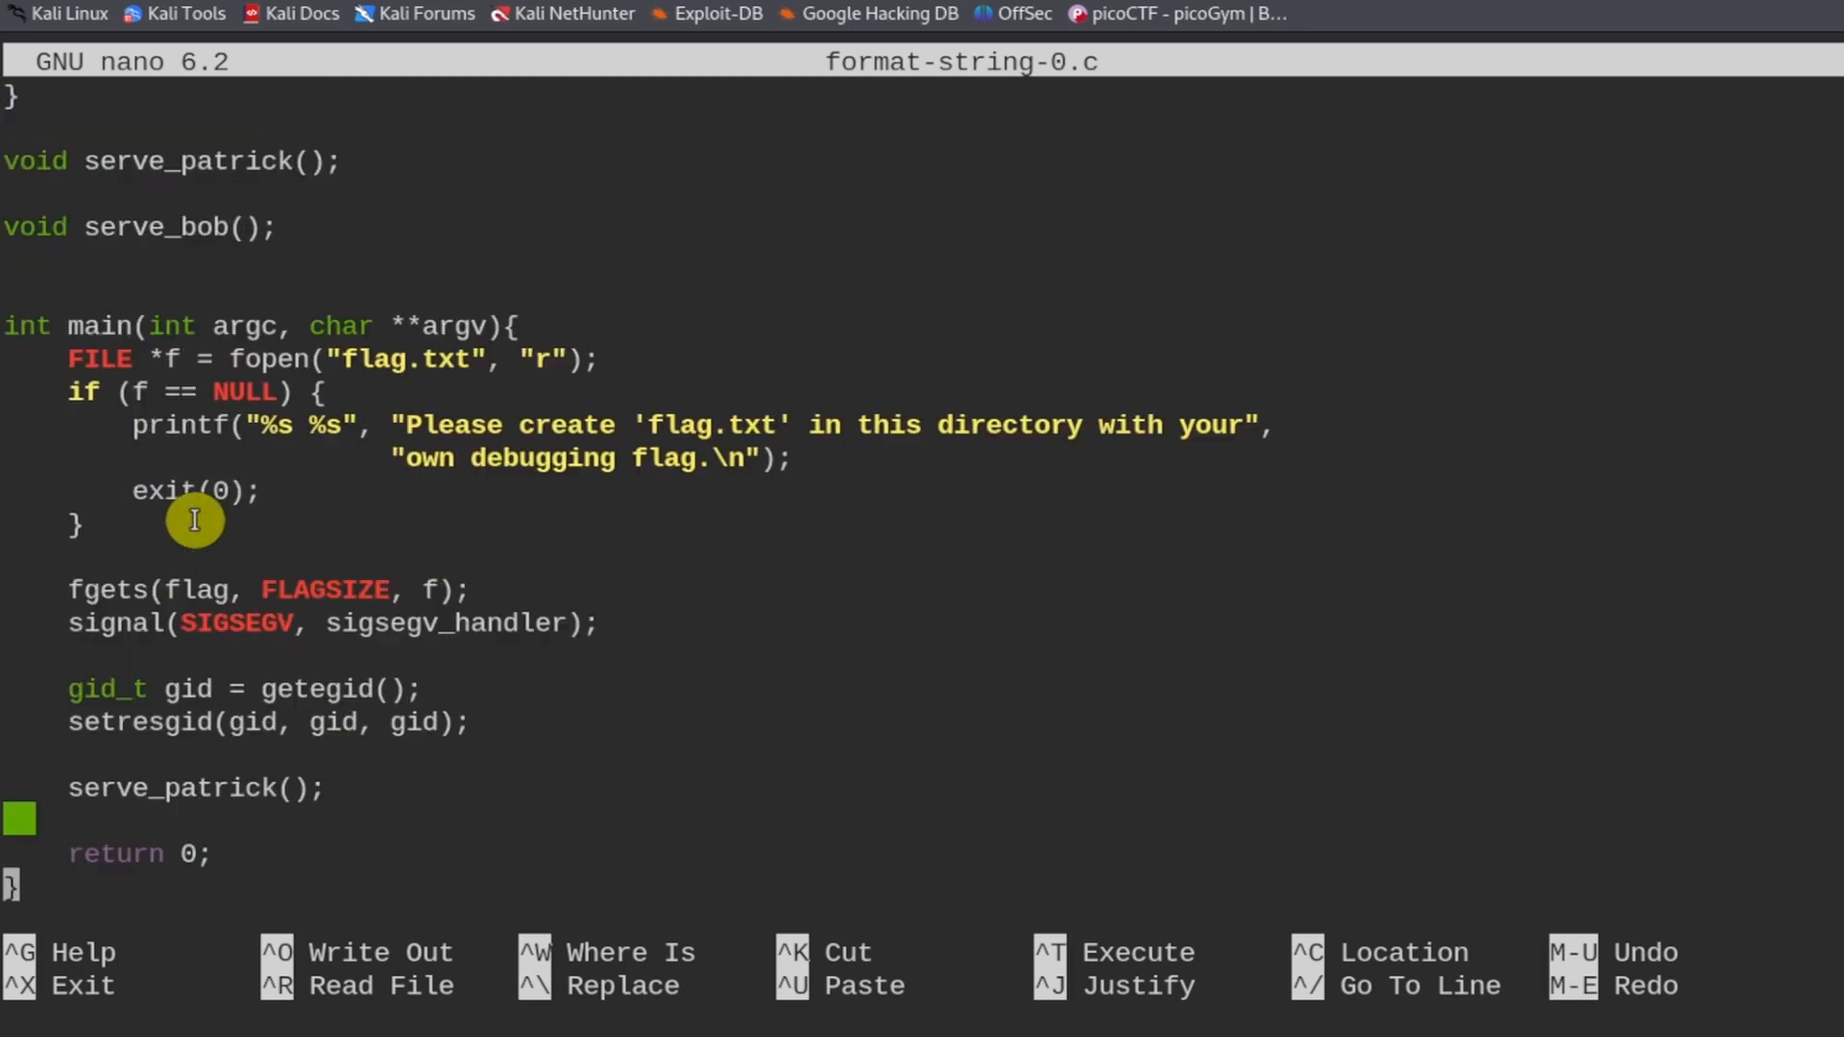
pyautogui.scroll(-3)
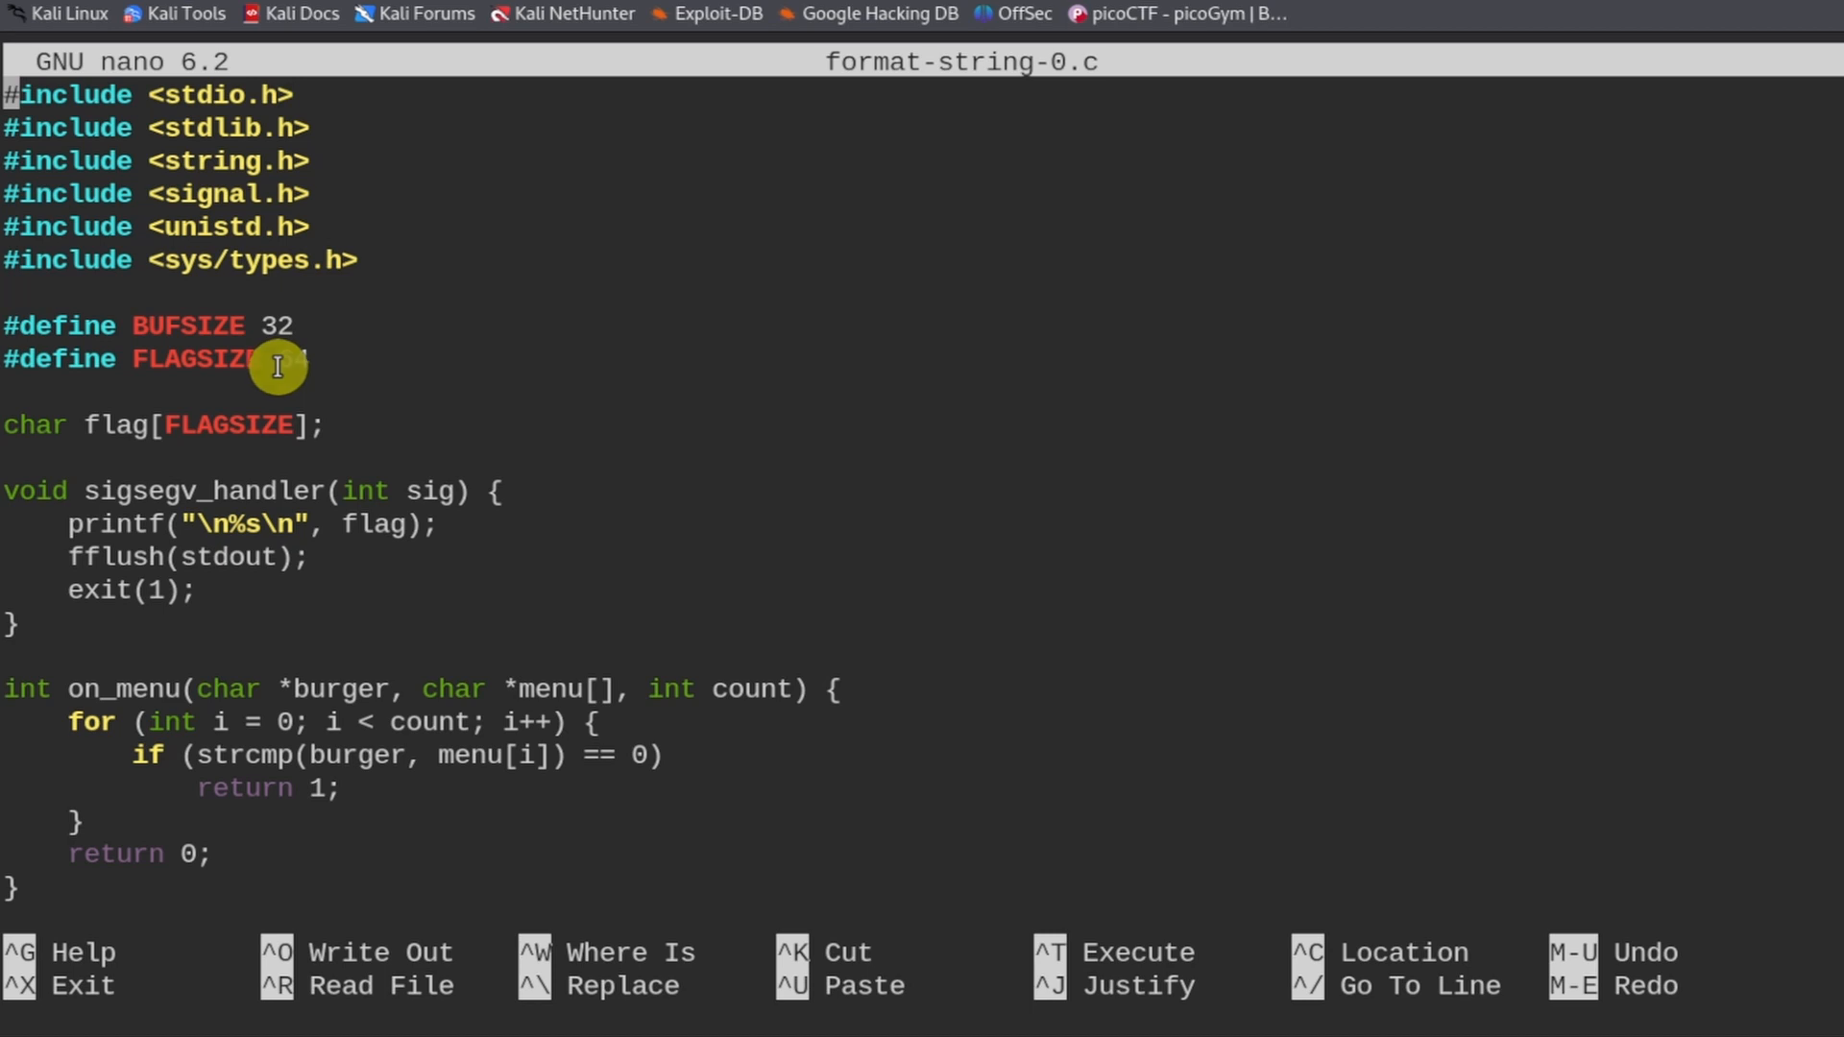
pyautogui.moveTo(279, 362)
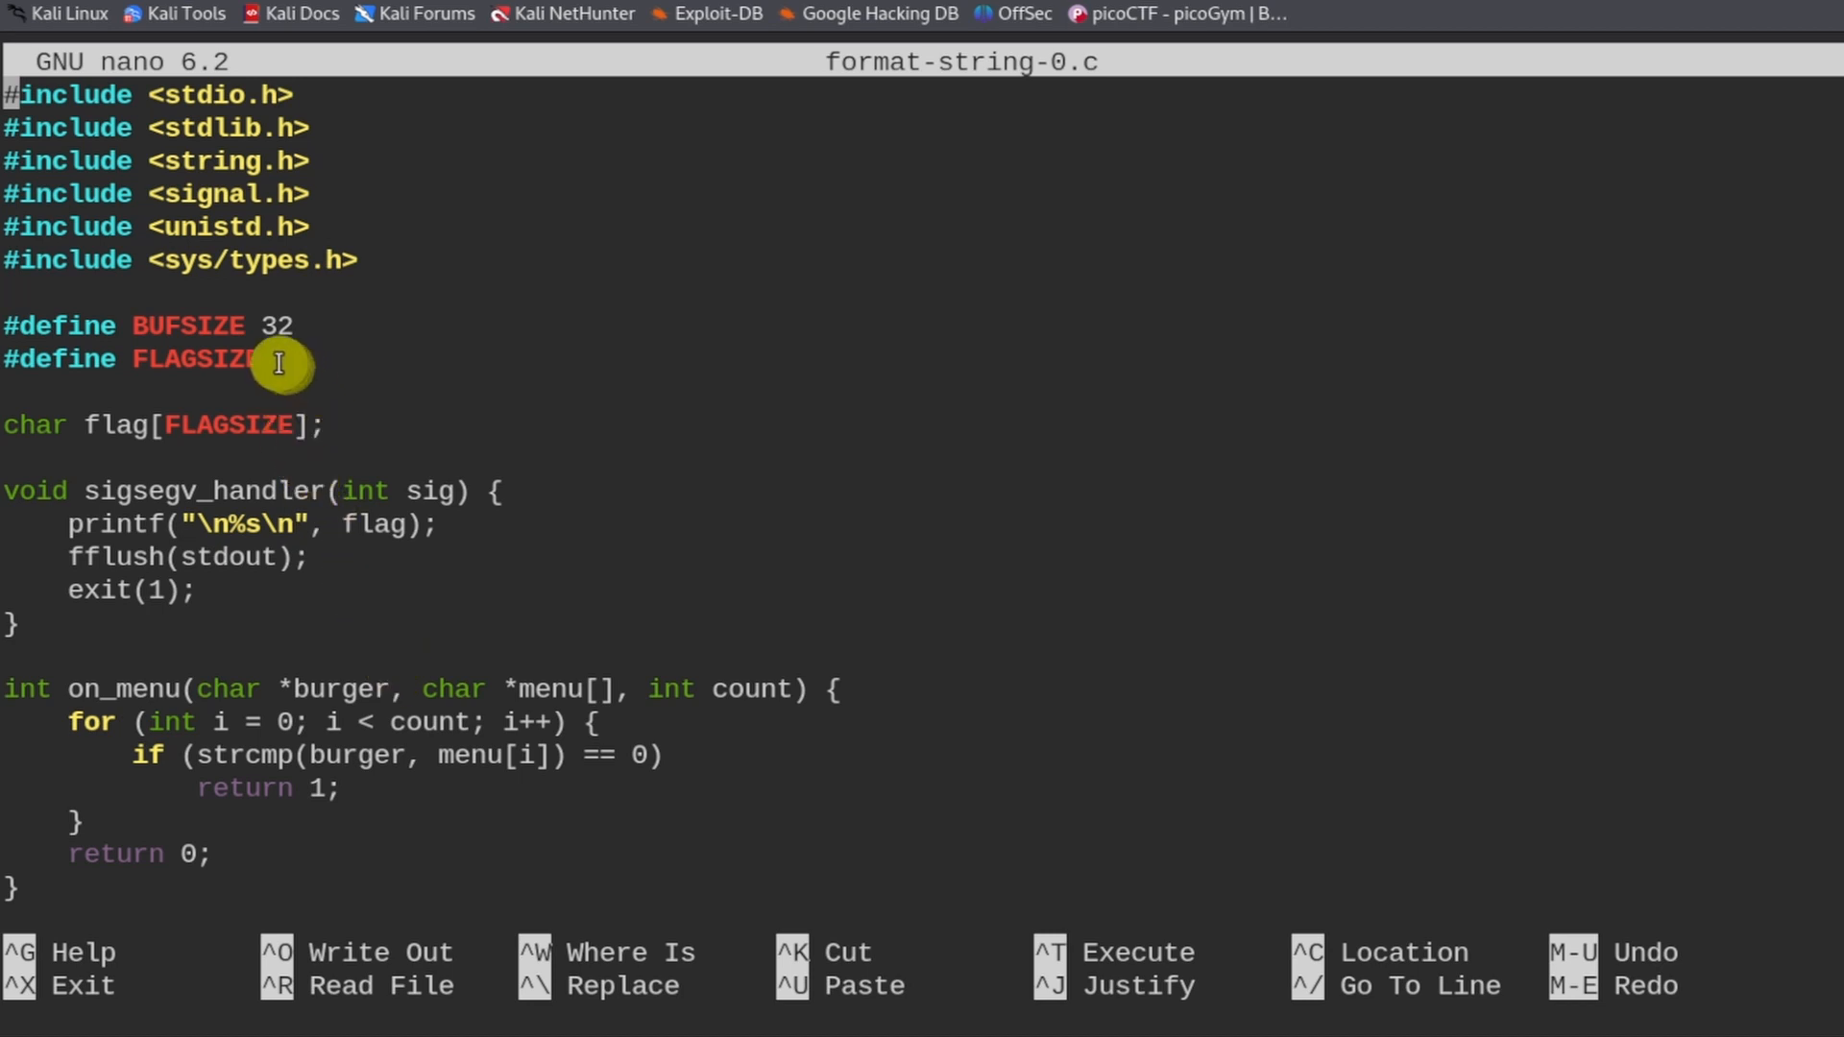
# Start the local ./format-string-0 binary from the shell prompt
pyautogui.write('64')
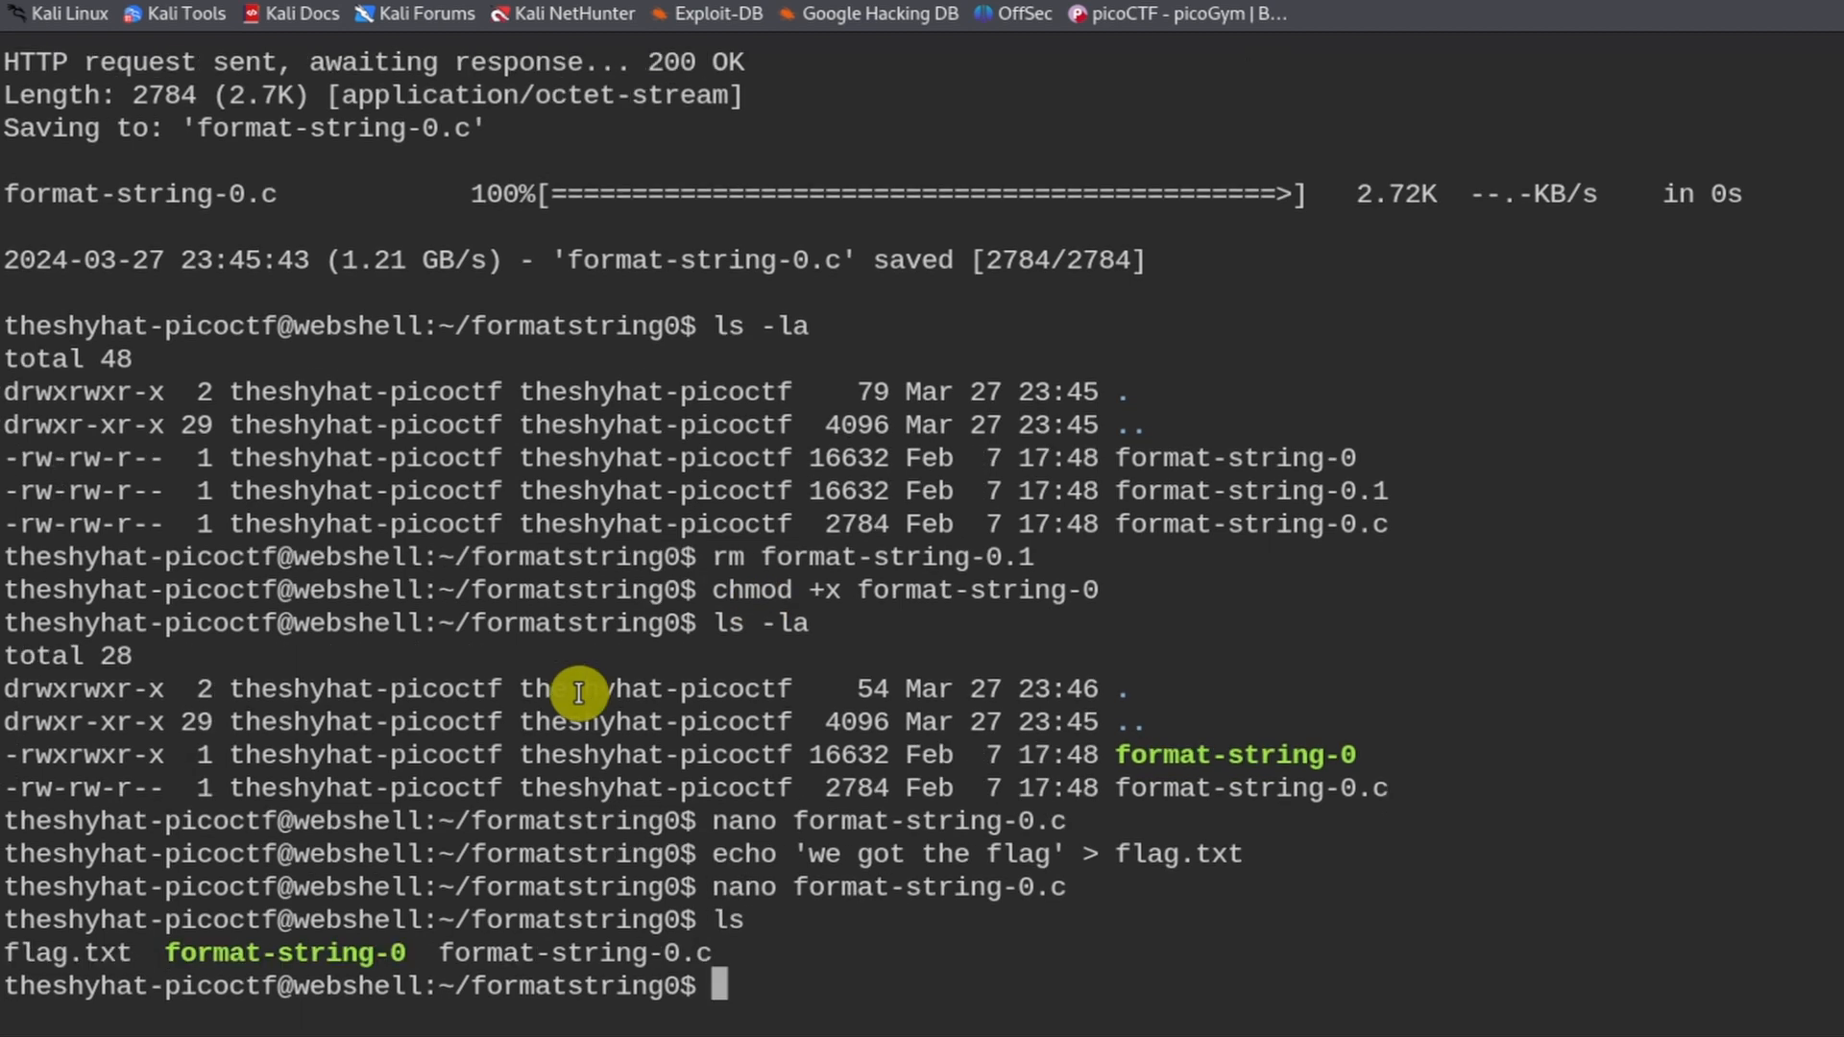
pyautogui.write('./format-string-0')
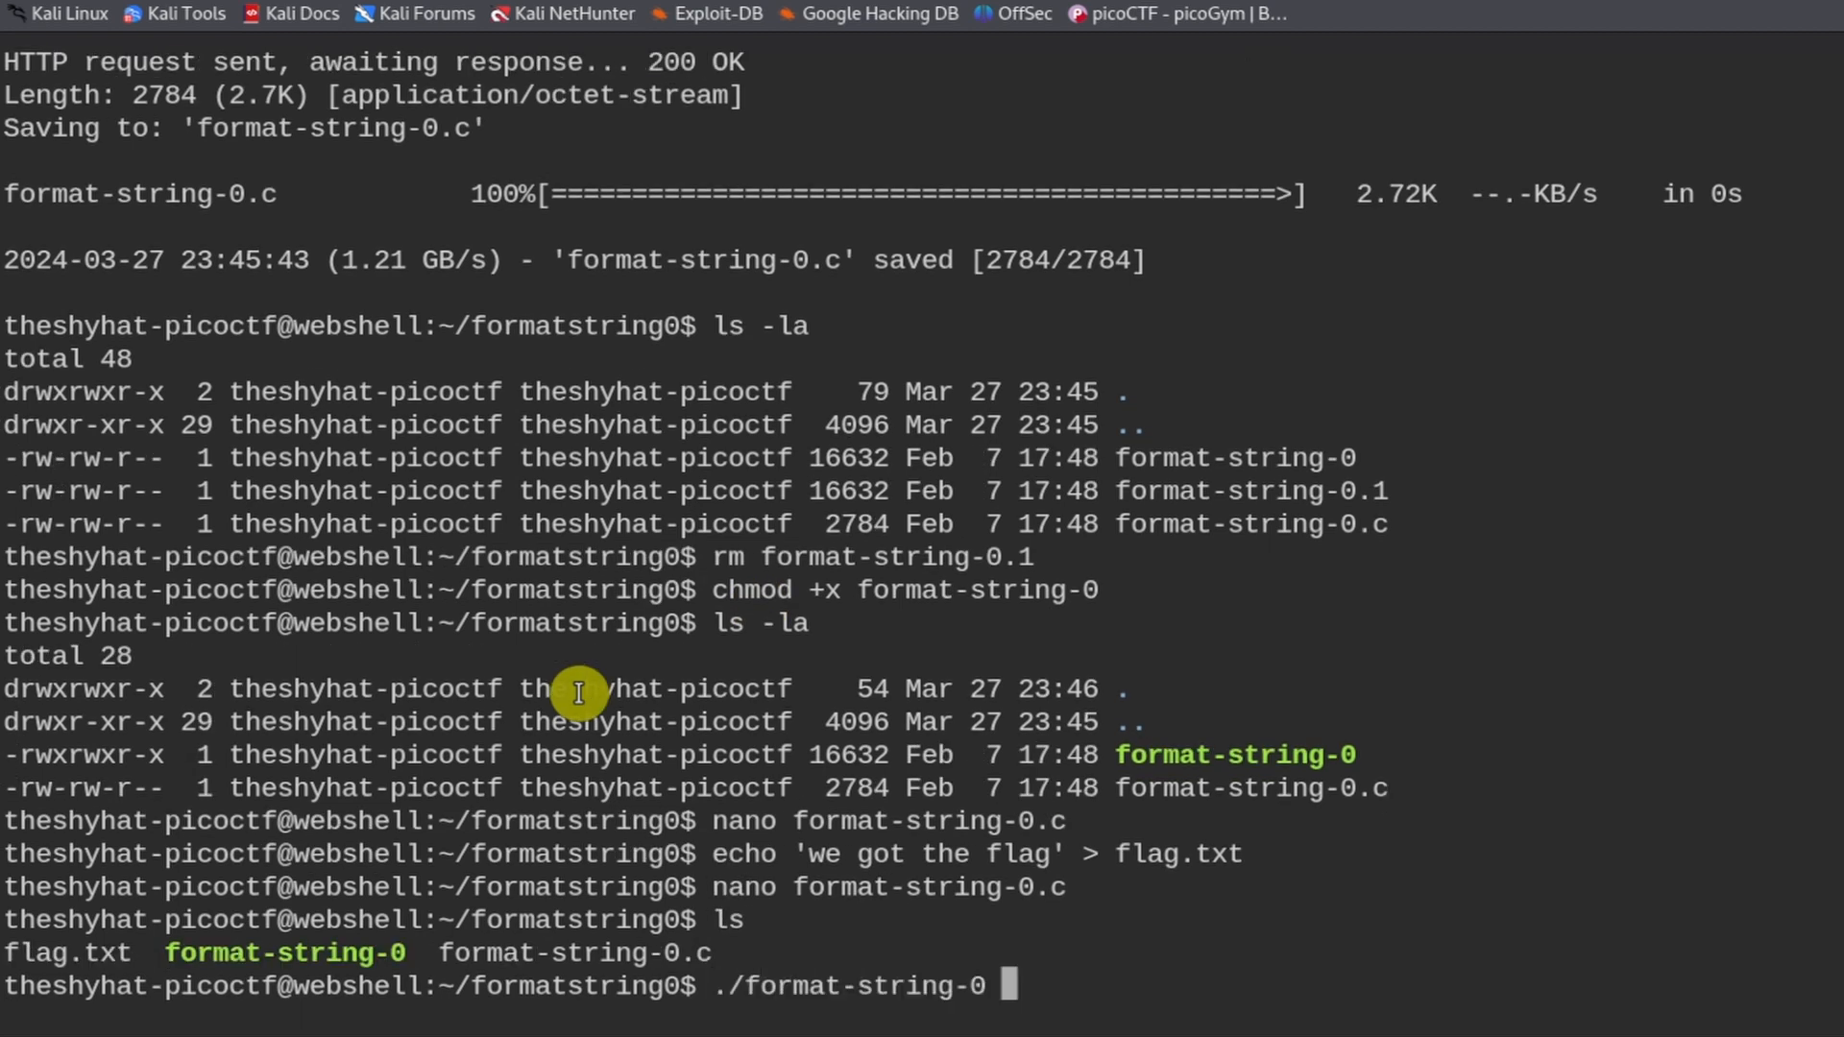
pyautogui.moveTo(997, 718)
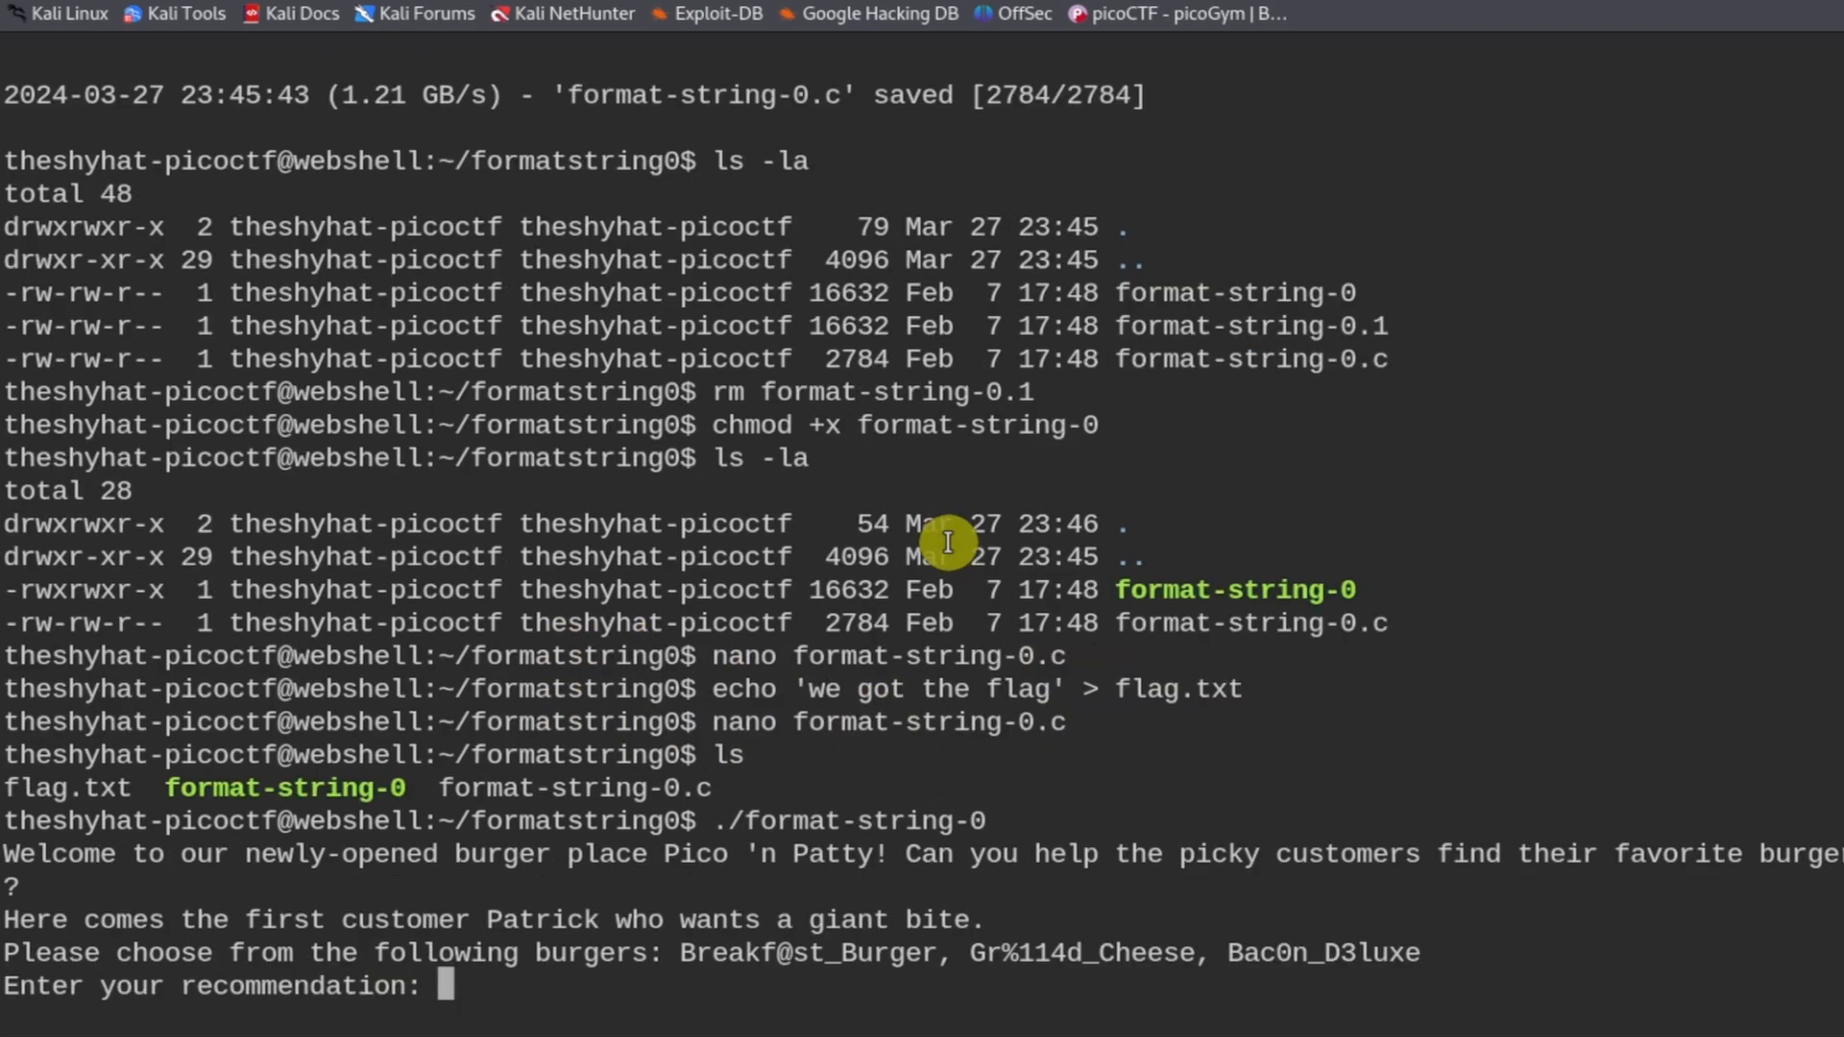
pyautogui.moveTo(542, 951)
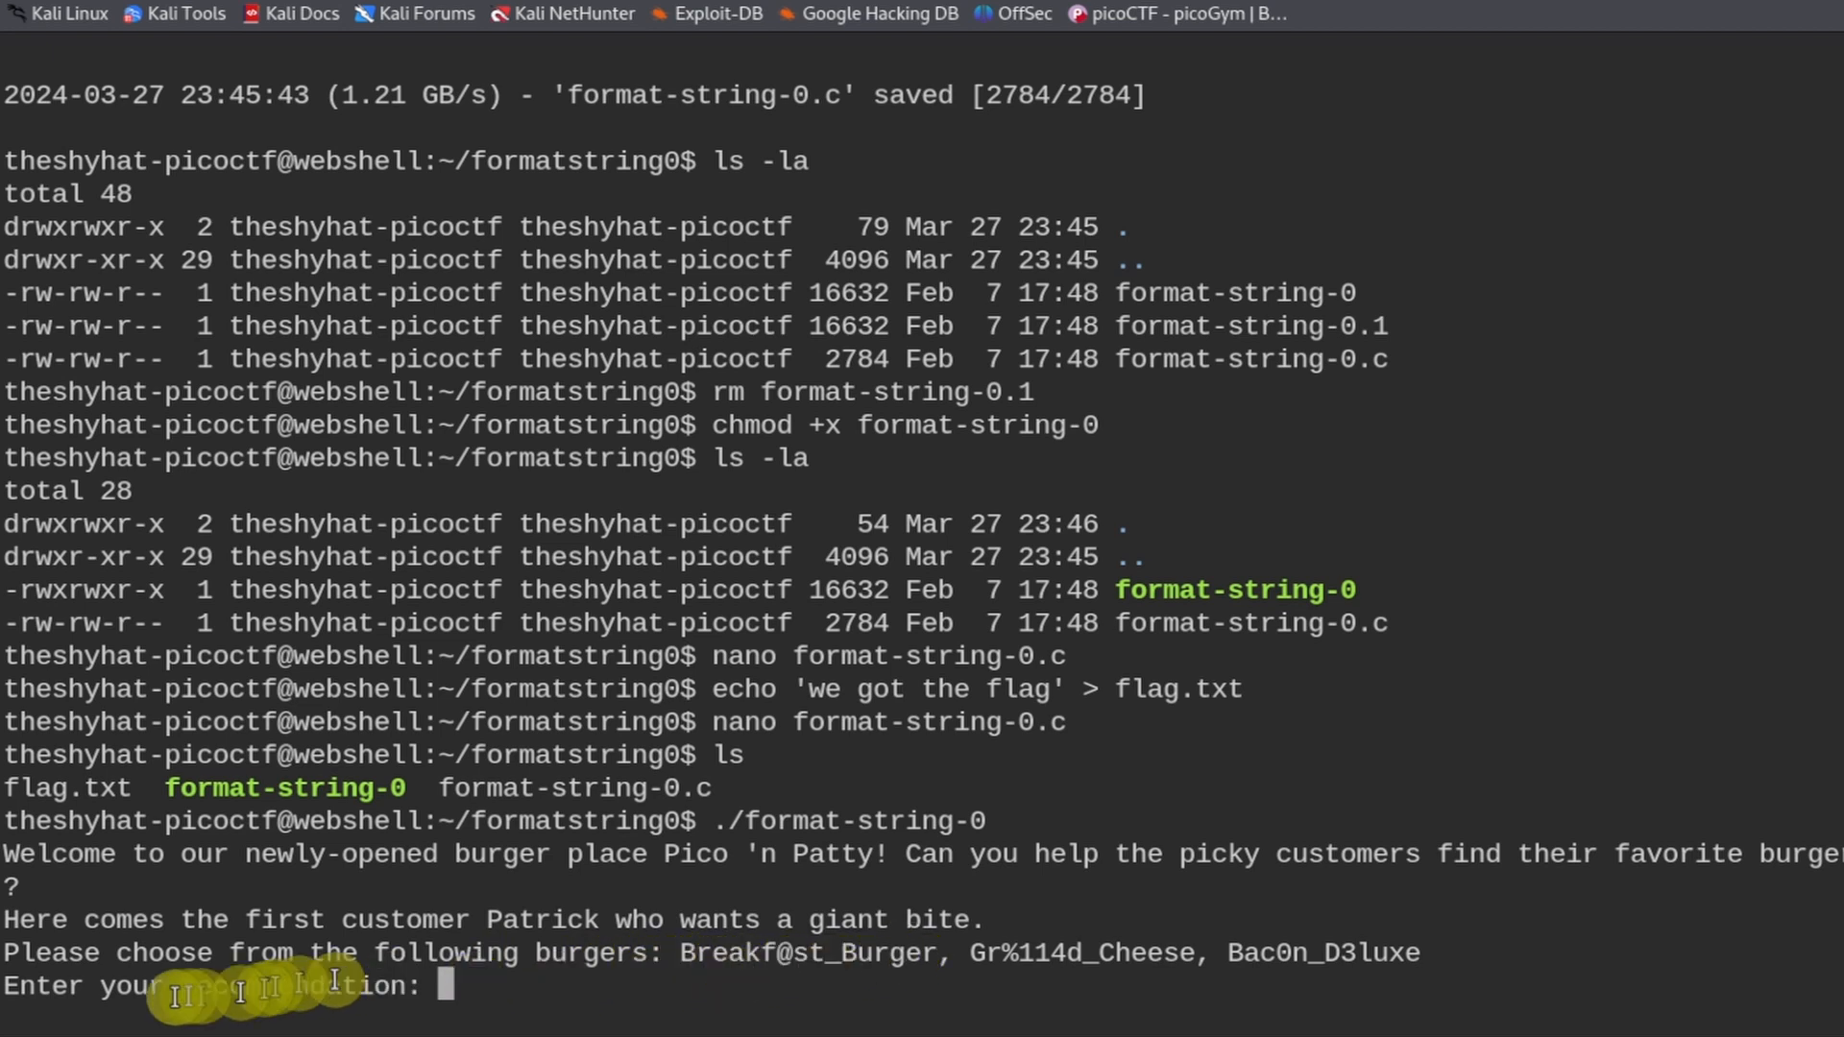
pyautogui.moveTo(753, 1003)
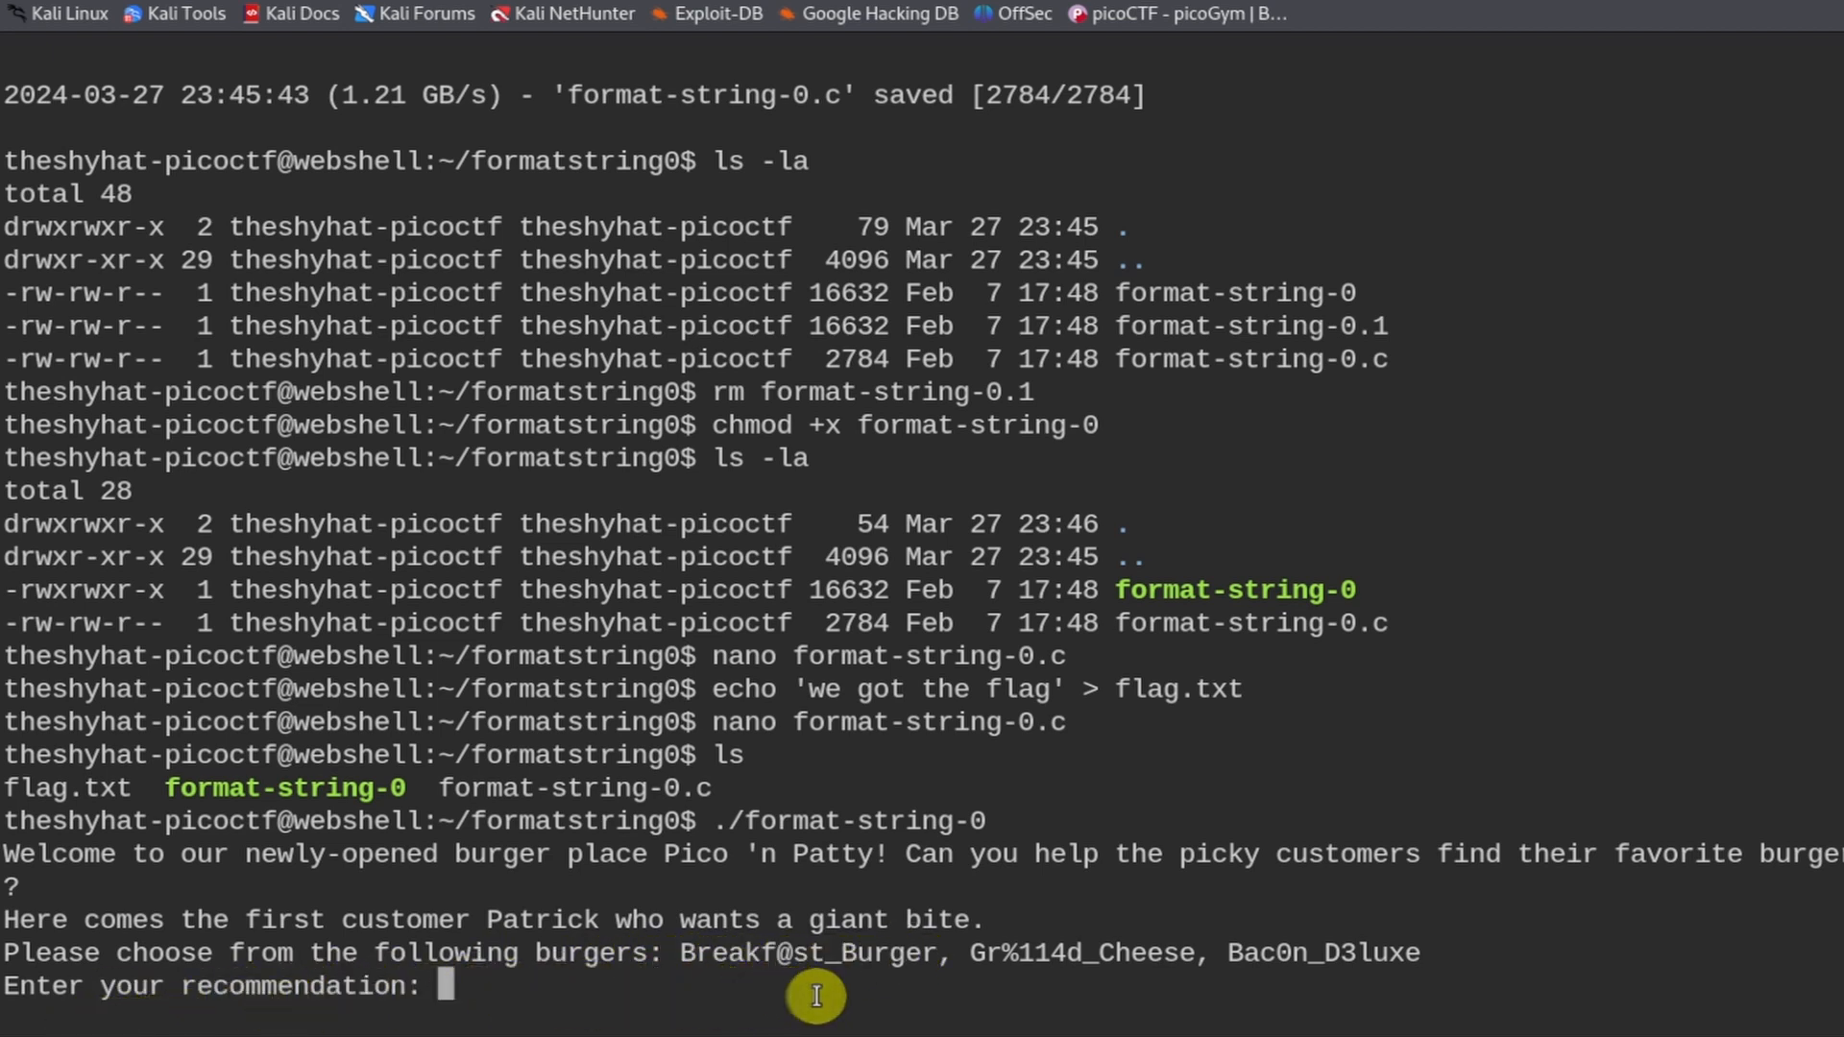
pyautogui.moveTo(501, 1012)
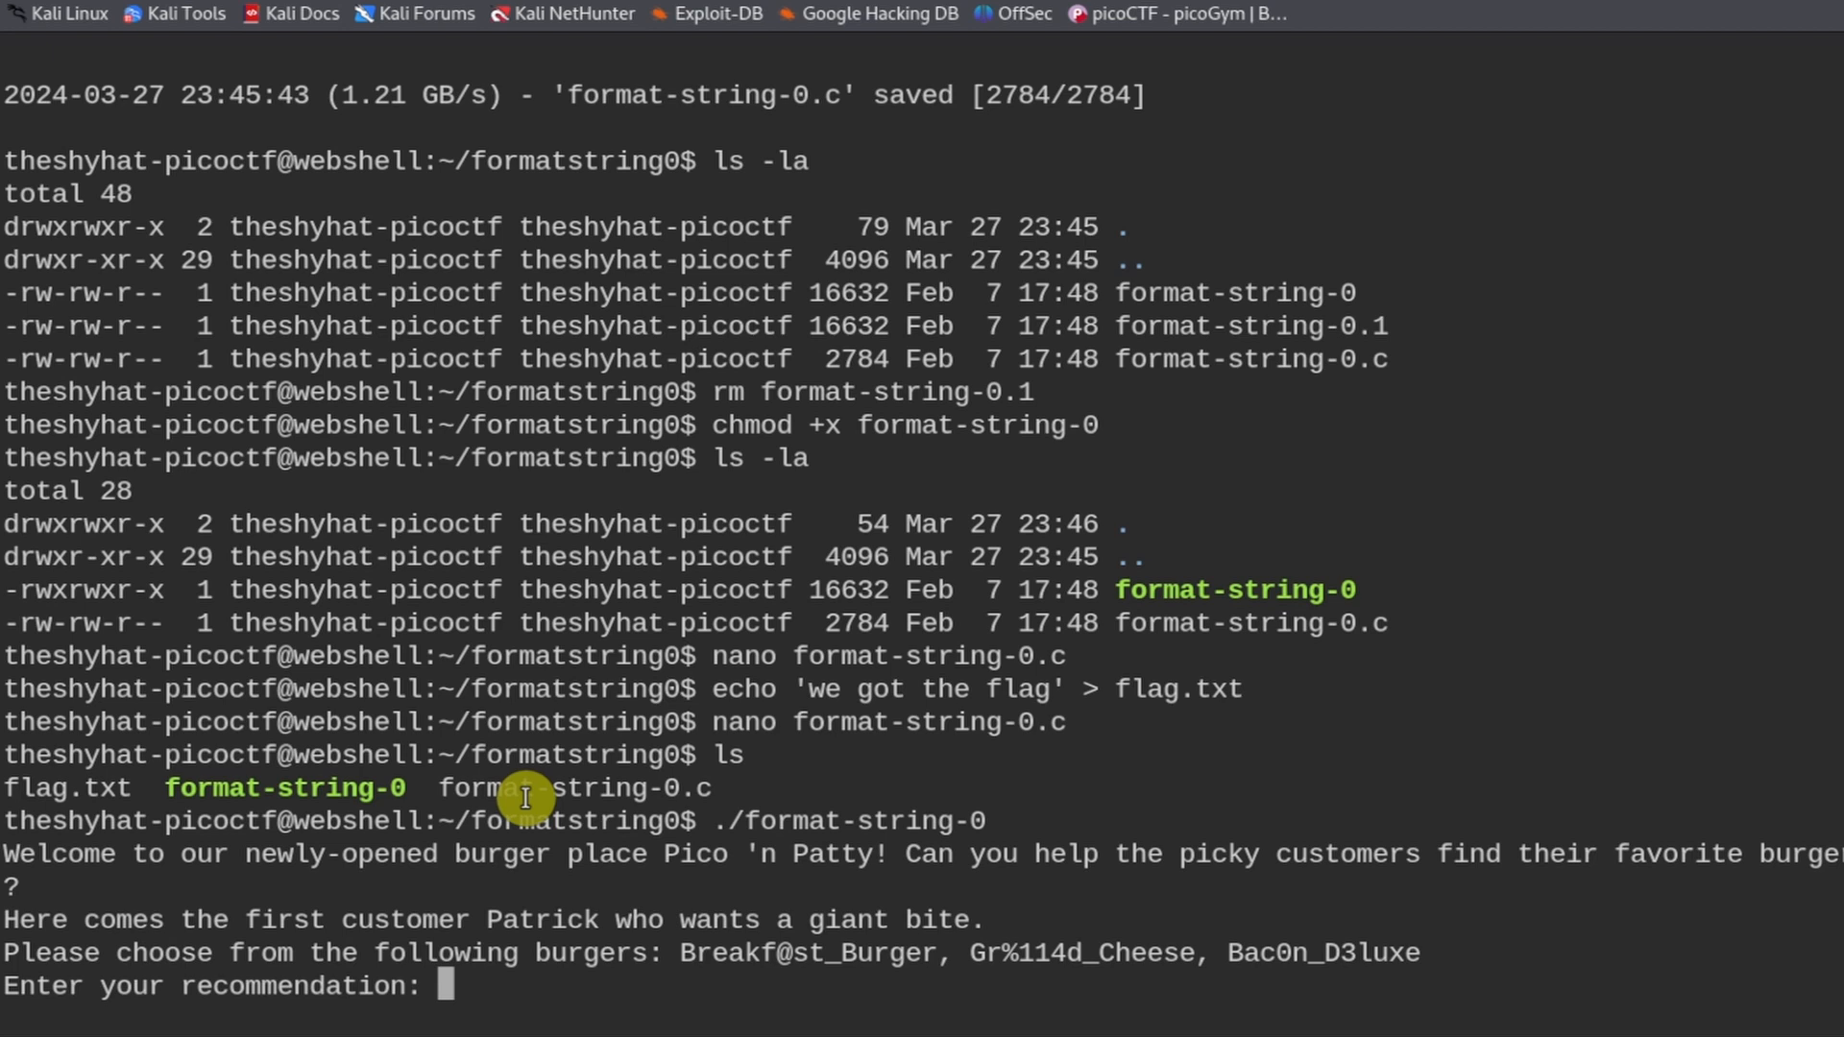
# Feed a long alphanumeric test string (123456789A123456789B...) to the burger prompt
pyautogui.write('123')
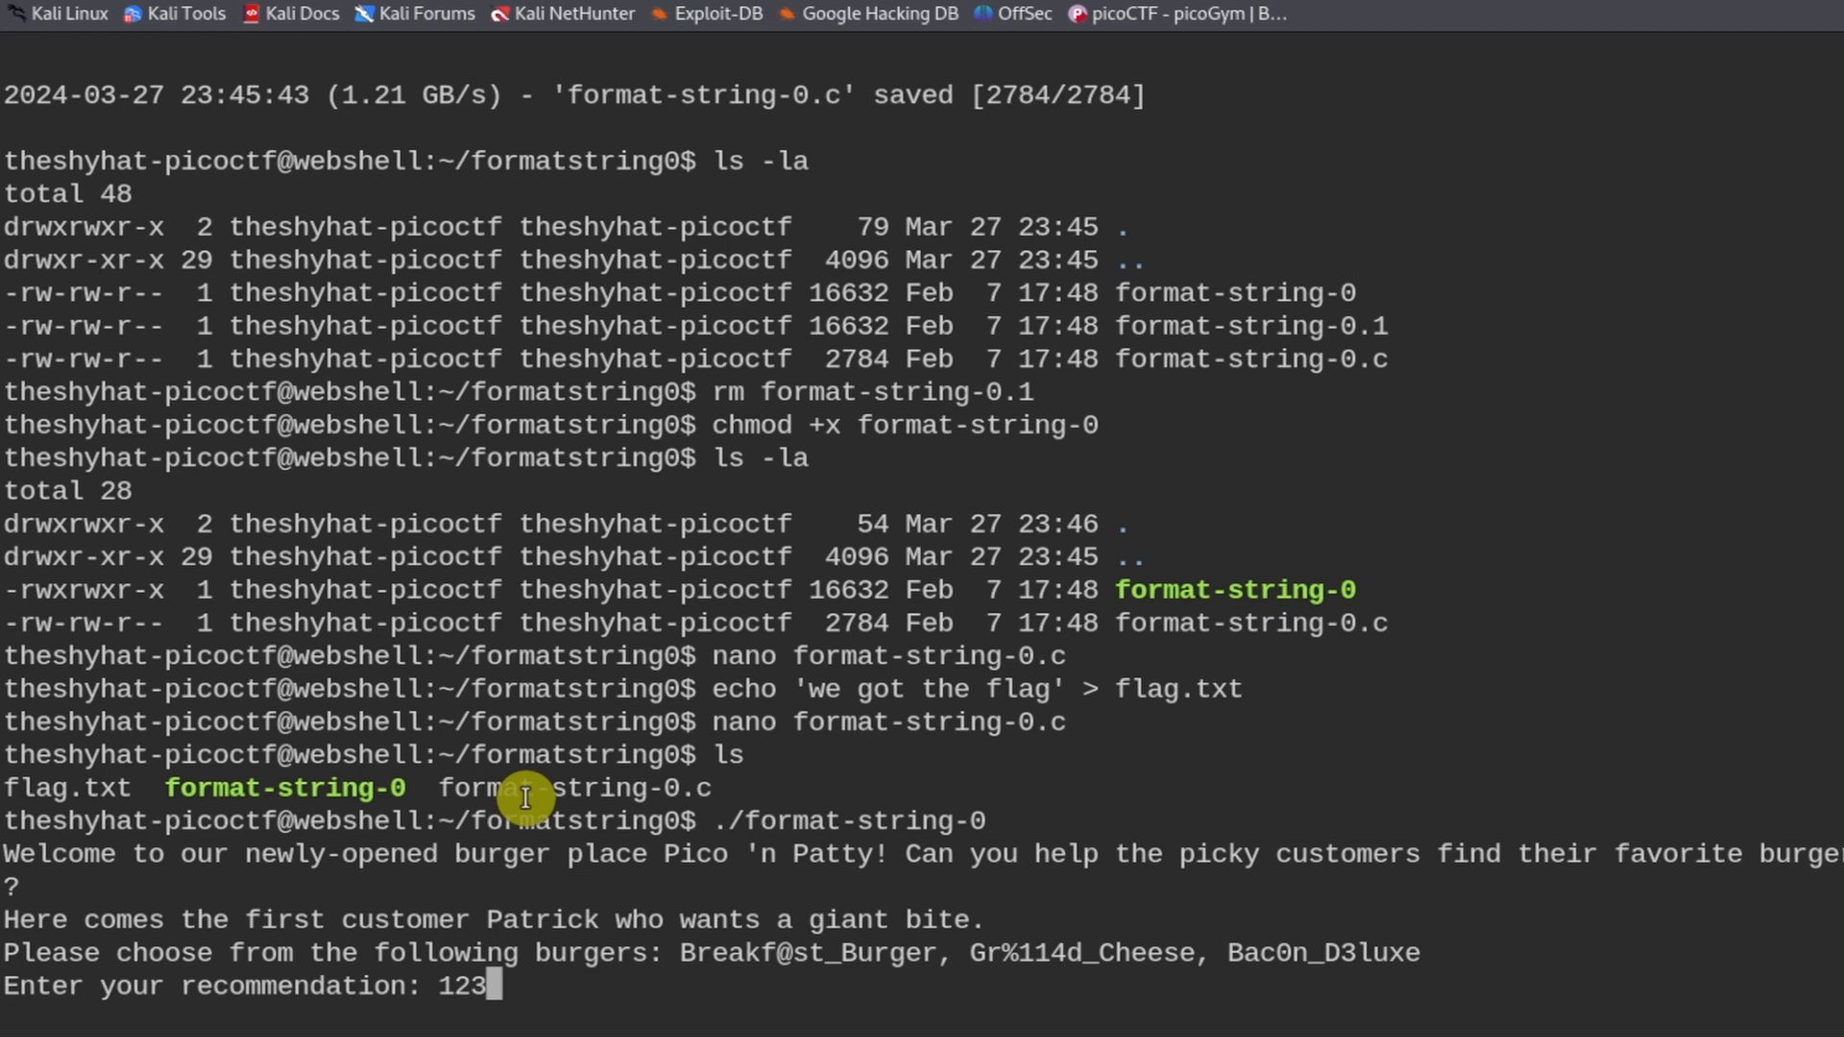
pyautogui.write('34567')
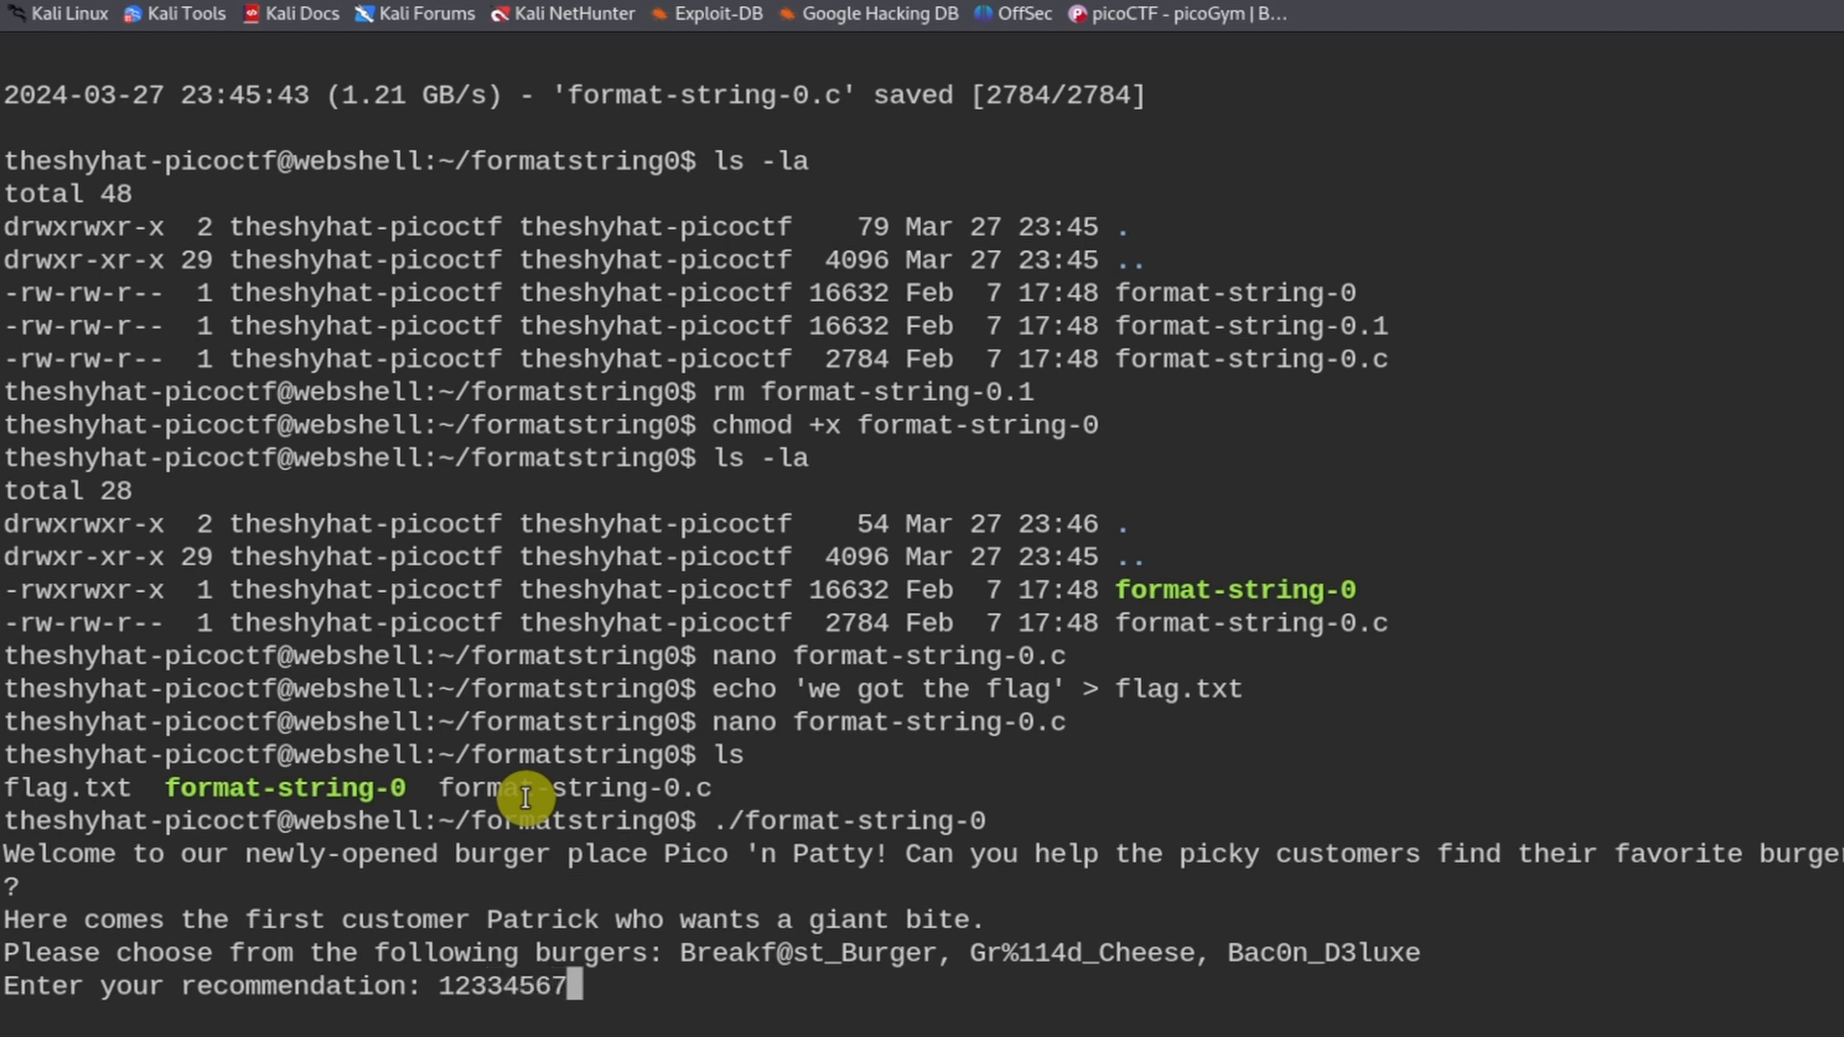
pyautogui.write('89A')
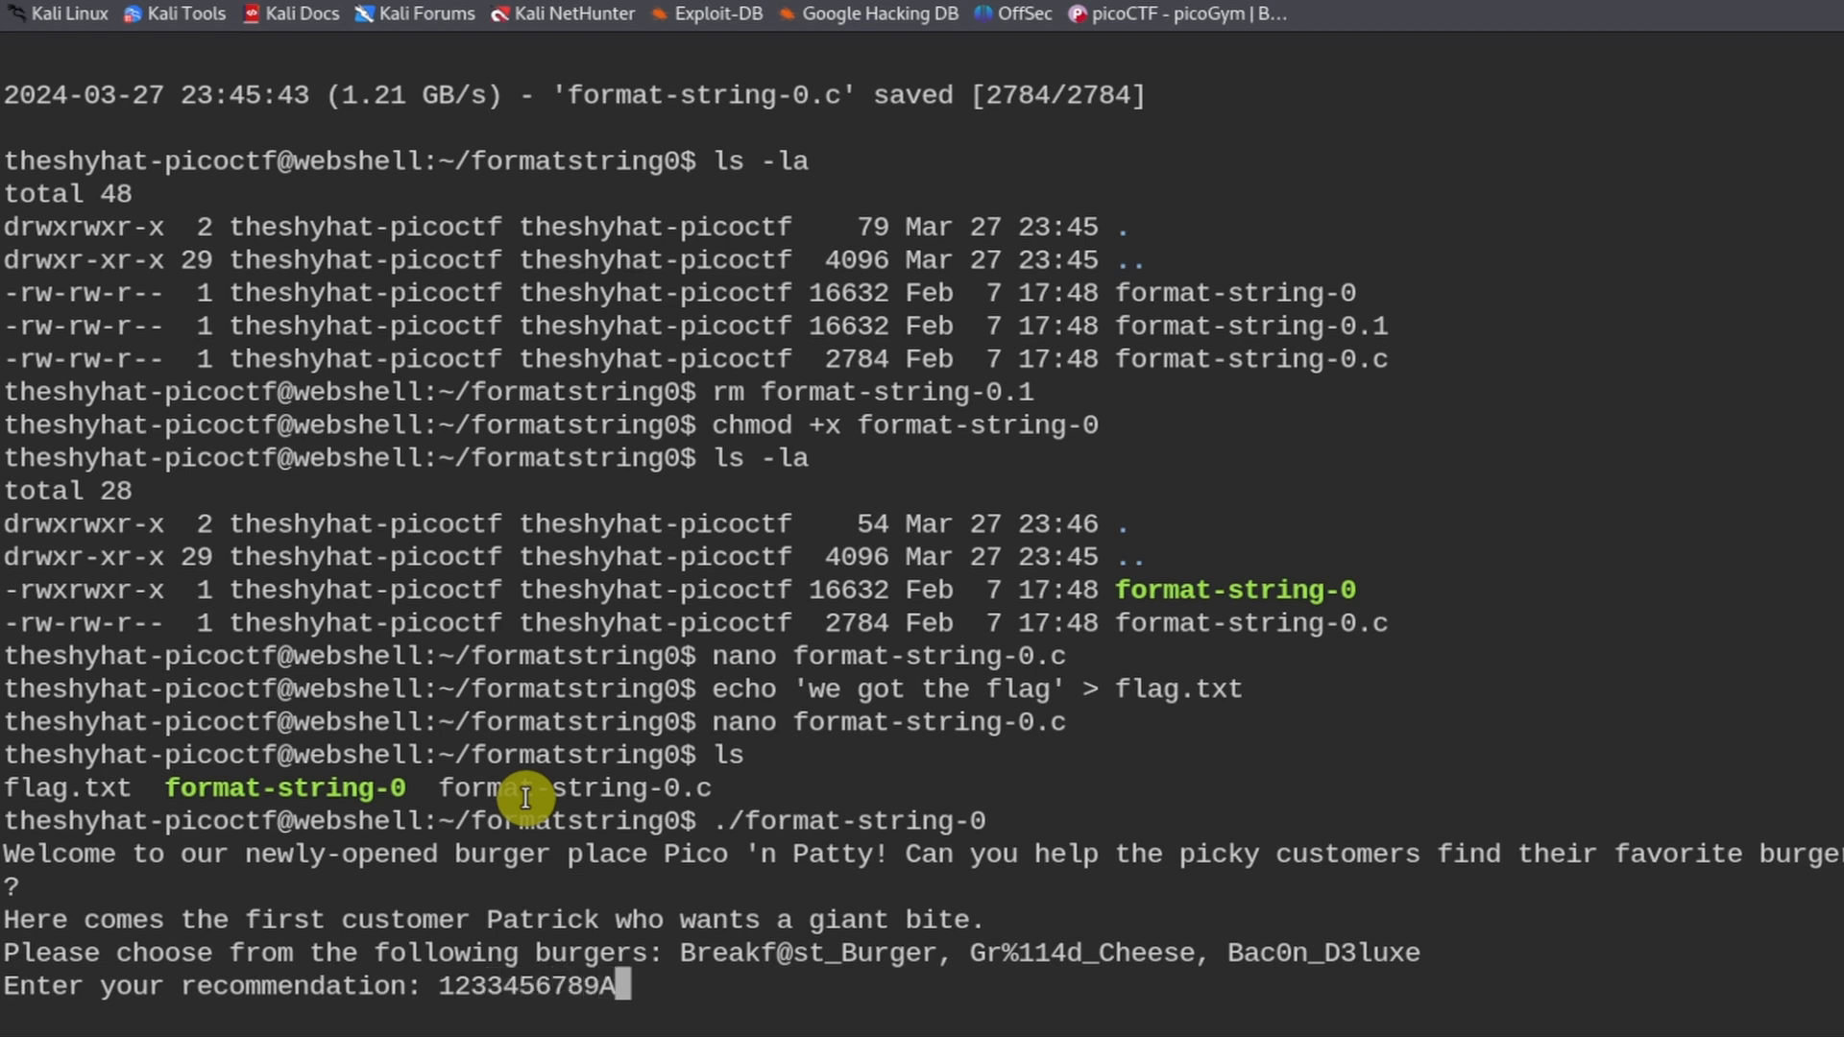
pyautogui.write('123456')
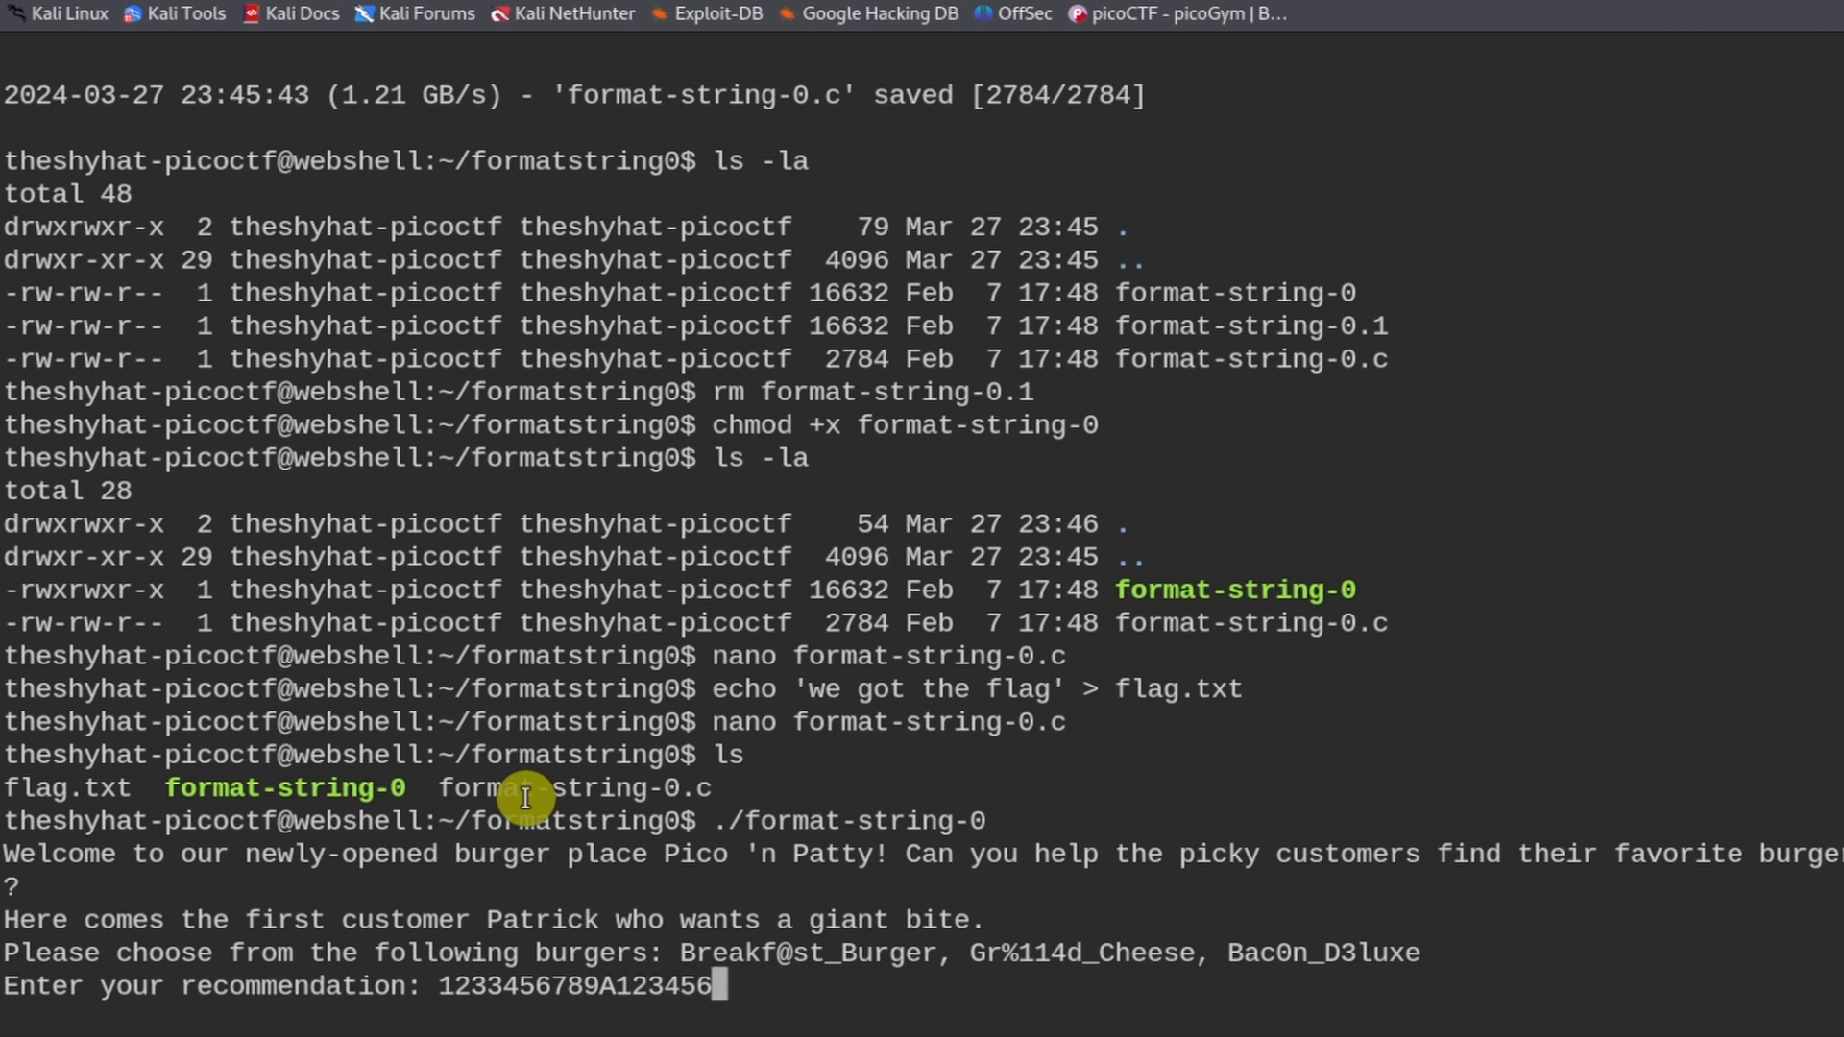
pyautogui.write('789B')
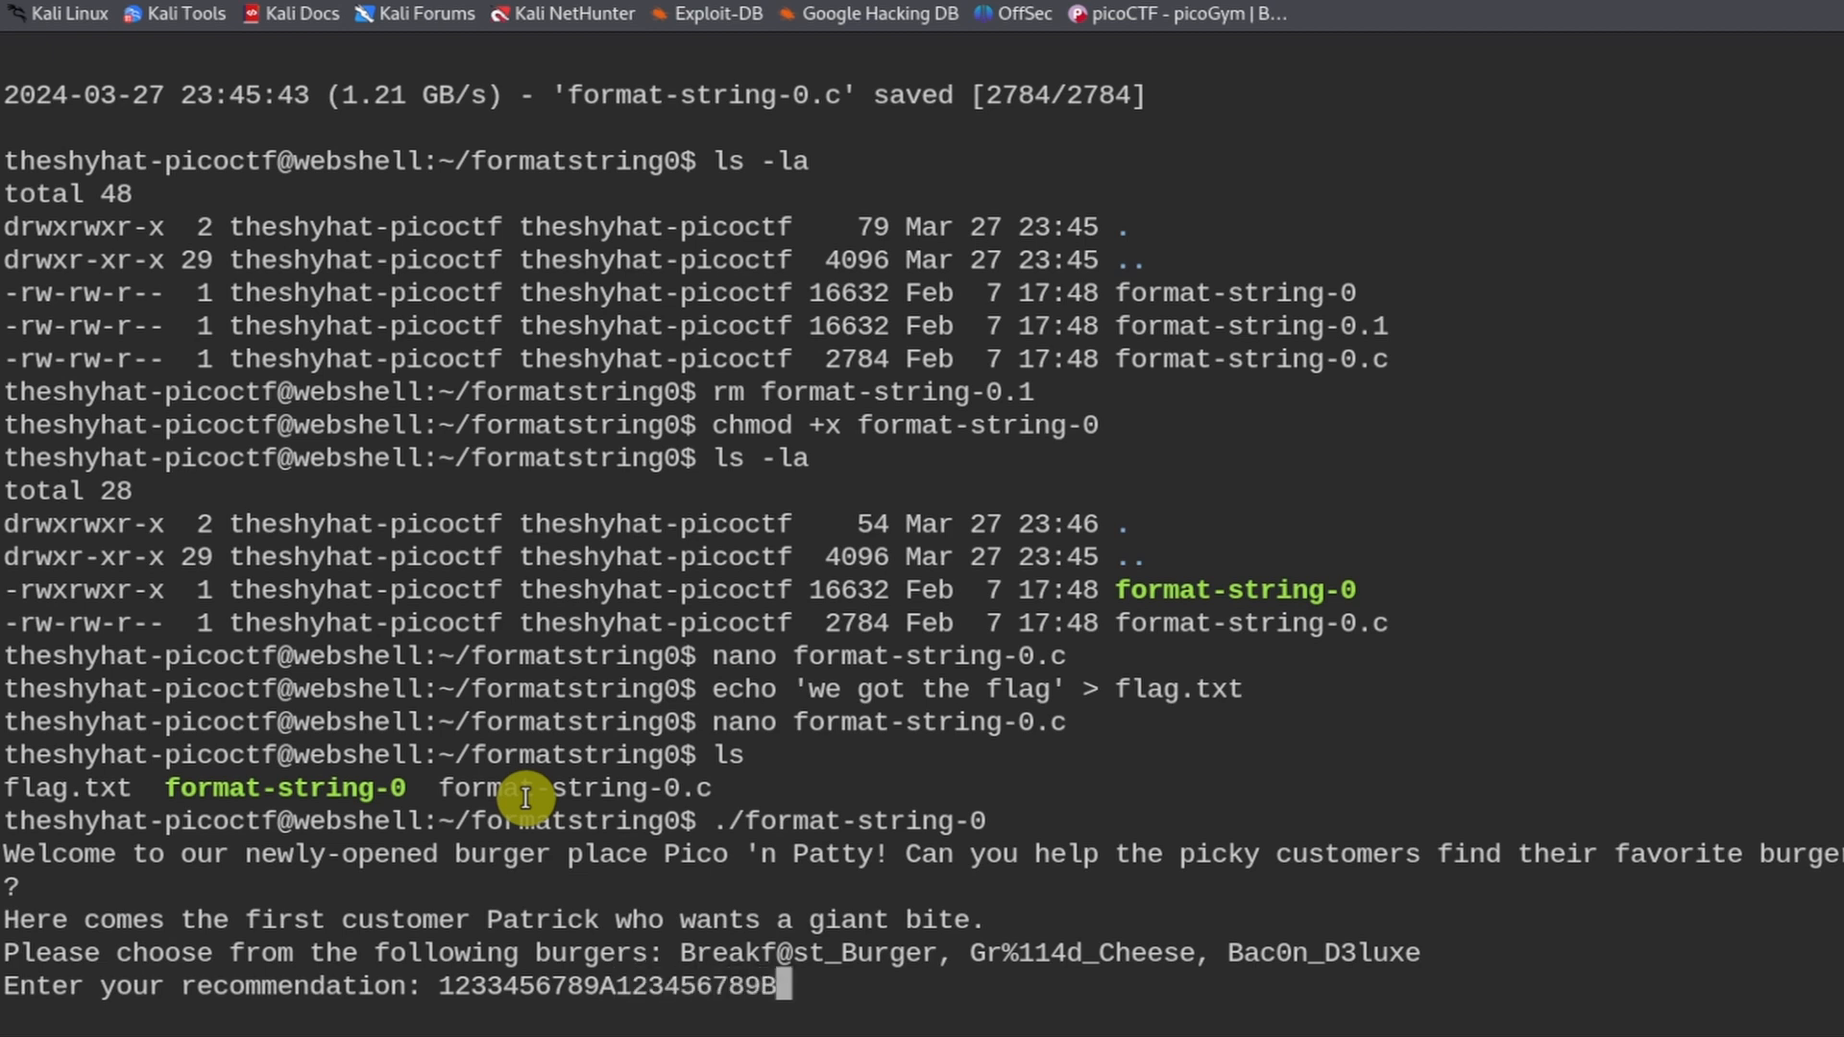
pyautogui.write('123456789C')
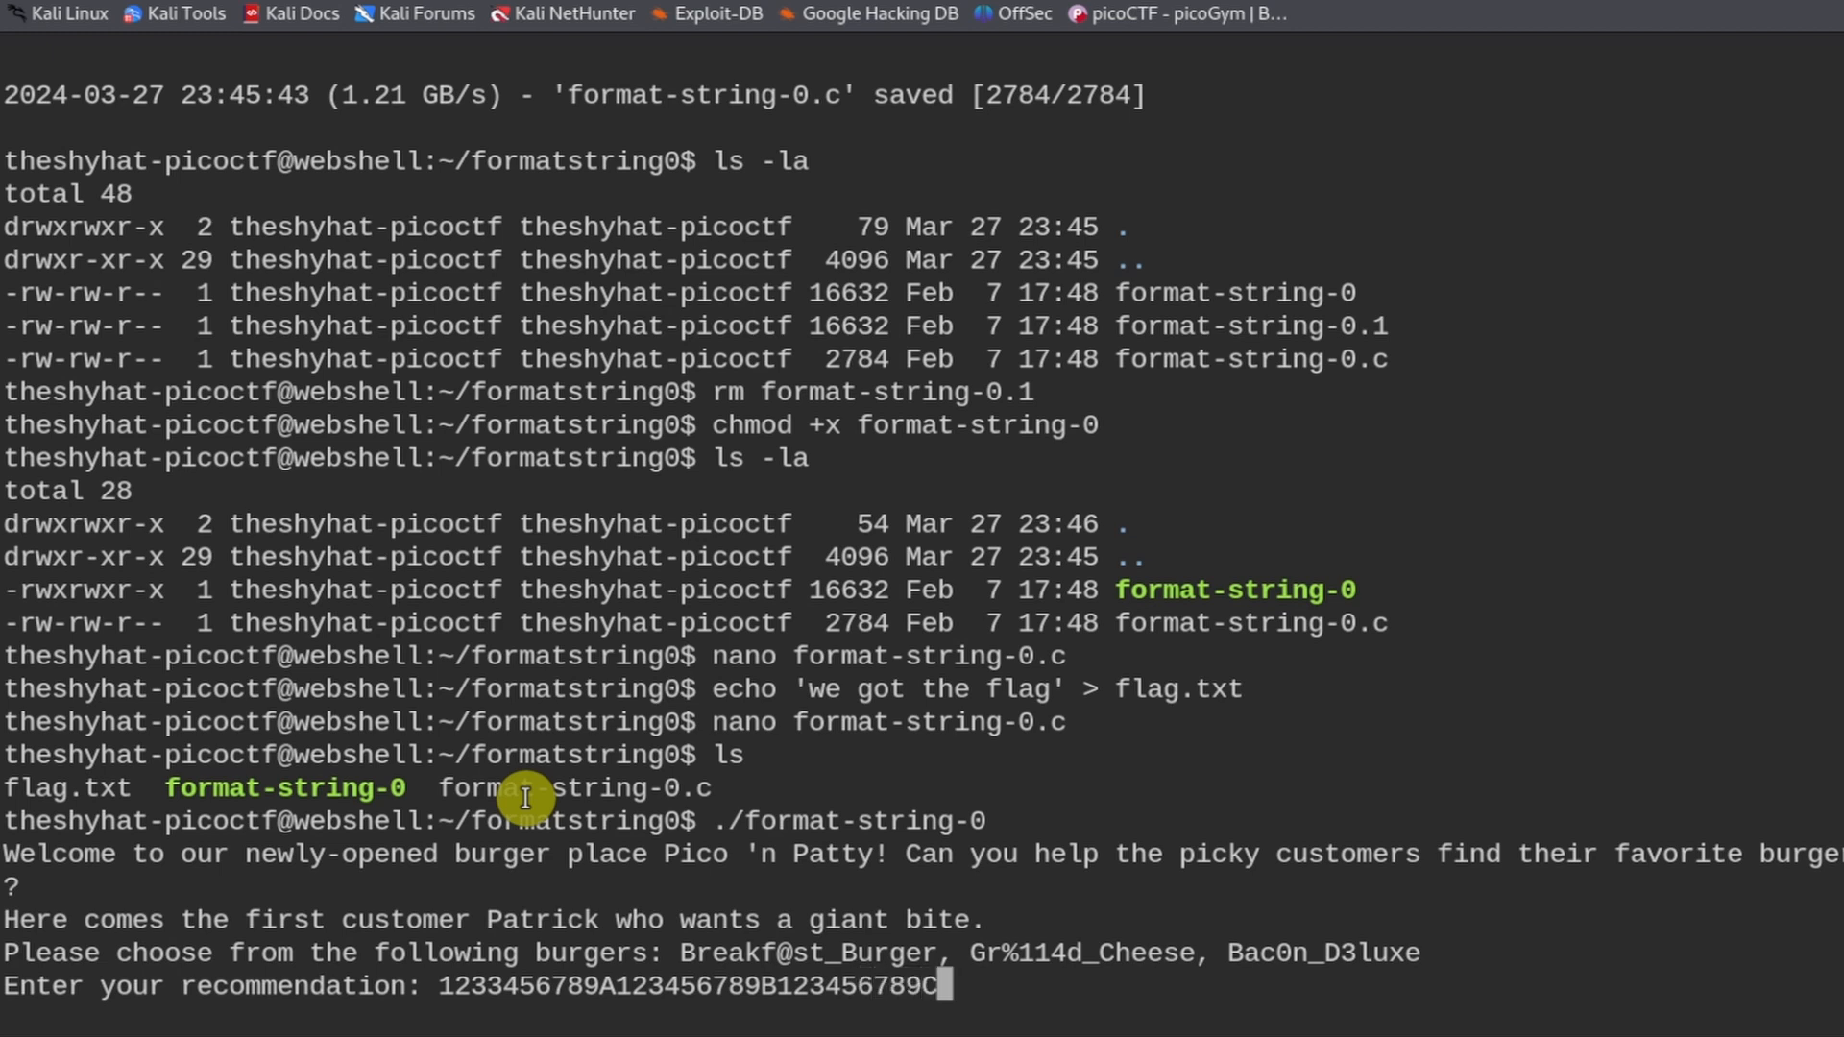
pyautogui.write('12')
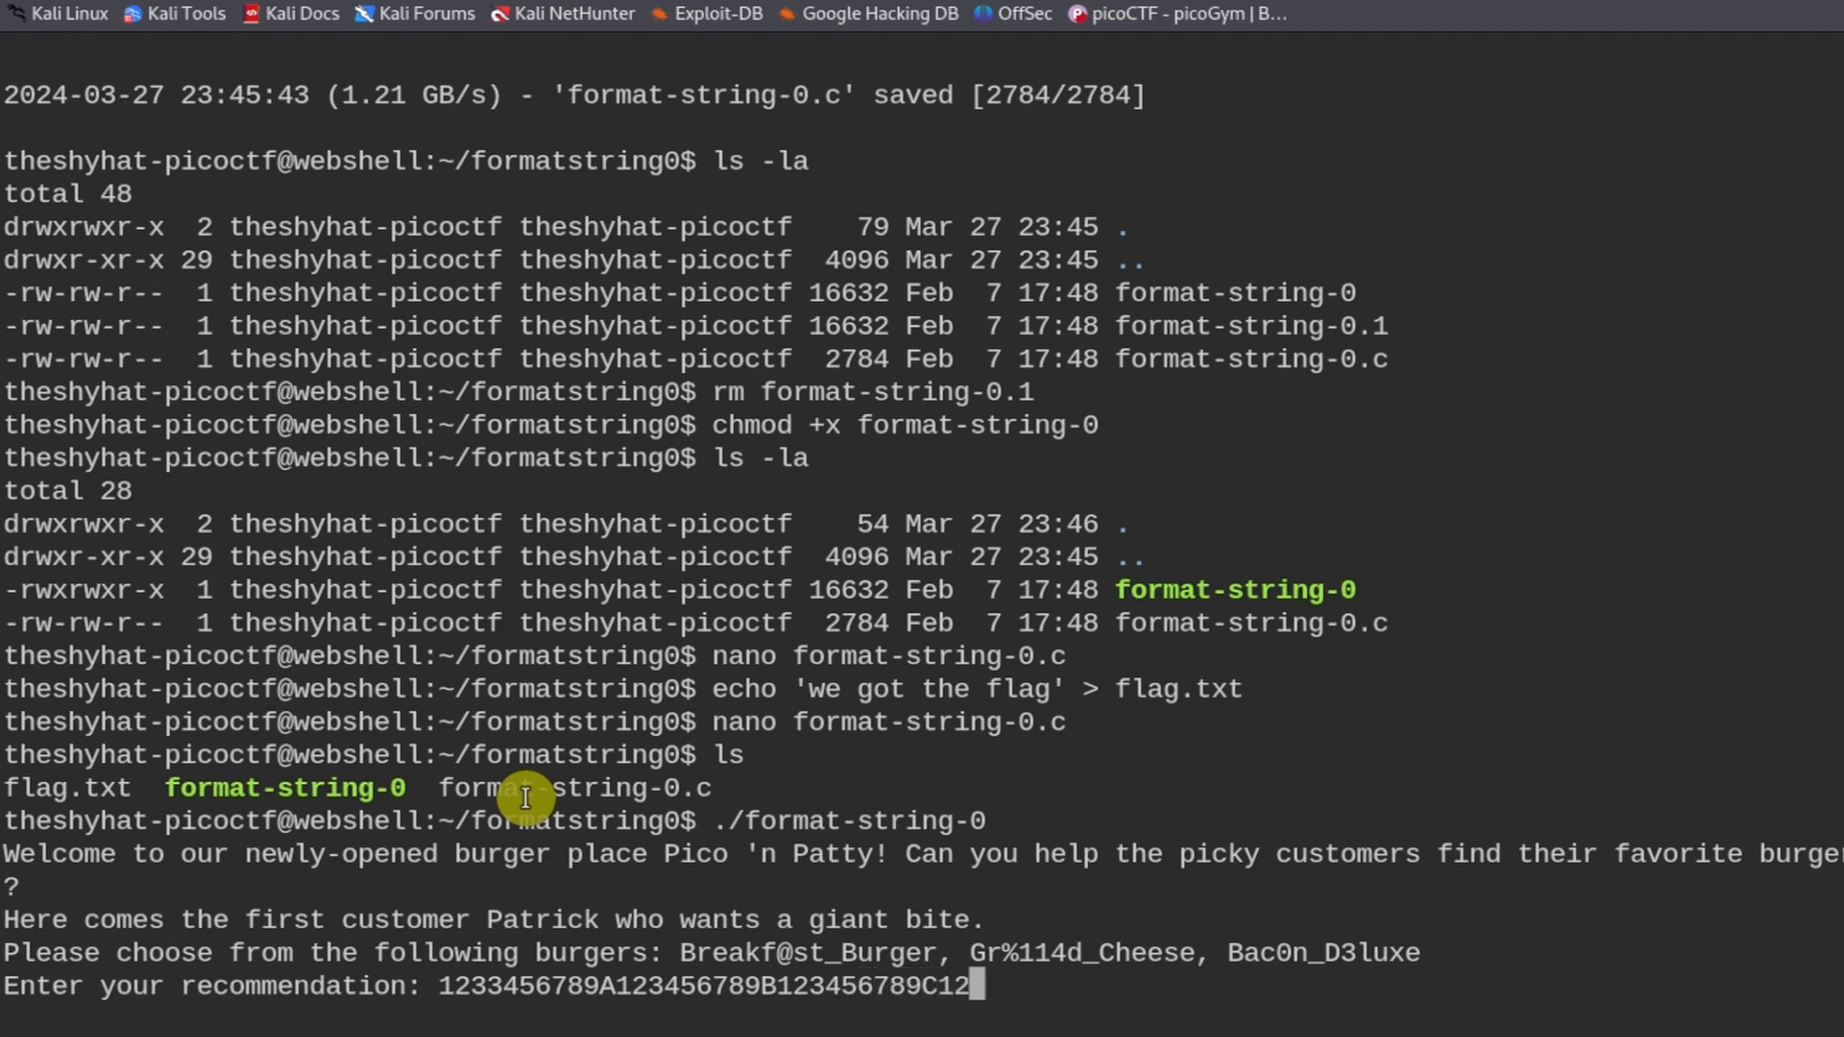
pyautogui.moveTo(1118, 933)
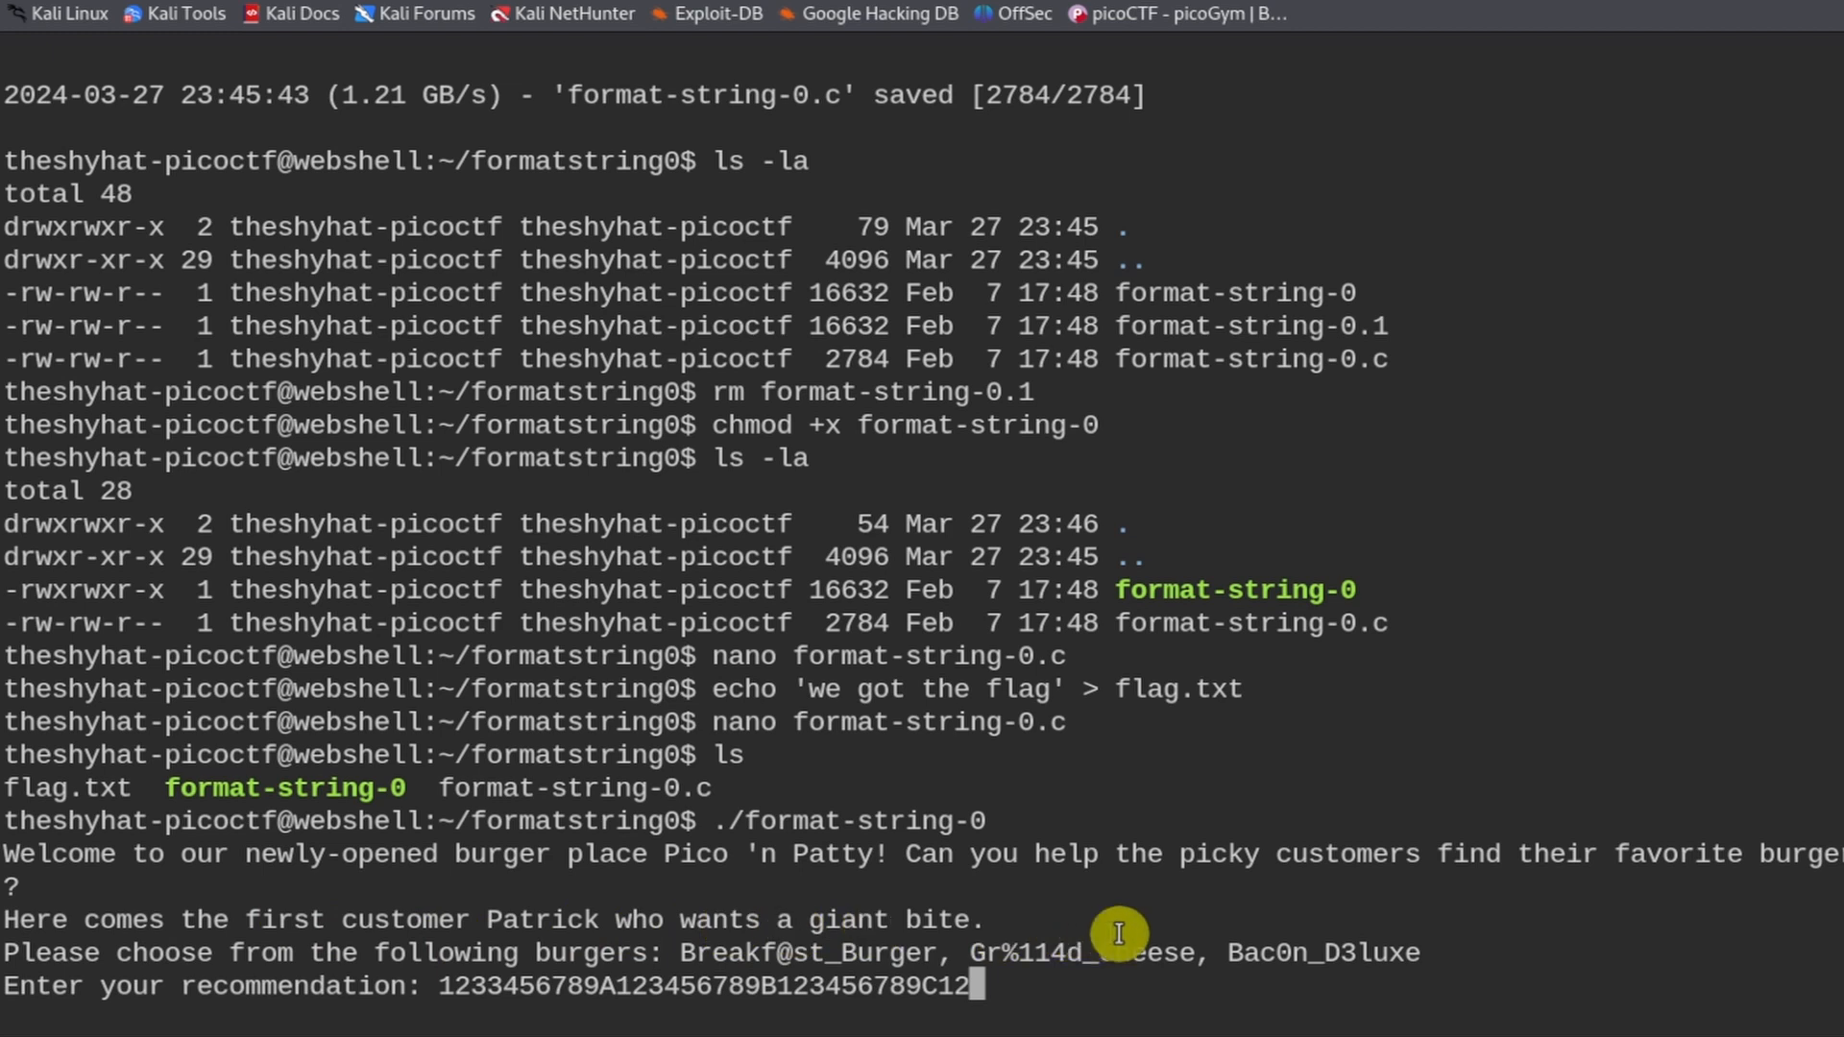
pyautogui.moveTo(1143, 925)
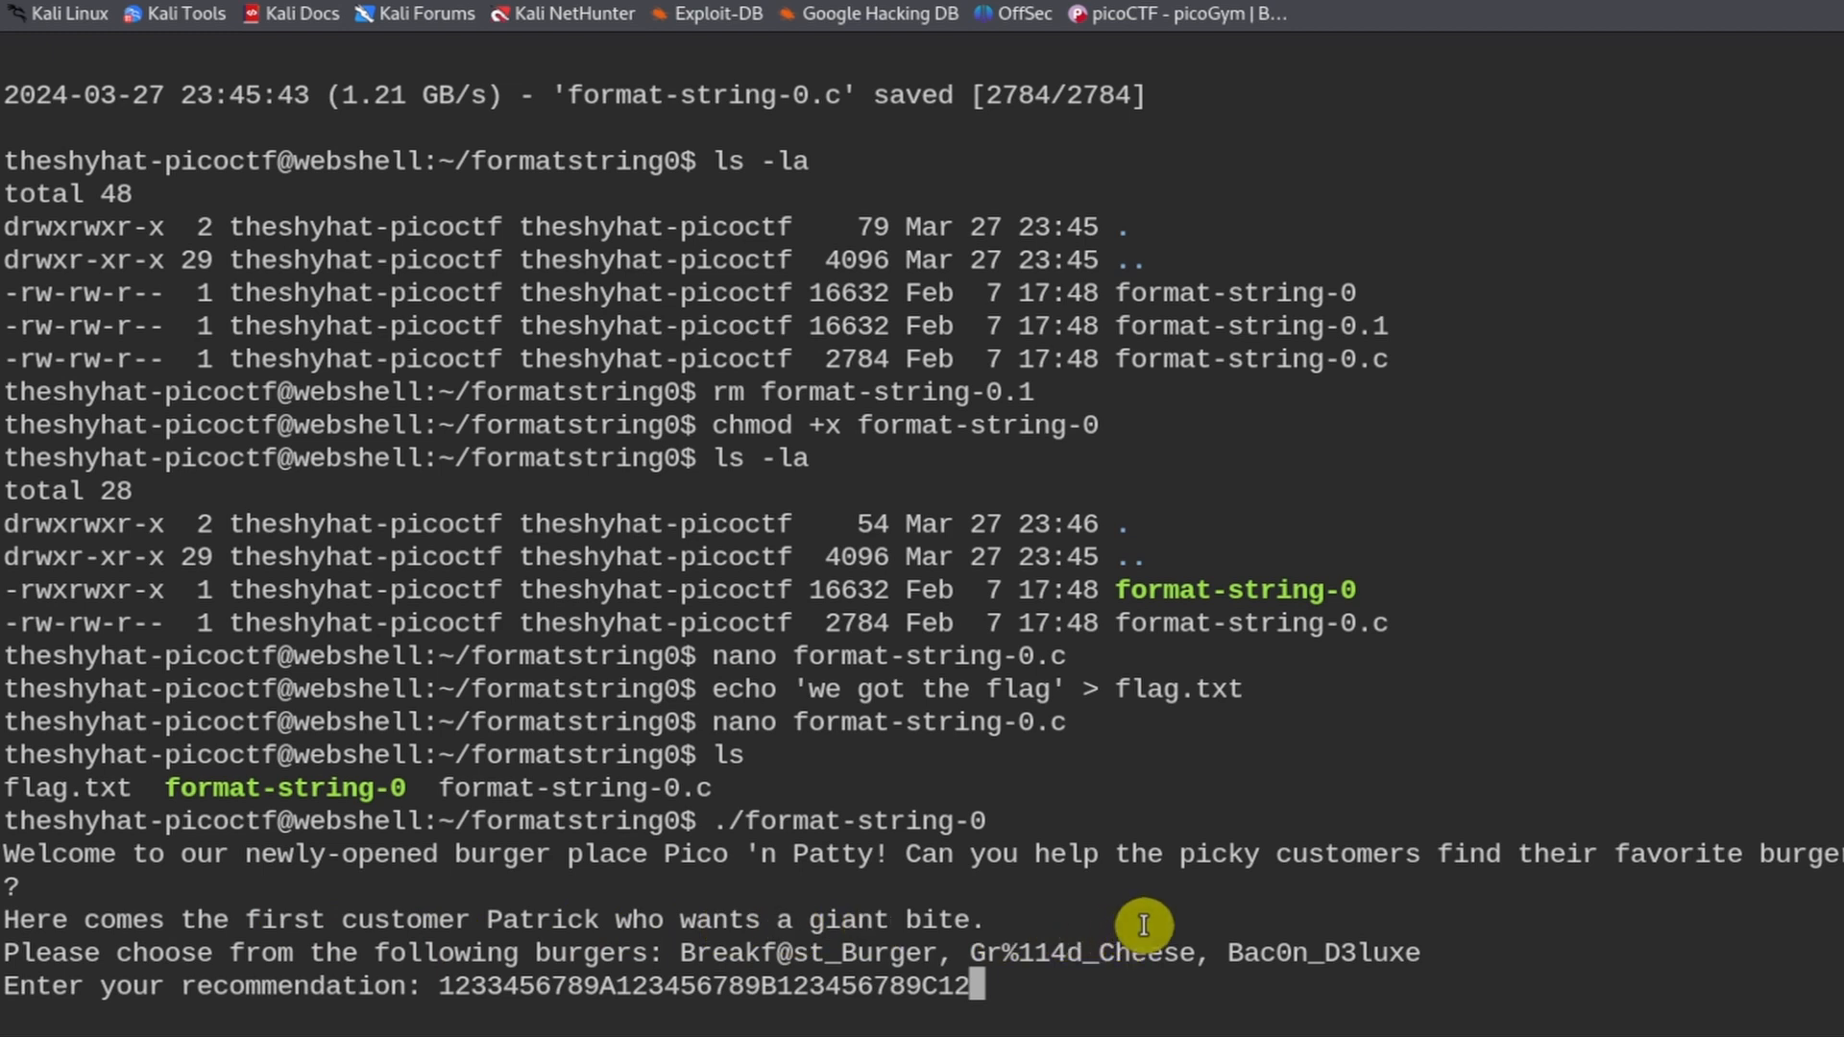
pyautogui.moveTo(1183, 893)
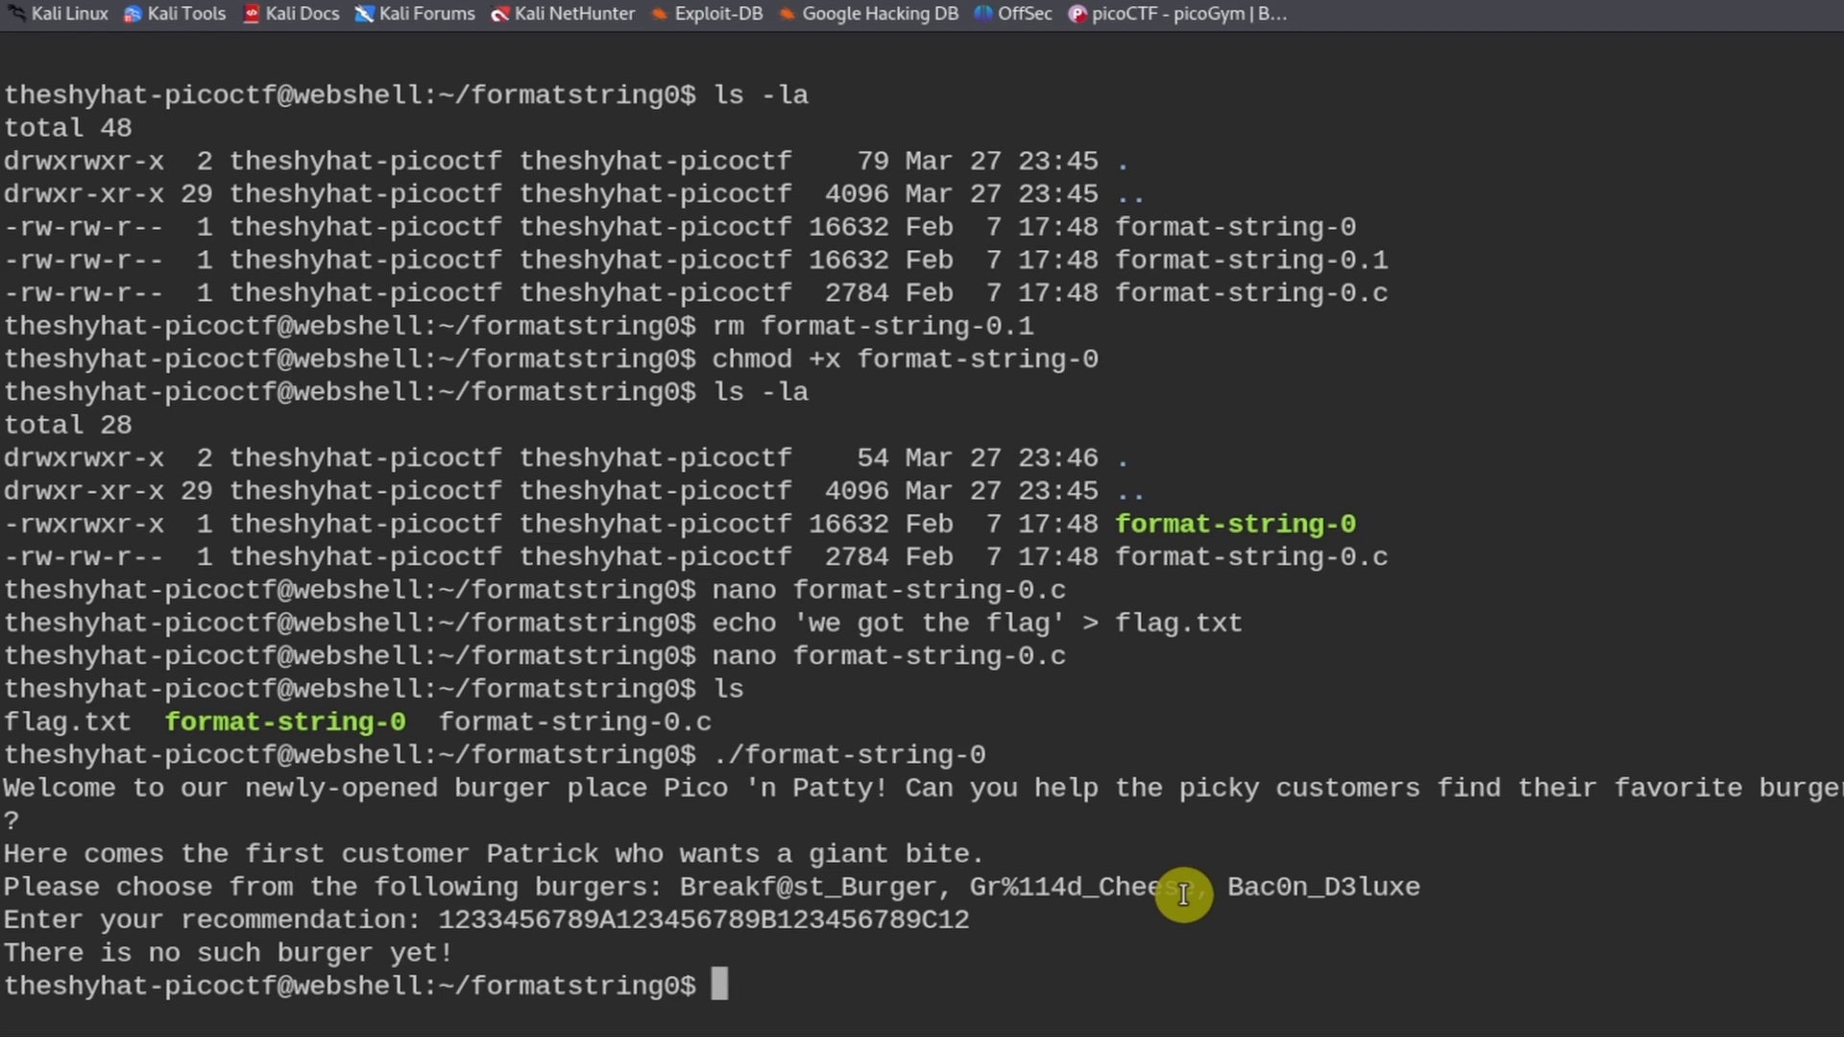
pyautogui.moveTo(538, 941)
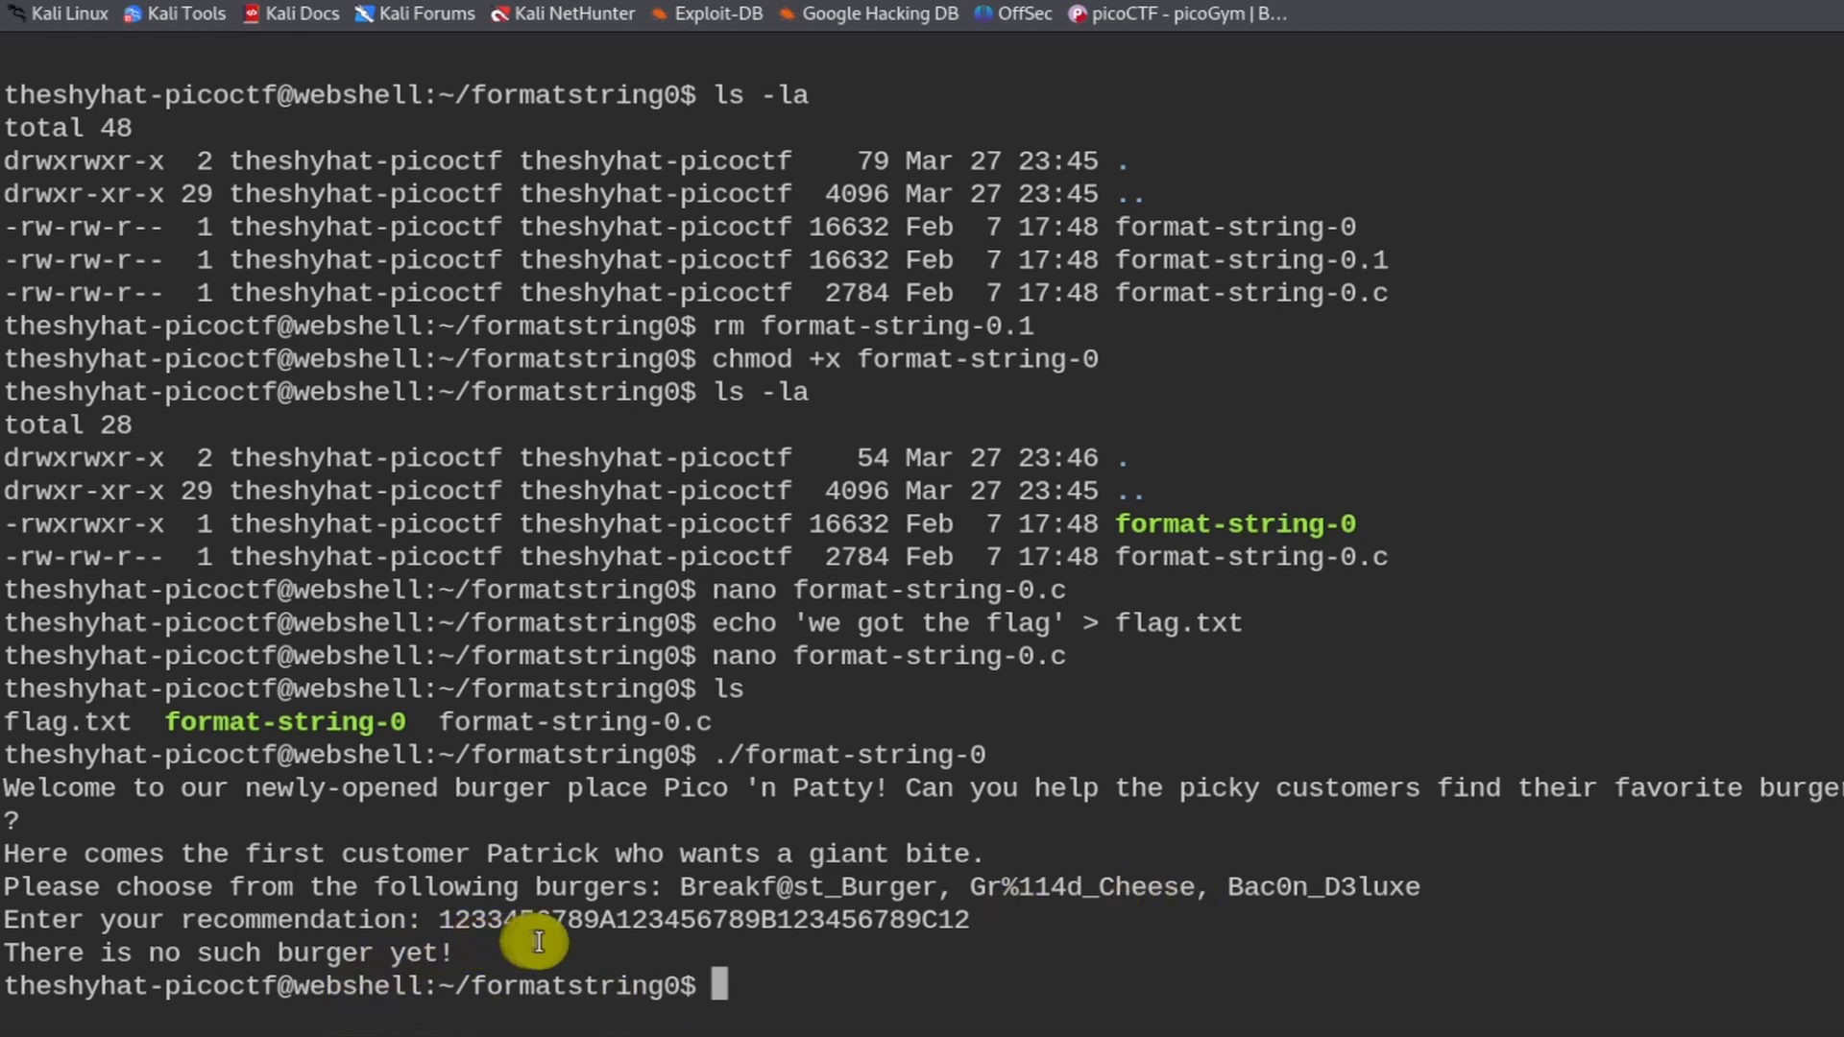
pyautogui.moveTo(1143, 646)
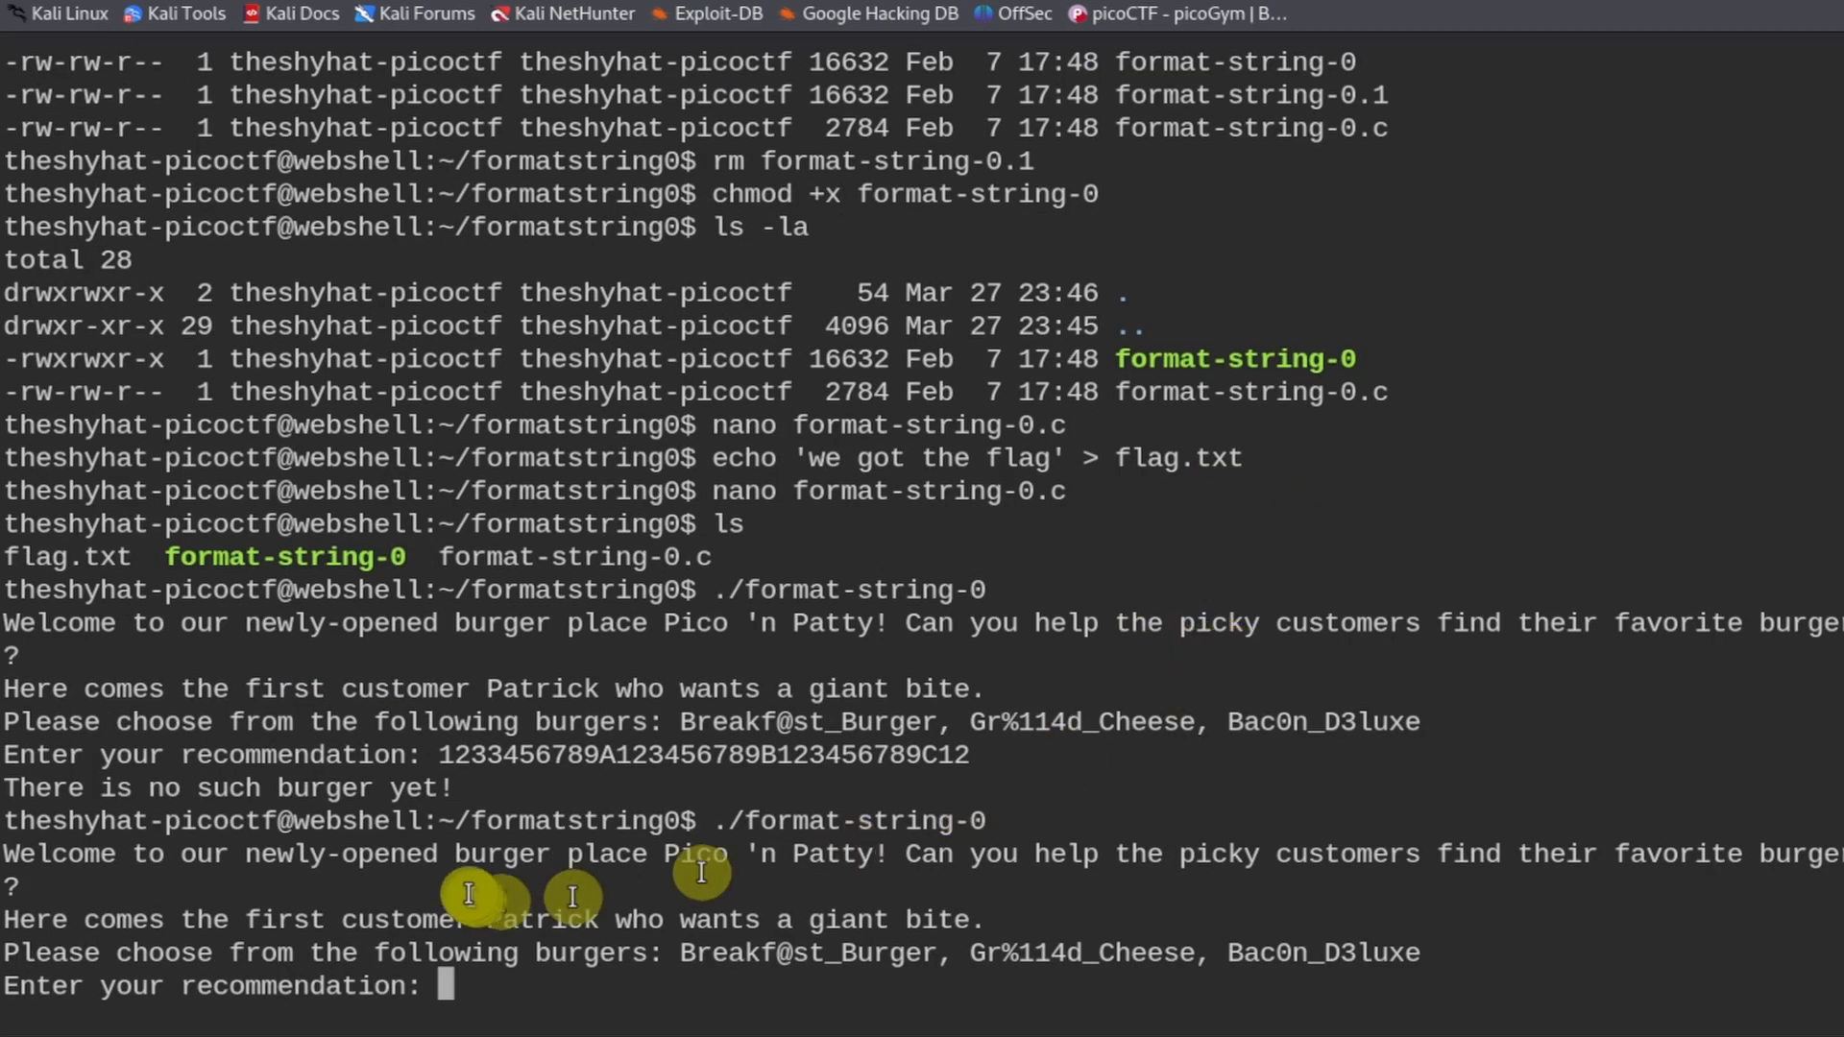
pyautogui.moveTo(442, 753); pyautogui.dragTo(964, 753)
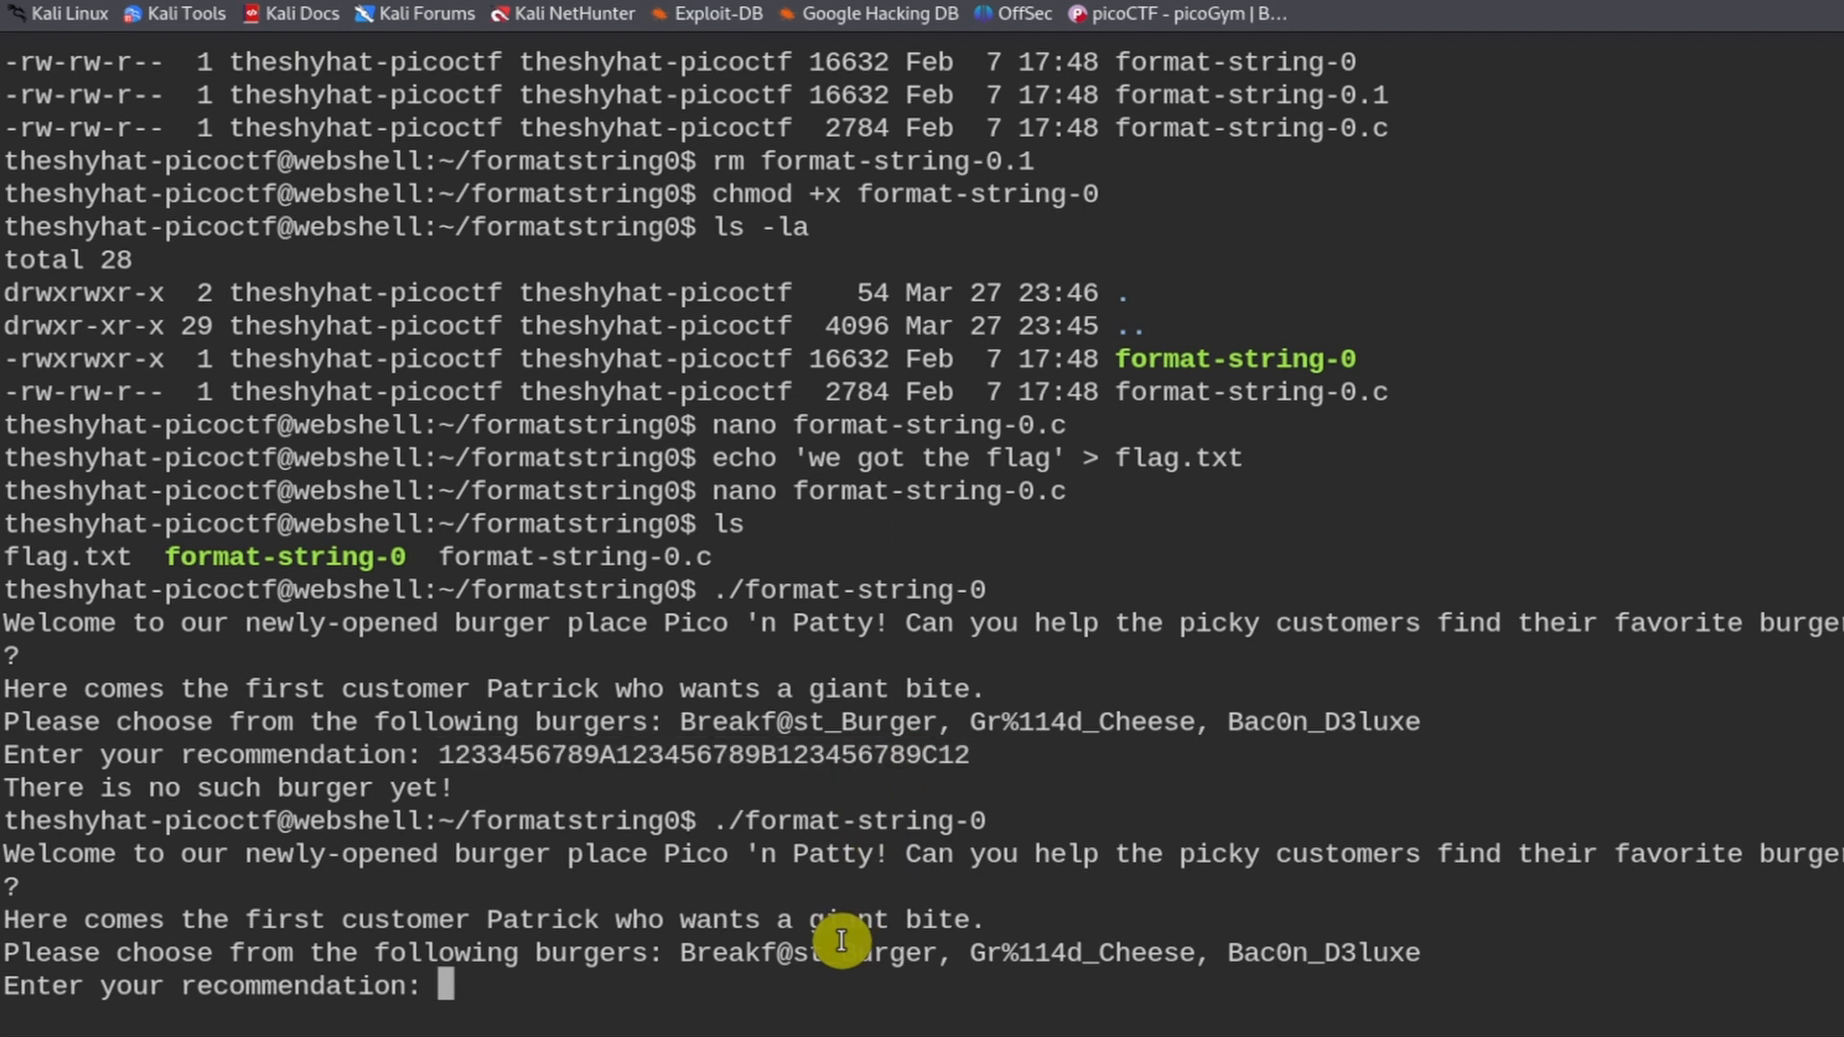
pyautogui.write('1233456789A123456789B123456789C12')
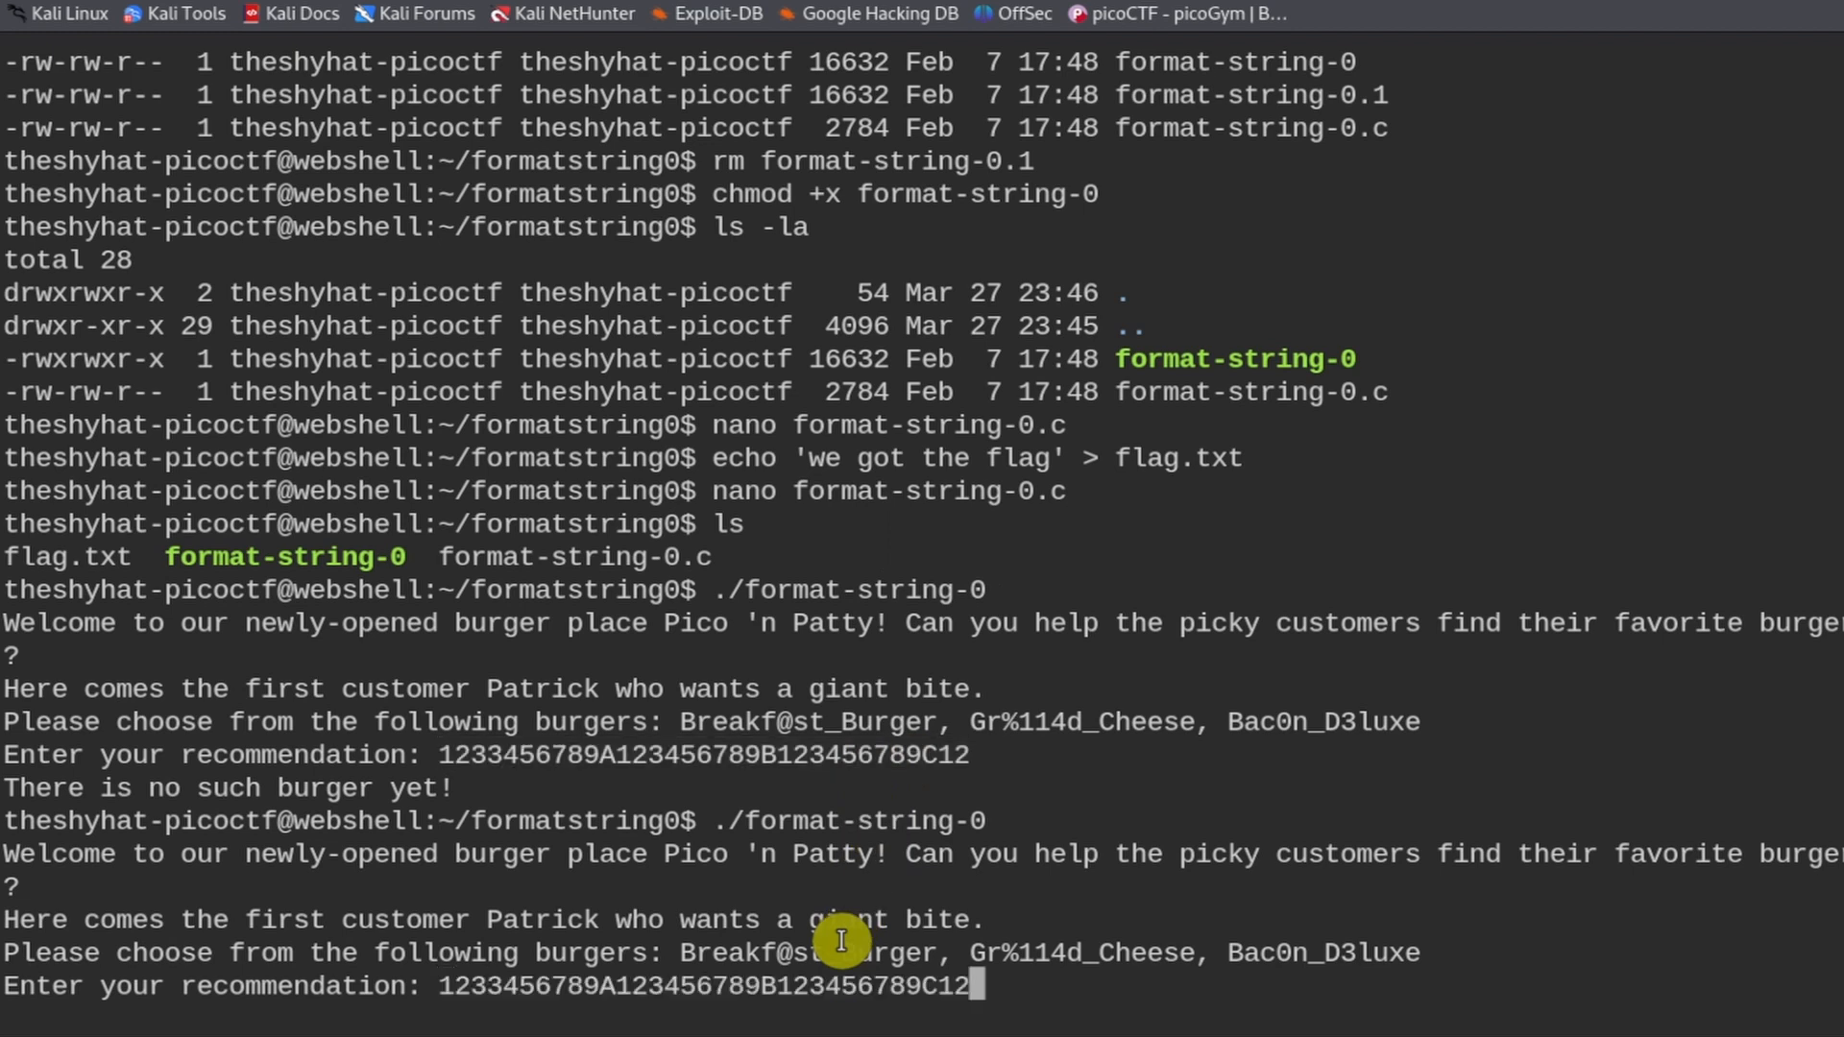
pyautogui.write('3')
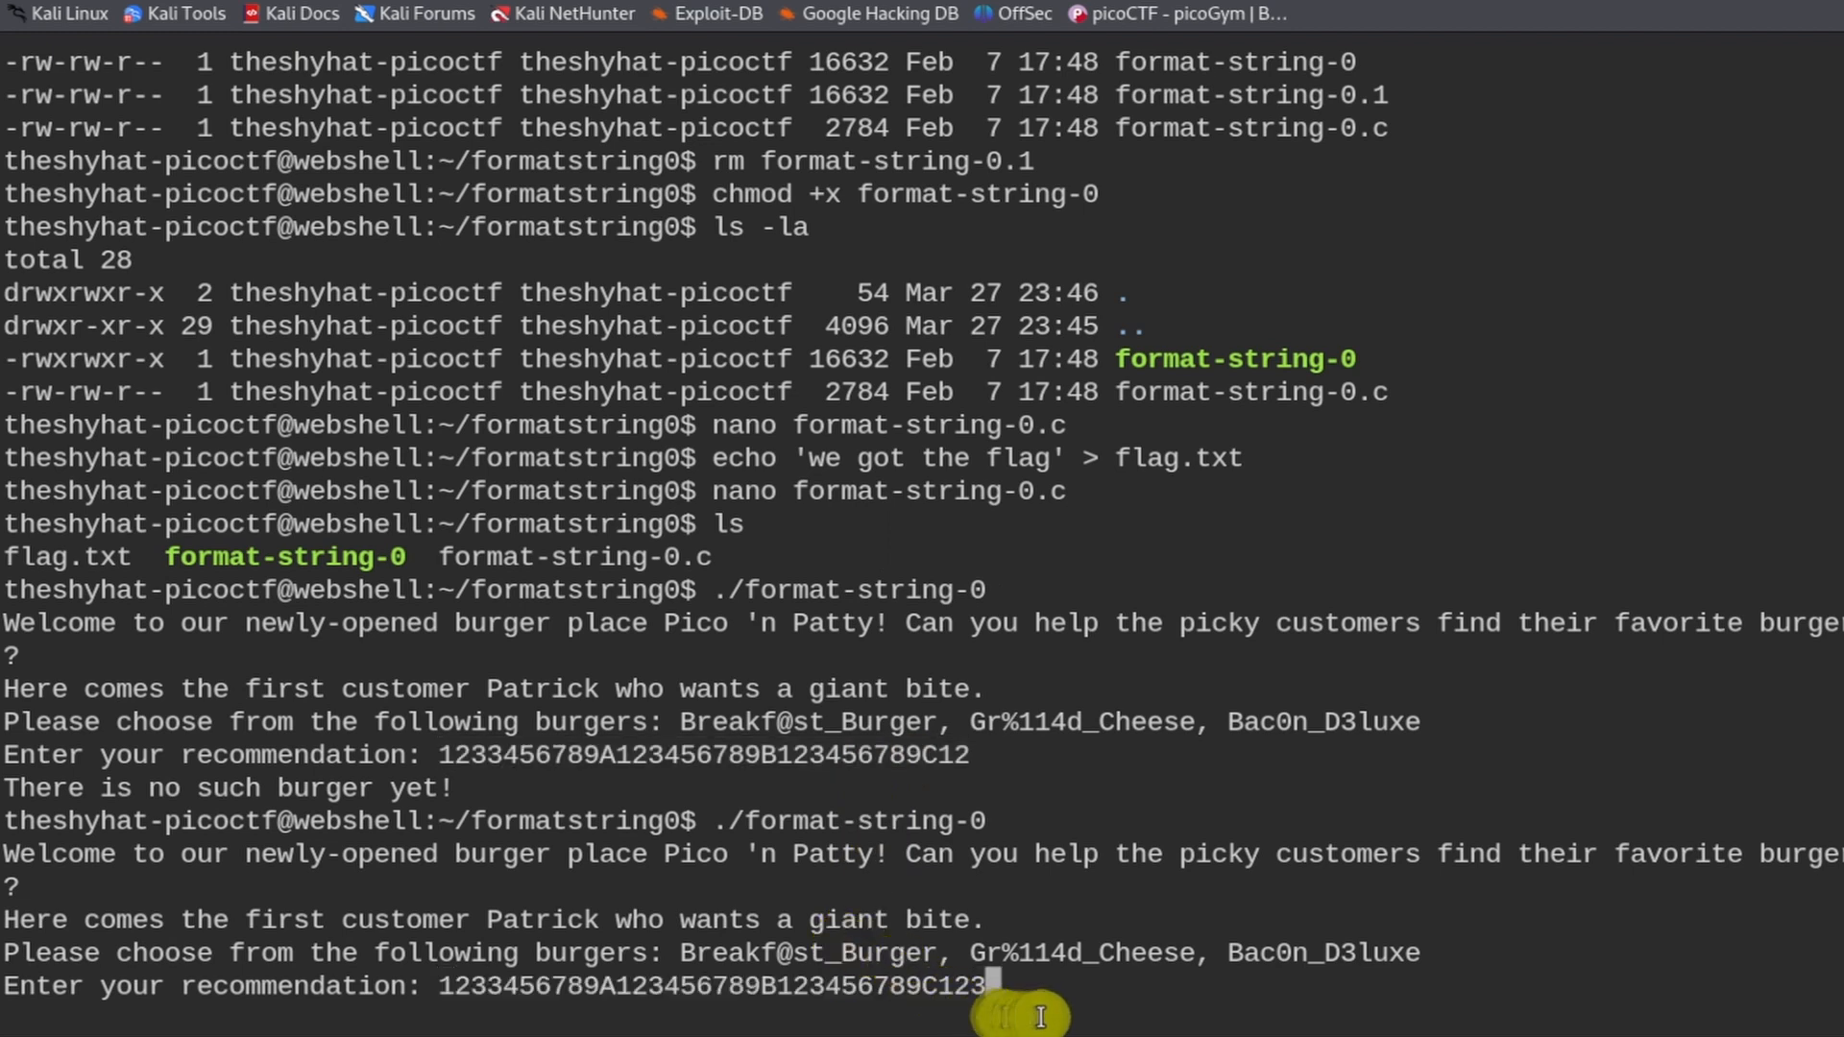
pyautogui.moveTo(1237, 767)
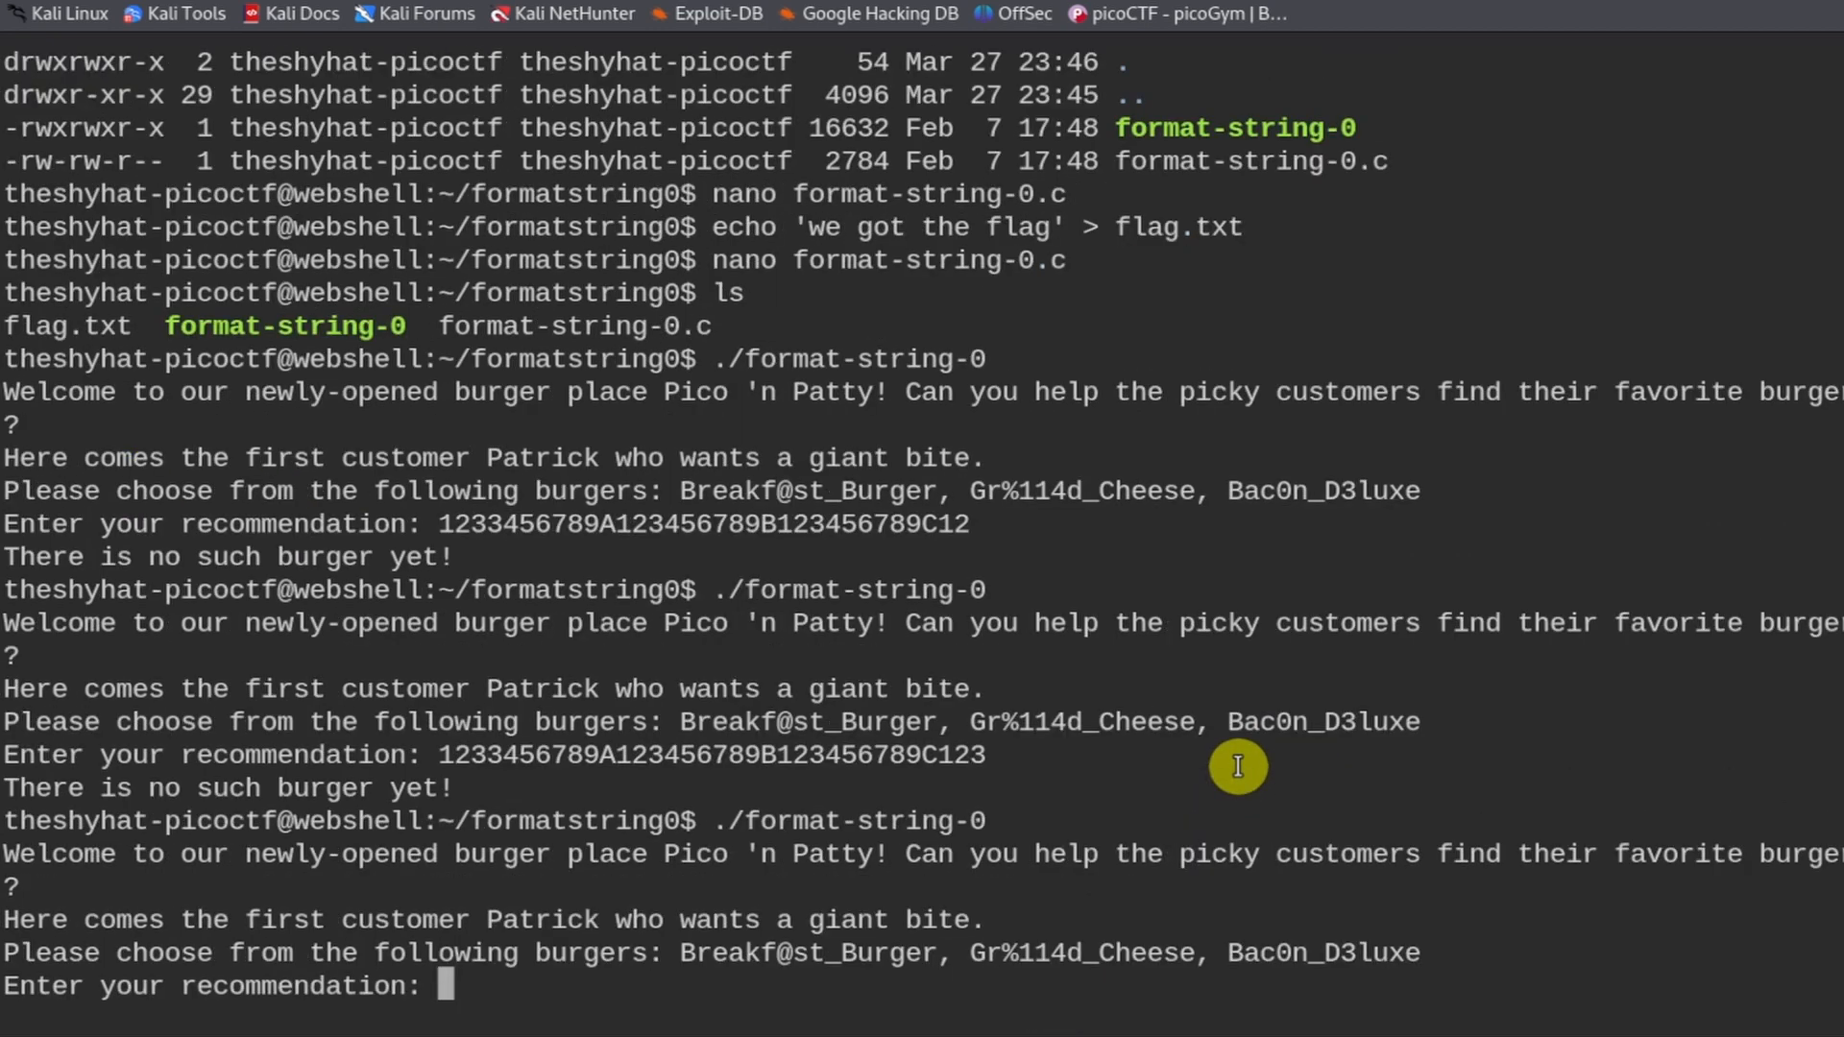
pyautogui.moveTo(445, 753)
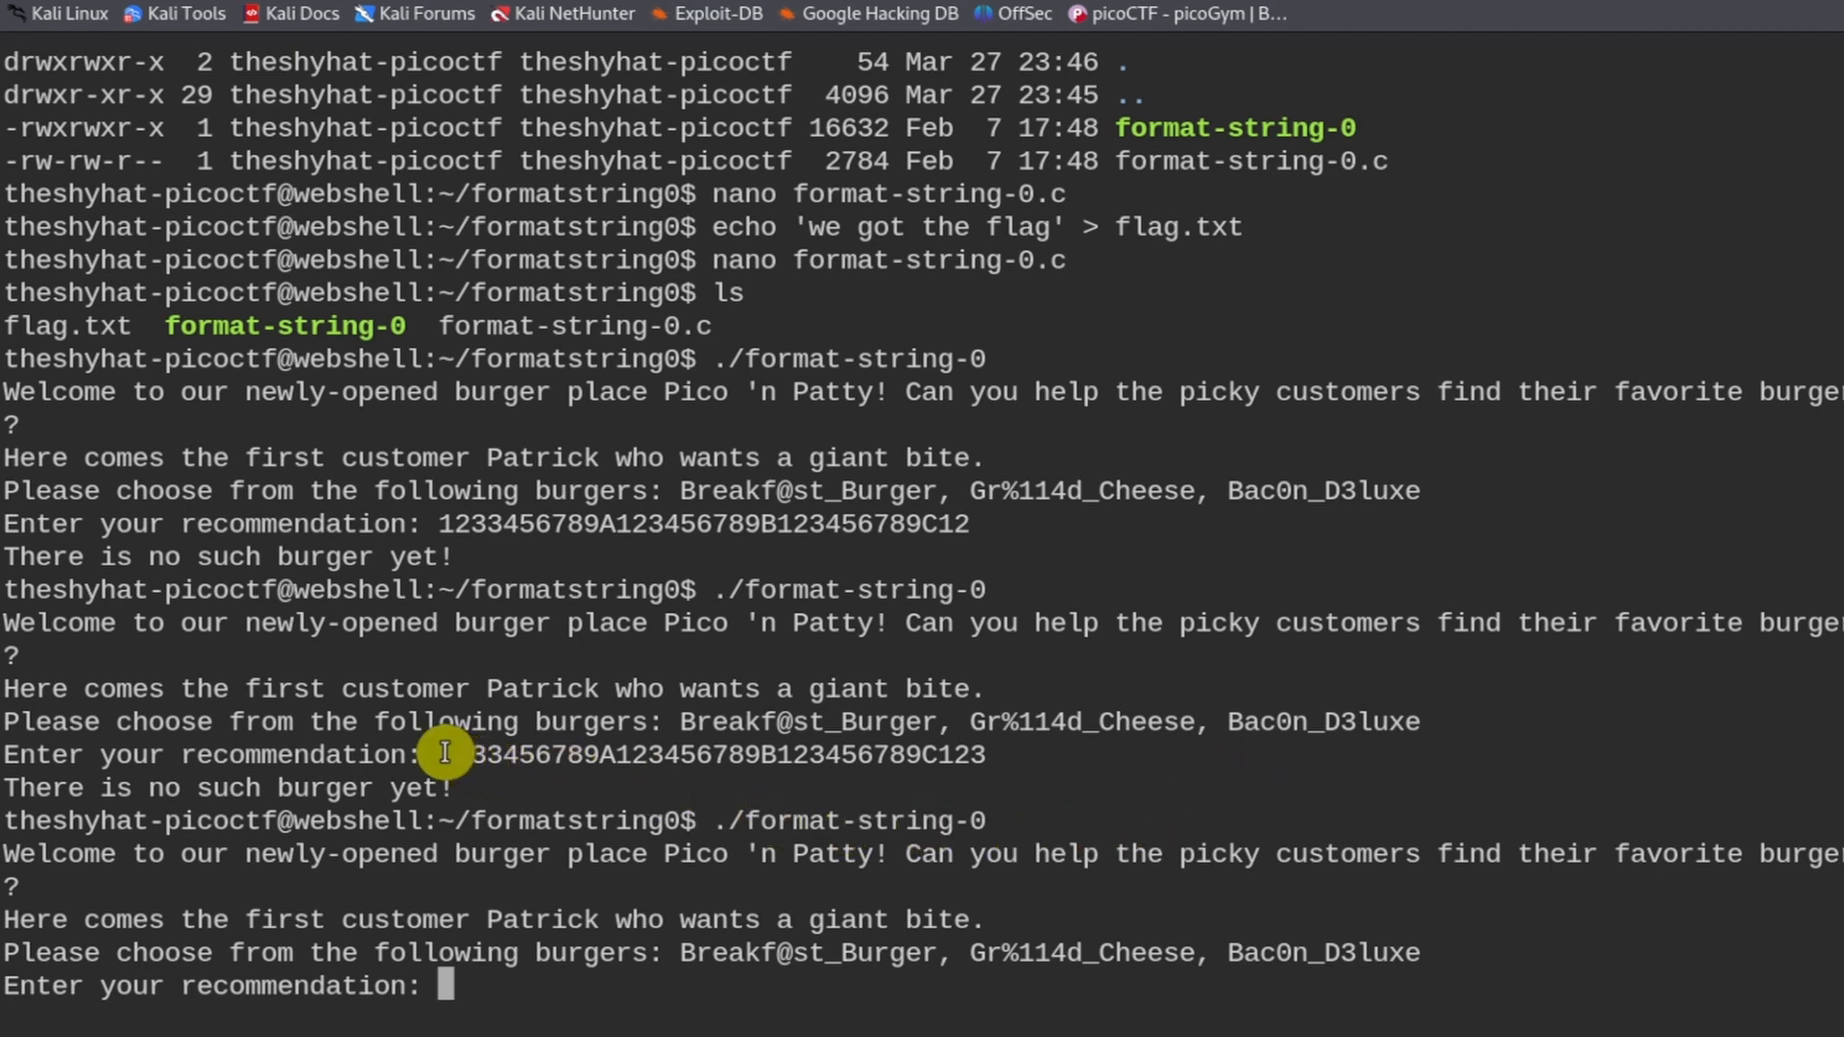
# Overflow format-string-0 locally with a very long input, then confirm the test flag with cat flag.txt
pyautogui.moveTo(442, 753); pyautogui.dragTo(987, 753)
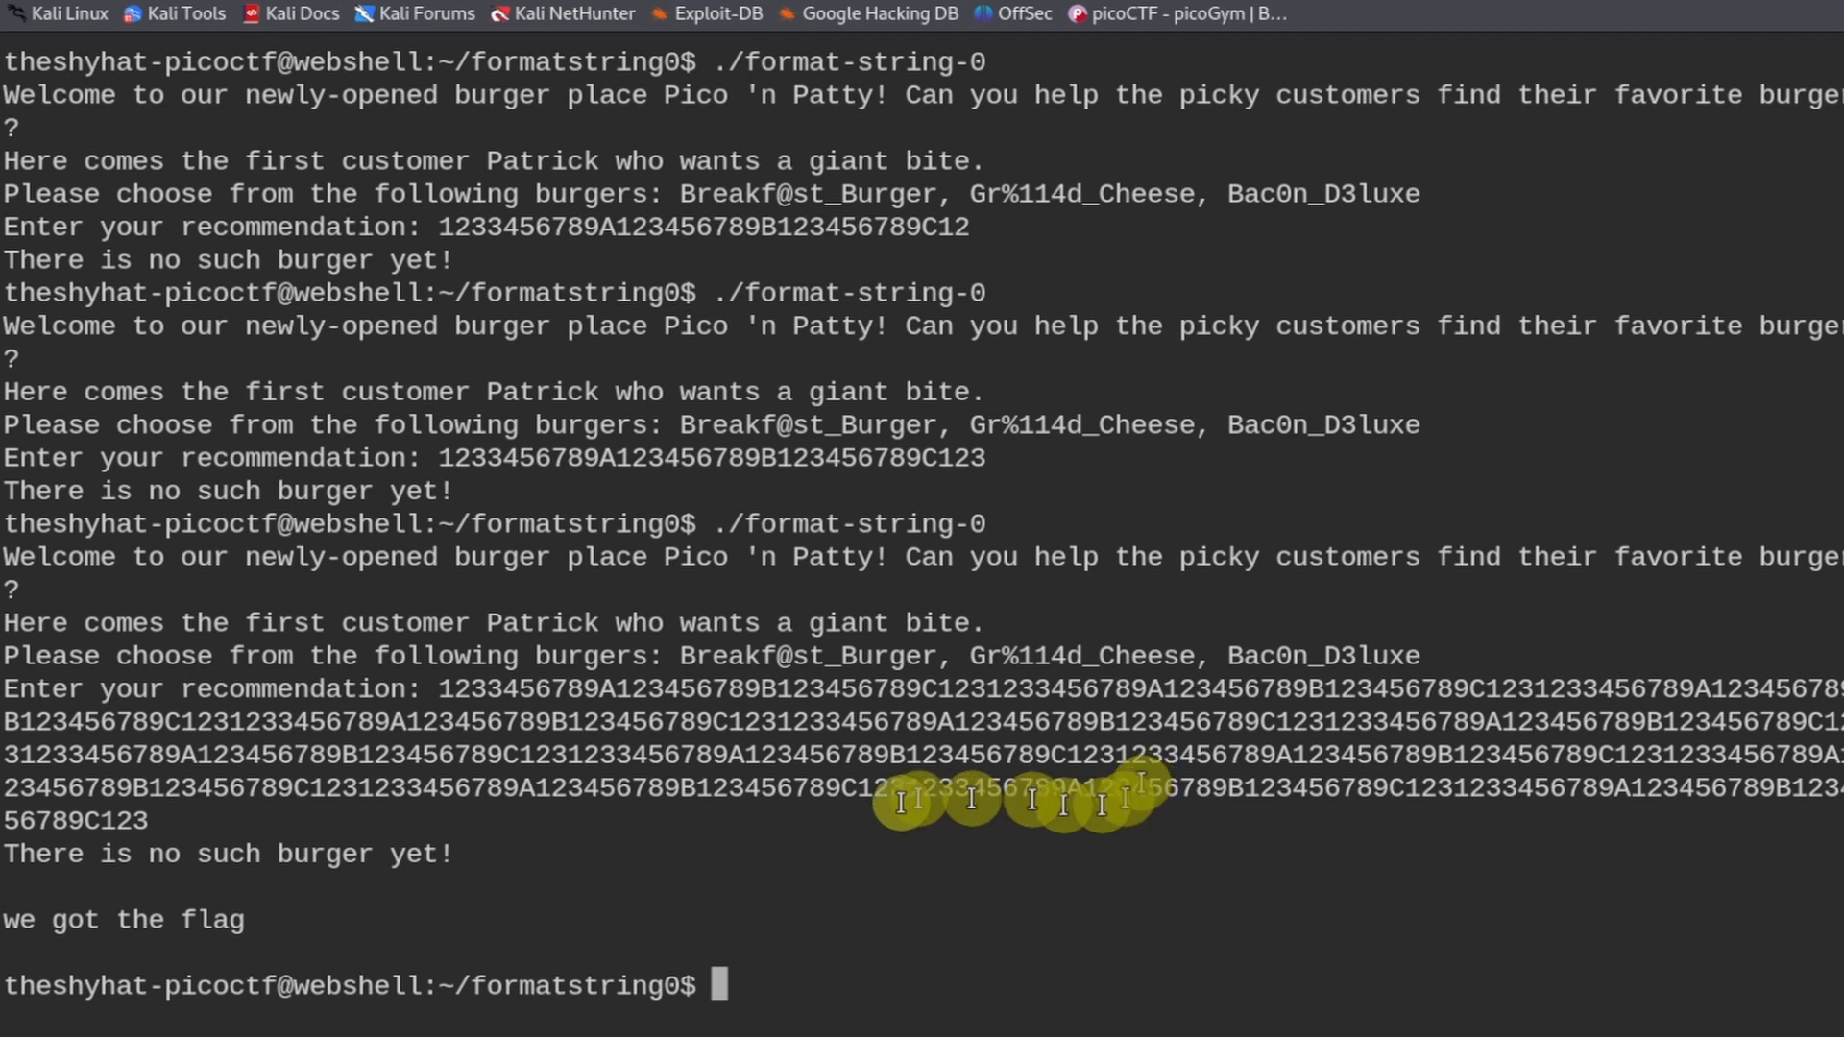
pyautogui.moveTo(1760, 705)
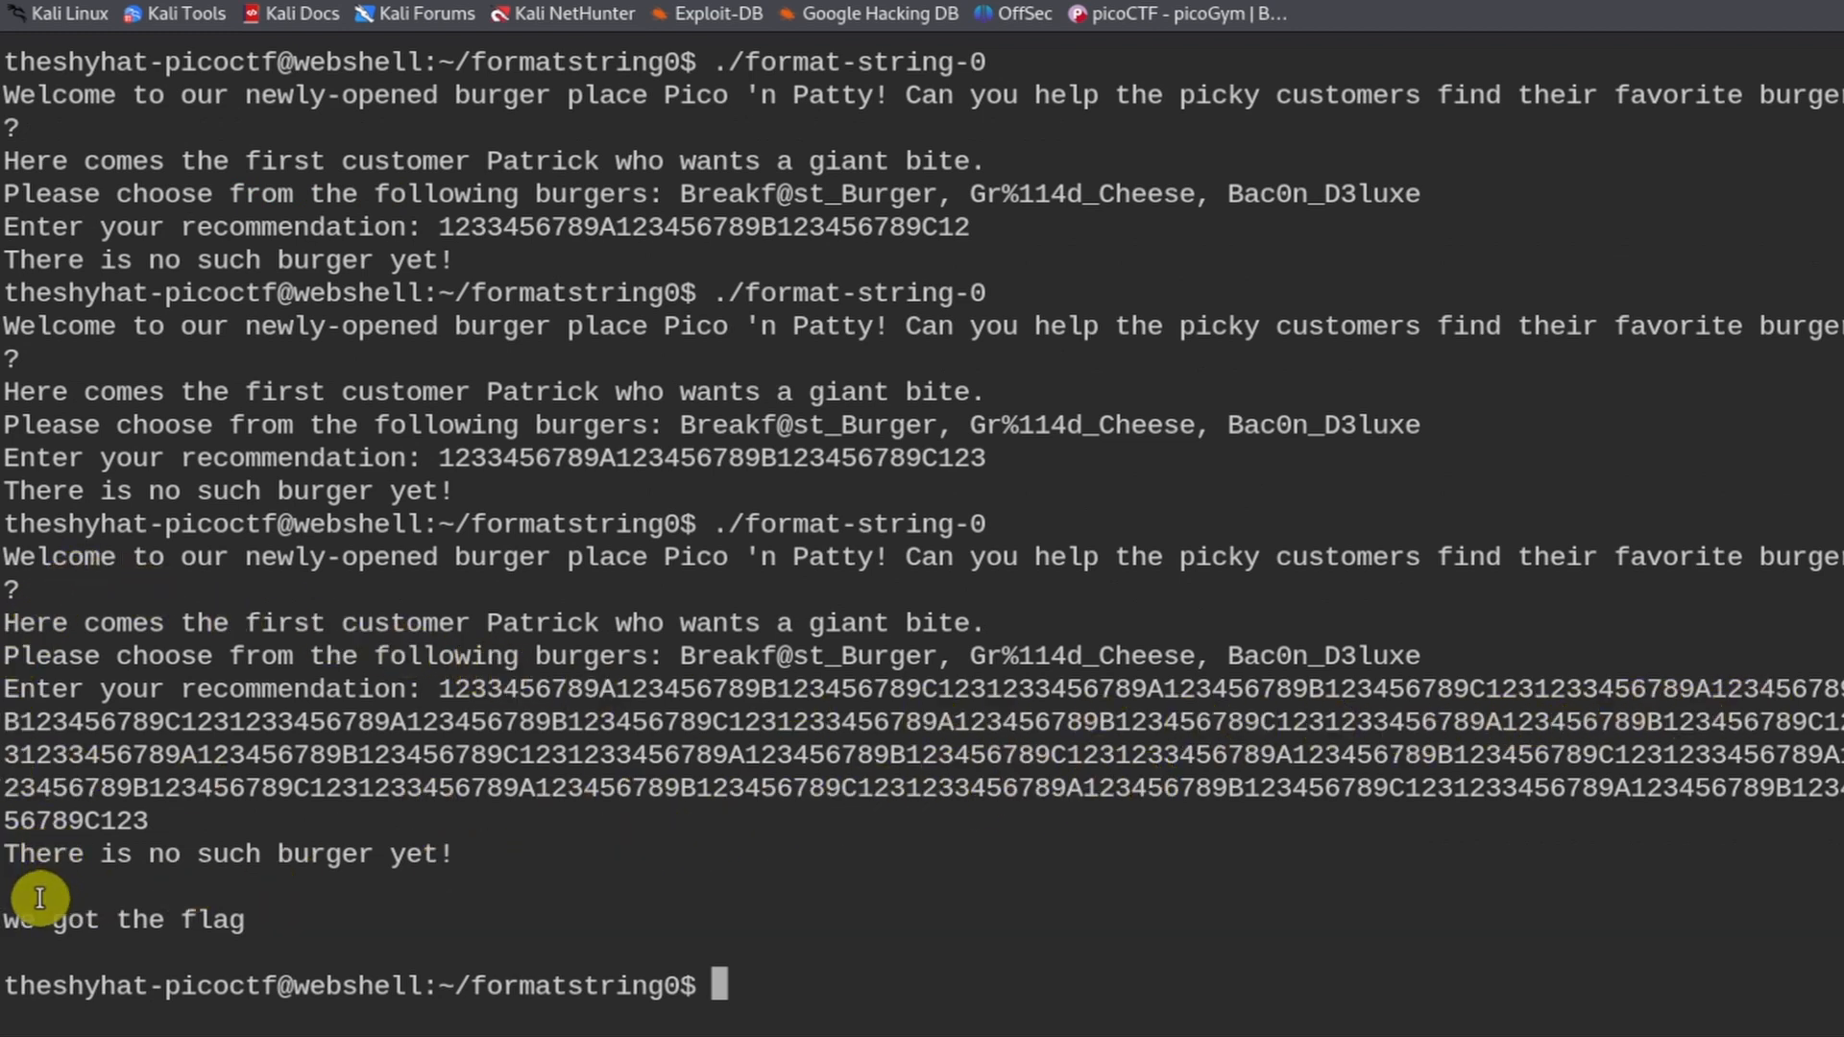
pyautogui.moveTo(431, 896)
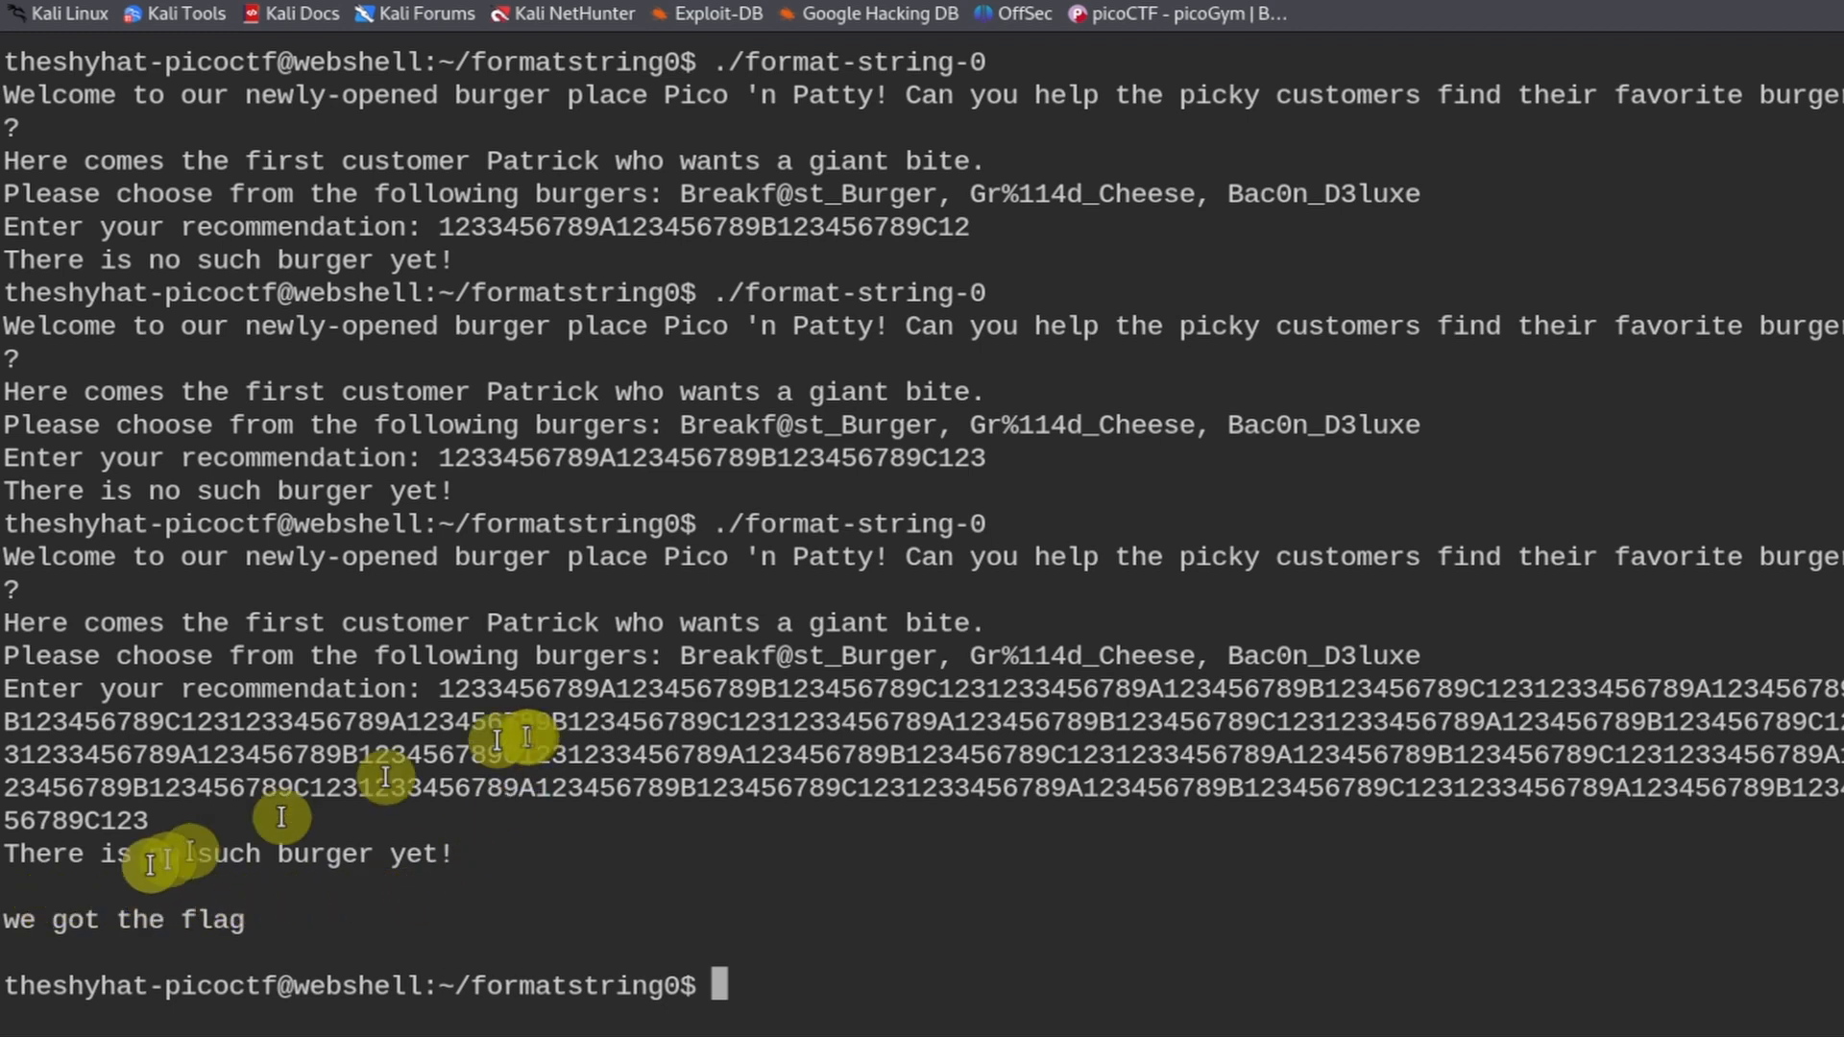
pyautogui.moveTo(219, 961)
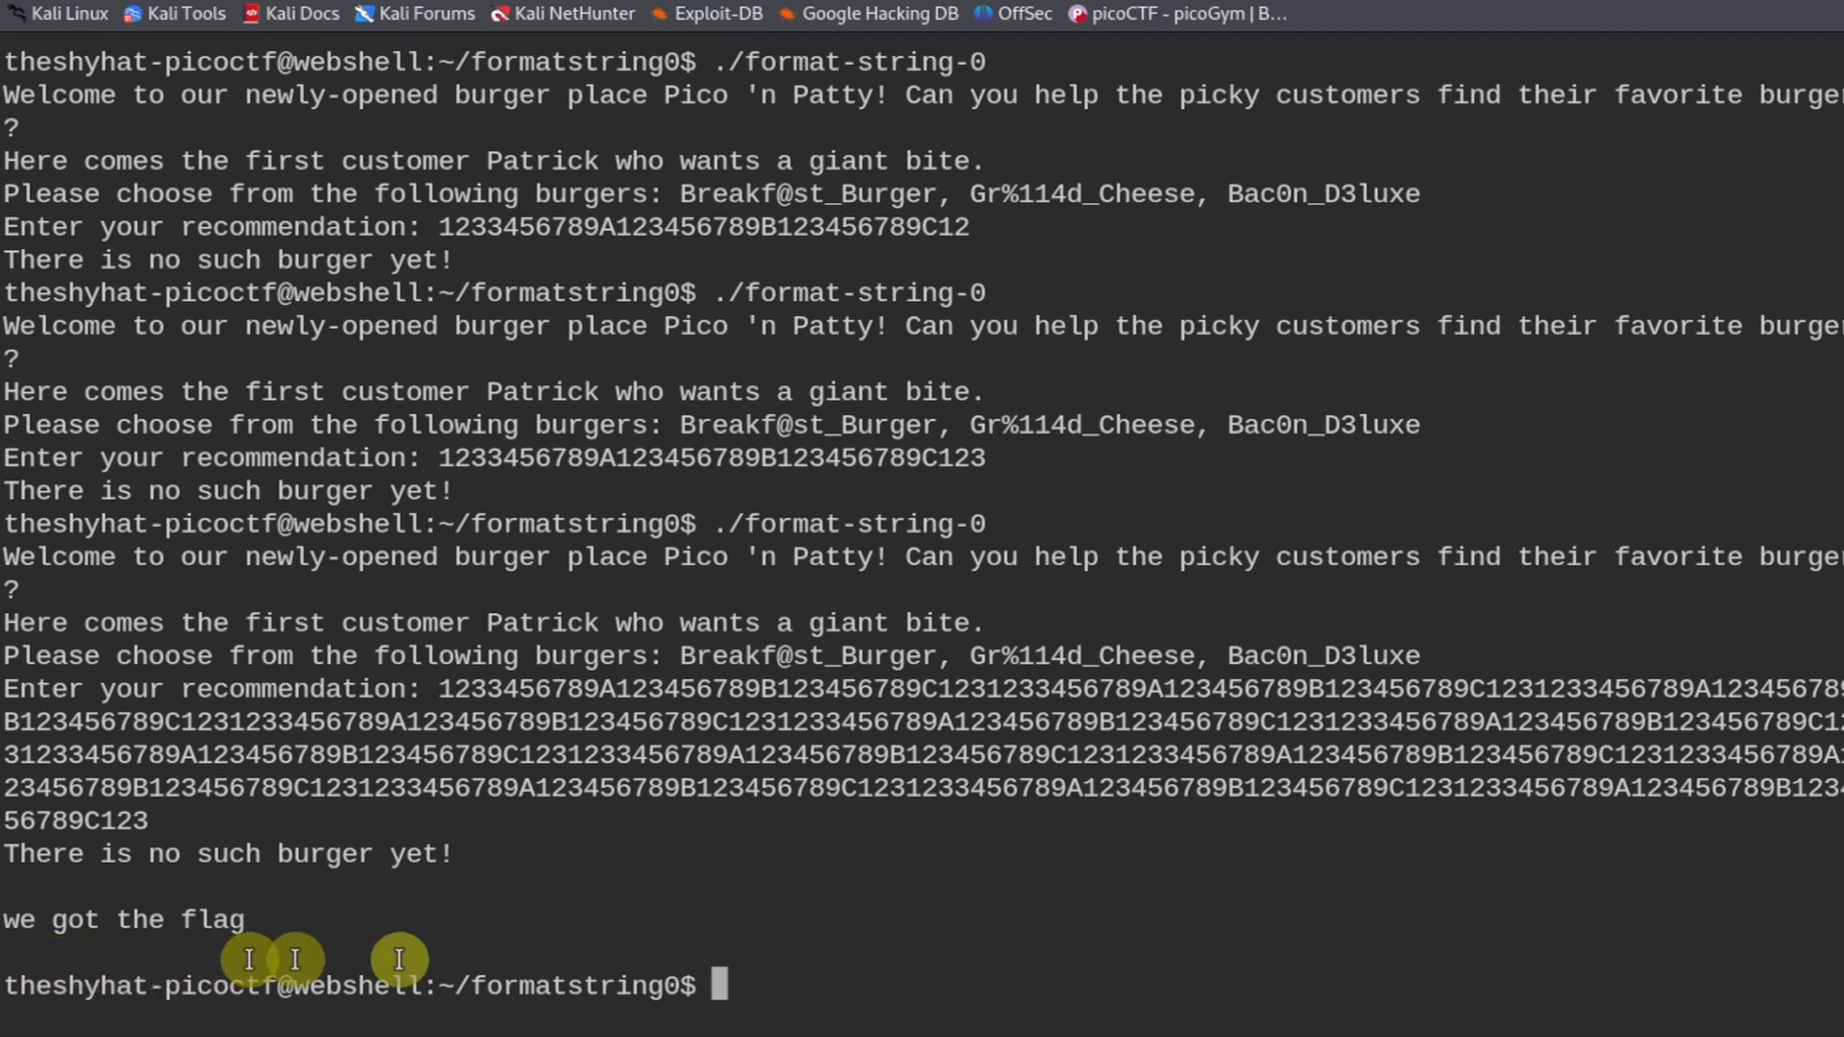
pyautogui.moveTo(1026, 943)
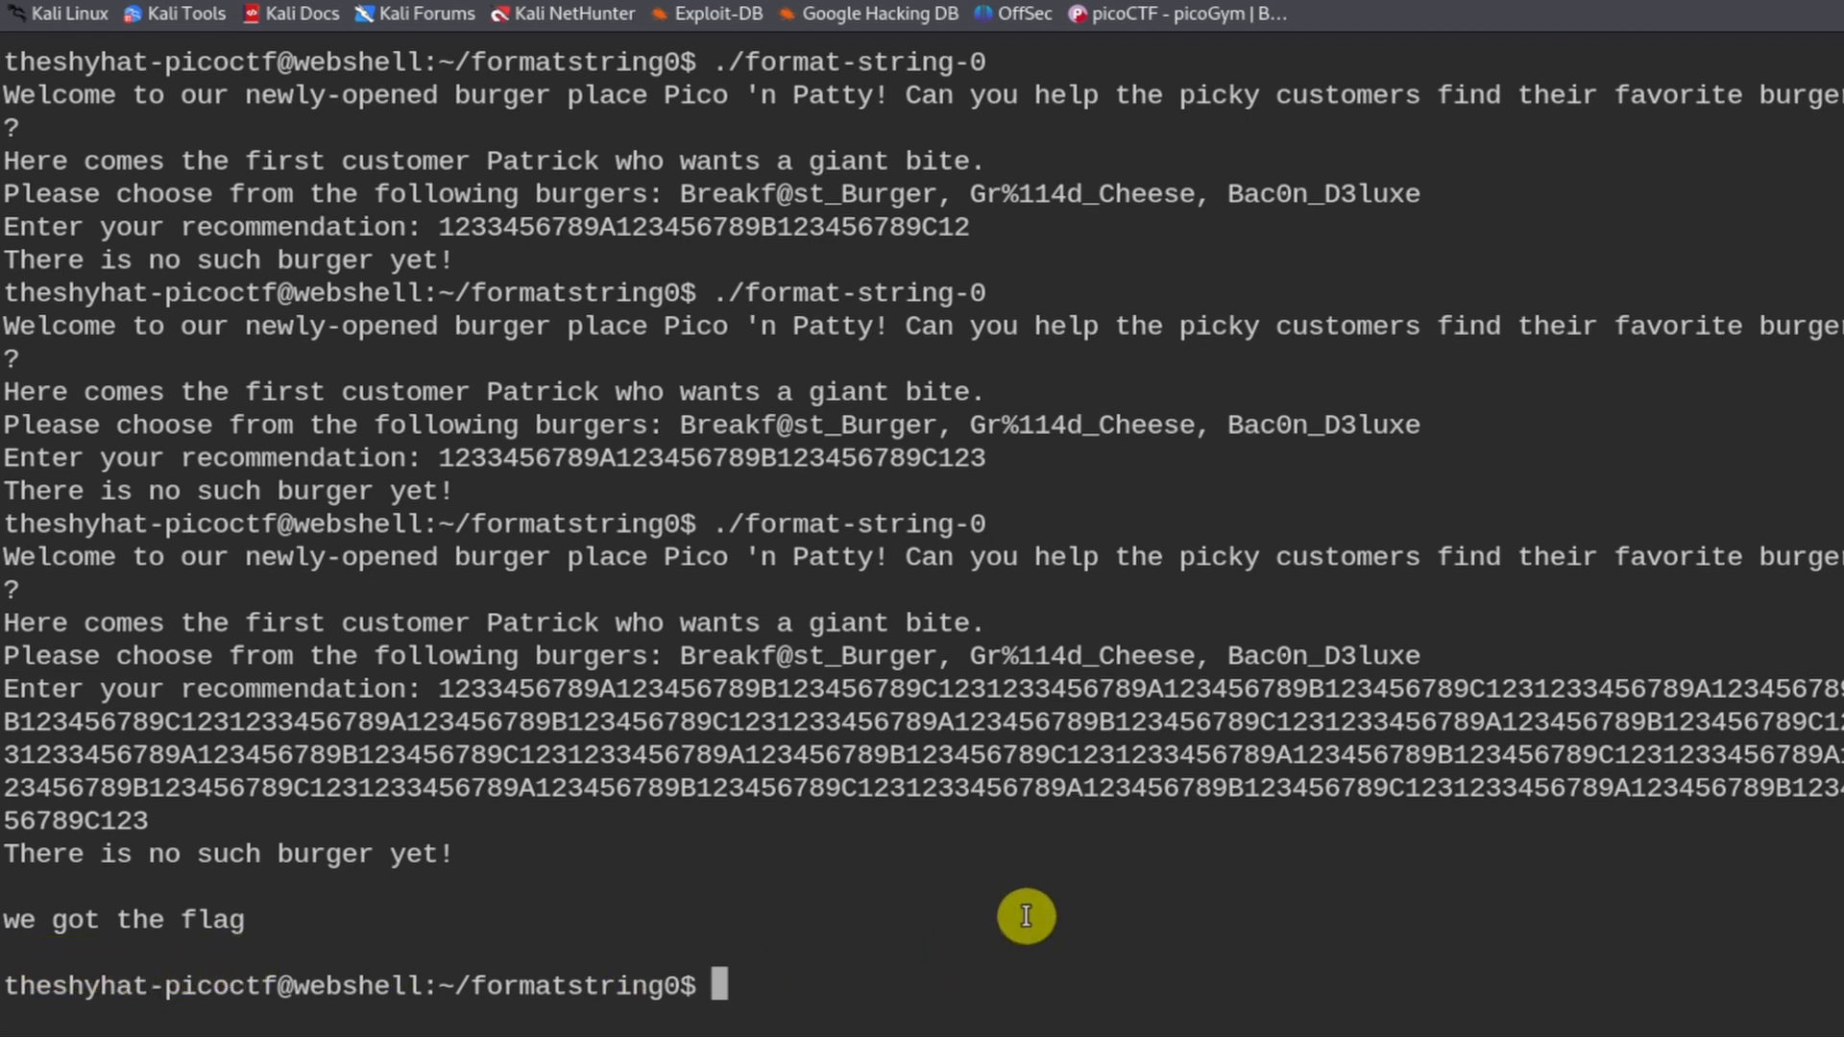
pyautogui.write('cat flag.txt')
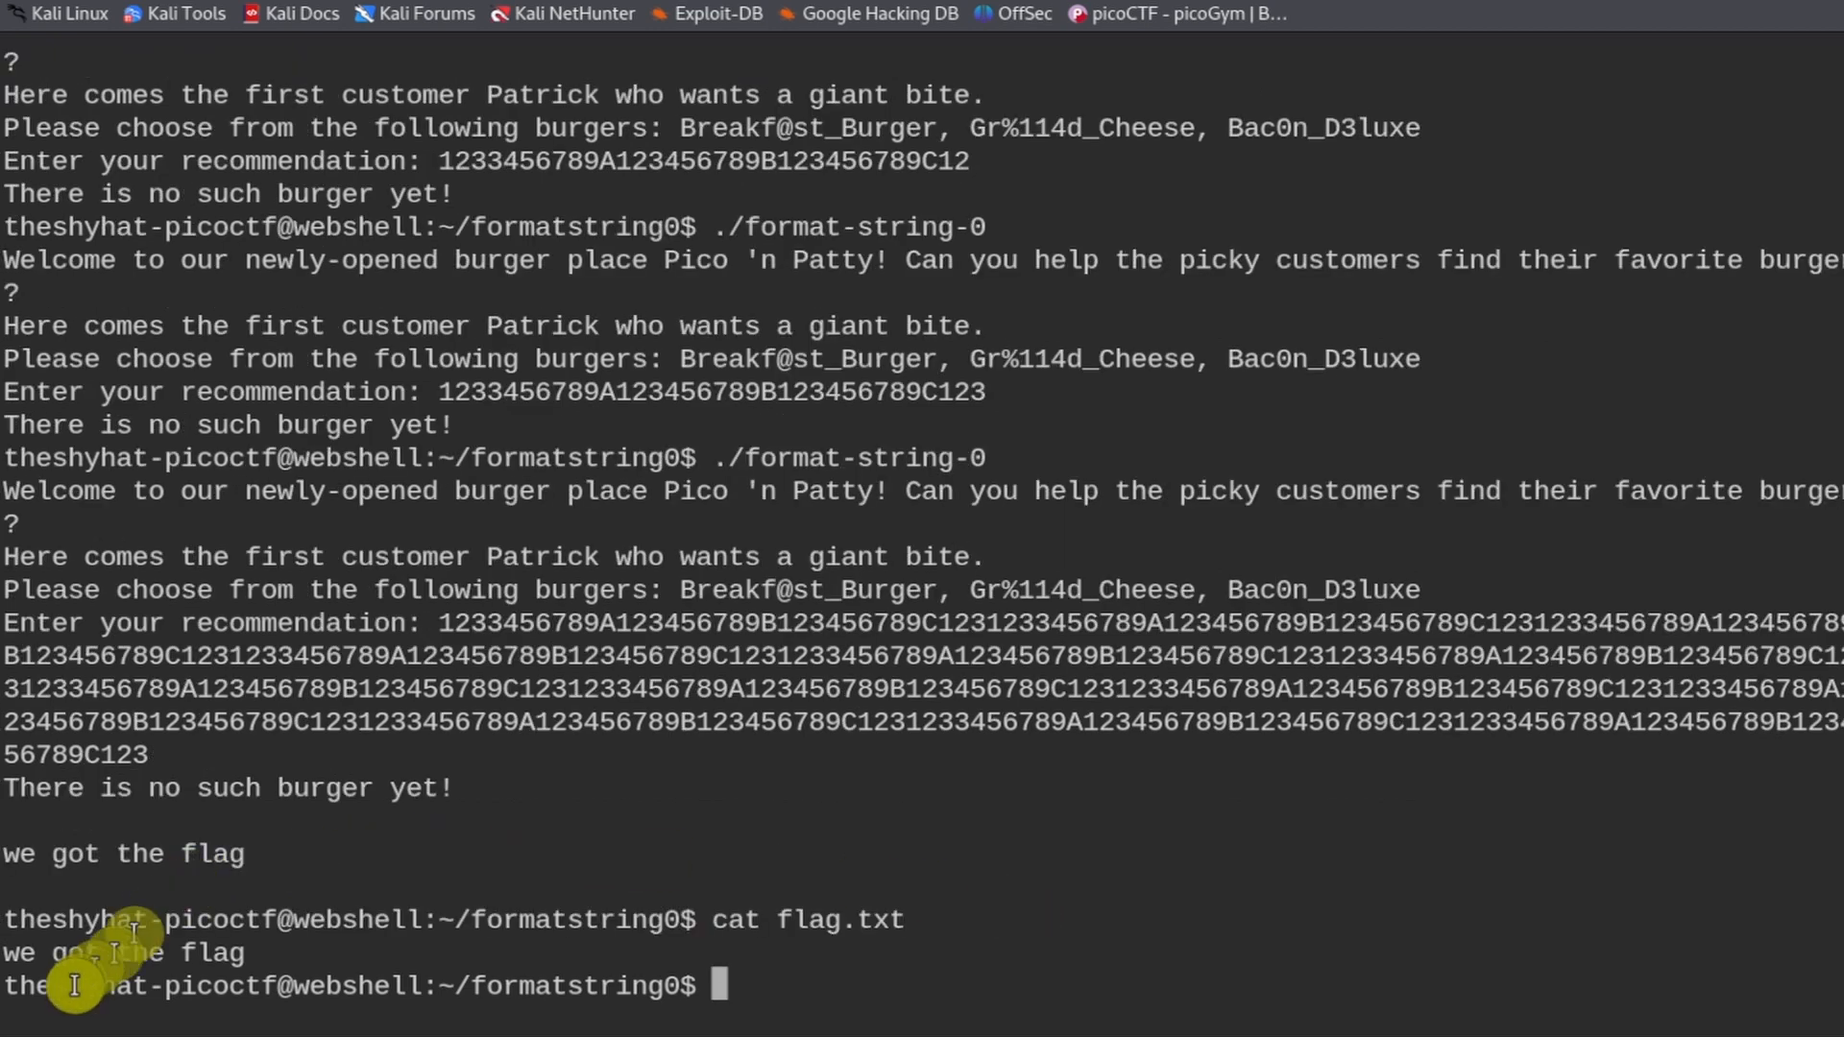
pyautogui.moveTo(234, 10)
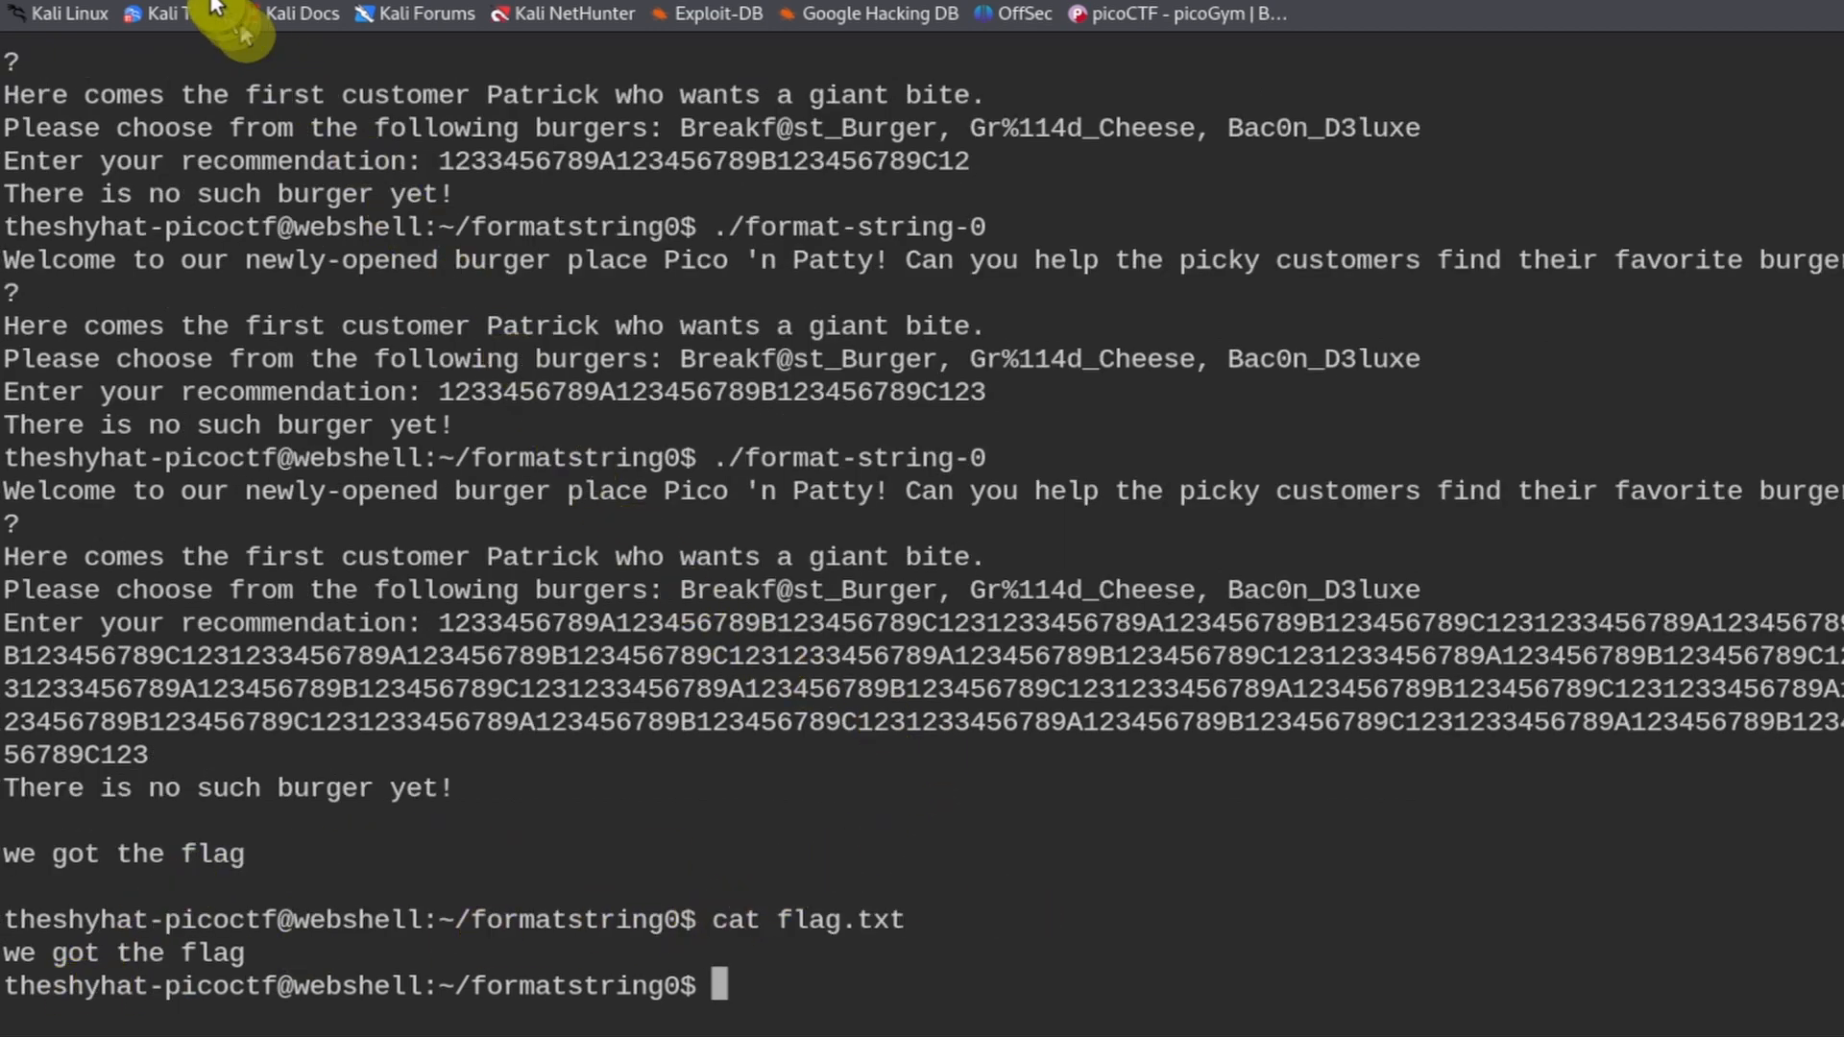
pyautogui.moveTo(814, 676)
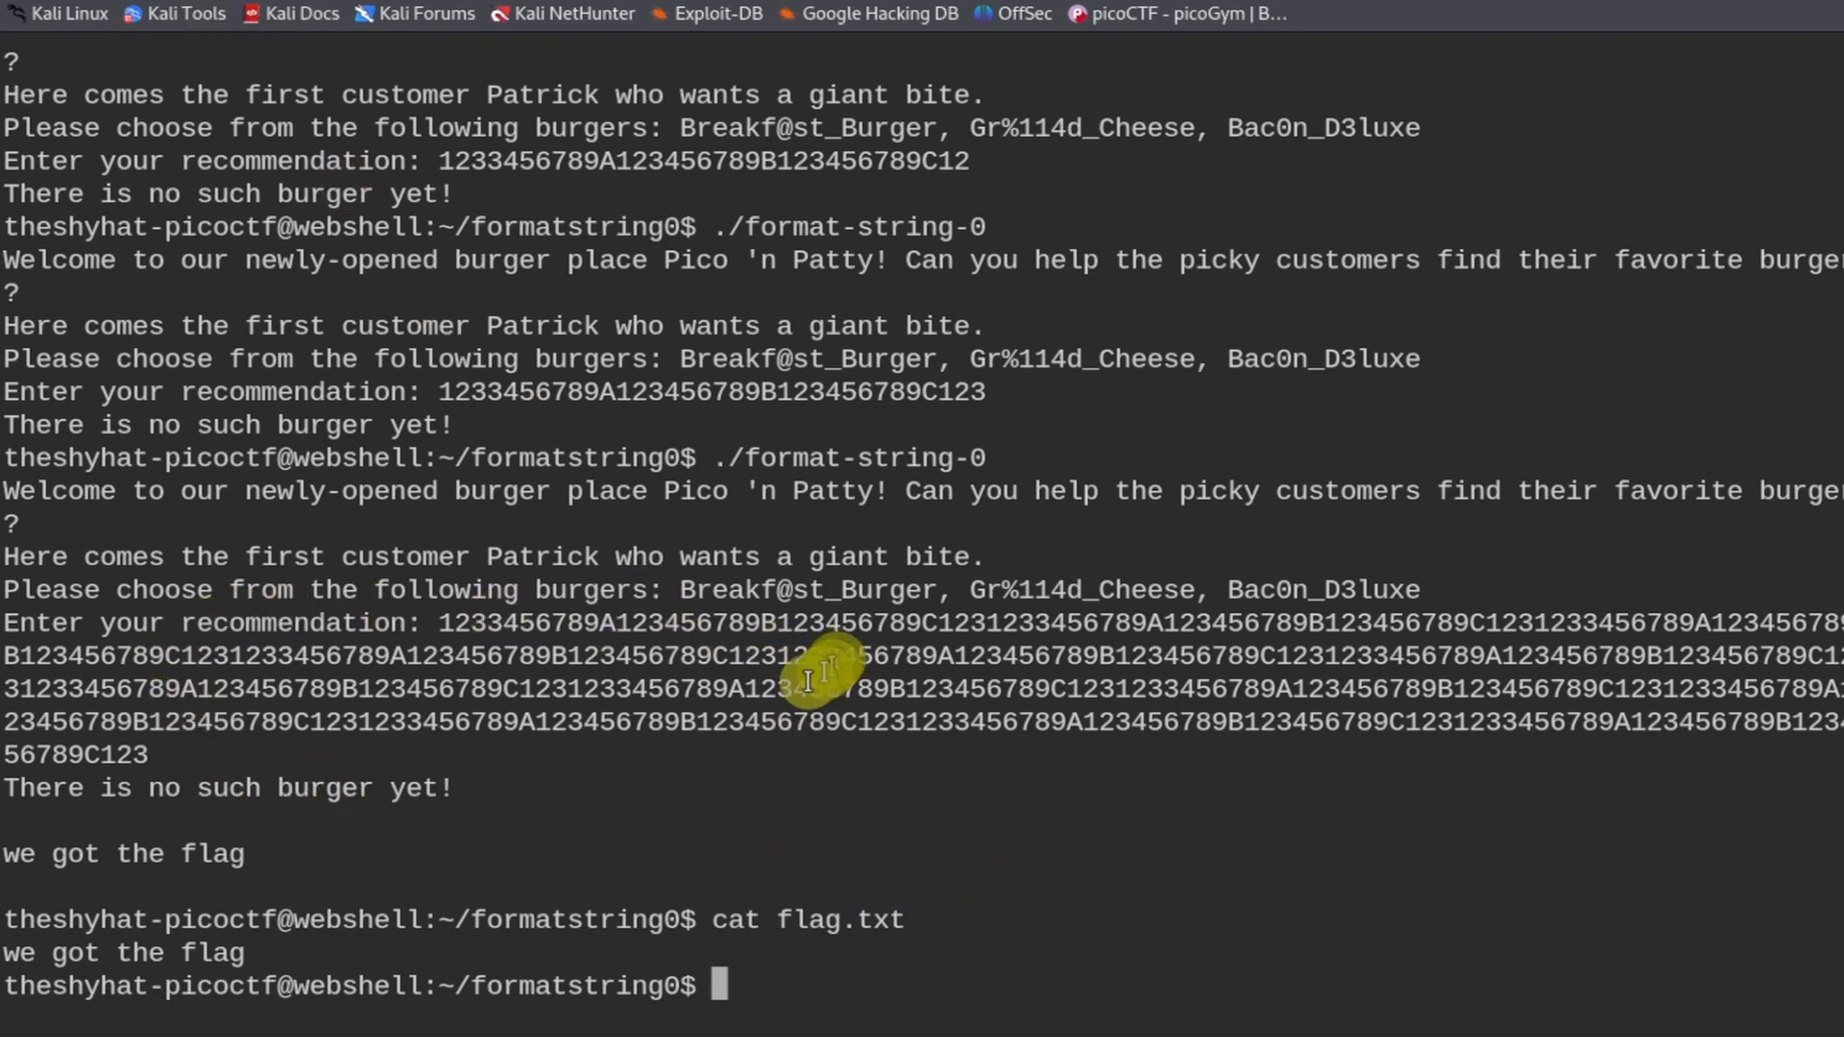
pyautogui.moveTo(394, 759)
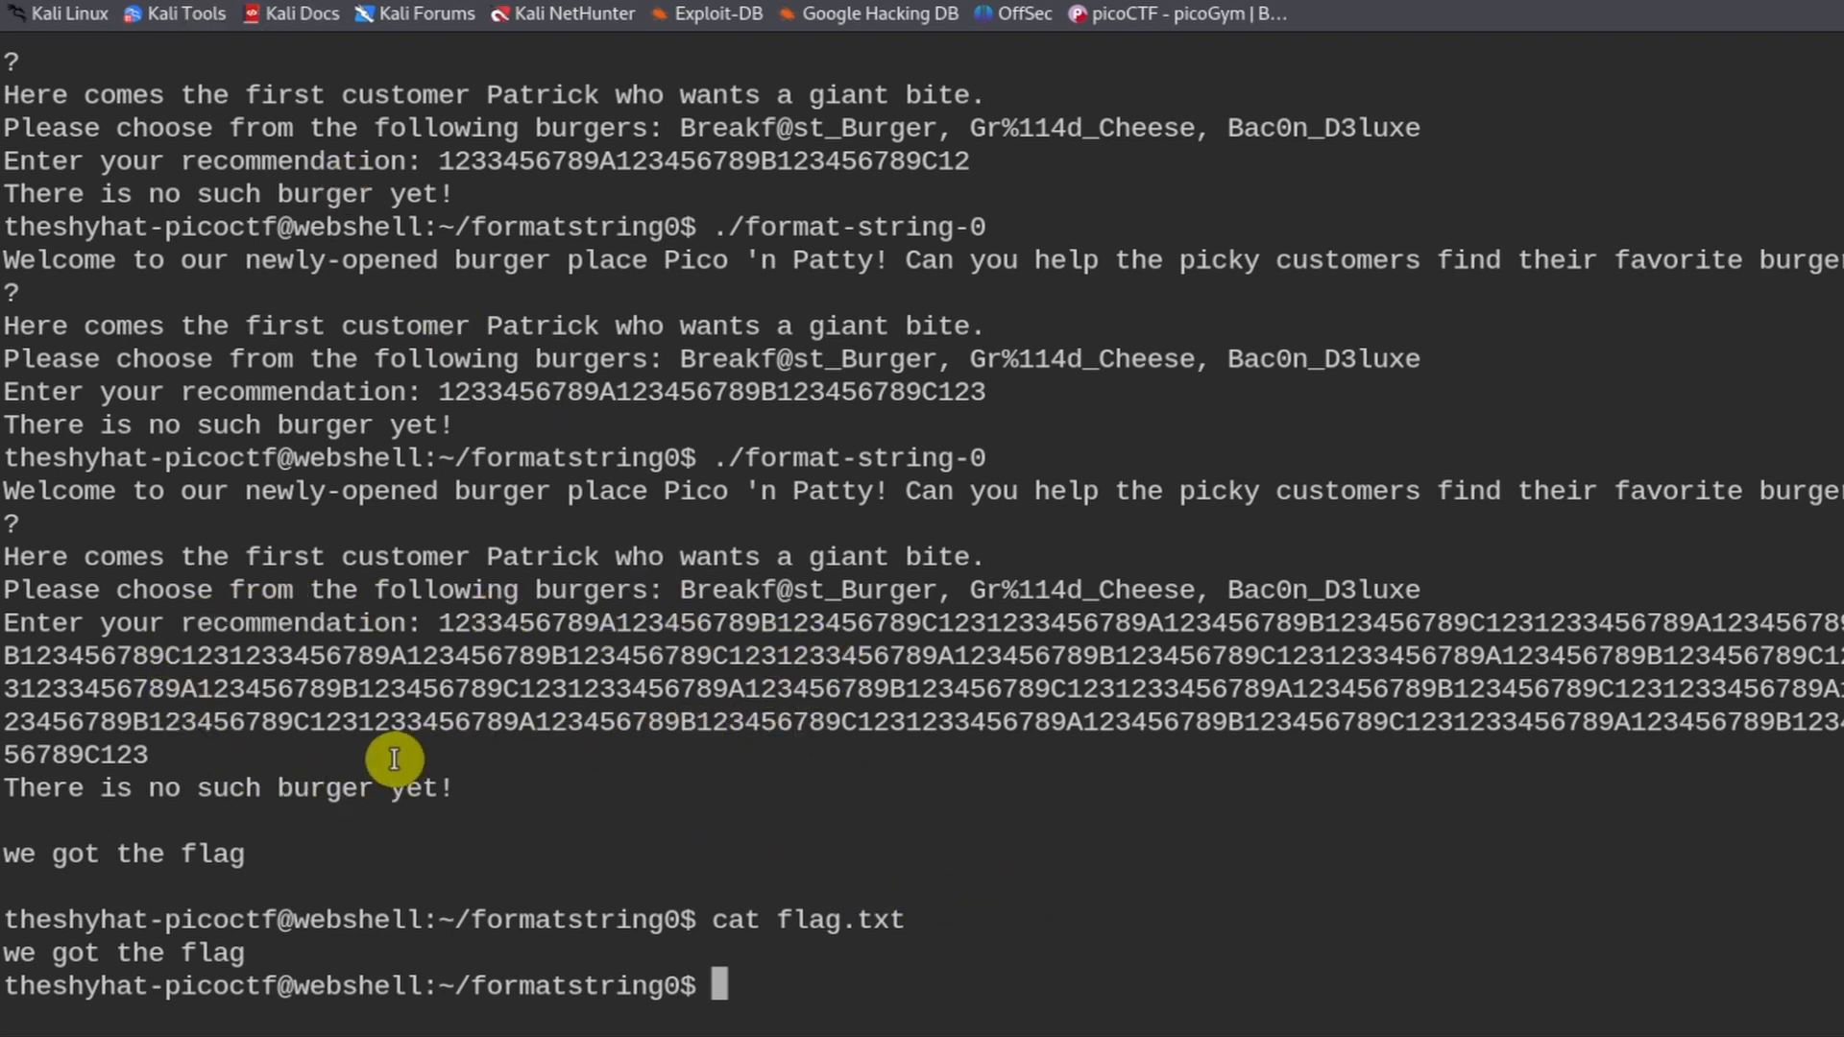
pyautogui.moveTo(59, 907)
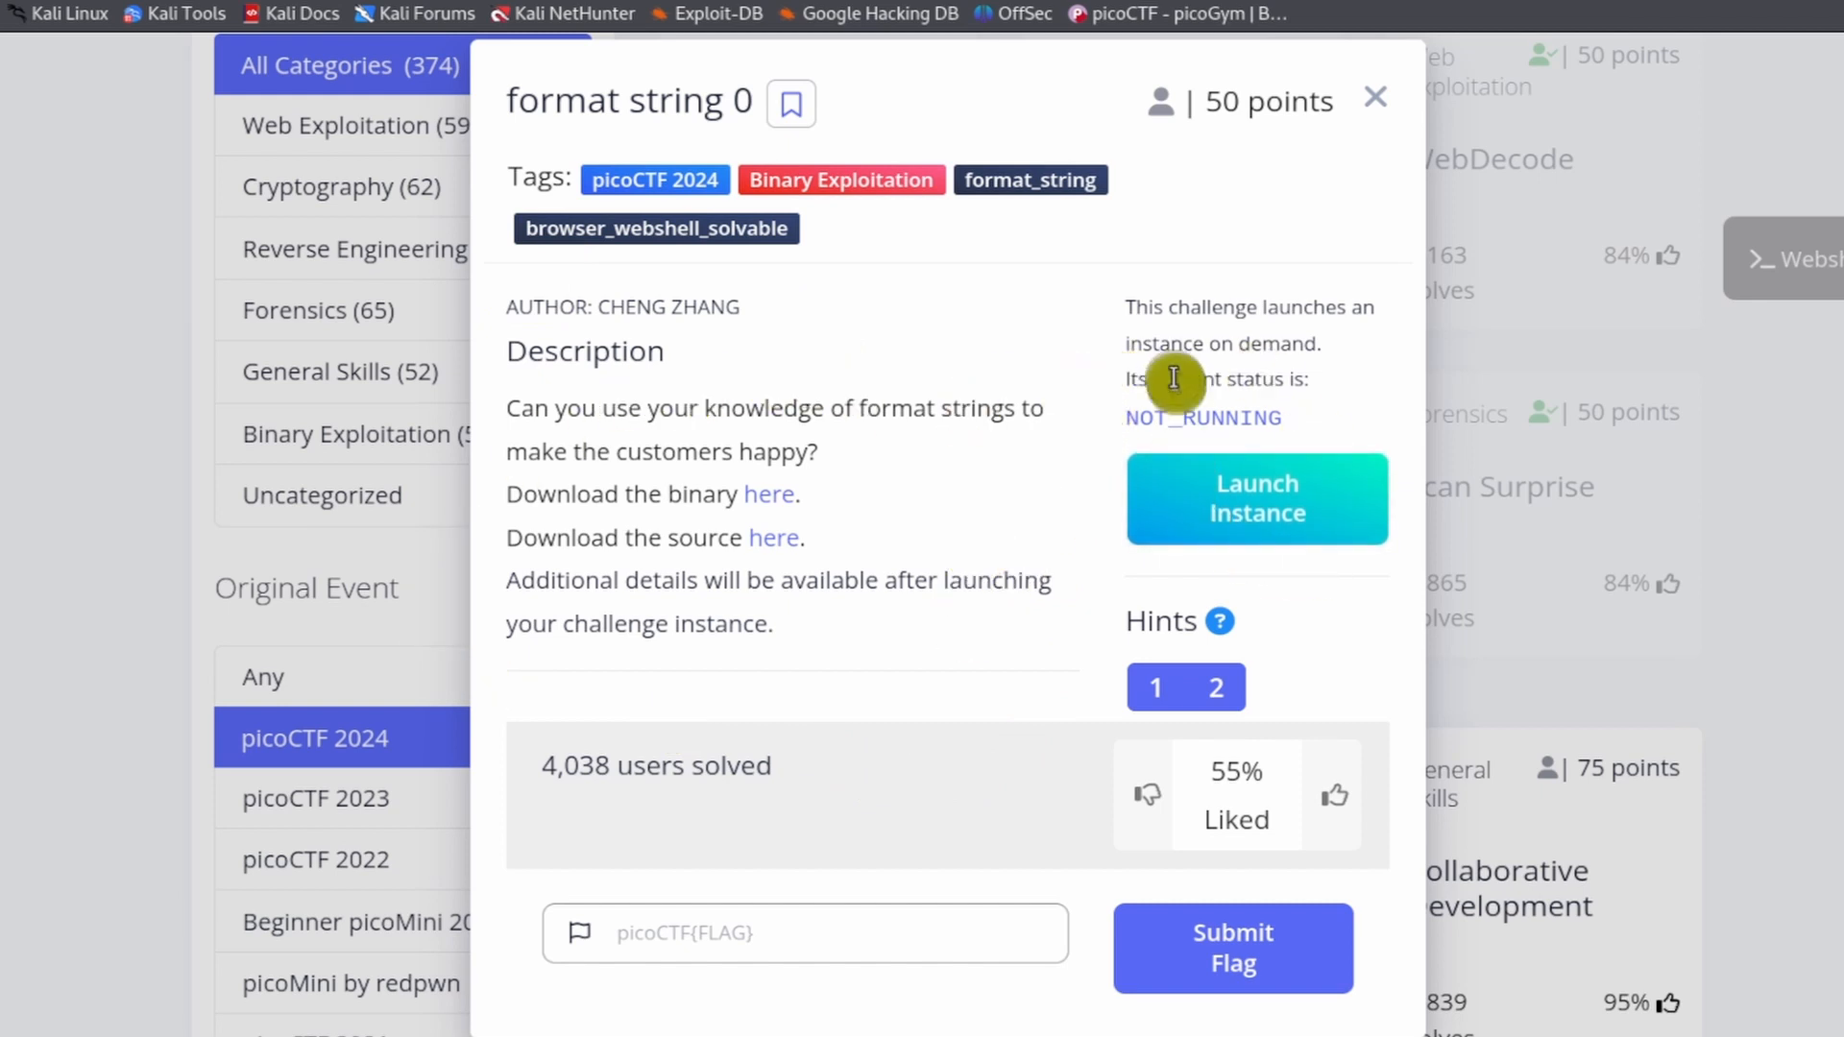
pyautogui.moveTo(1208, 463)
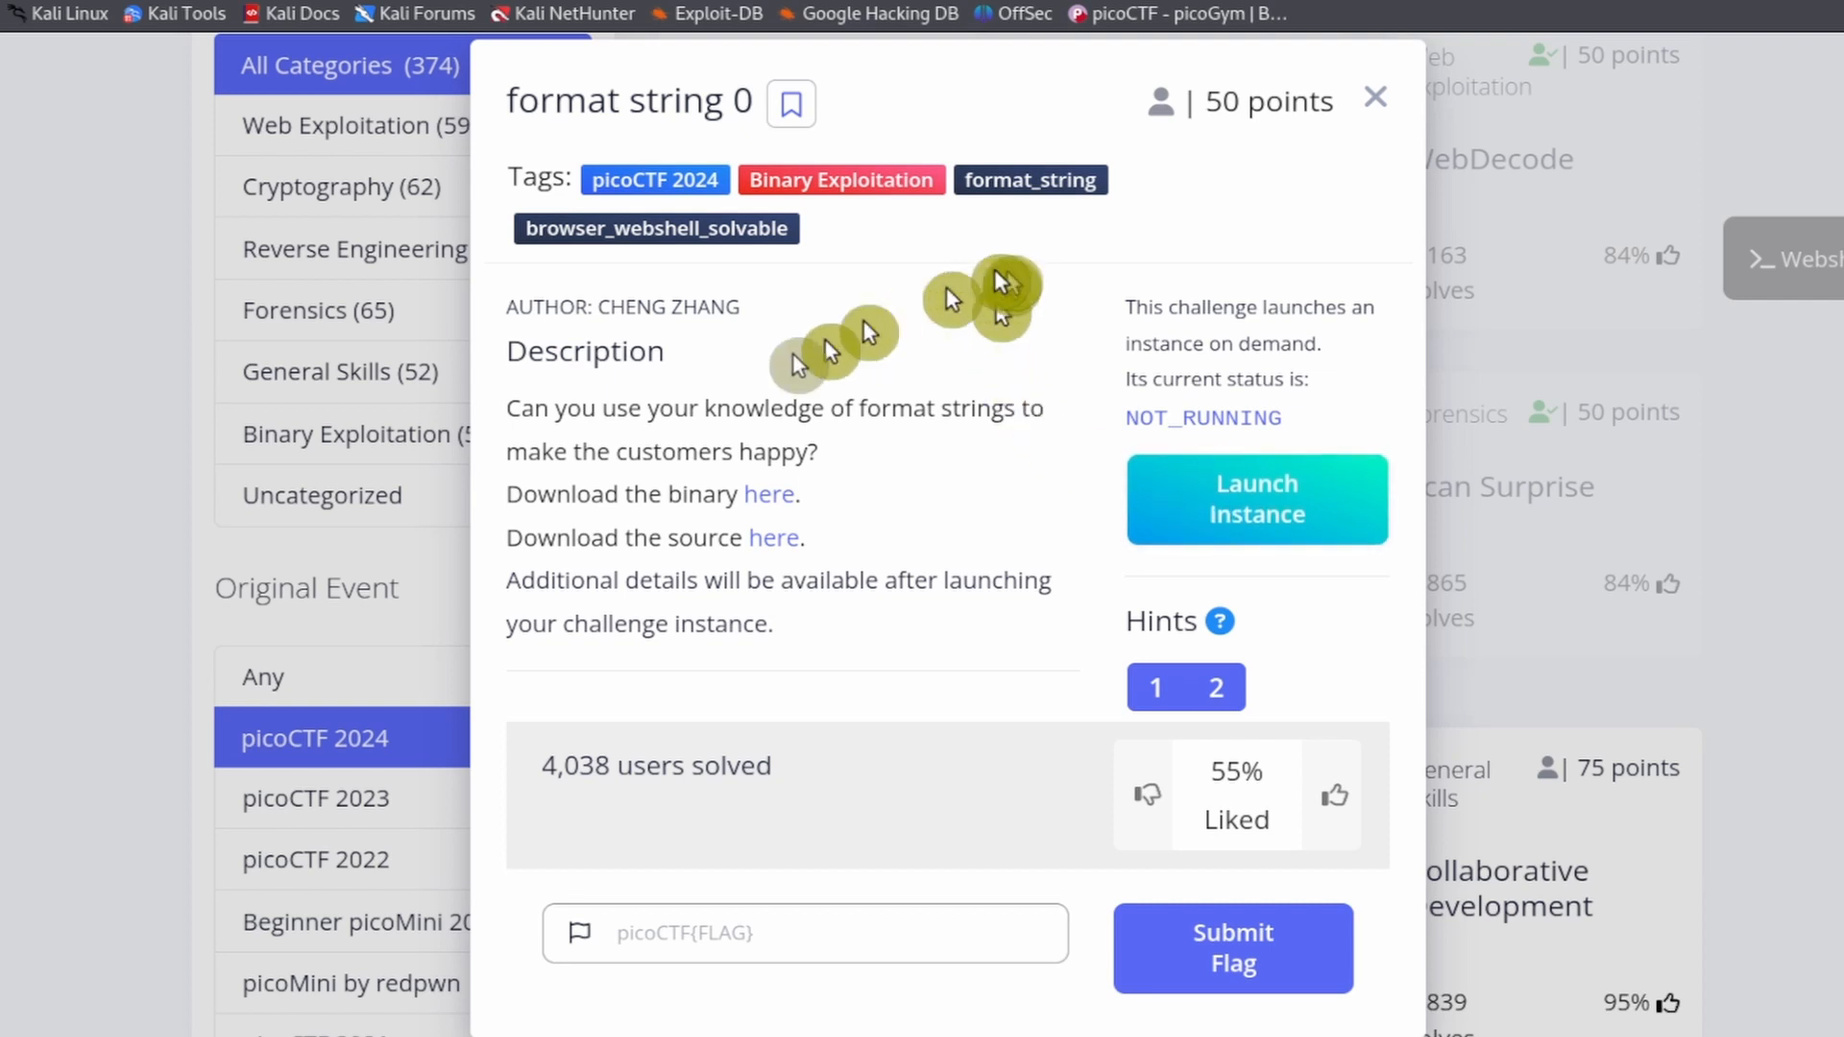
pyautogui.moveTo(774, 586)
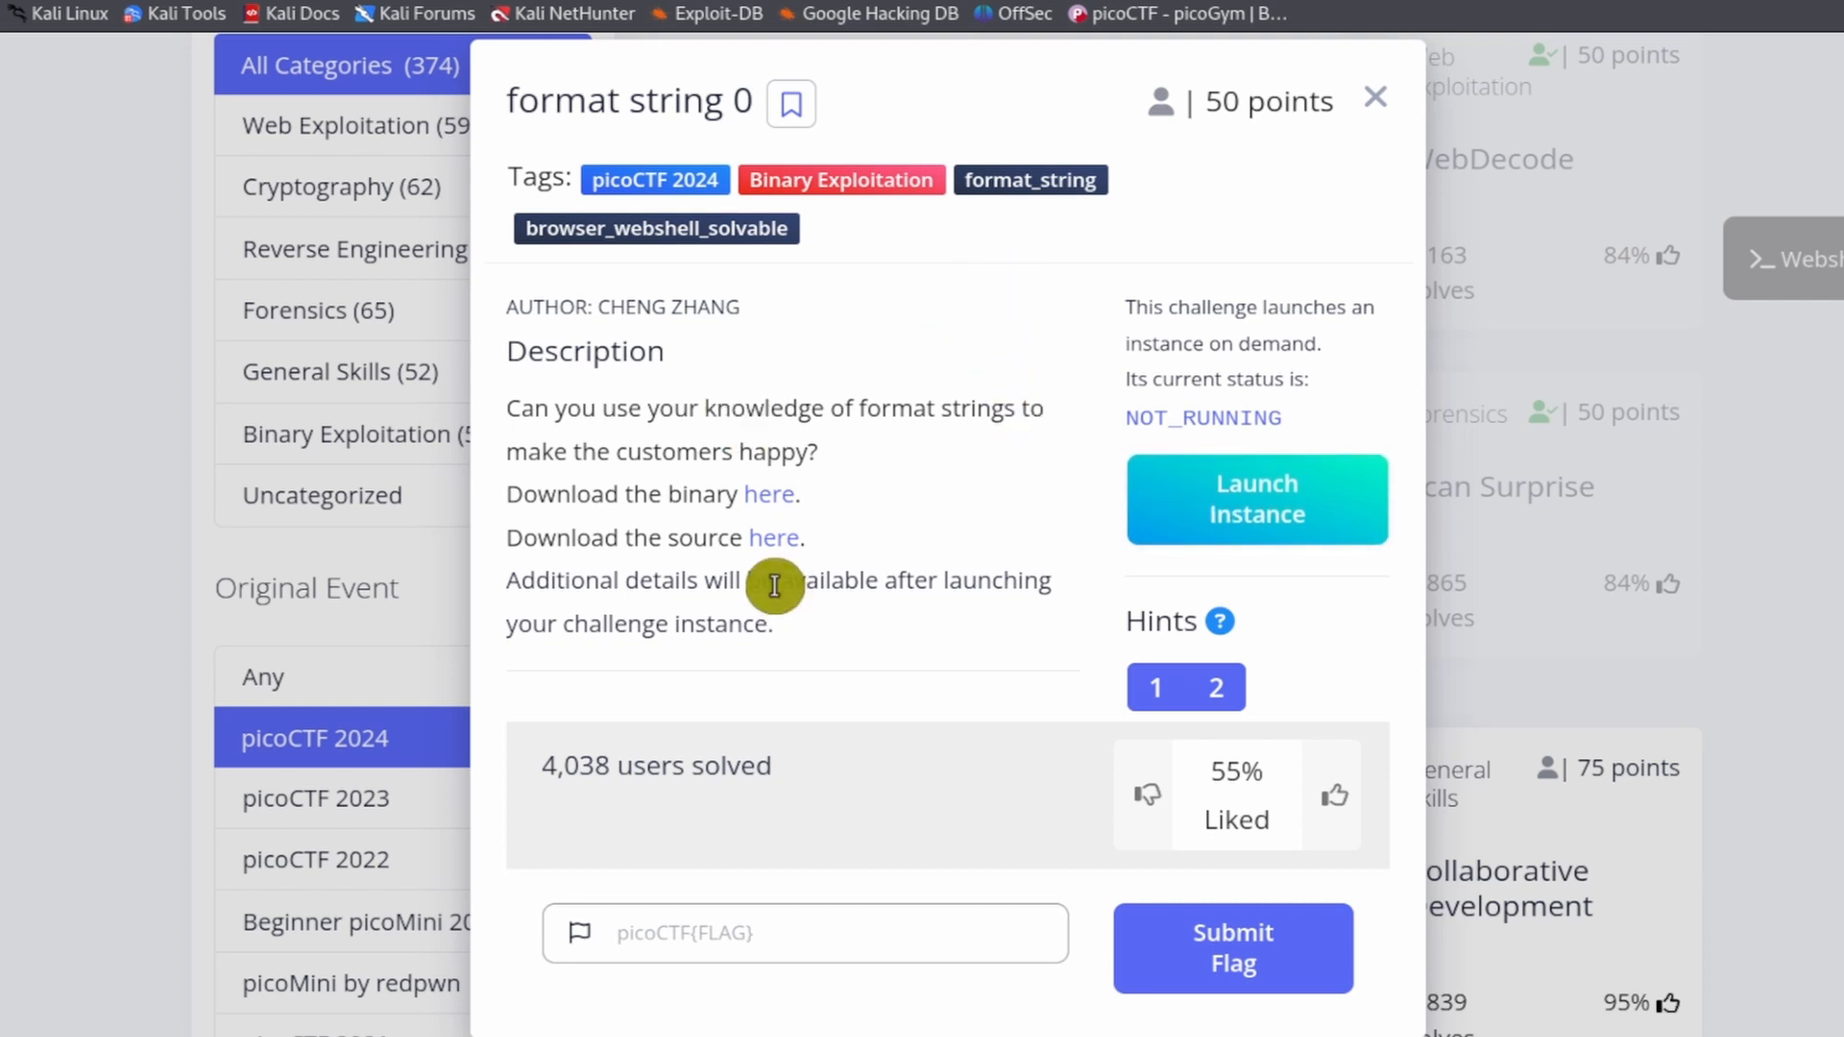
pyautogui.moveTo(1066, 546)
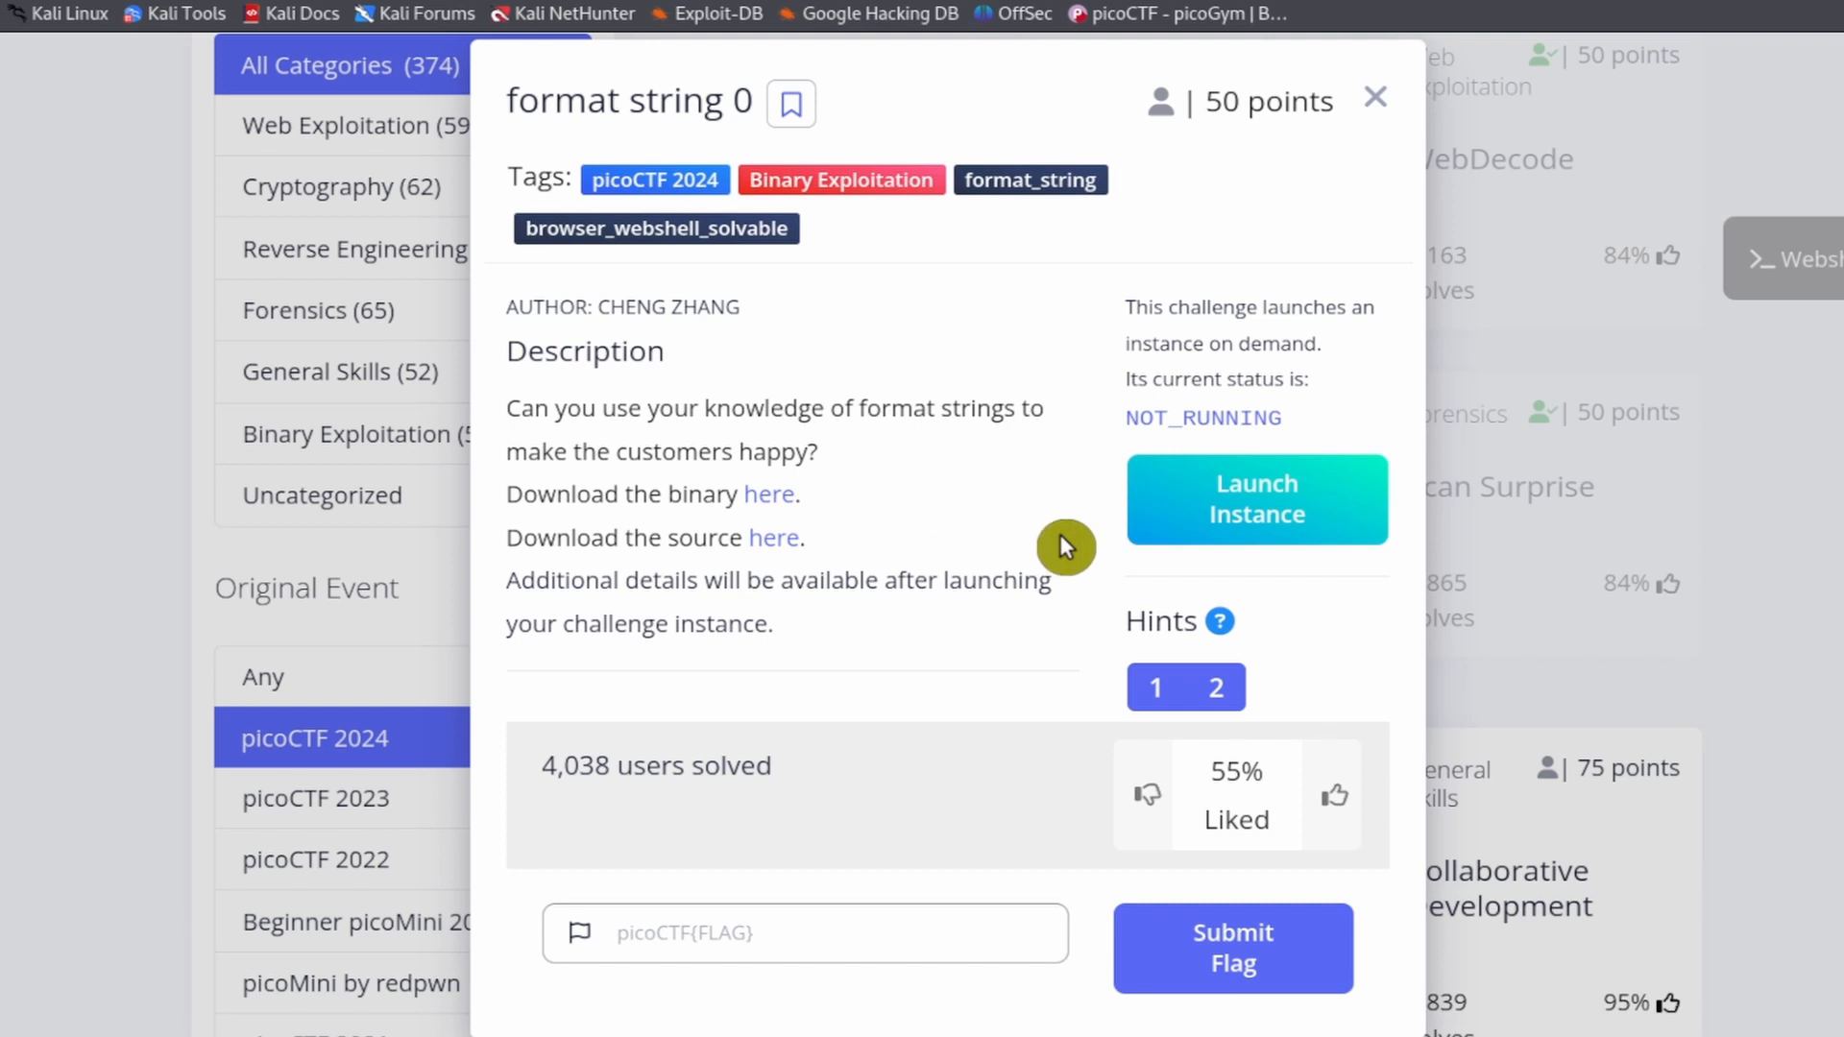
pyautogui.moveTo(1268, 636)
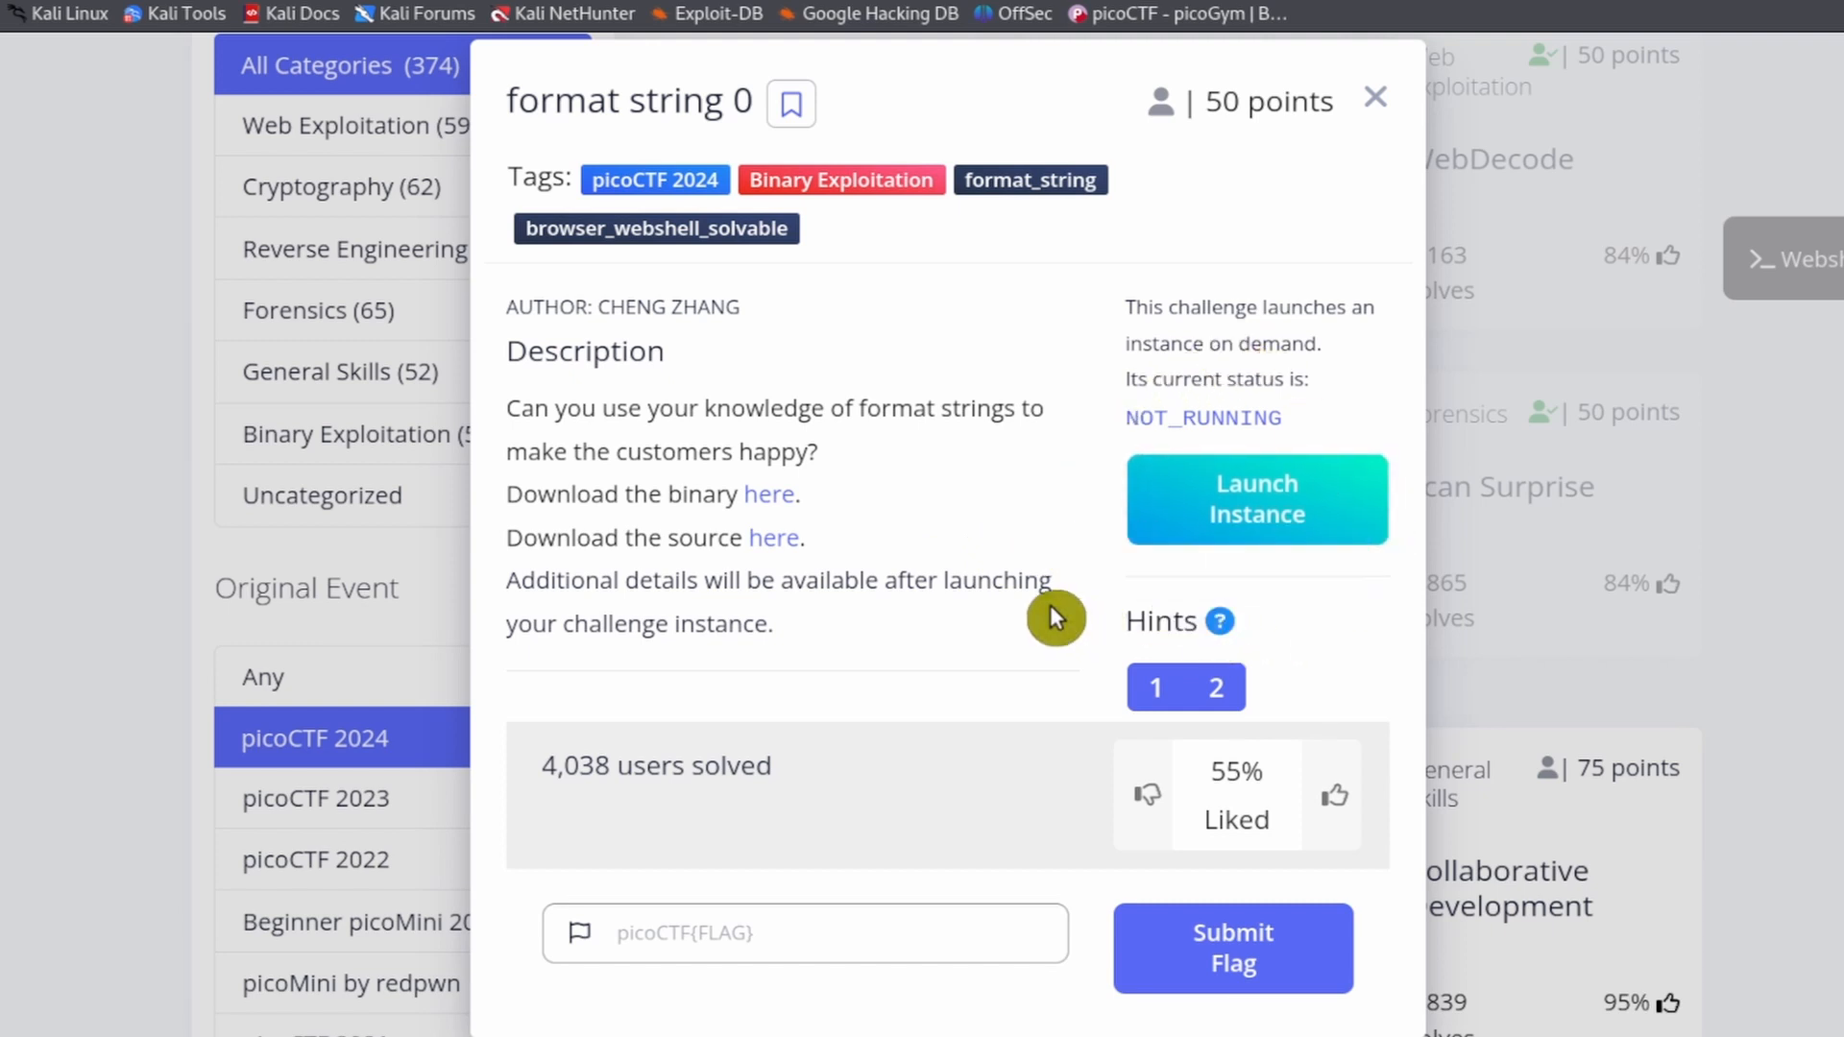
pyautogui.moveTo(1065, 634)
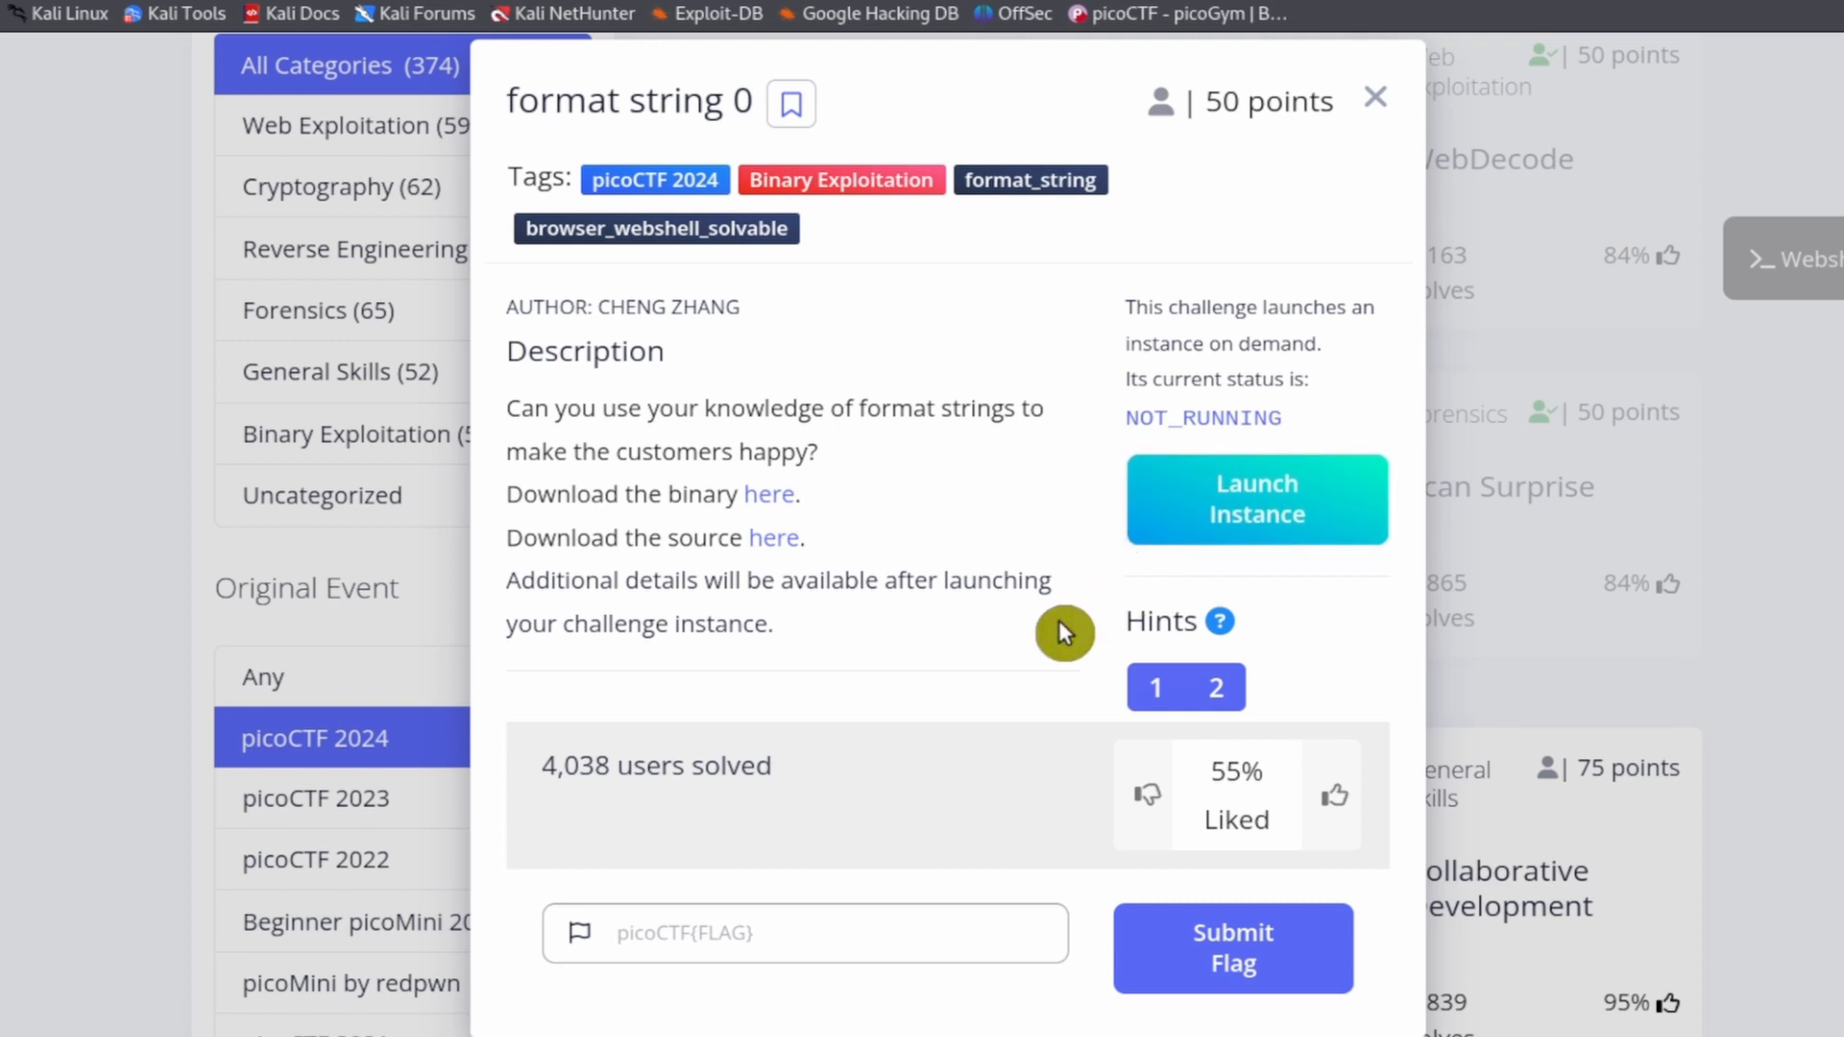
pyautogui.moveTo(1229, 503)
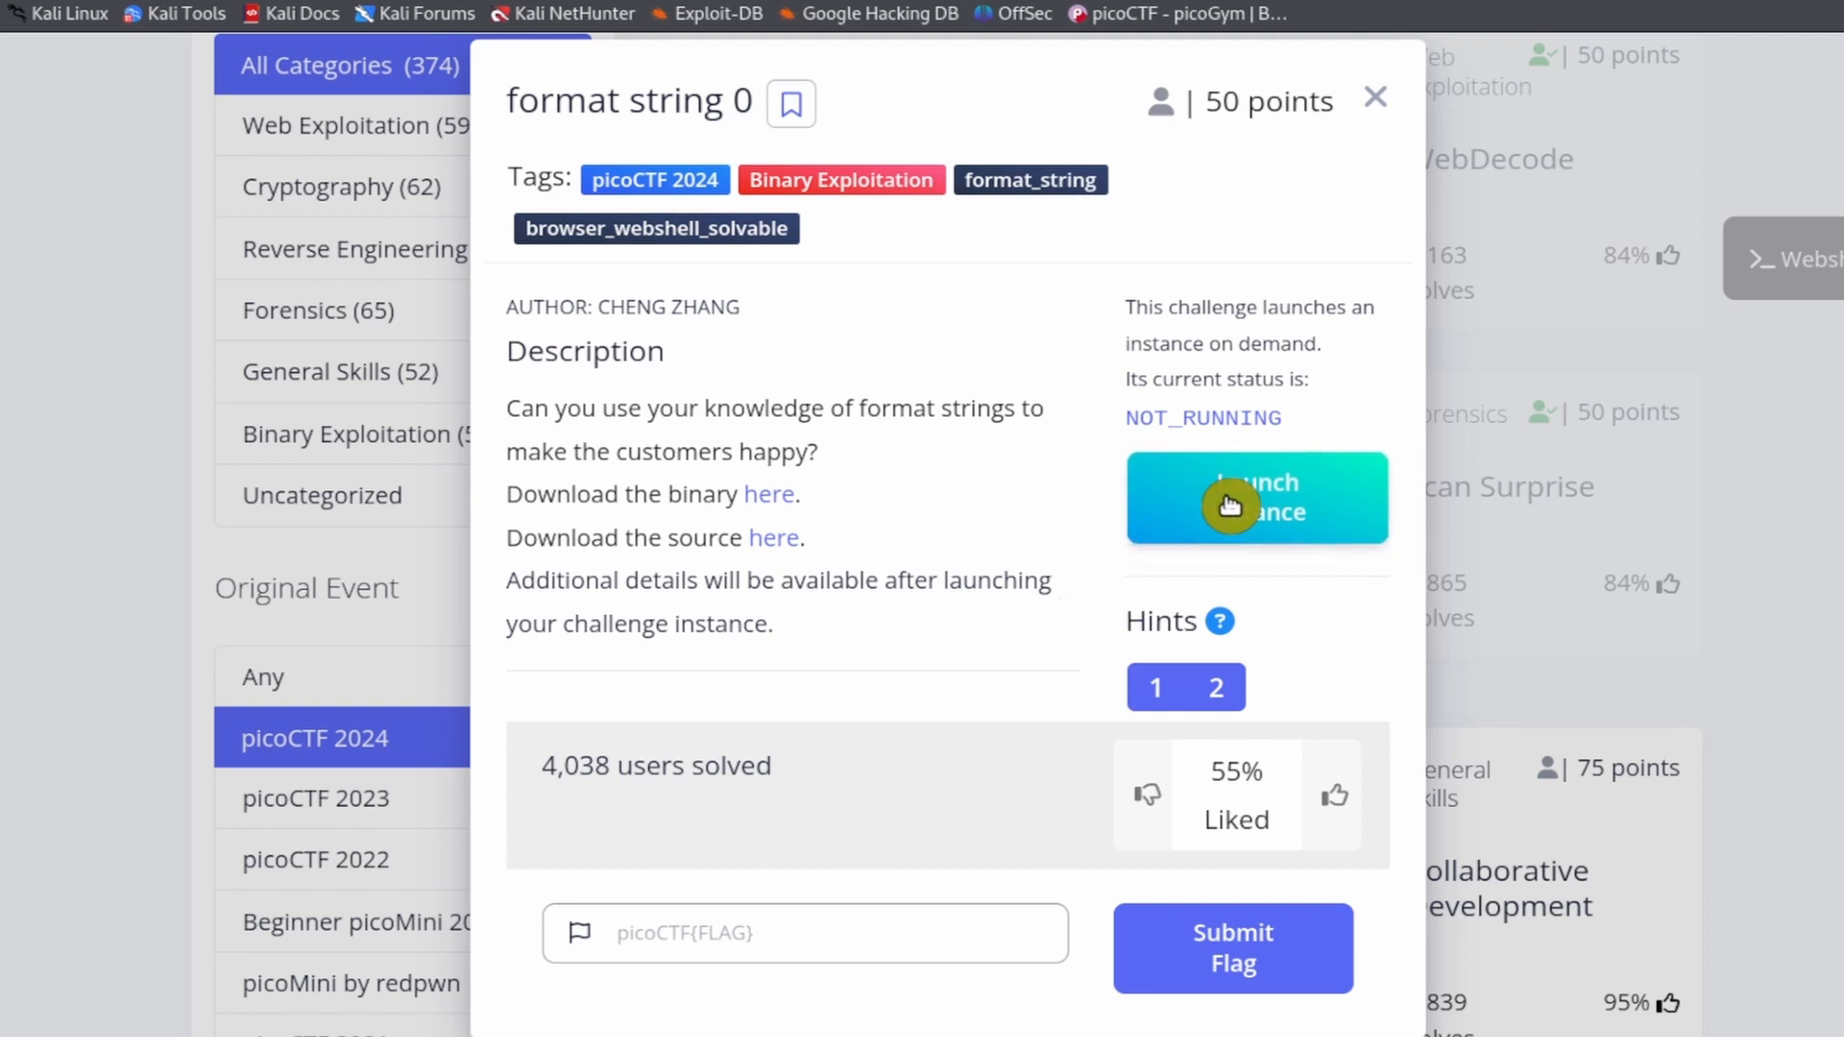
# Launch the format string 0 instance so it shows RUNNING with nc mimas.picoctf.net 56050
pyautogui.click(1257, 498)
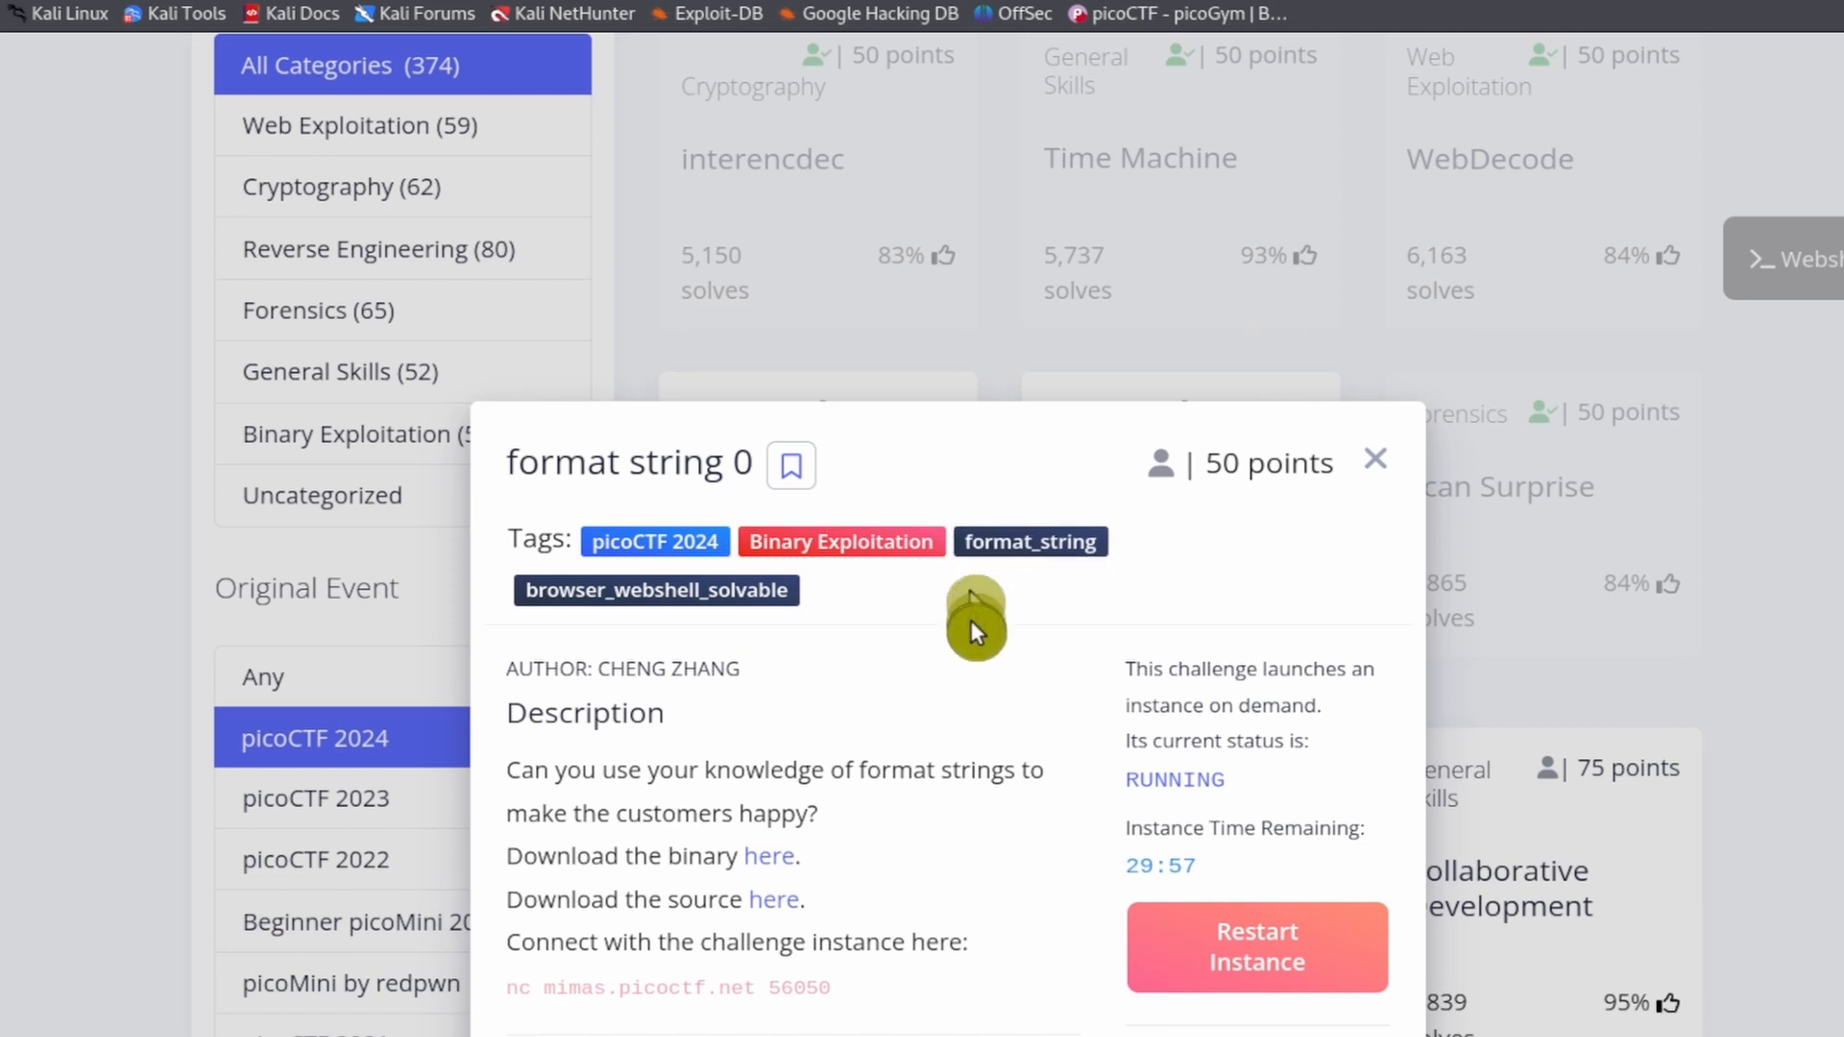
pyautogui.scroll(-3)
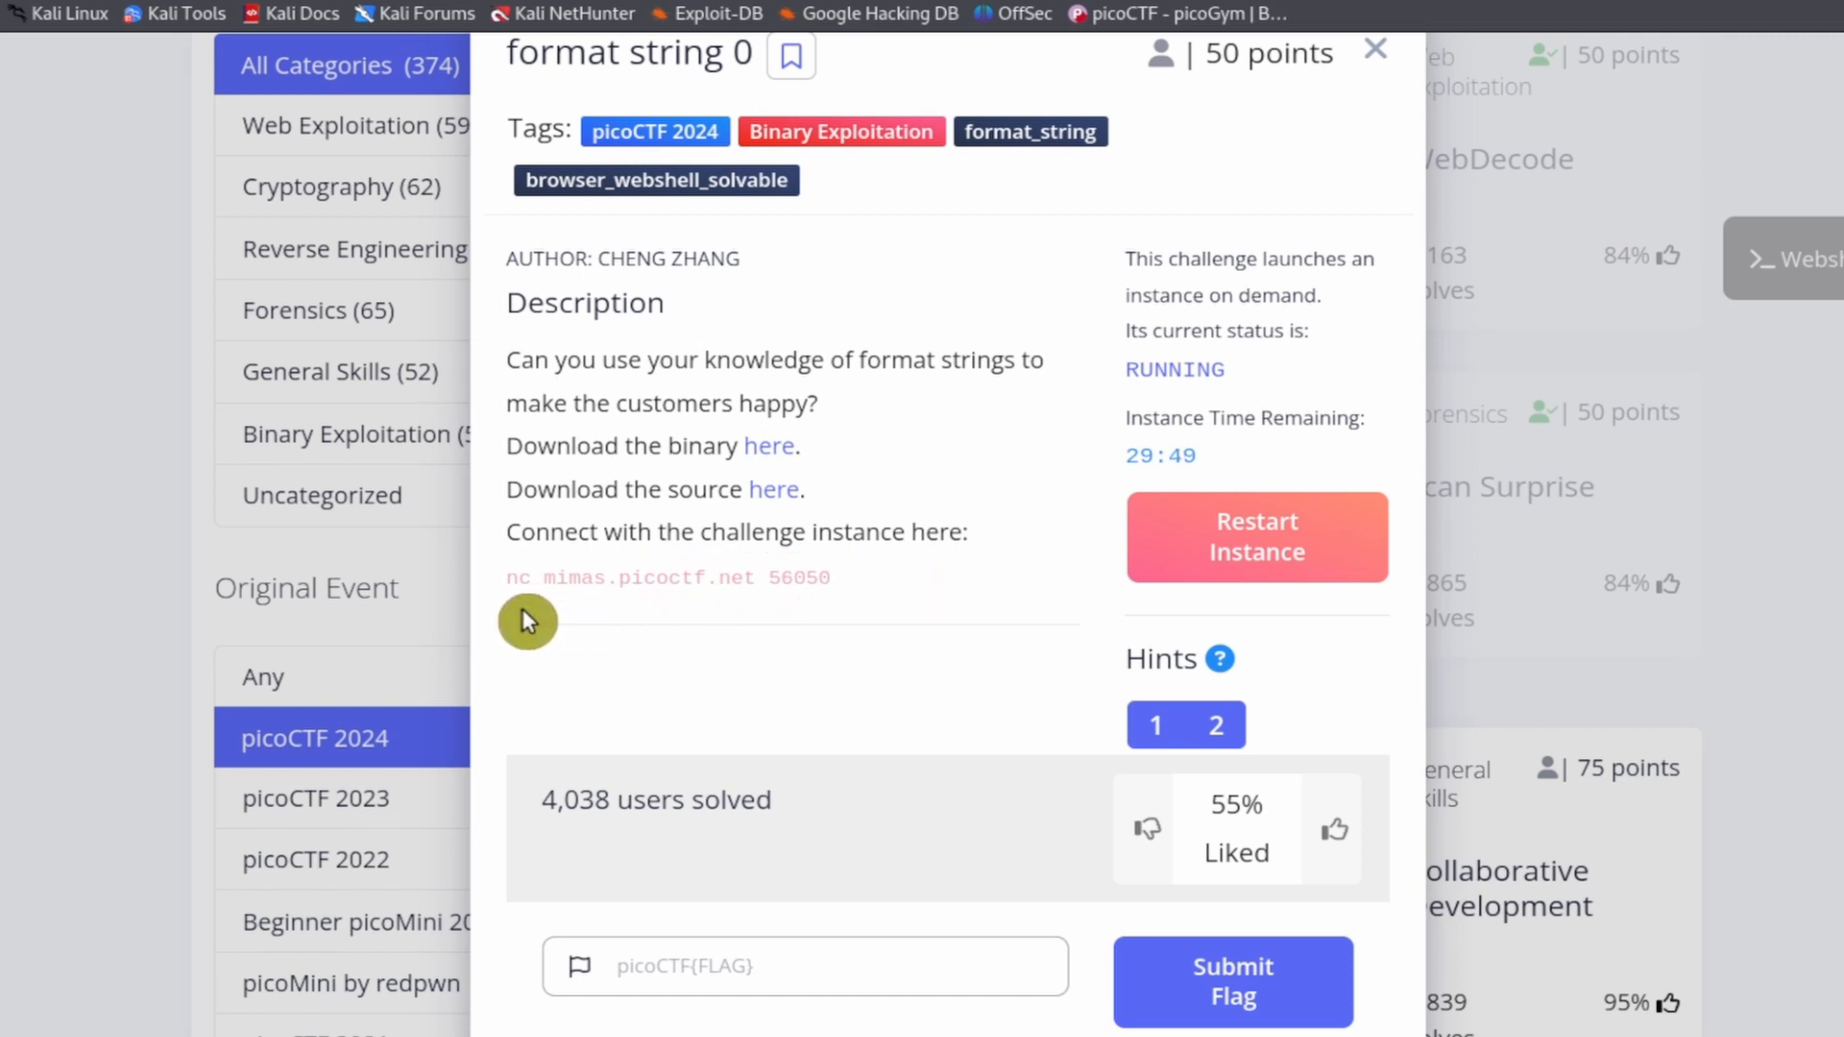
pyautogui.moveTo(816, 617)
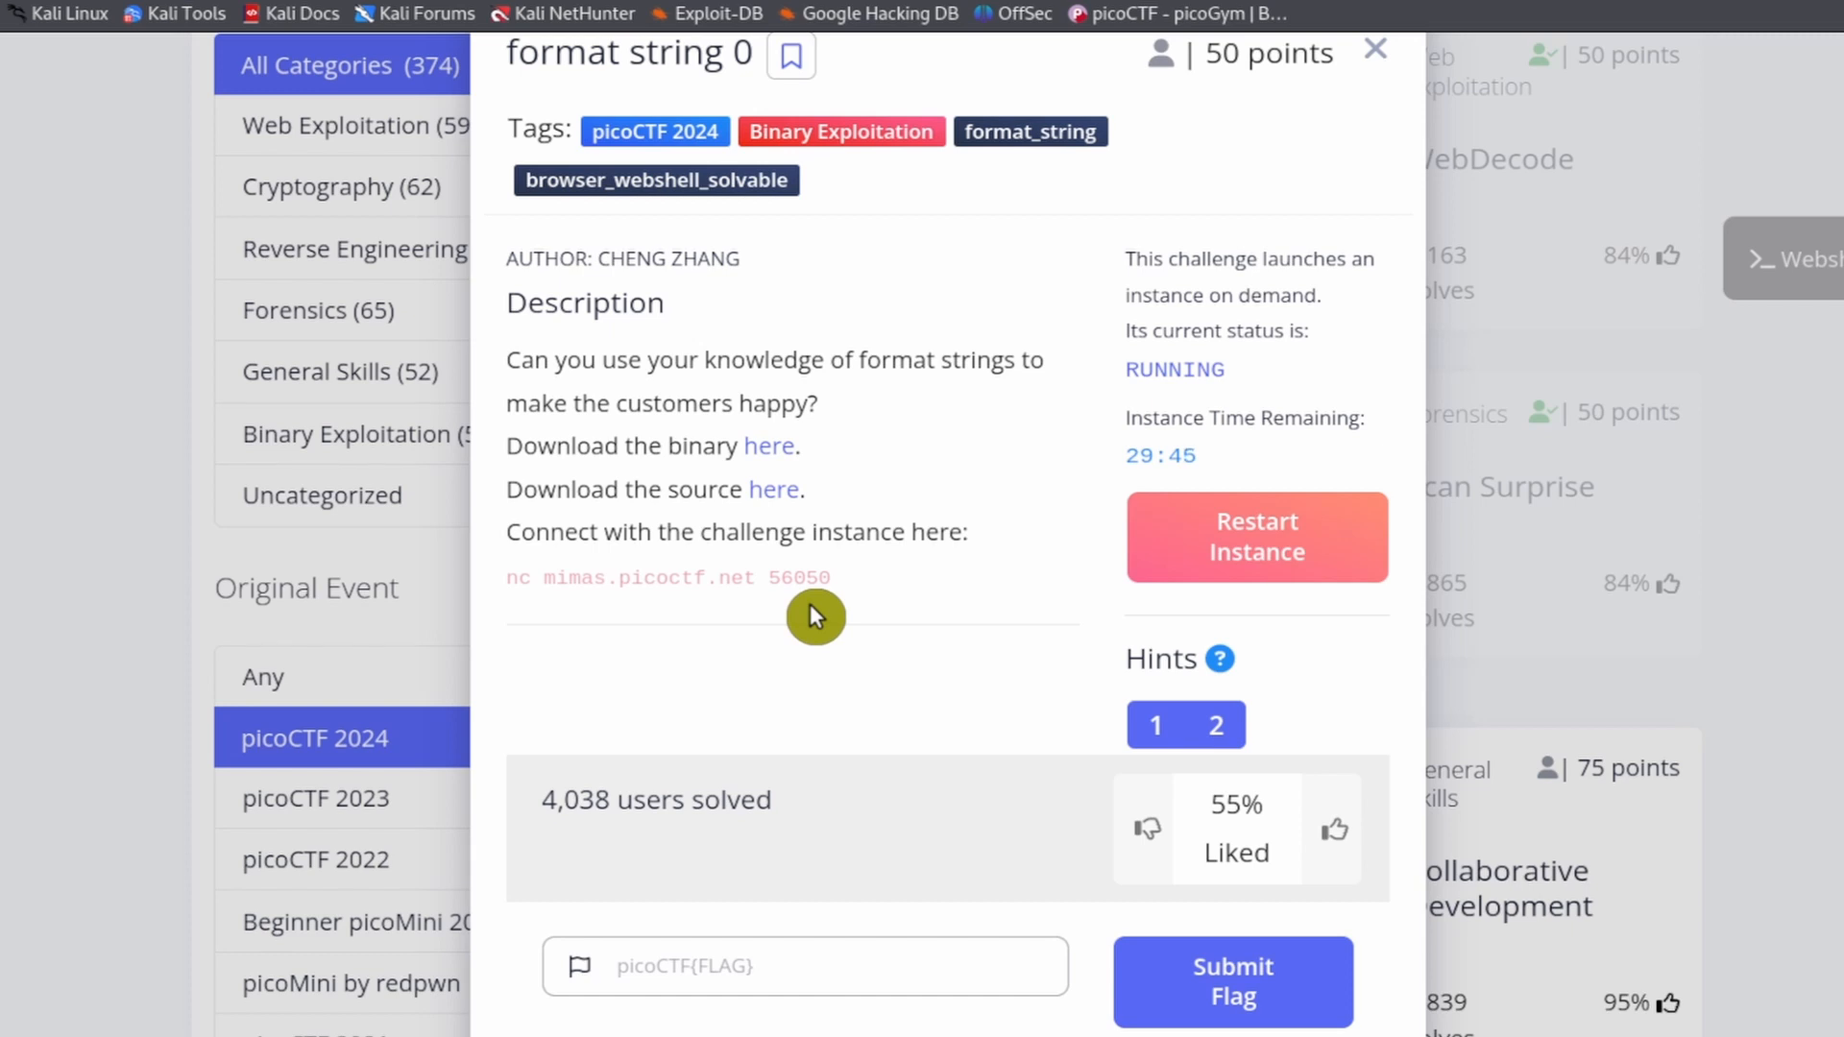
pyautogui.moveTo(507, 586)
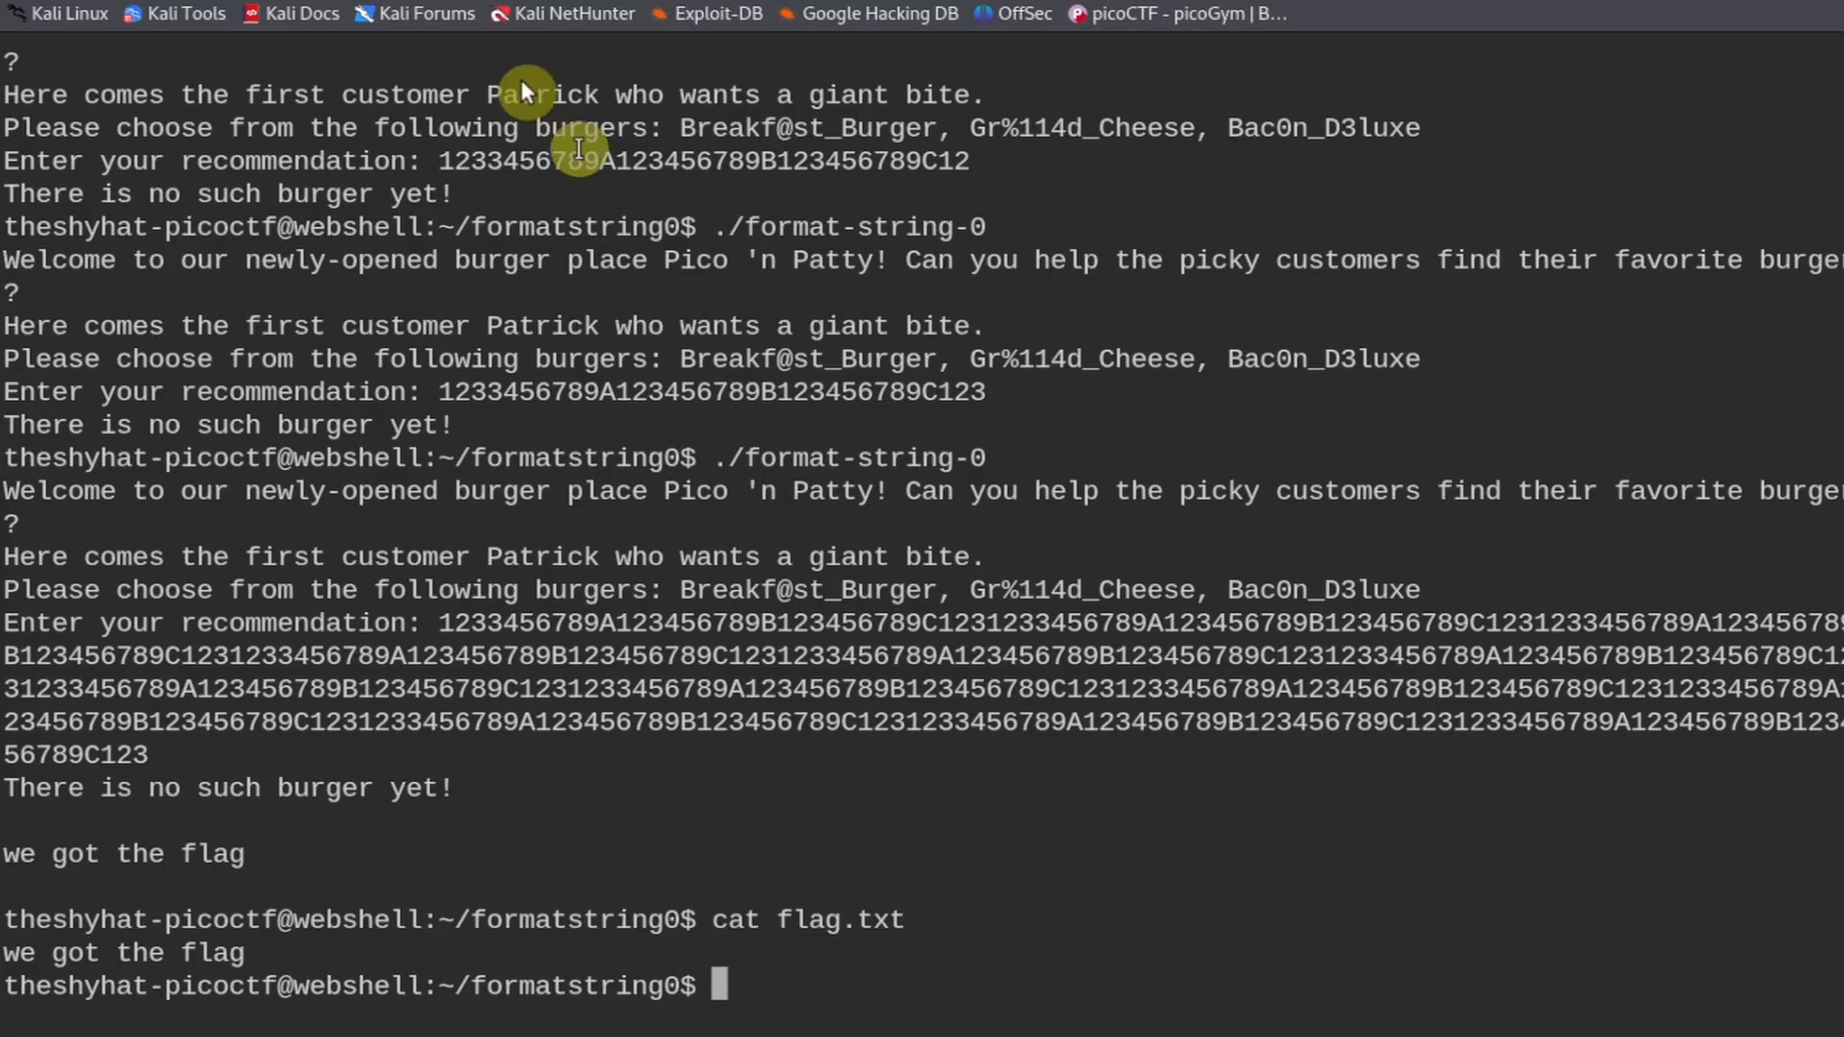
# Connect with nc mimas.picoctf.net 56050 and select the long overflow string from the earlier run
pyautogui.write('nc mimas.picoctf.net 56050')
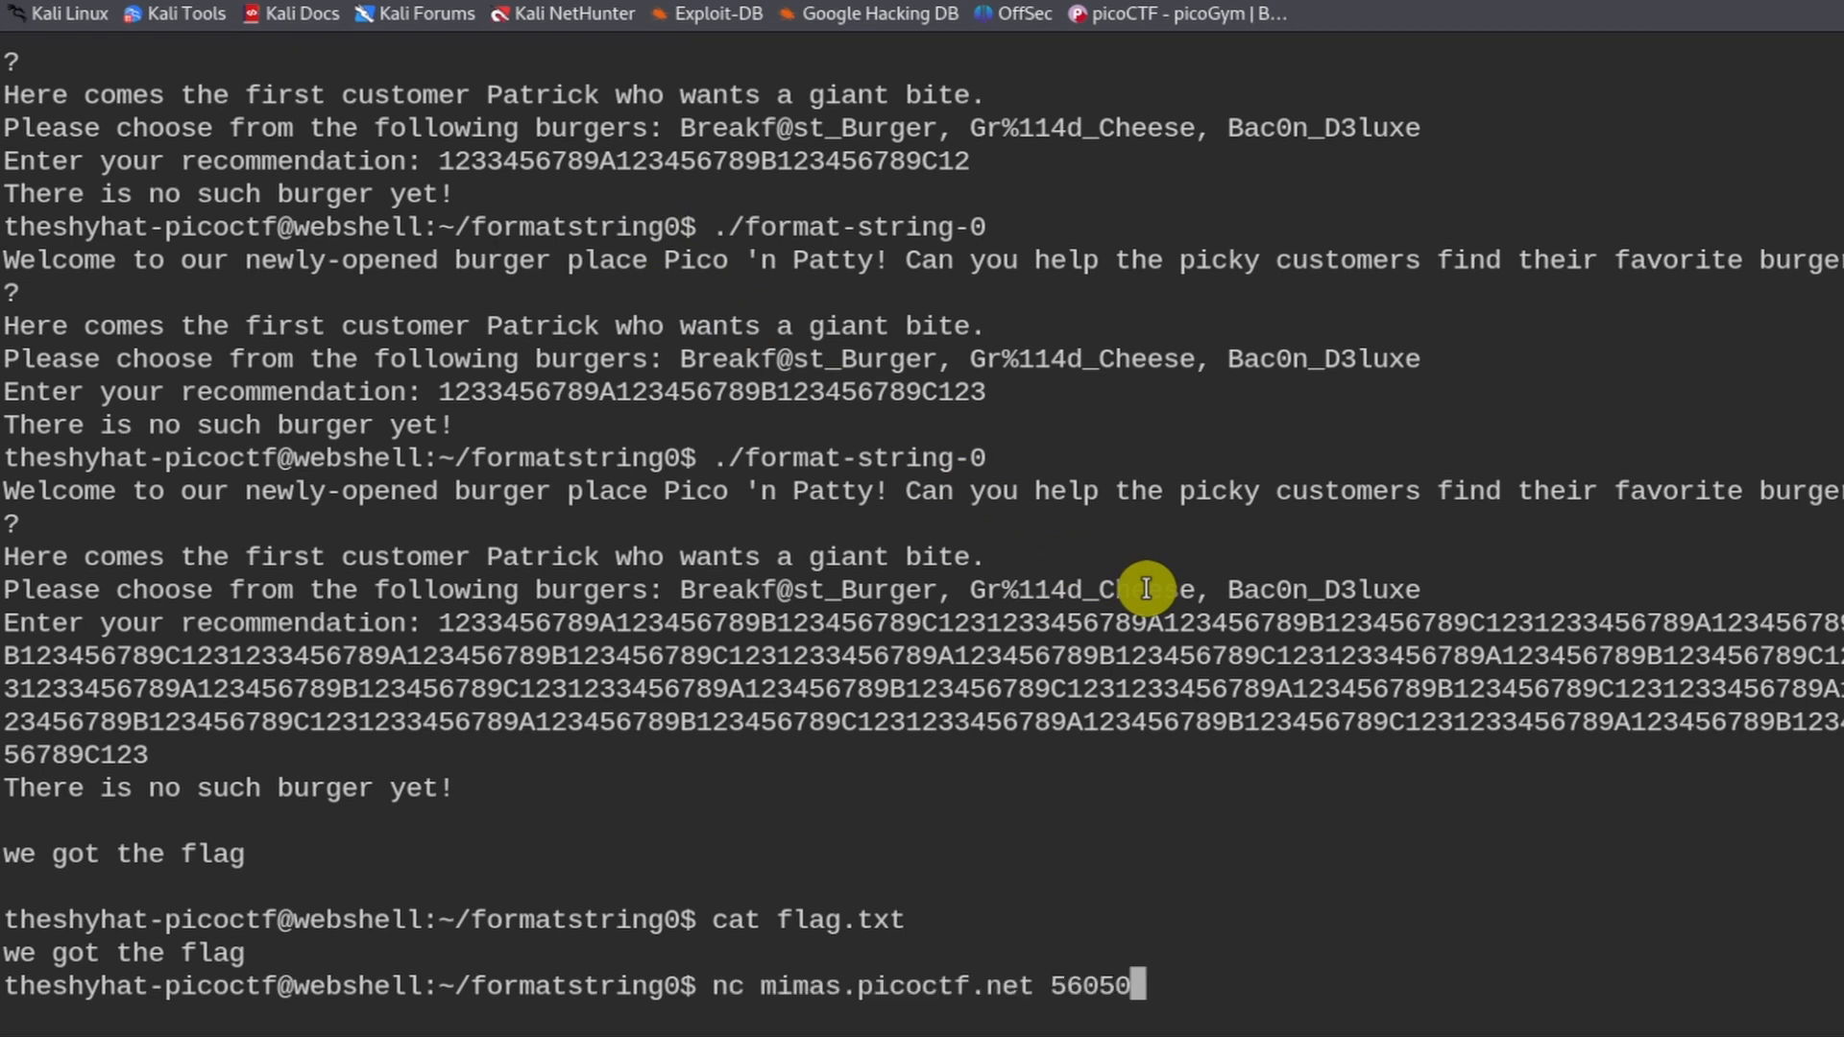
pyautogui.moveTo(1093, 1016)
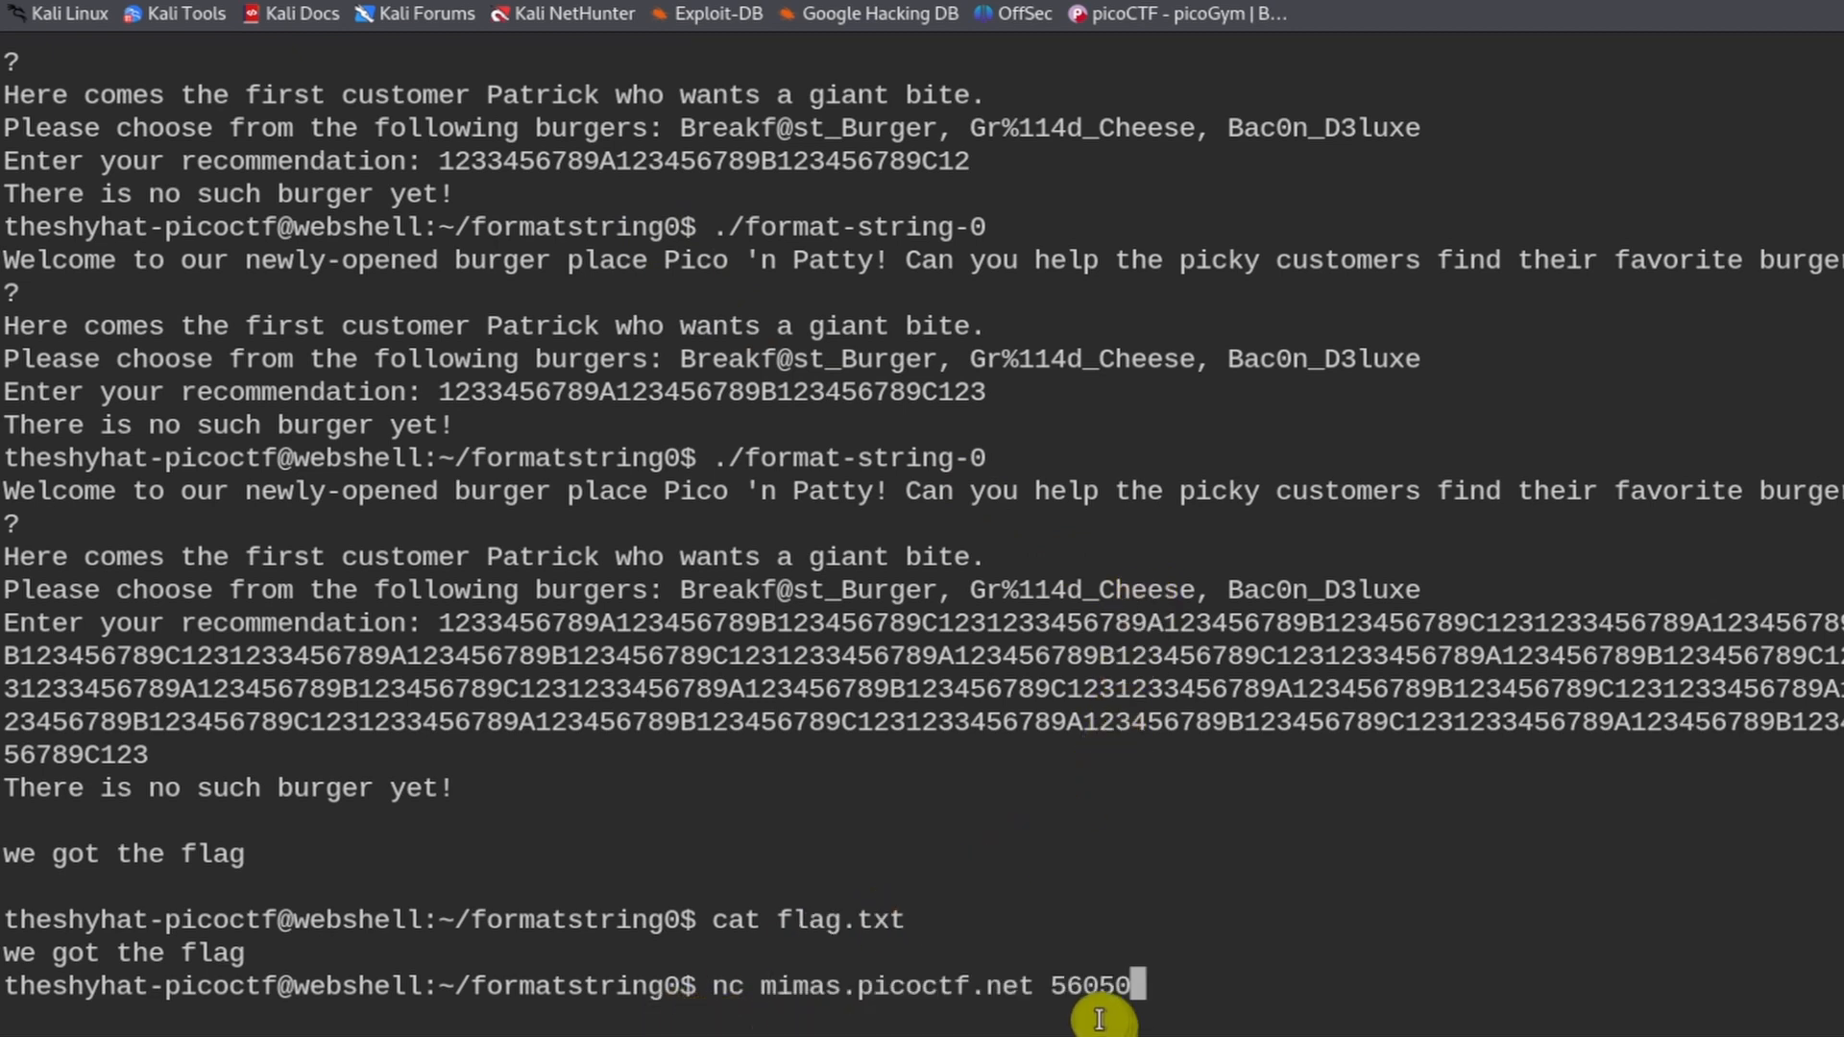
pyautogui.moveTo(818, 840)
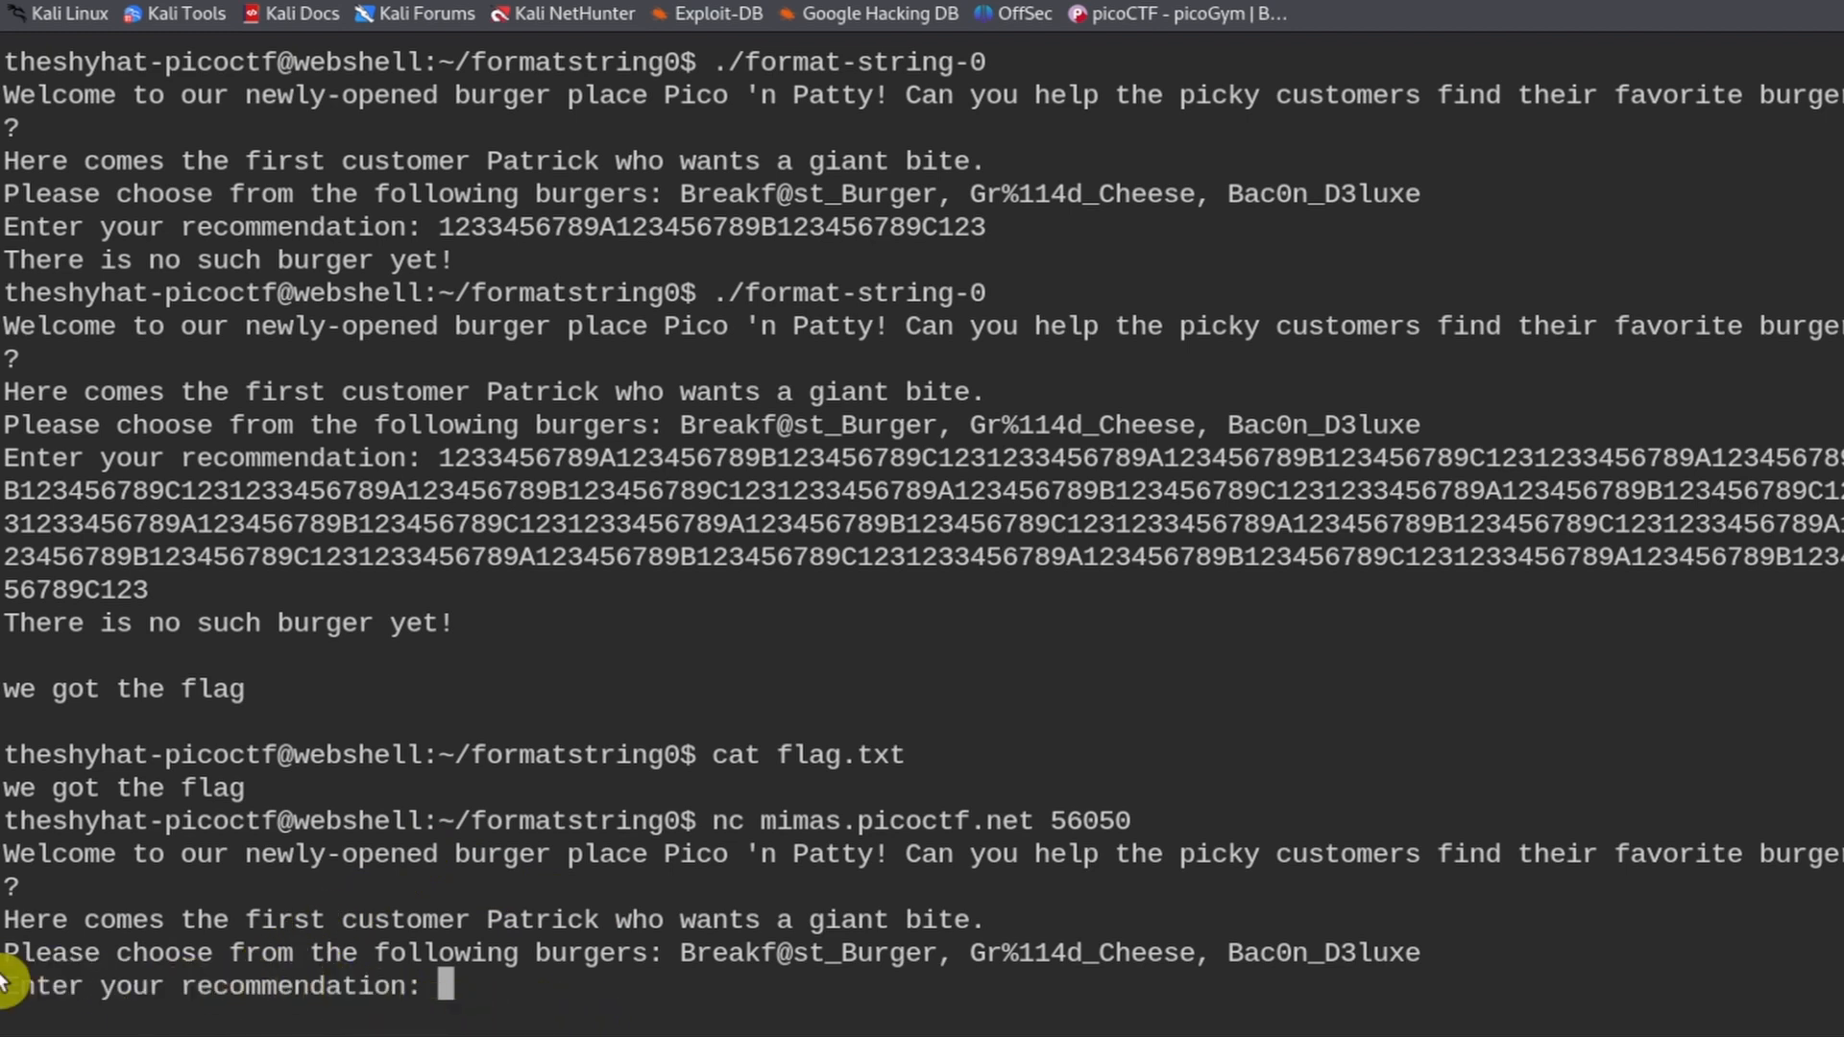
pyautogui.moveTo(867, 964)
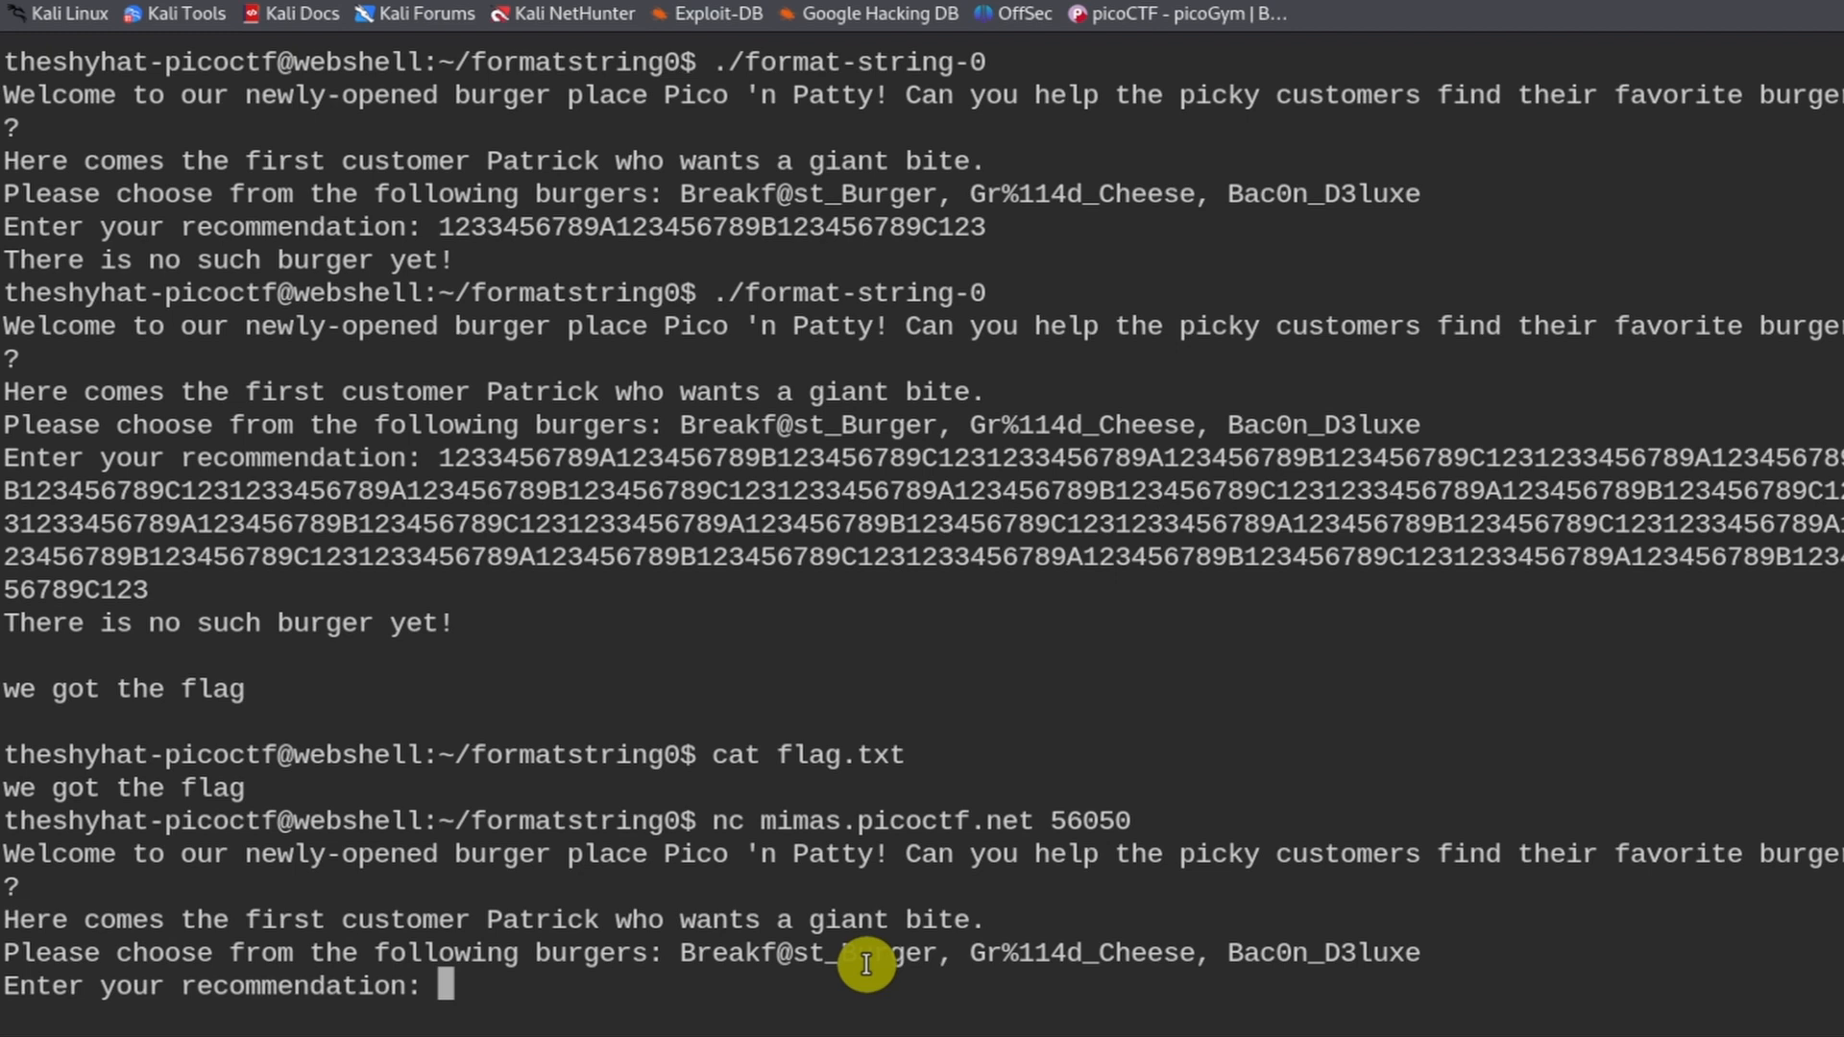
pyautogui.moveTo(882, 968)
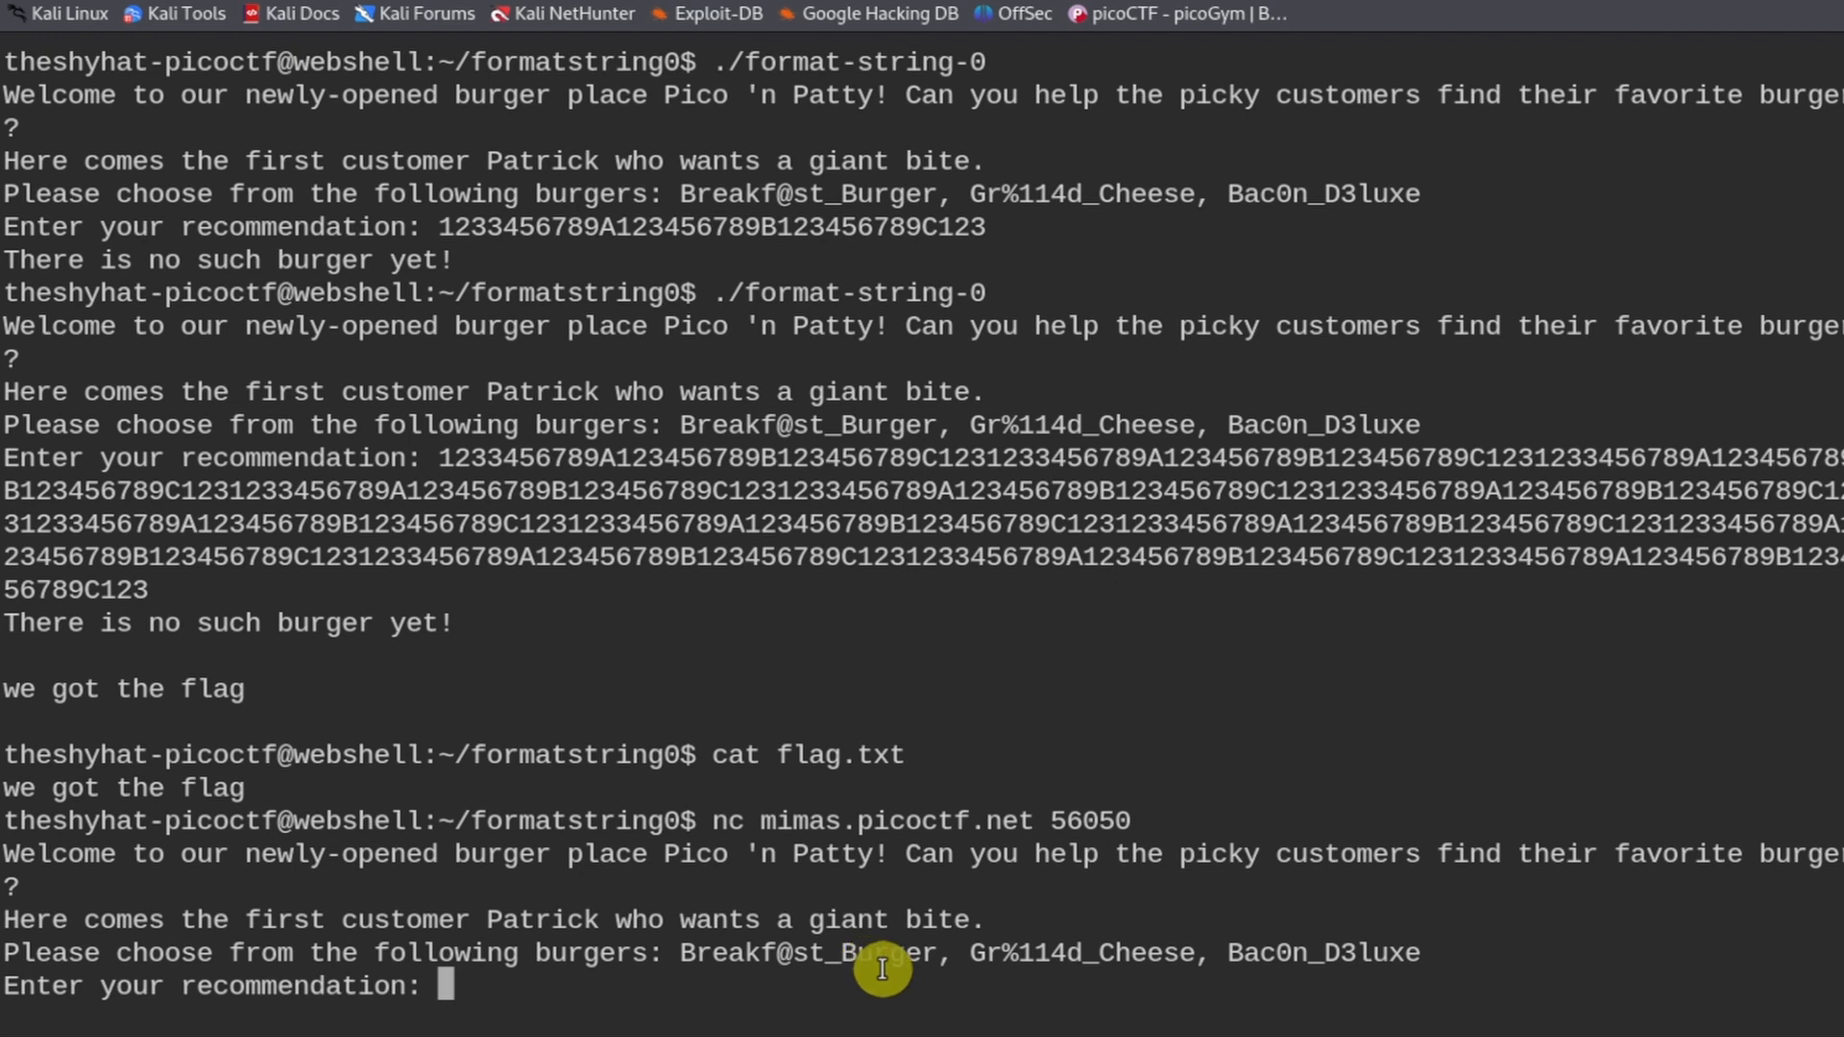
pyautogui.moveTo(647, 901)
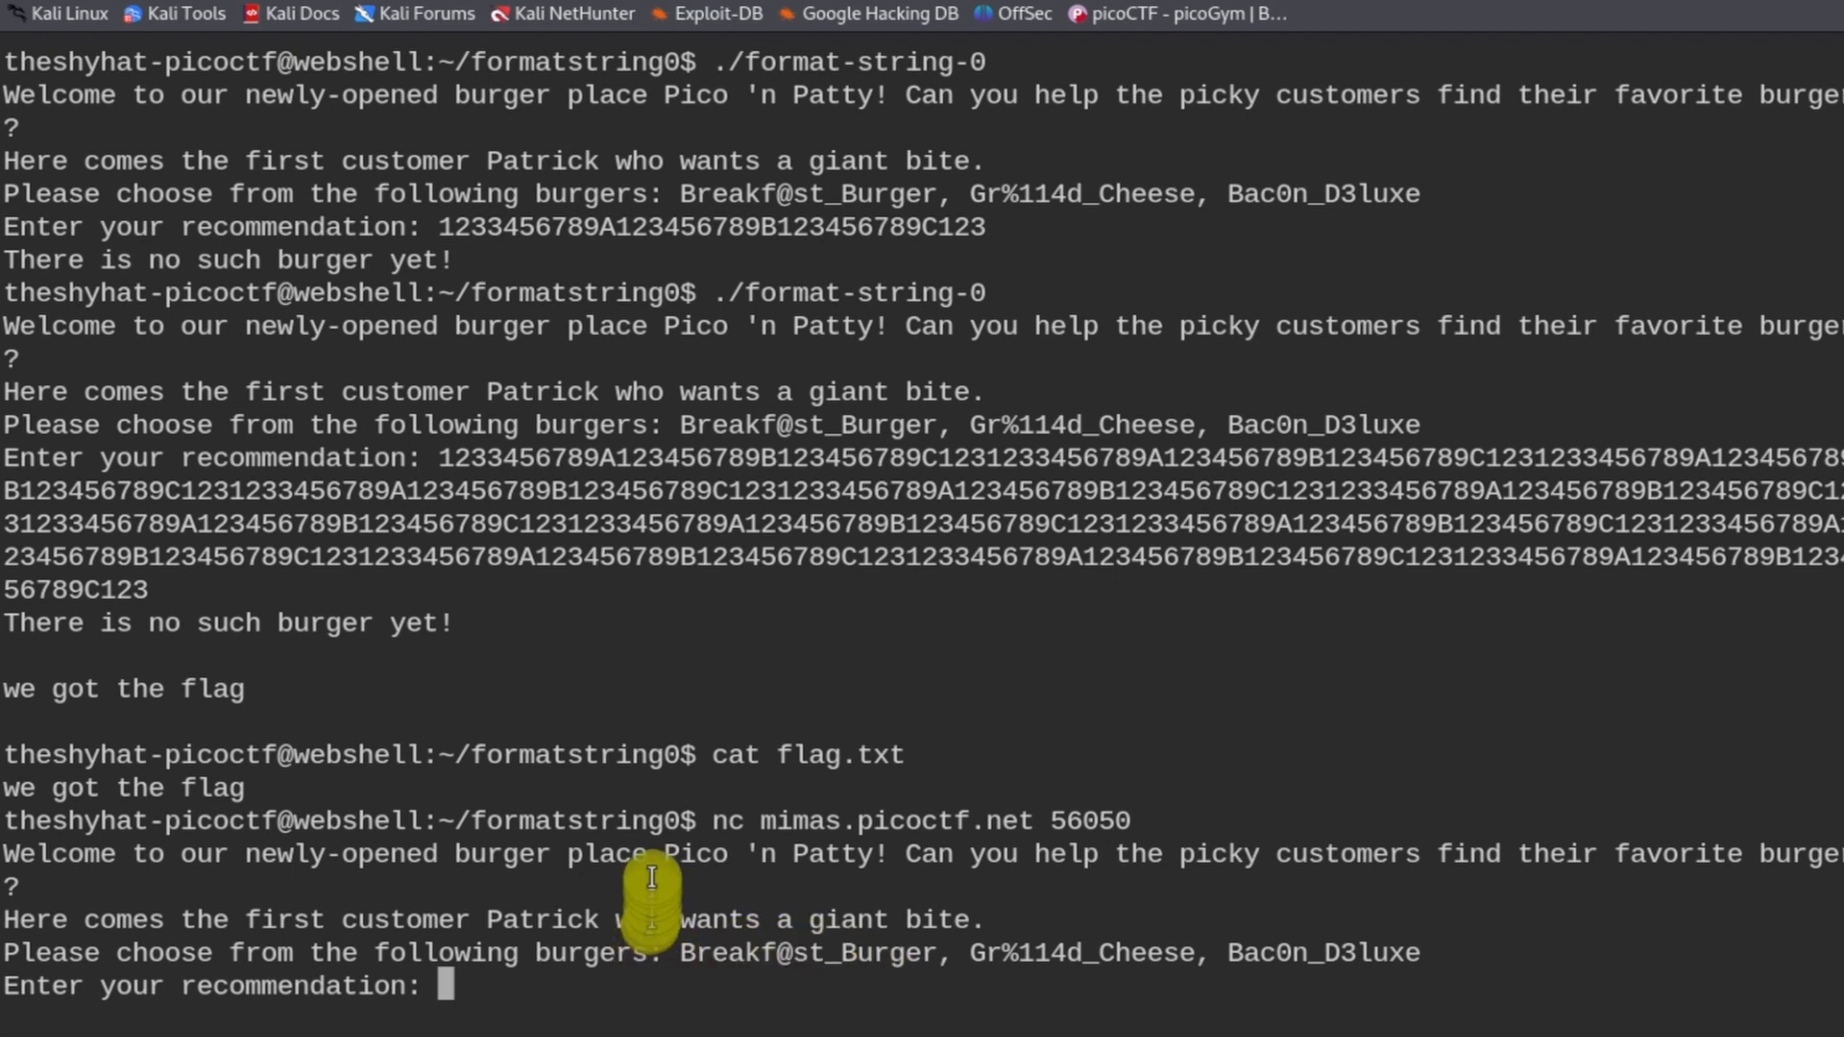
pyautogui.moveTo(444, 495)
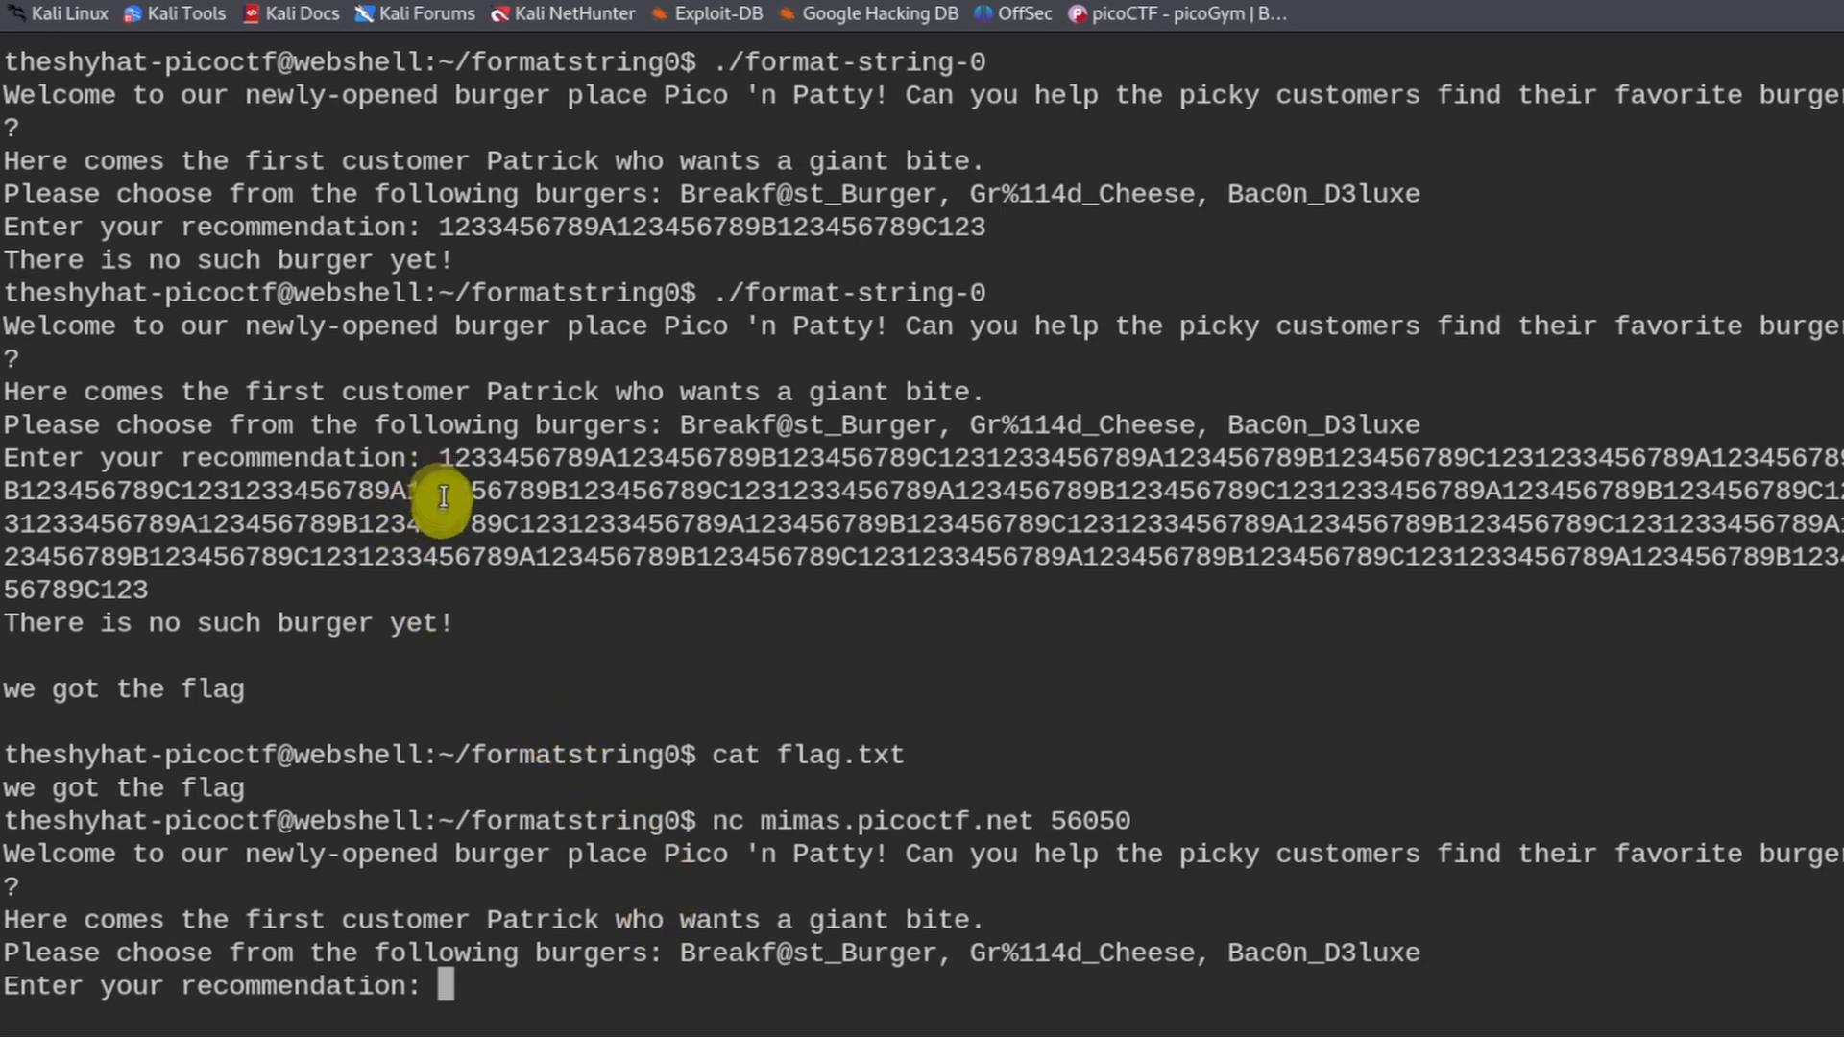
pyautogui.moveTo(441, 457); pyautogui.dragTo(959, 553)
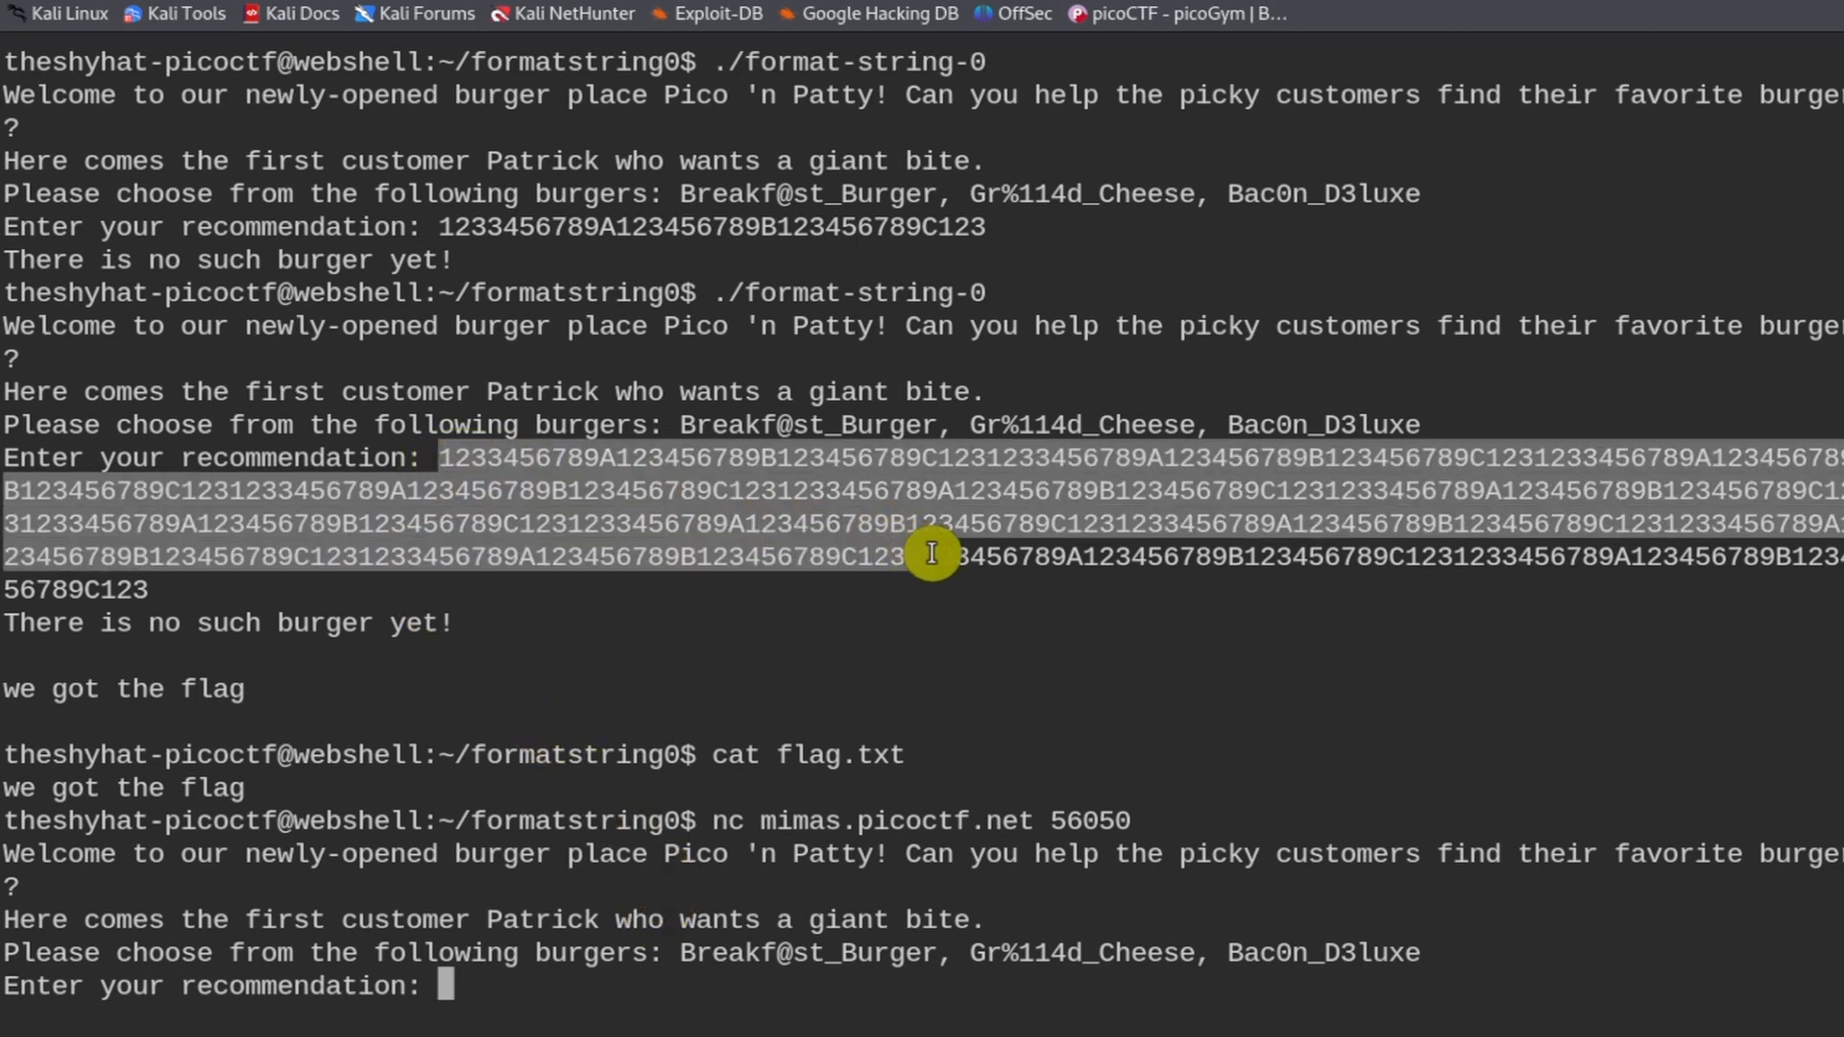
pyautogui.moveTo(1241, 557)
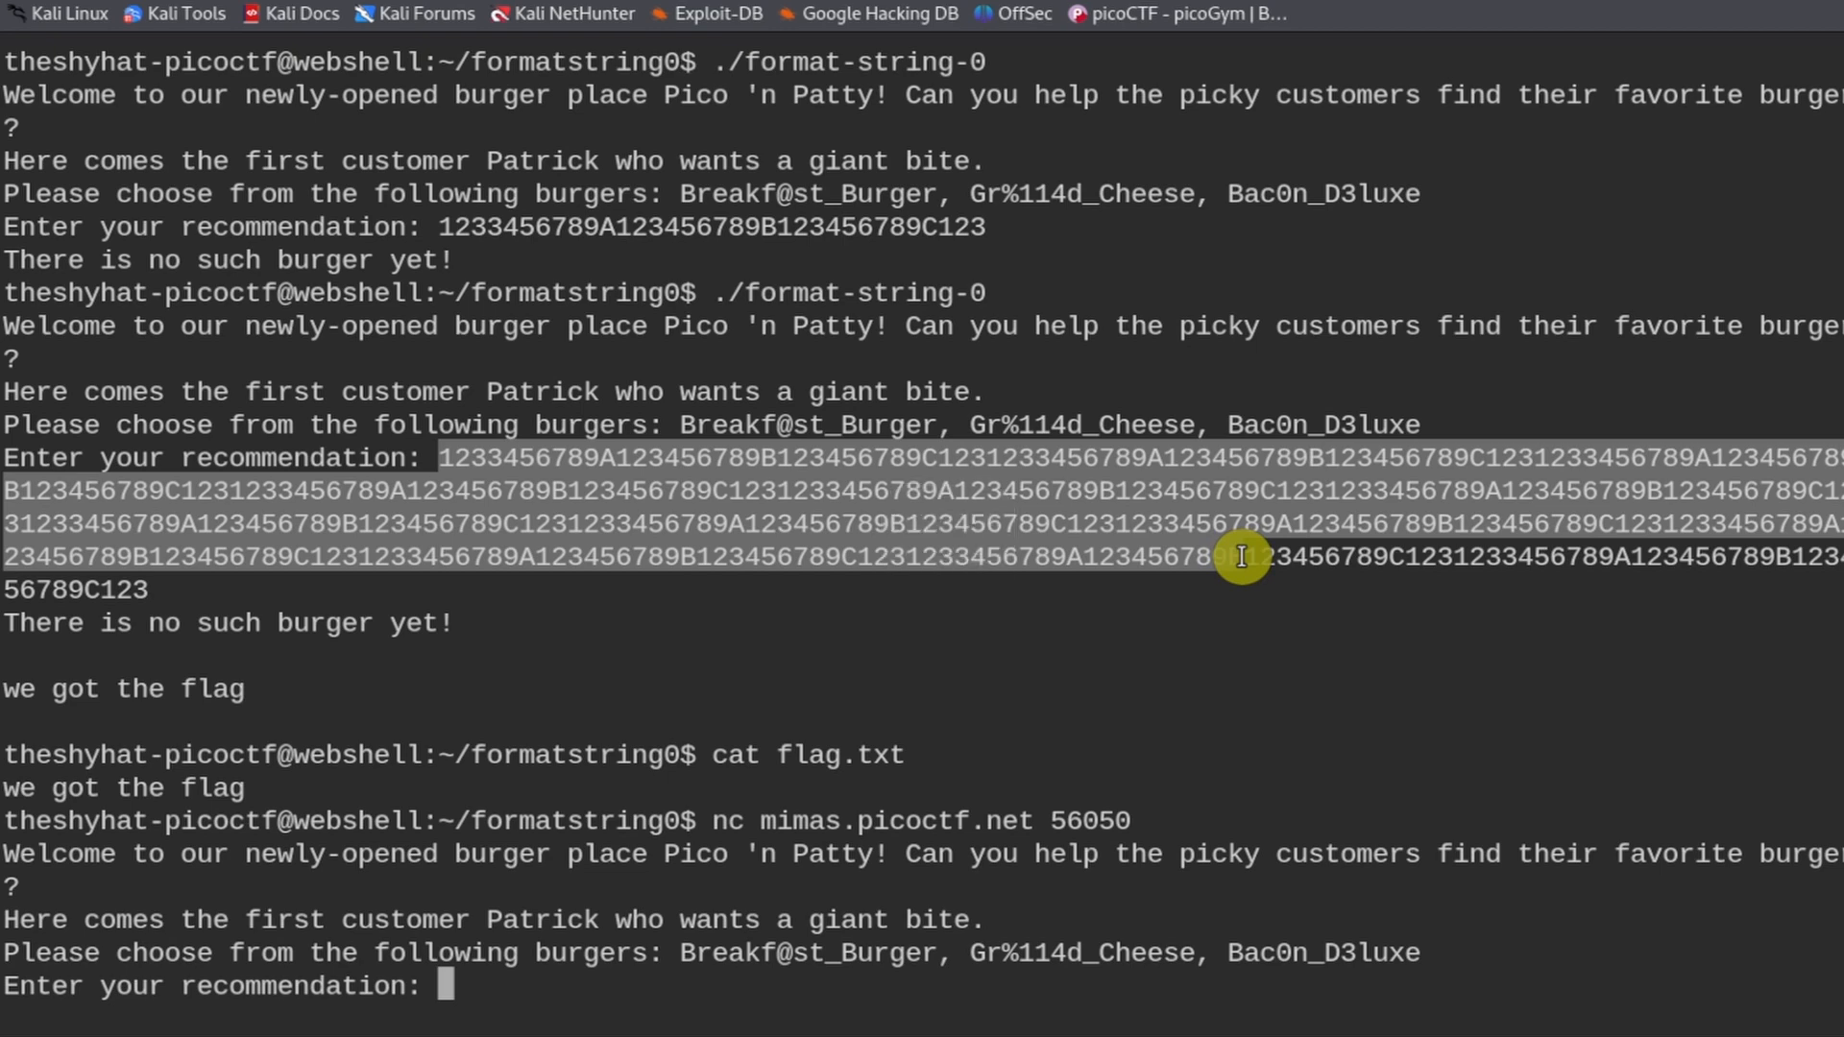
pyautogui.moveTo(1204, 557)
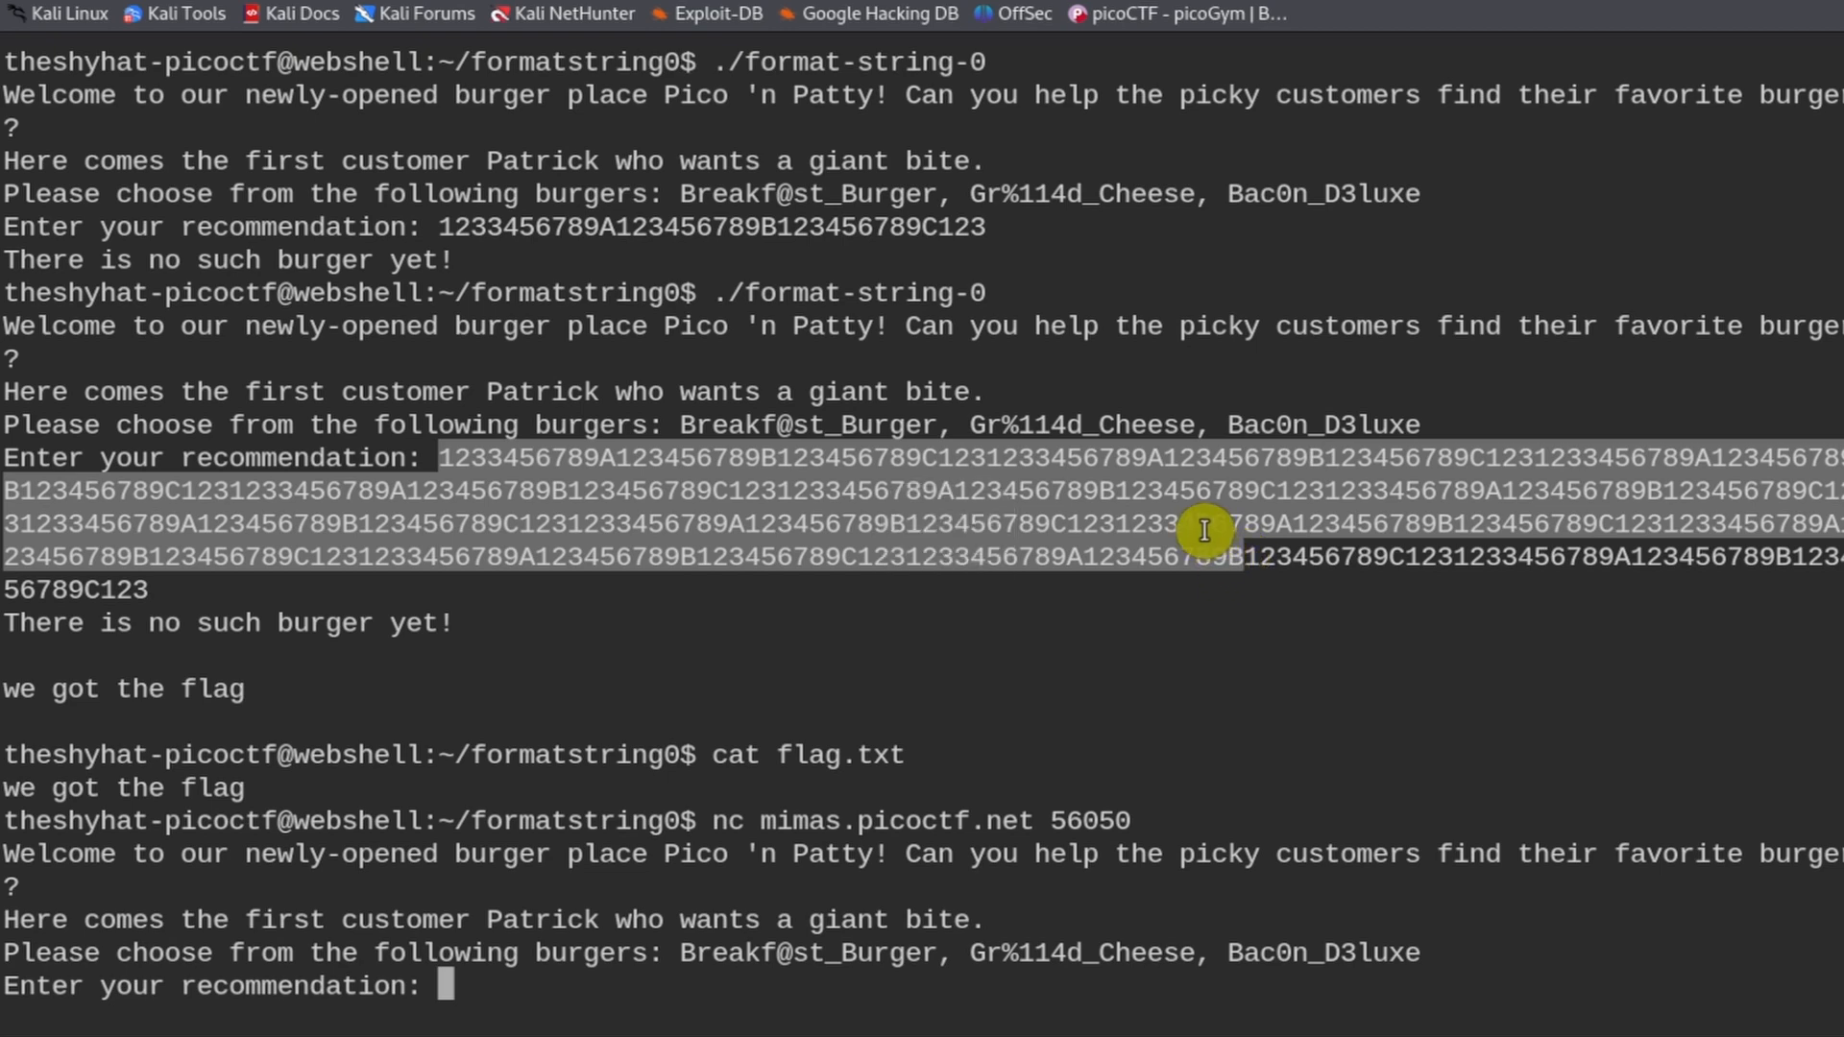
pyautogui.moveTo(1191, 559)
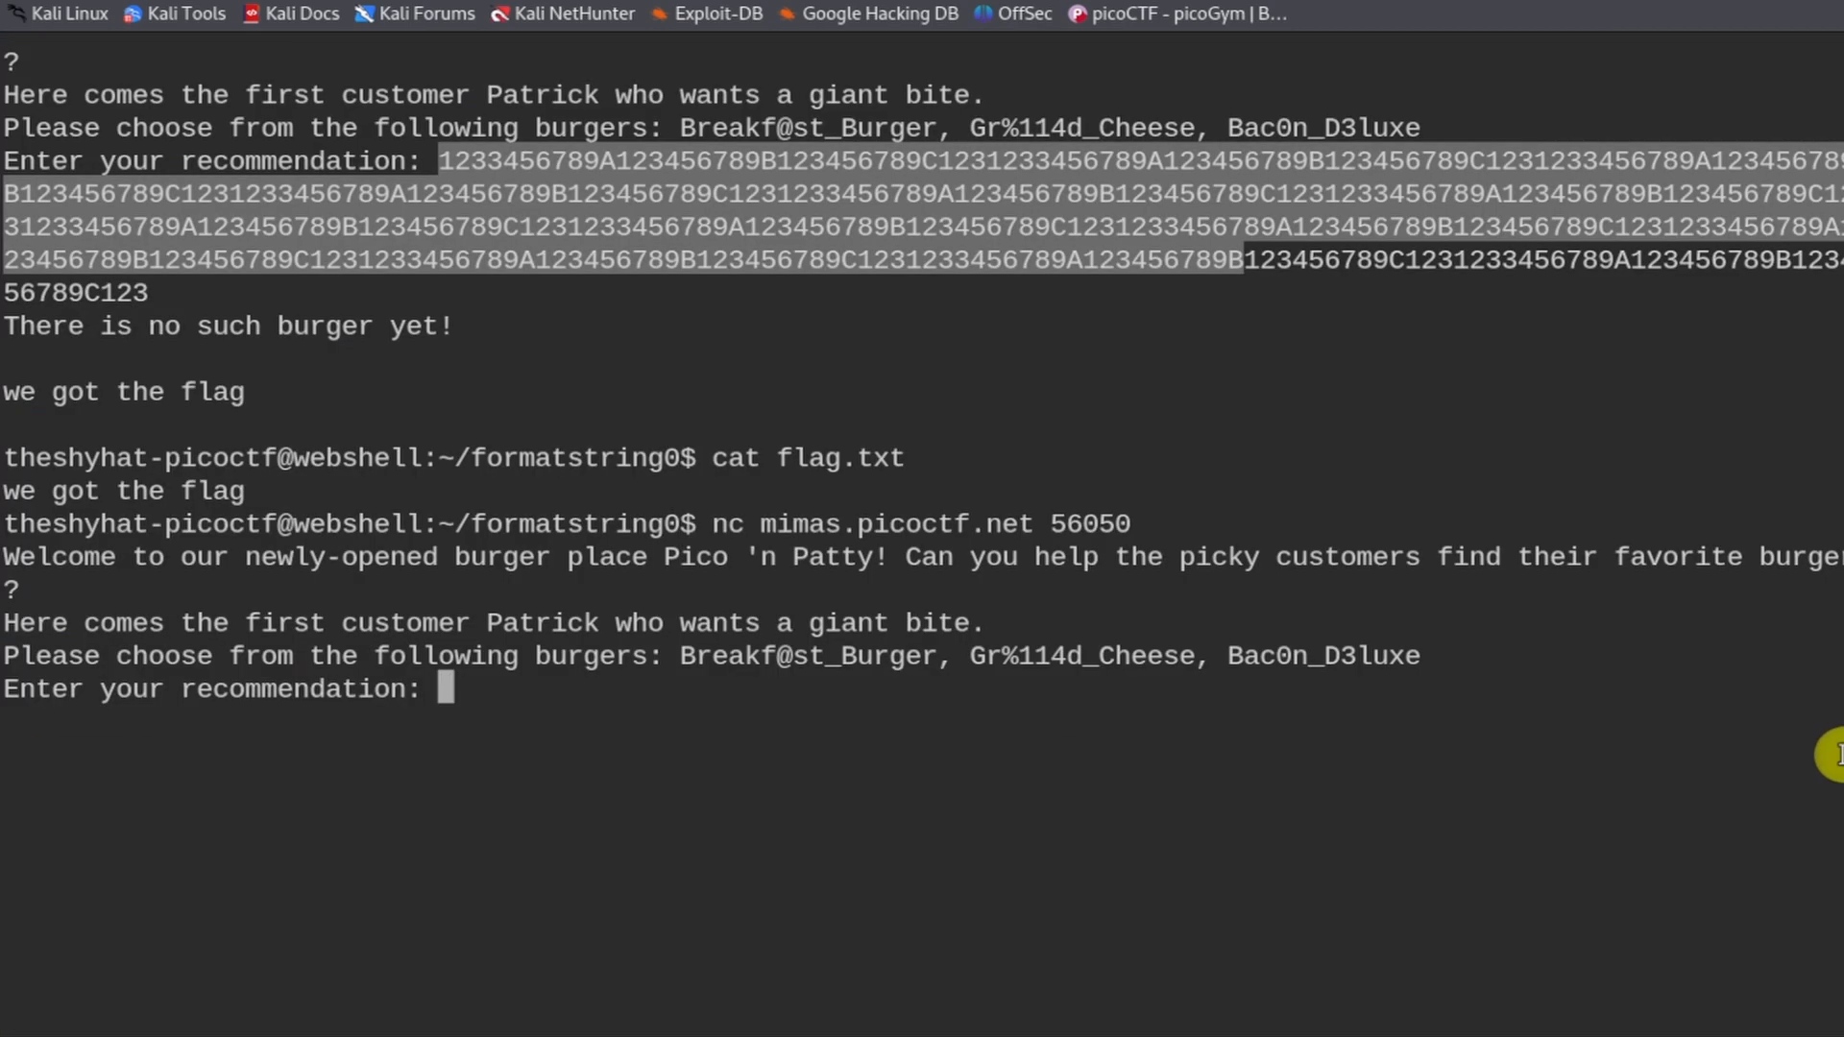
pyautogui.rightClick(618, 508)
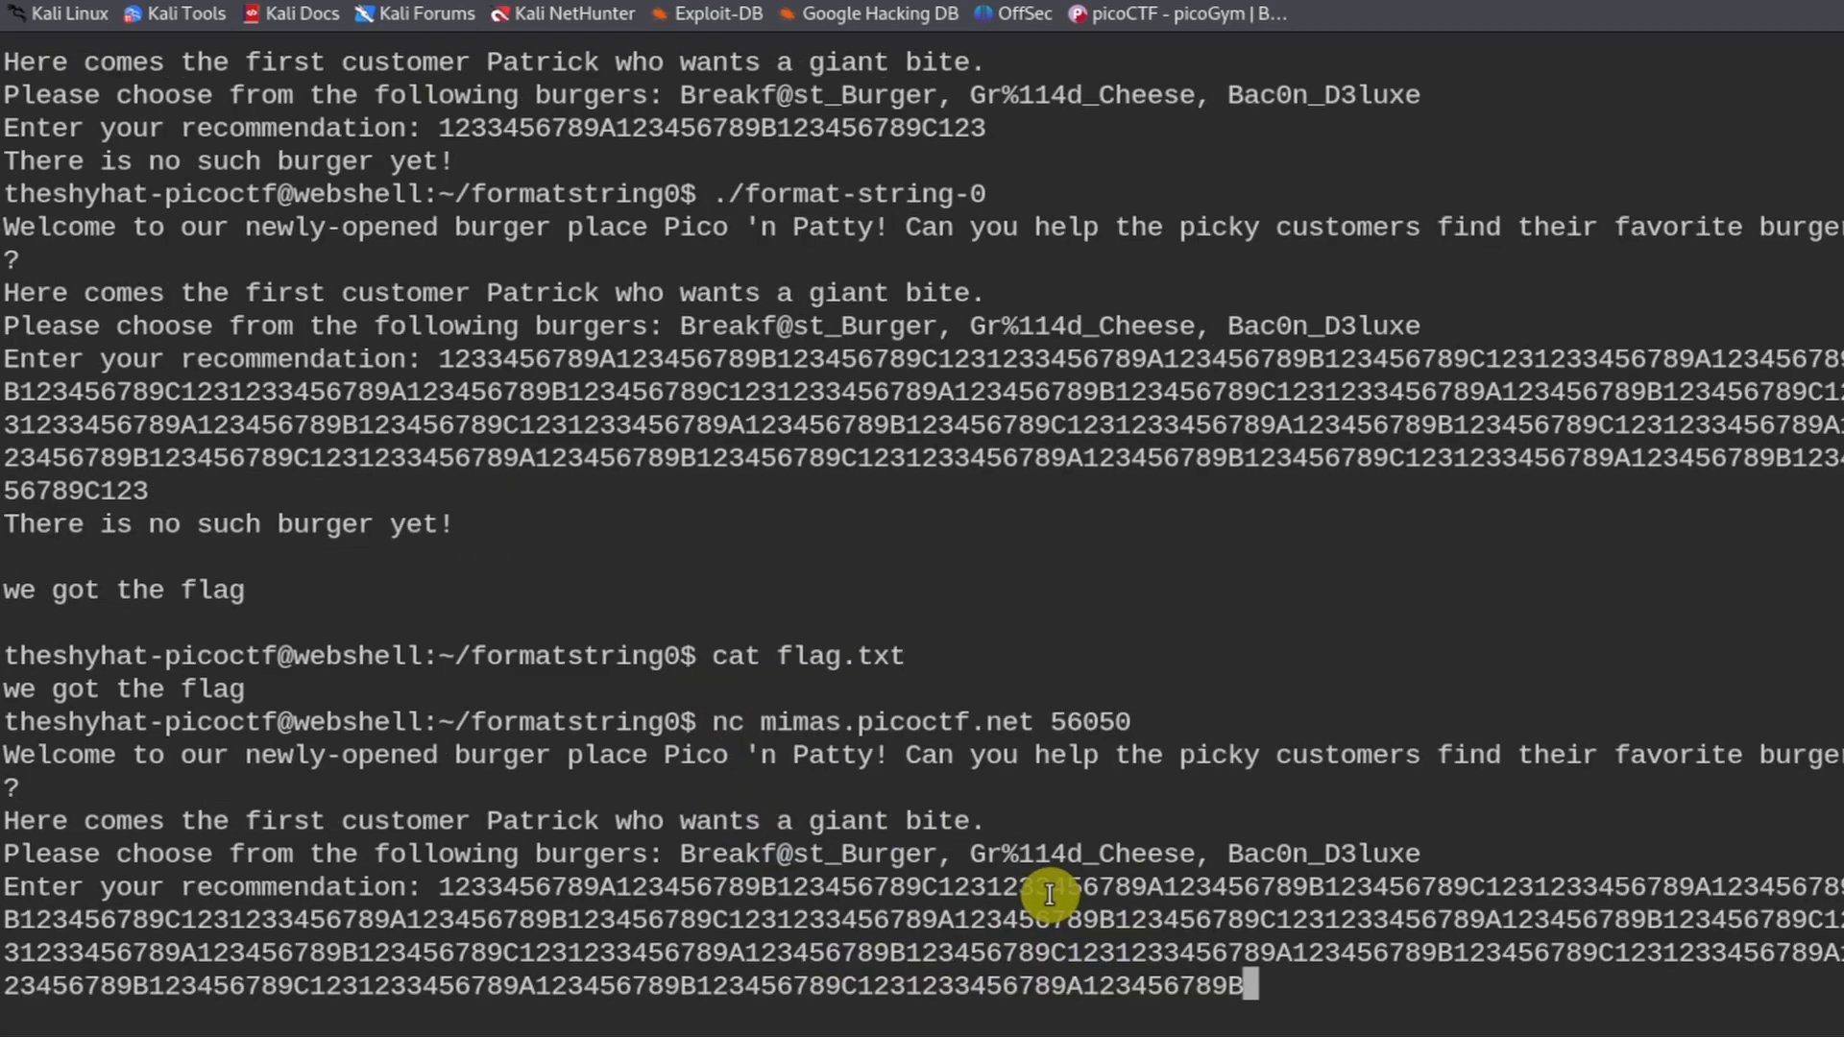
pyautogui.press('Return')
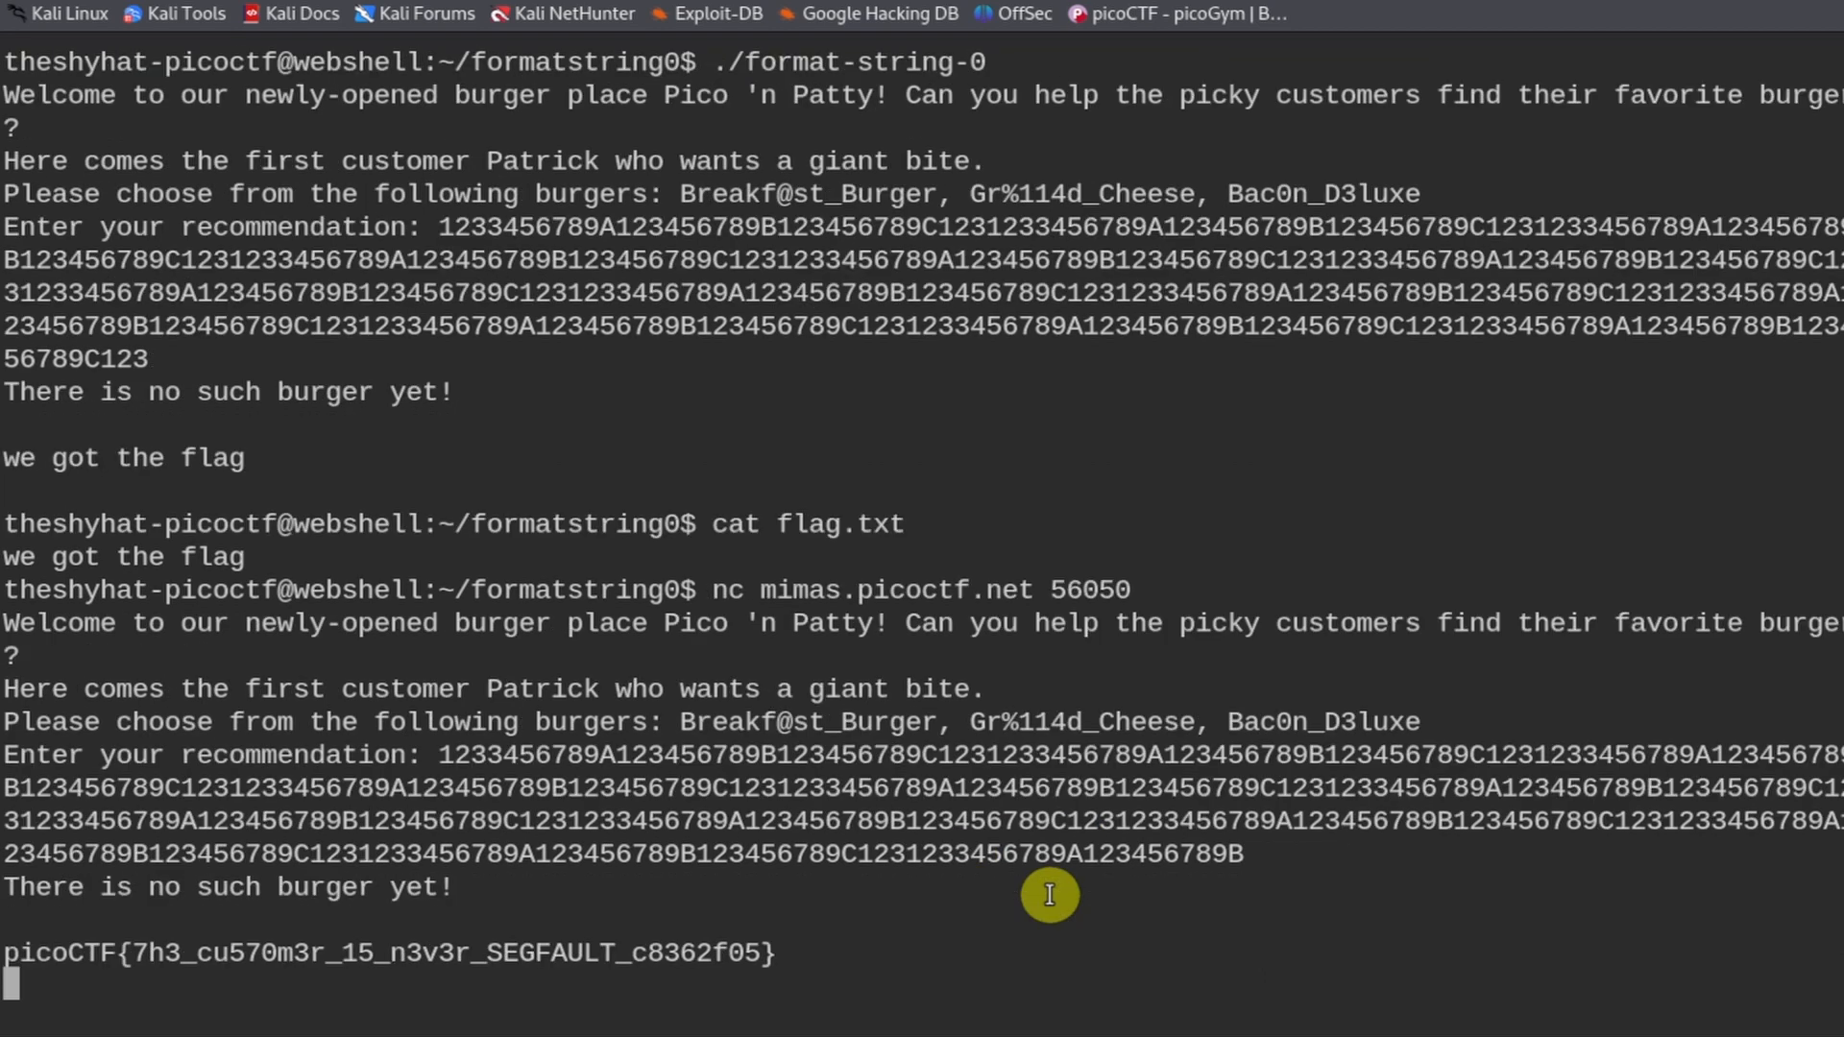
pyautogui.moveTo(37, 995)
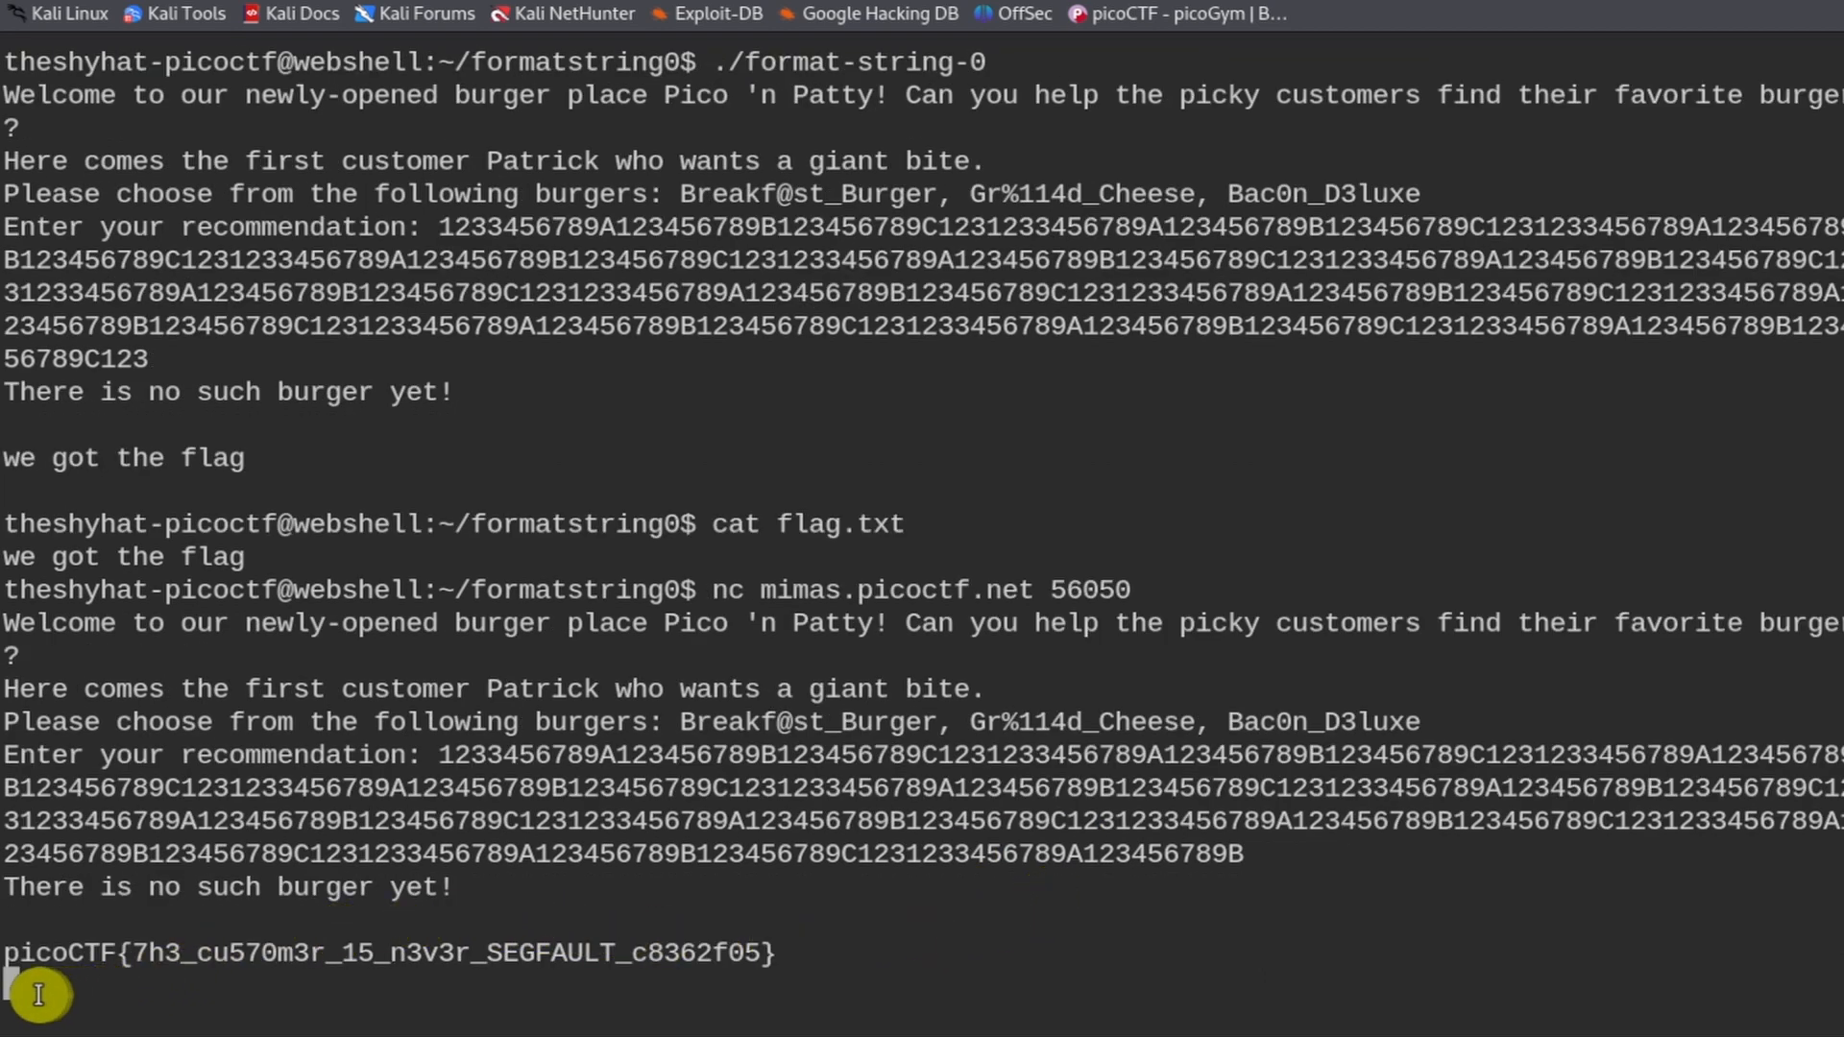
pyautogui.moveTo(252, 1007)
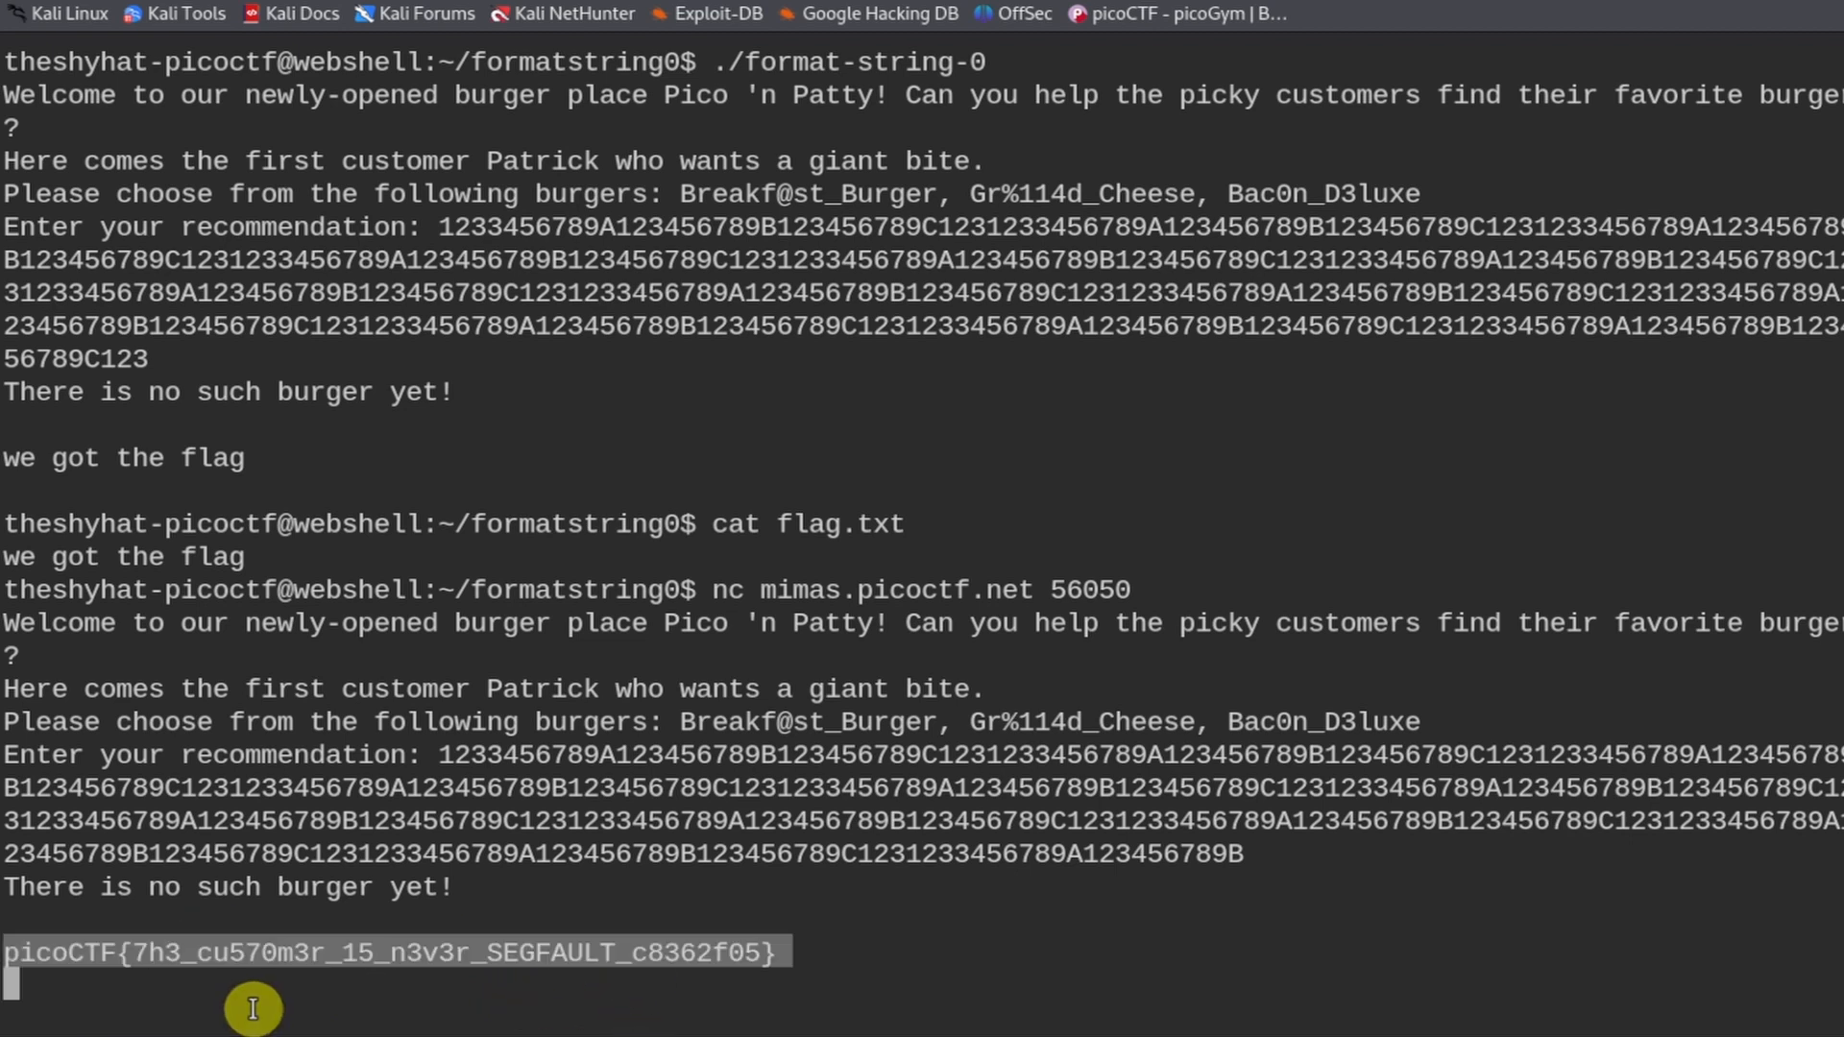
pyautogui.moveTo(176, 1003)
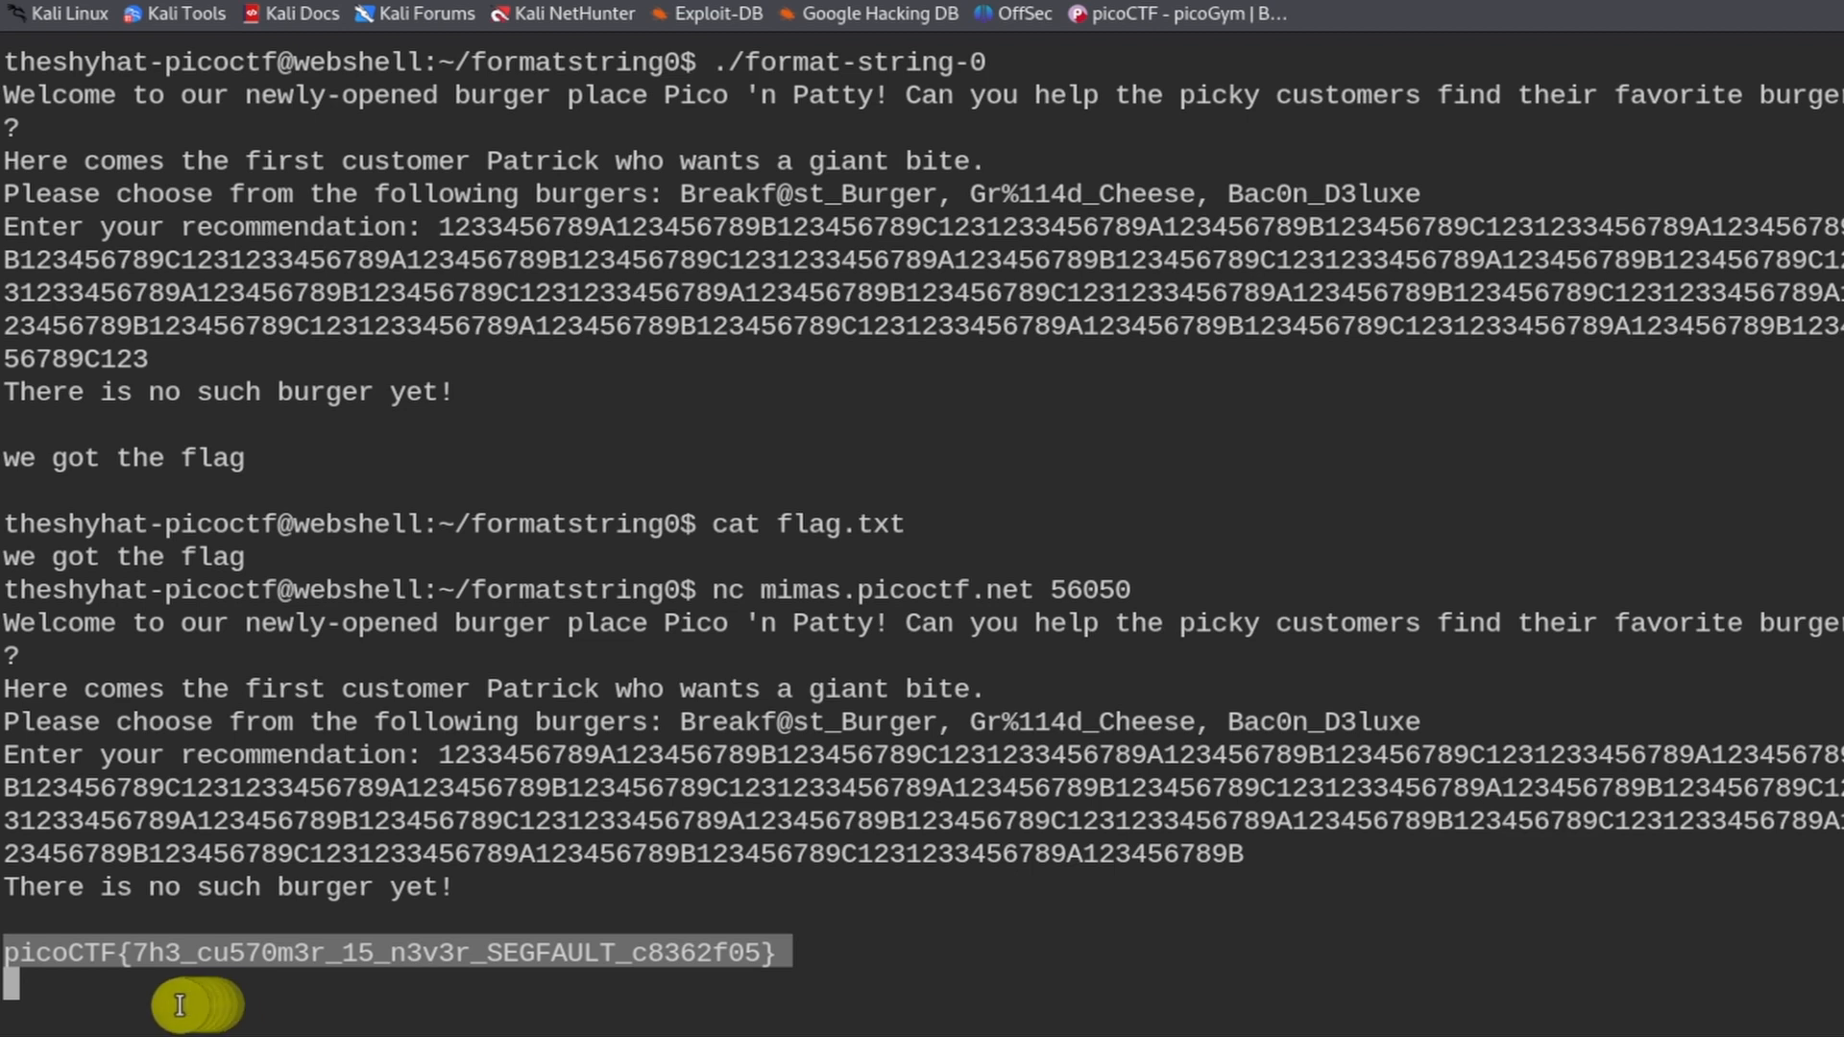
pyautogui.rightClick(188, 1003)
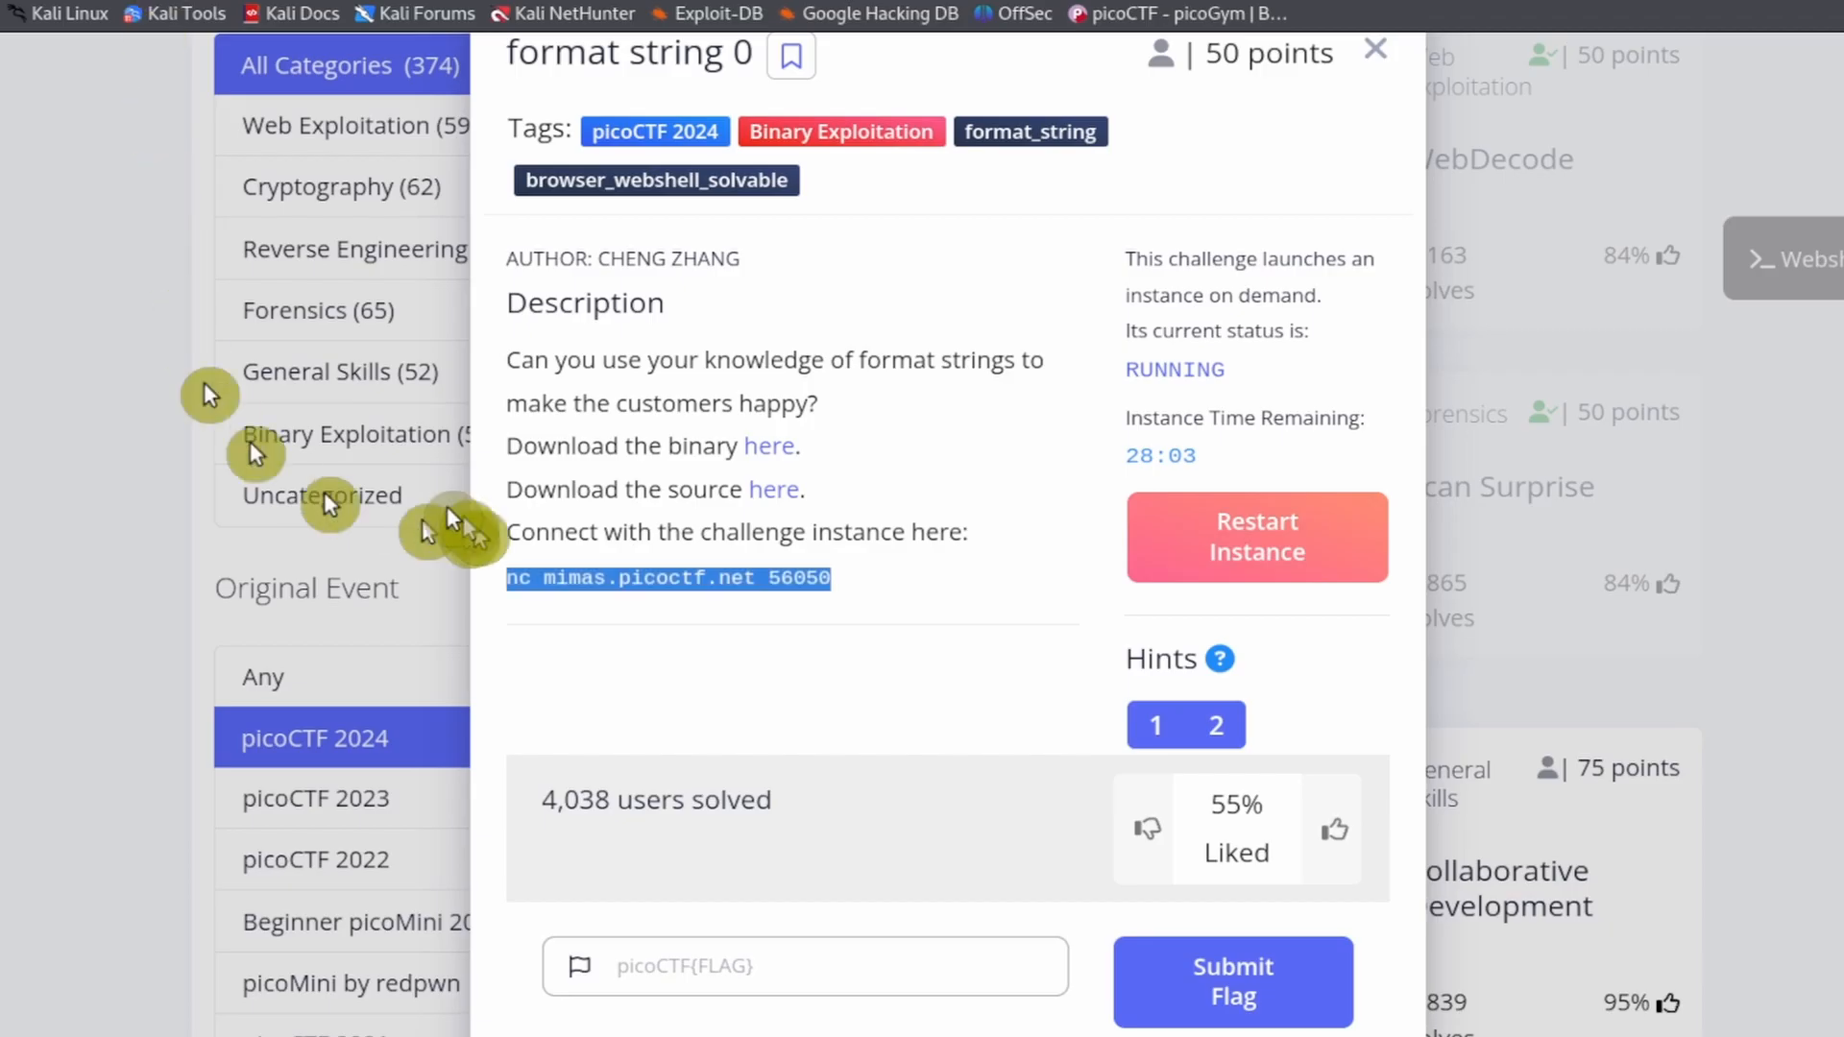
pyautogui.moveTo(743, 795)
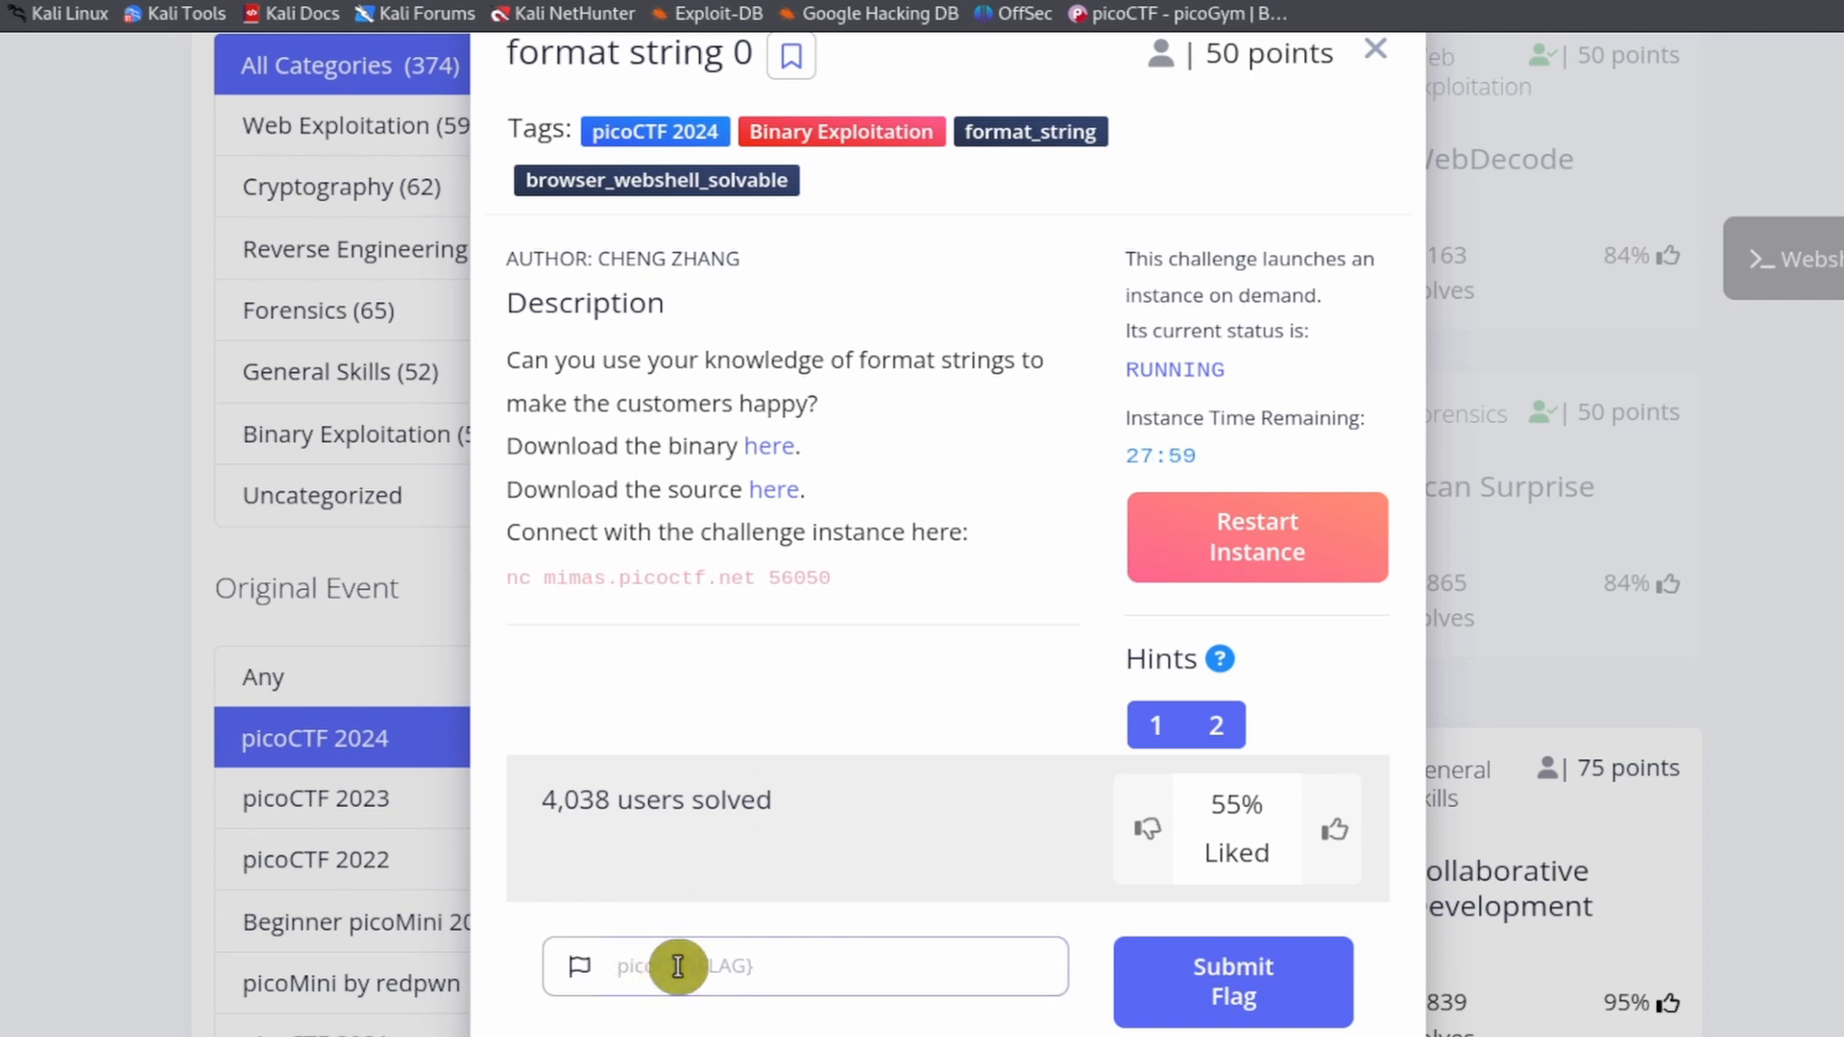
pyautogui.write('h3_cu570m3r_15_n3v3r_SEGFAULT_c8362f05}')
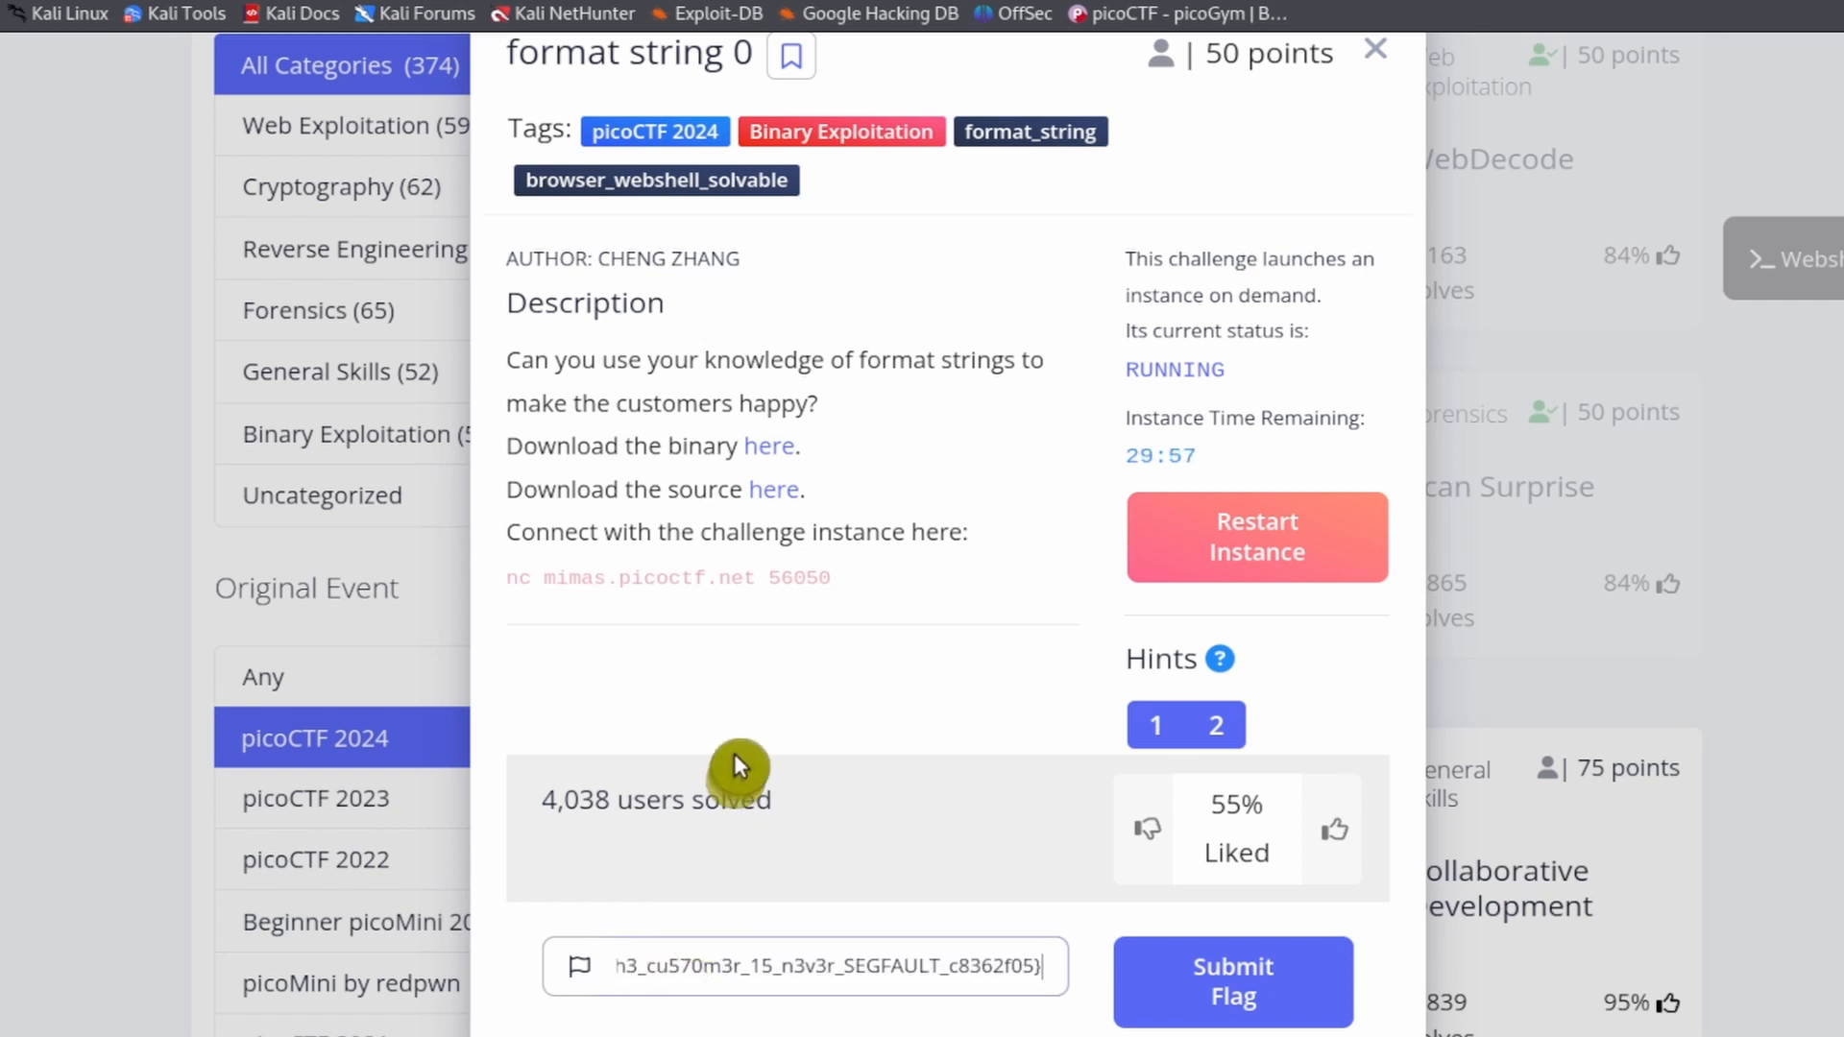